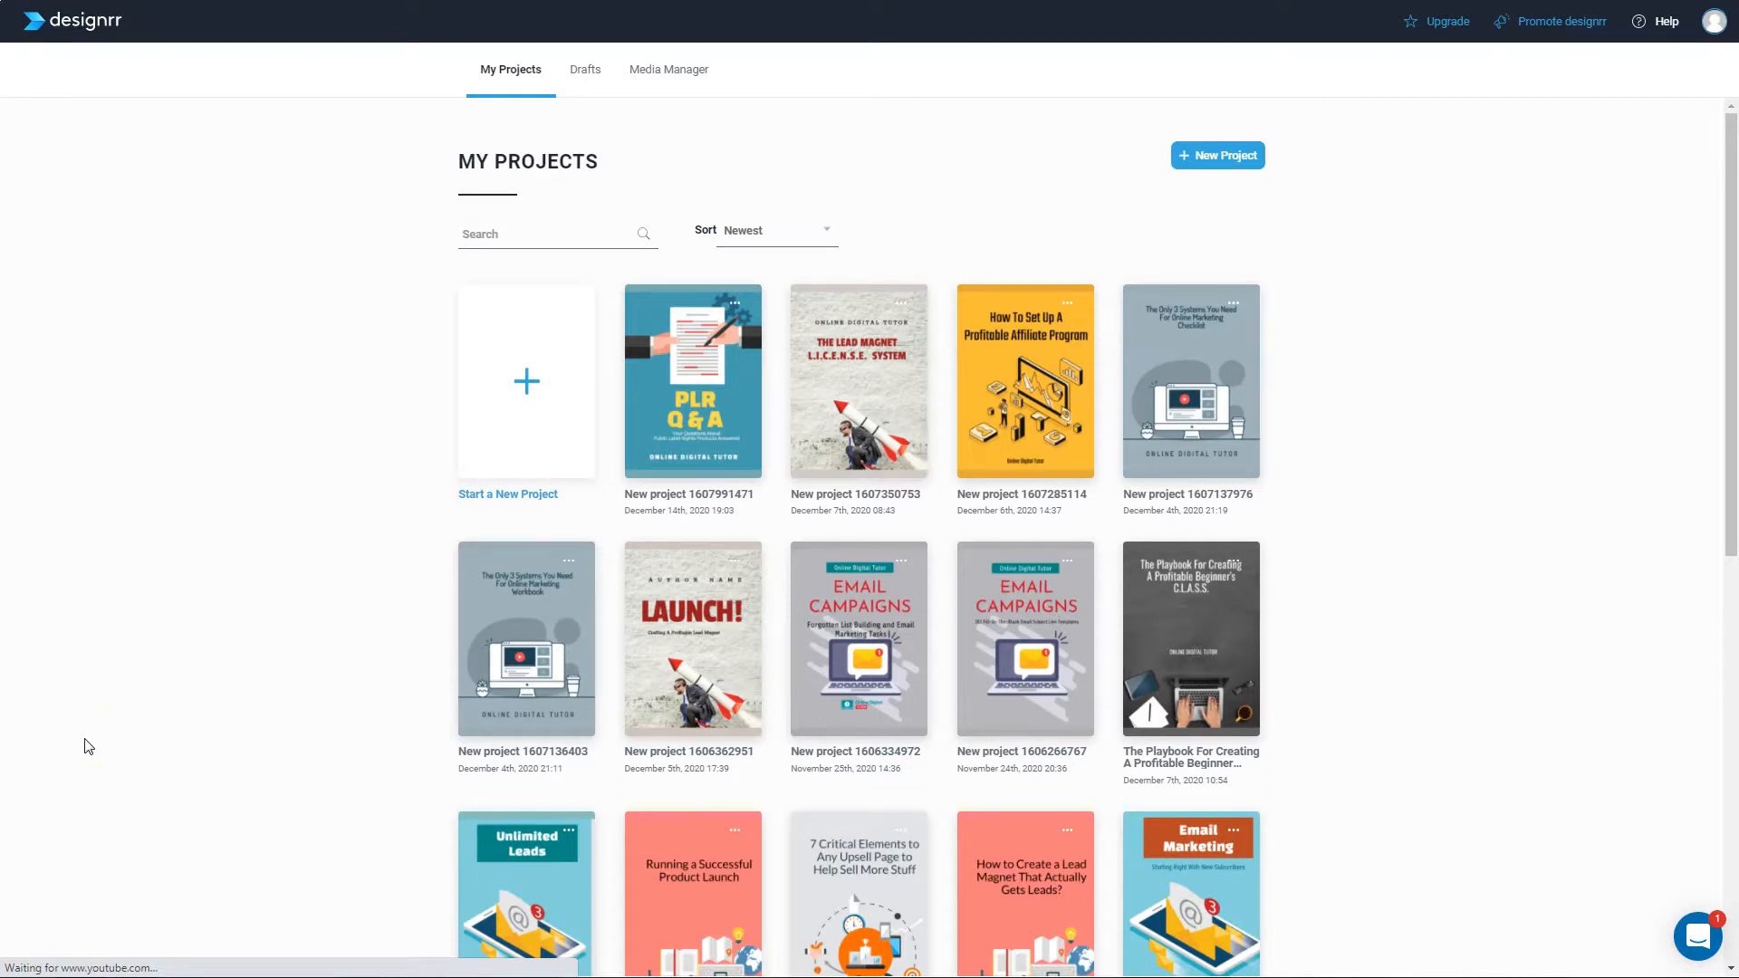
pyautogui.moveTo(1729, 183)
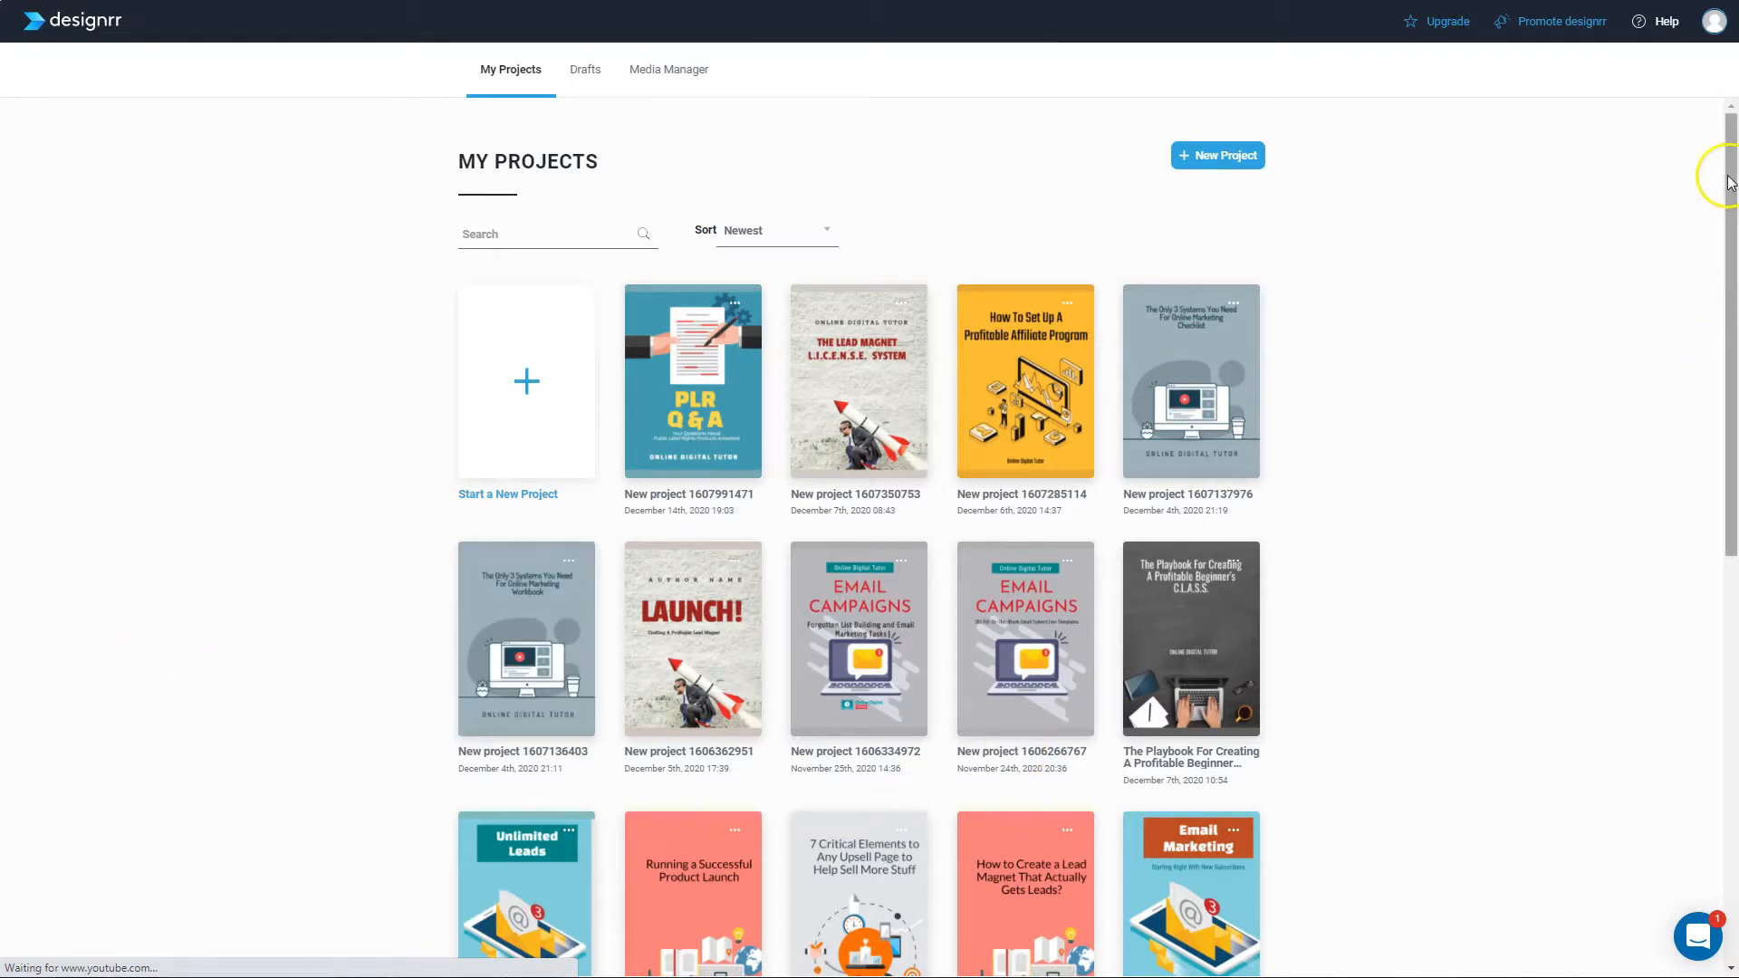
# Show the Dashboard Intro help video over the My Projects dashboard
pyautogui.click(1638, 21)
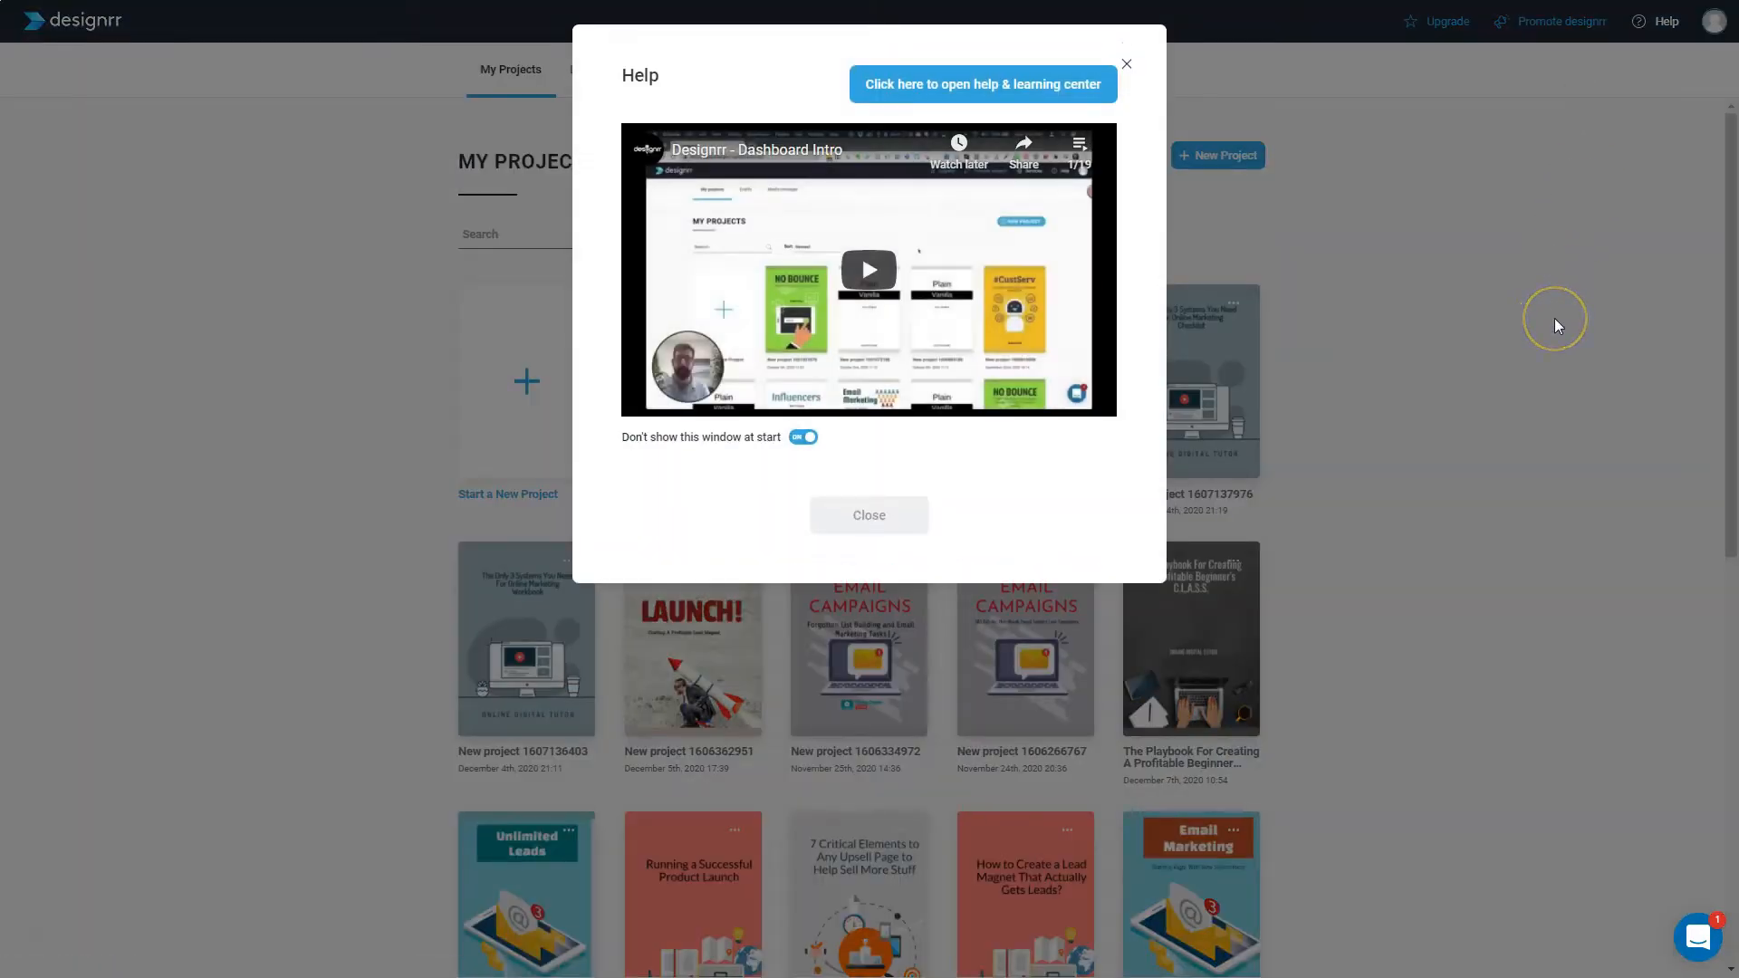
pyautogui.moveTo(1557, 326)
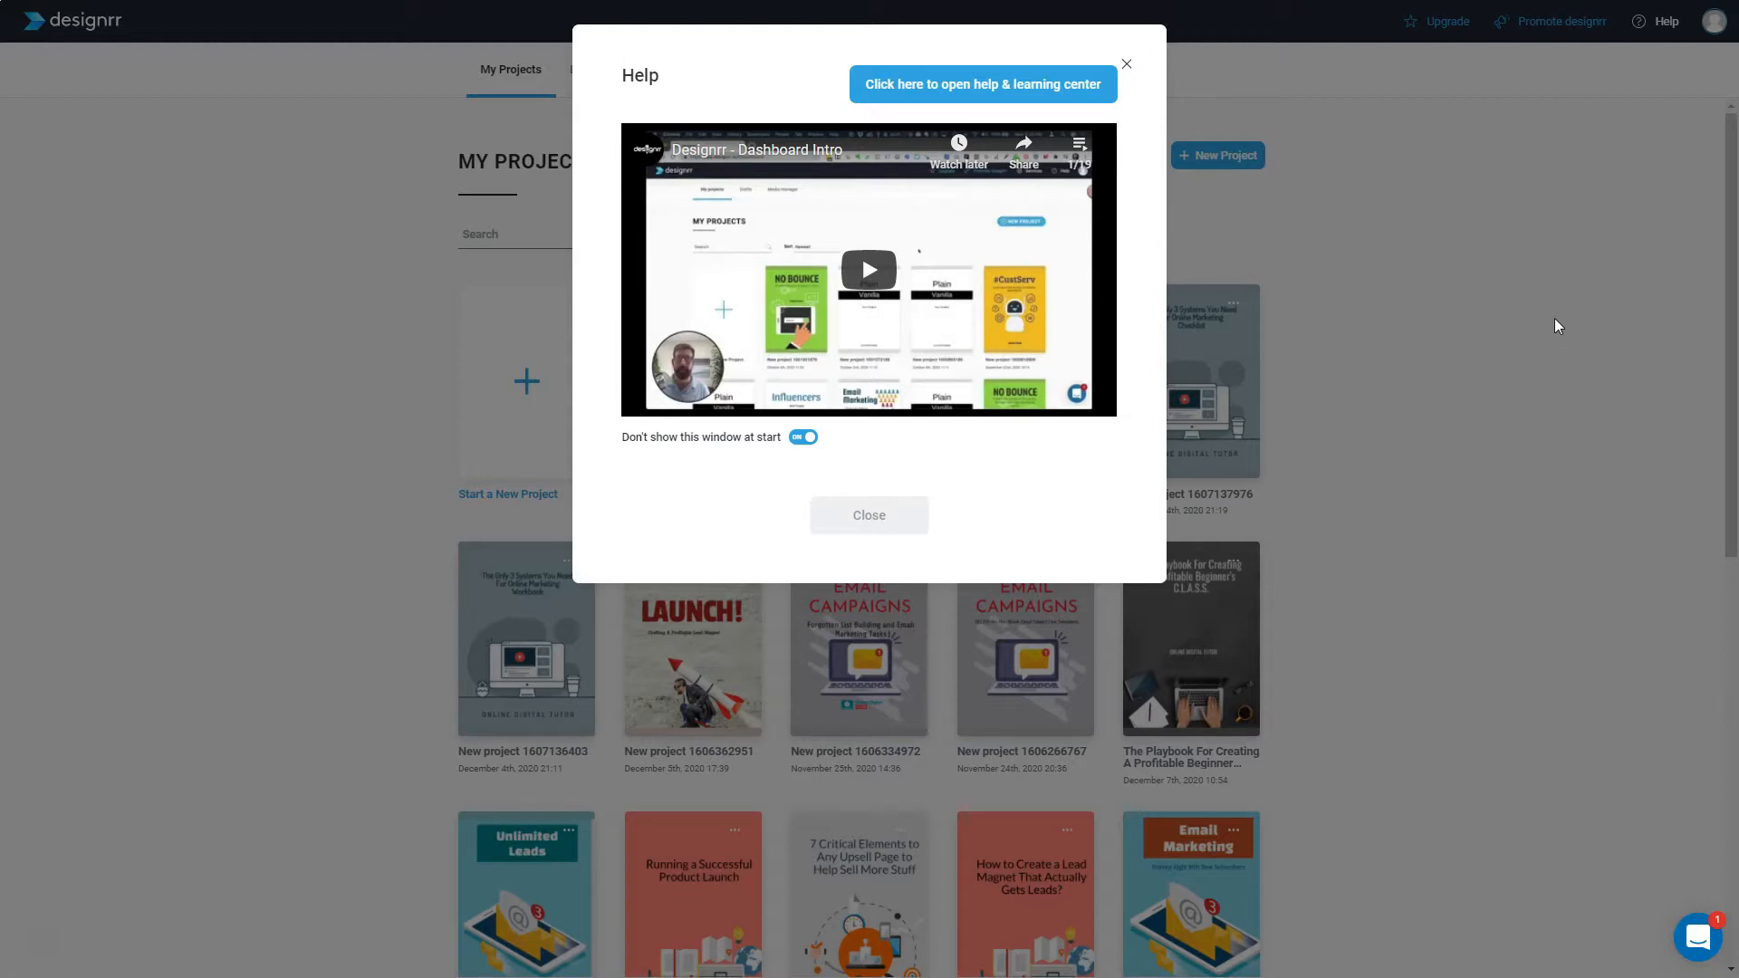
pyautogui.moveTo(1624, 349)
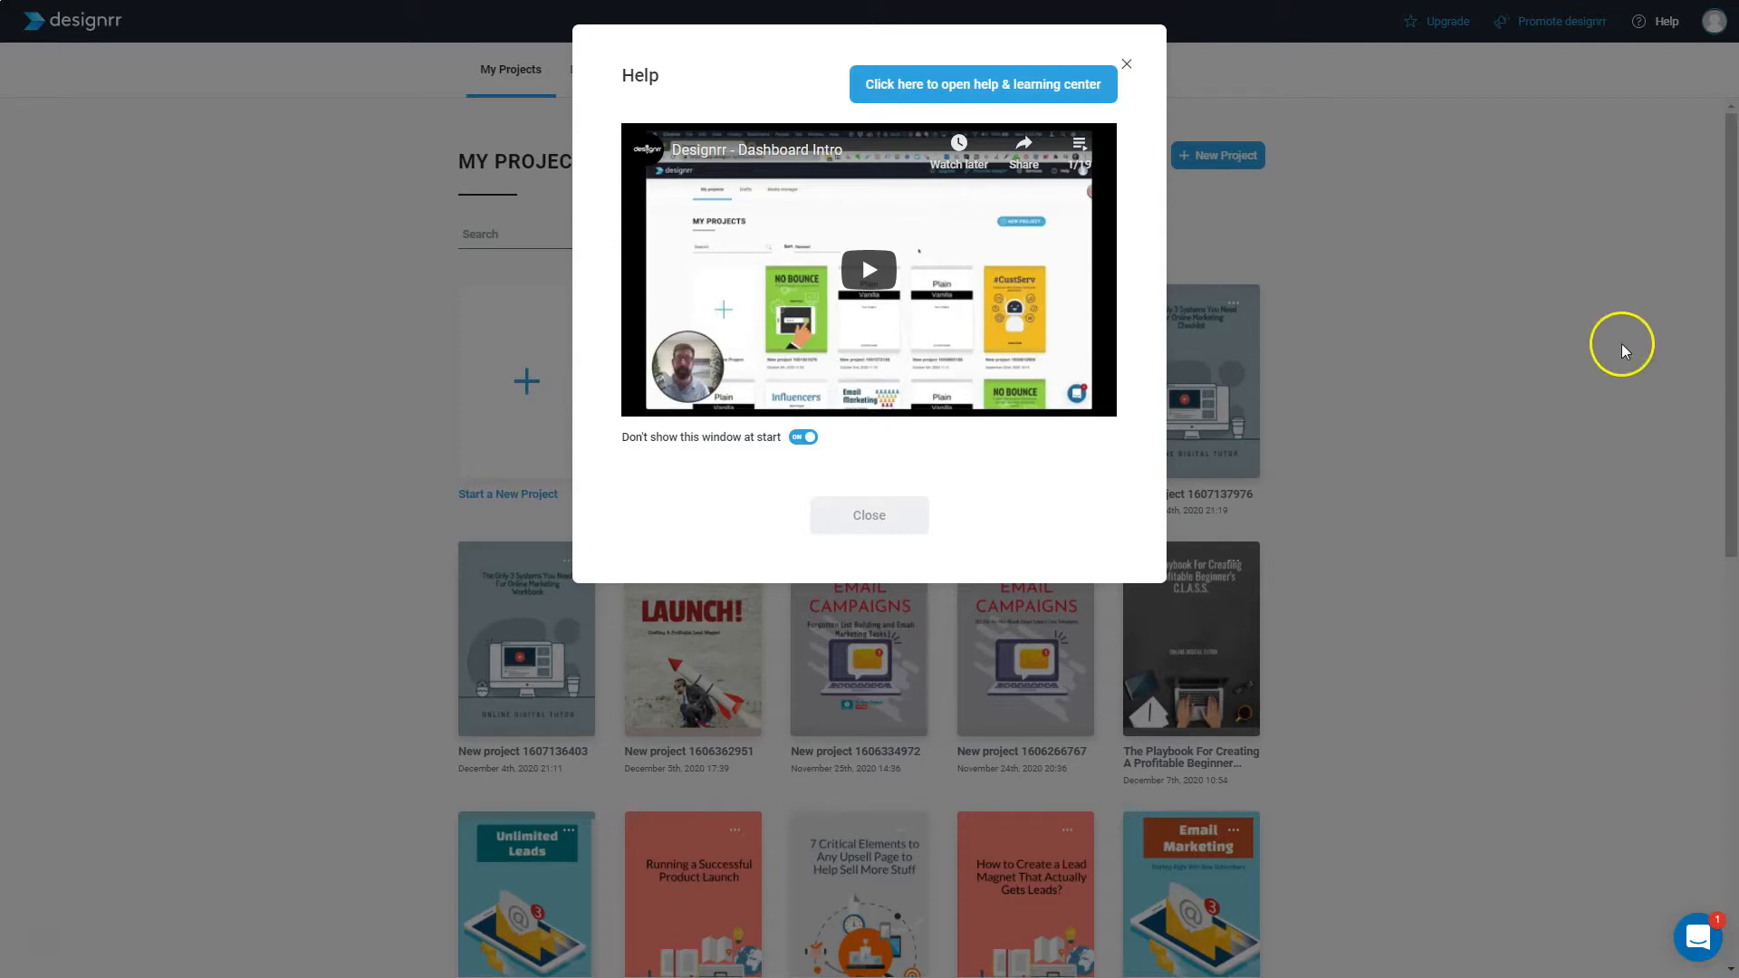
pyautogui.moveTo(1075, 83)
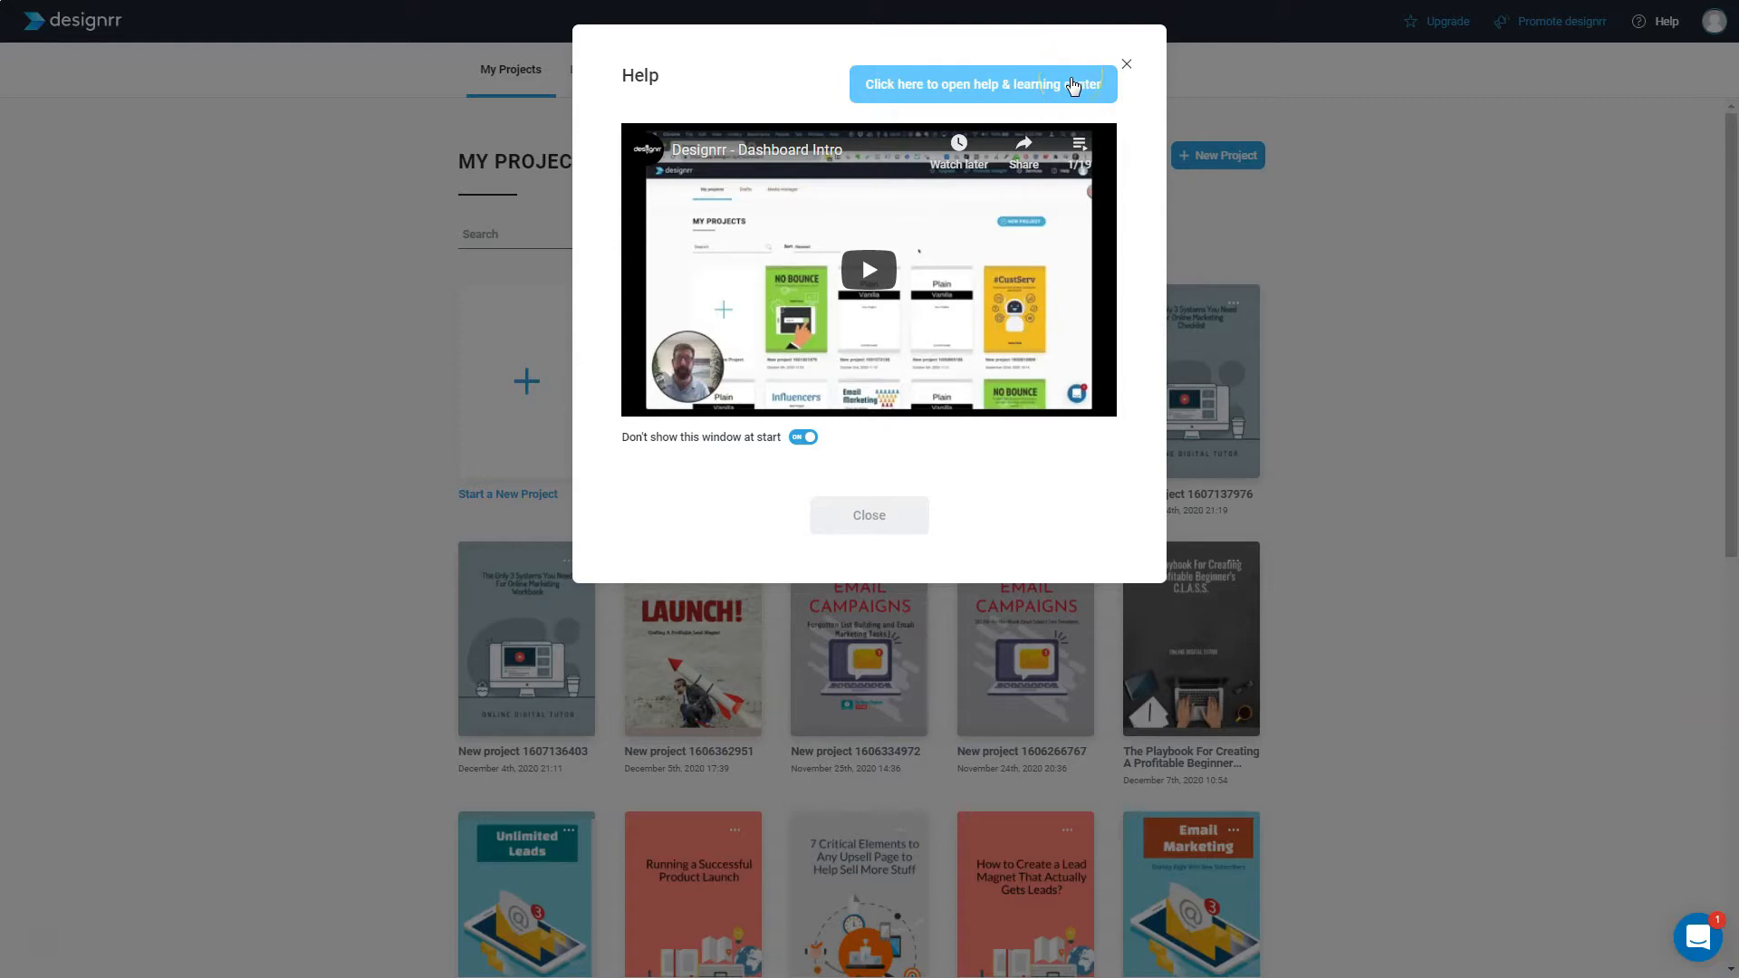
pyautogui.moveTo(1083, 121)
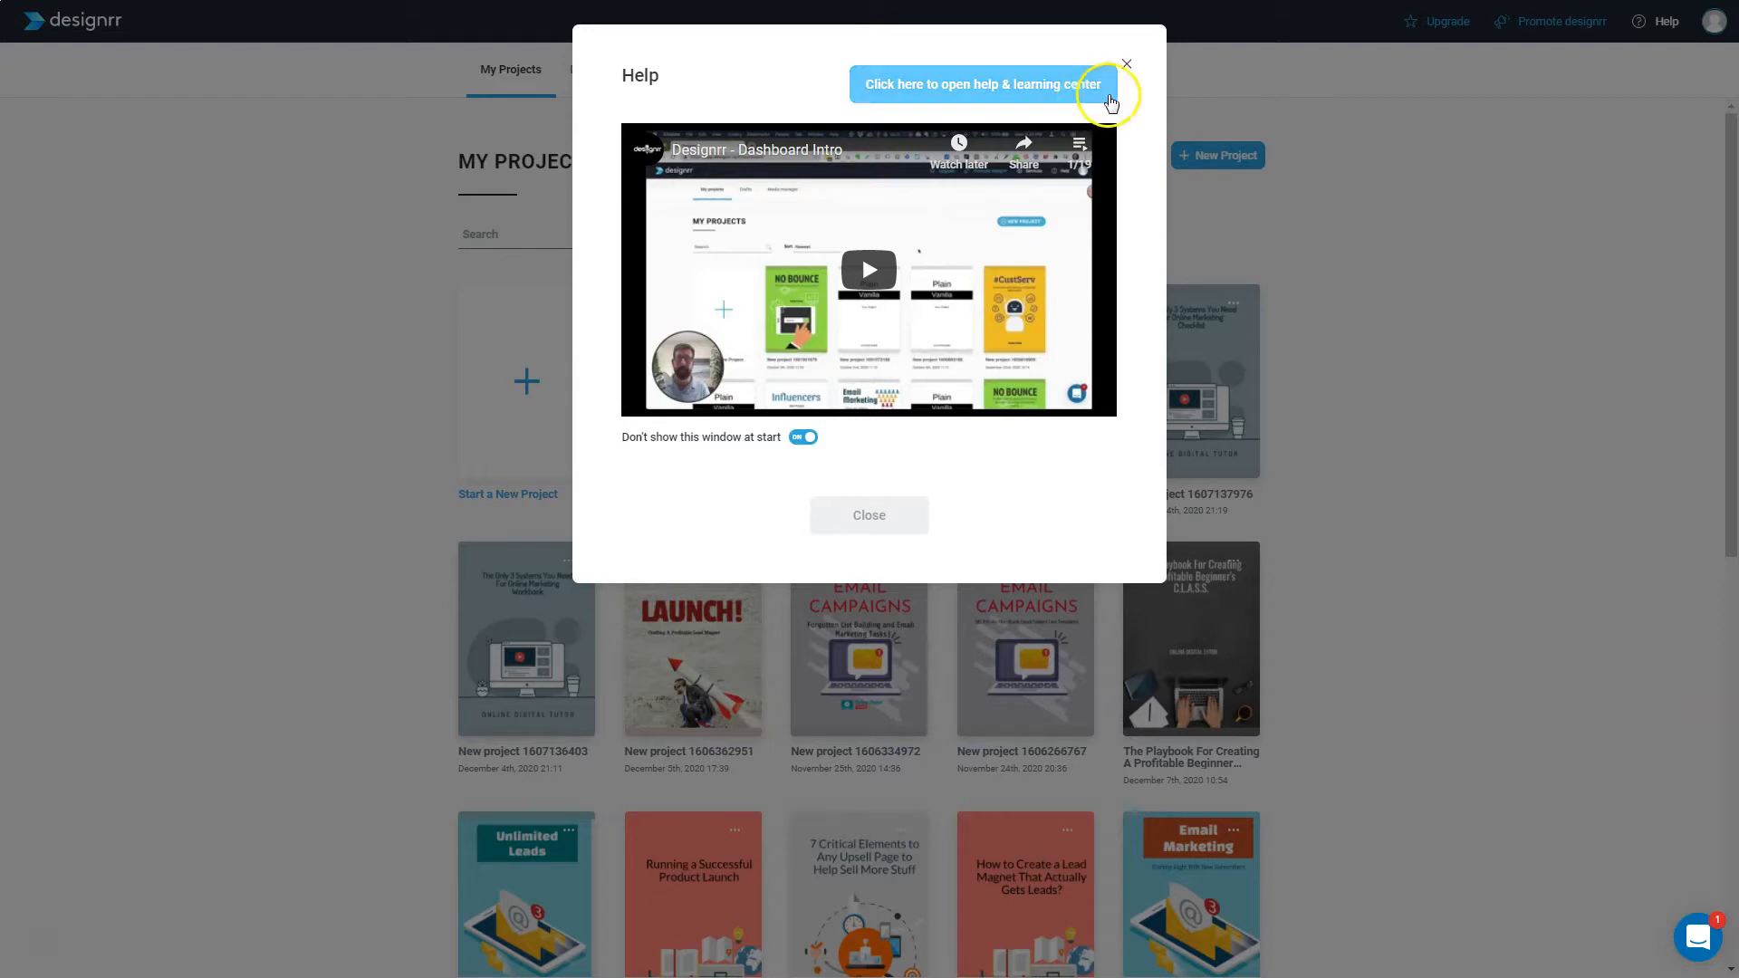
# Dismiss the help dialog so the project thumbnails are fully visible
pyautogui.click(1126, 63)
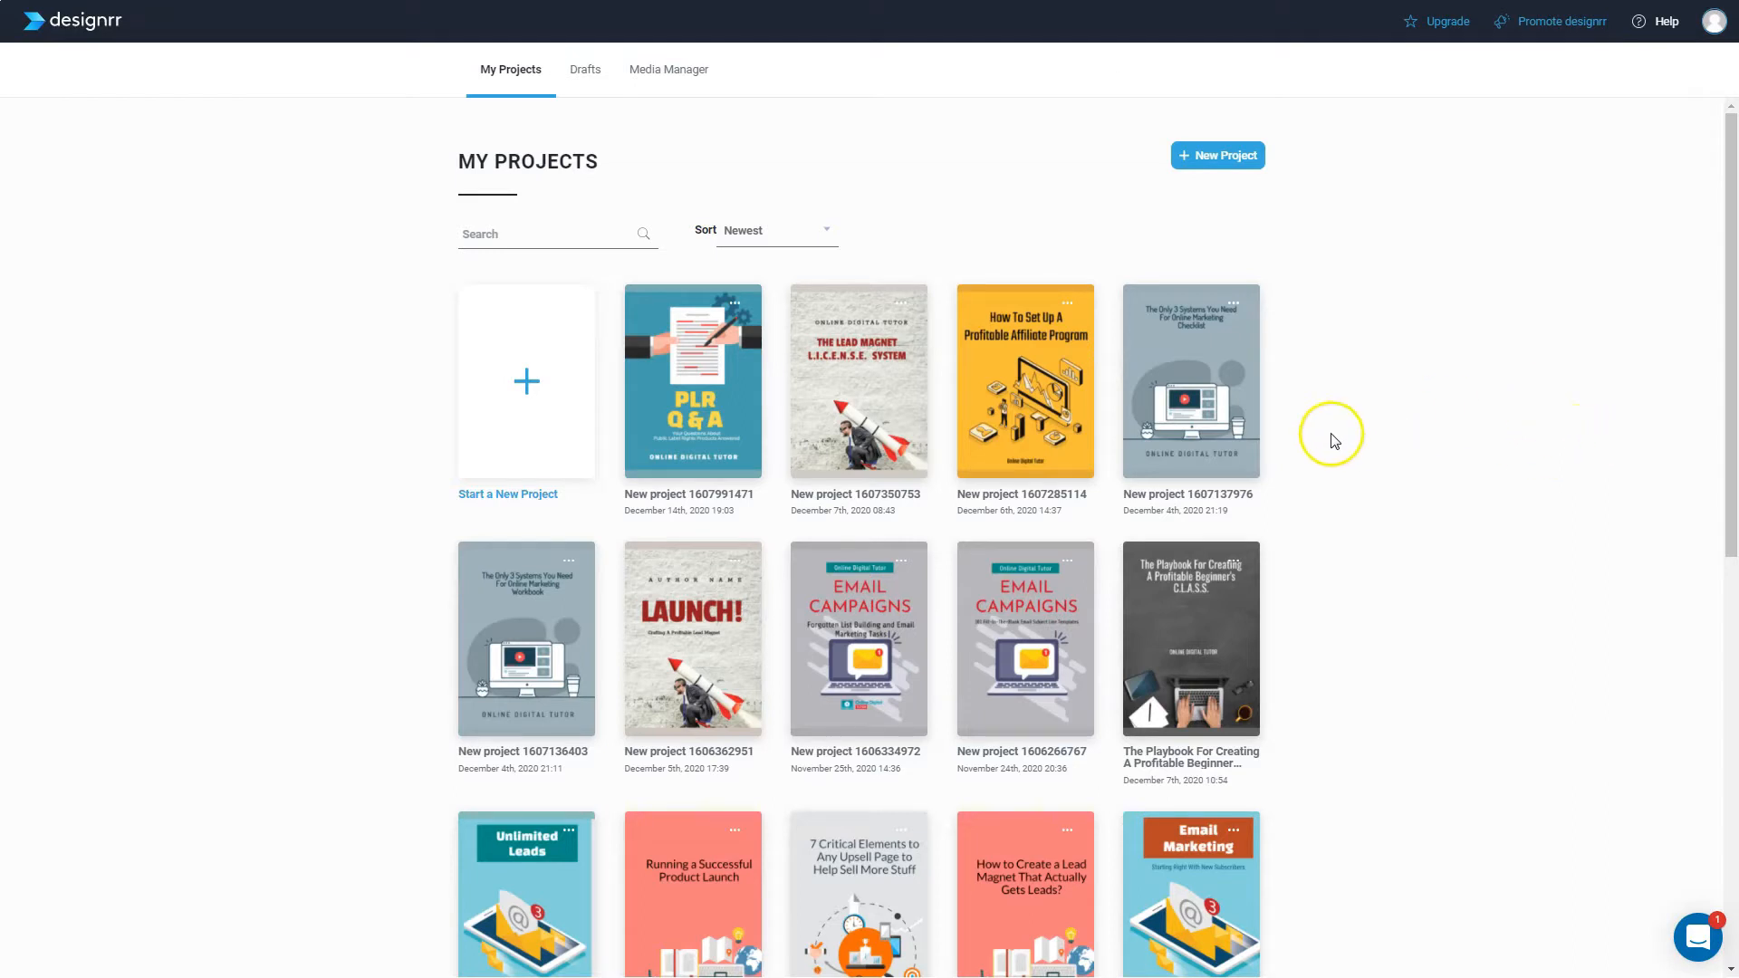
pyautogui.moveTo(719, 370)
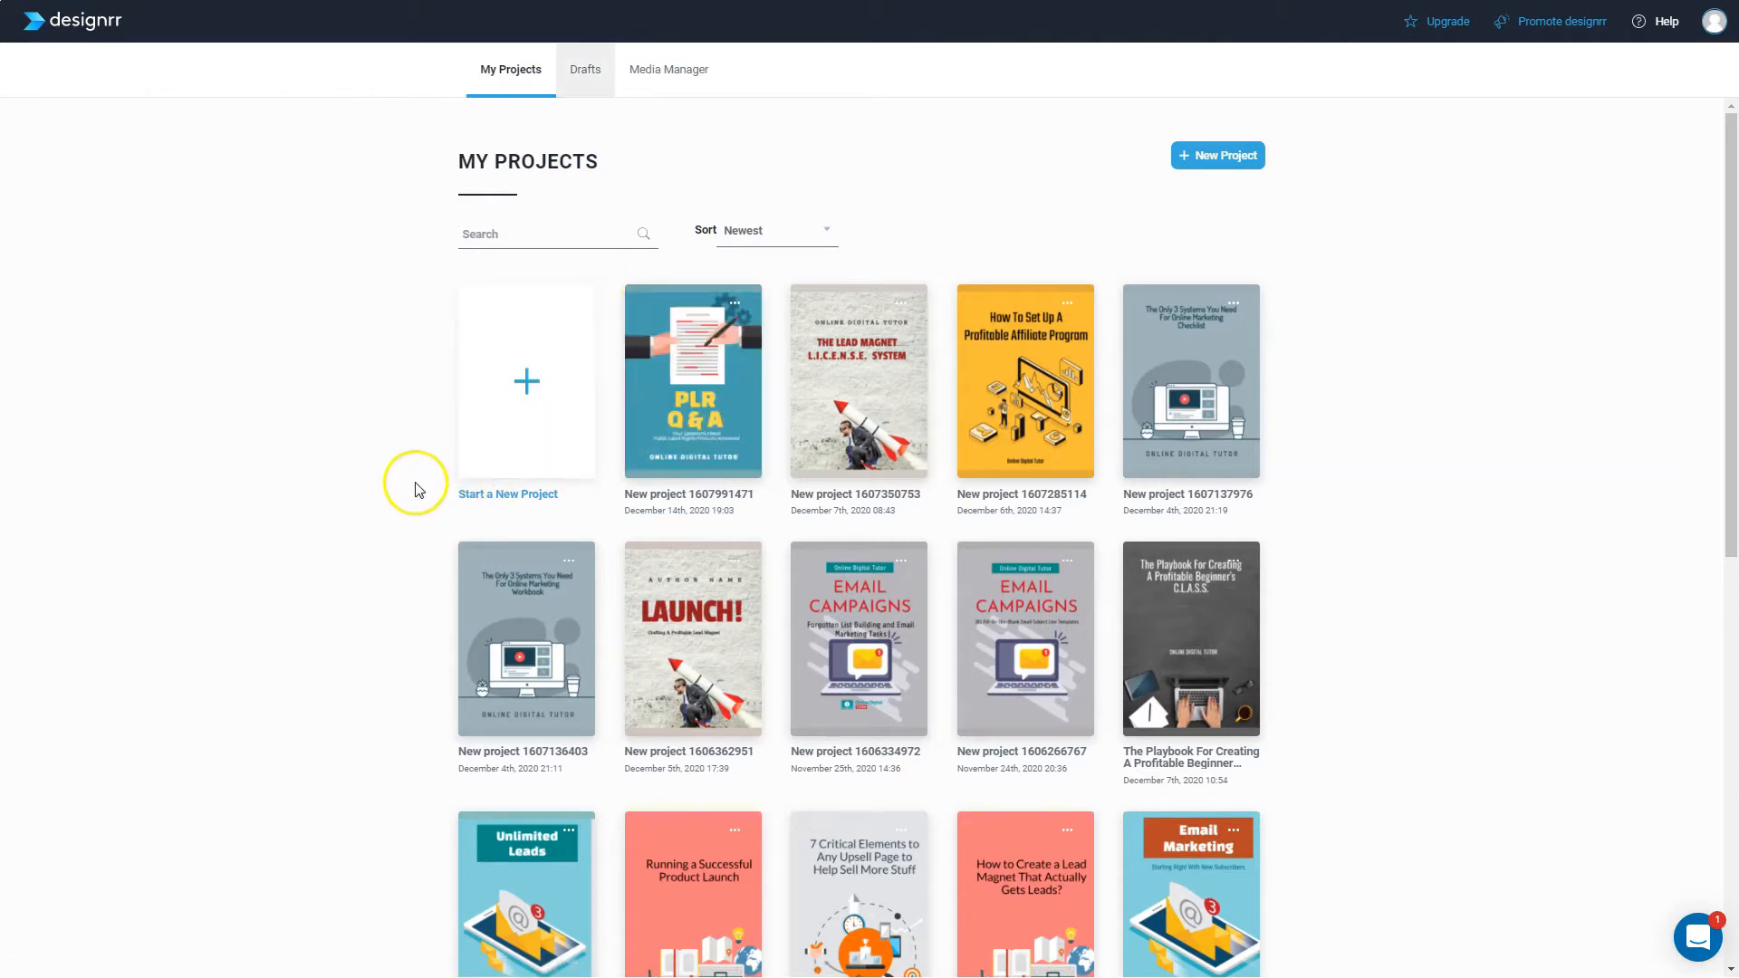
pyautogui.moveTo(471, 530)
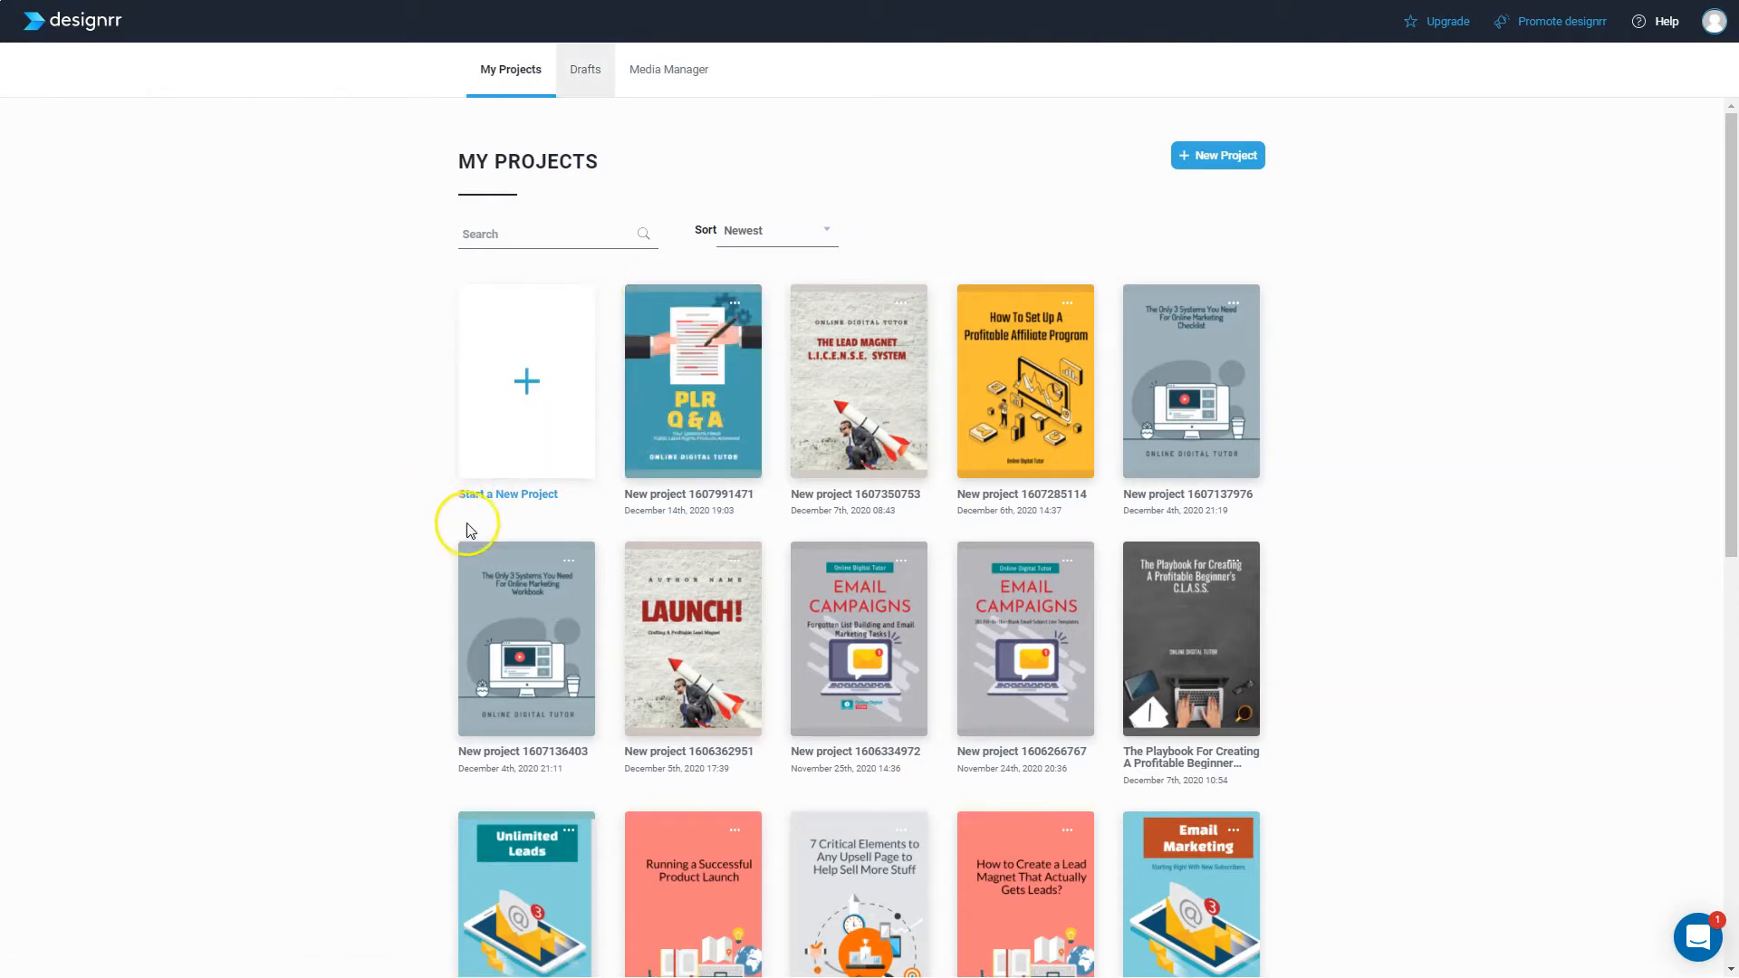
# View the Drafts list, then bring up the Media Manager image library
pyautogui.click(585, 70)
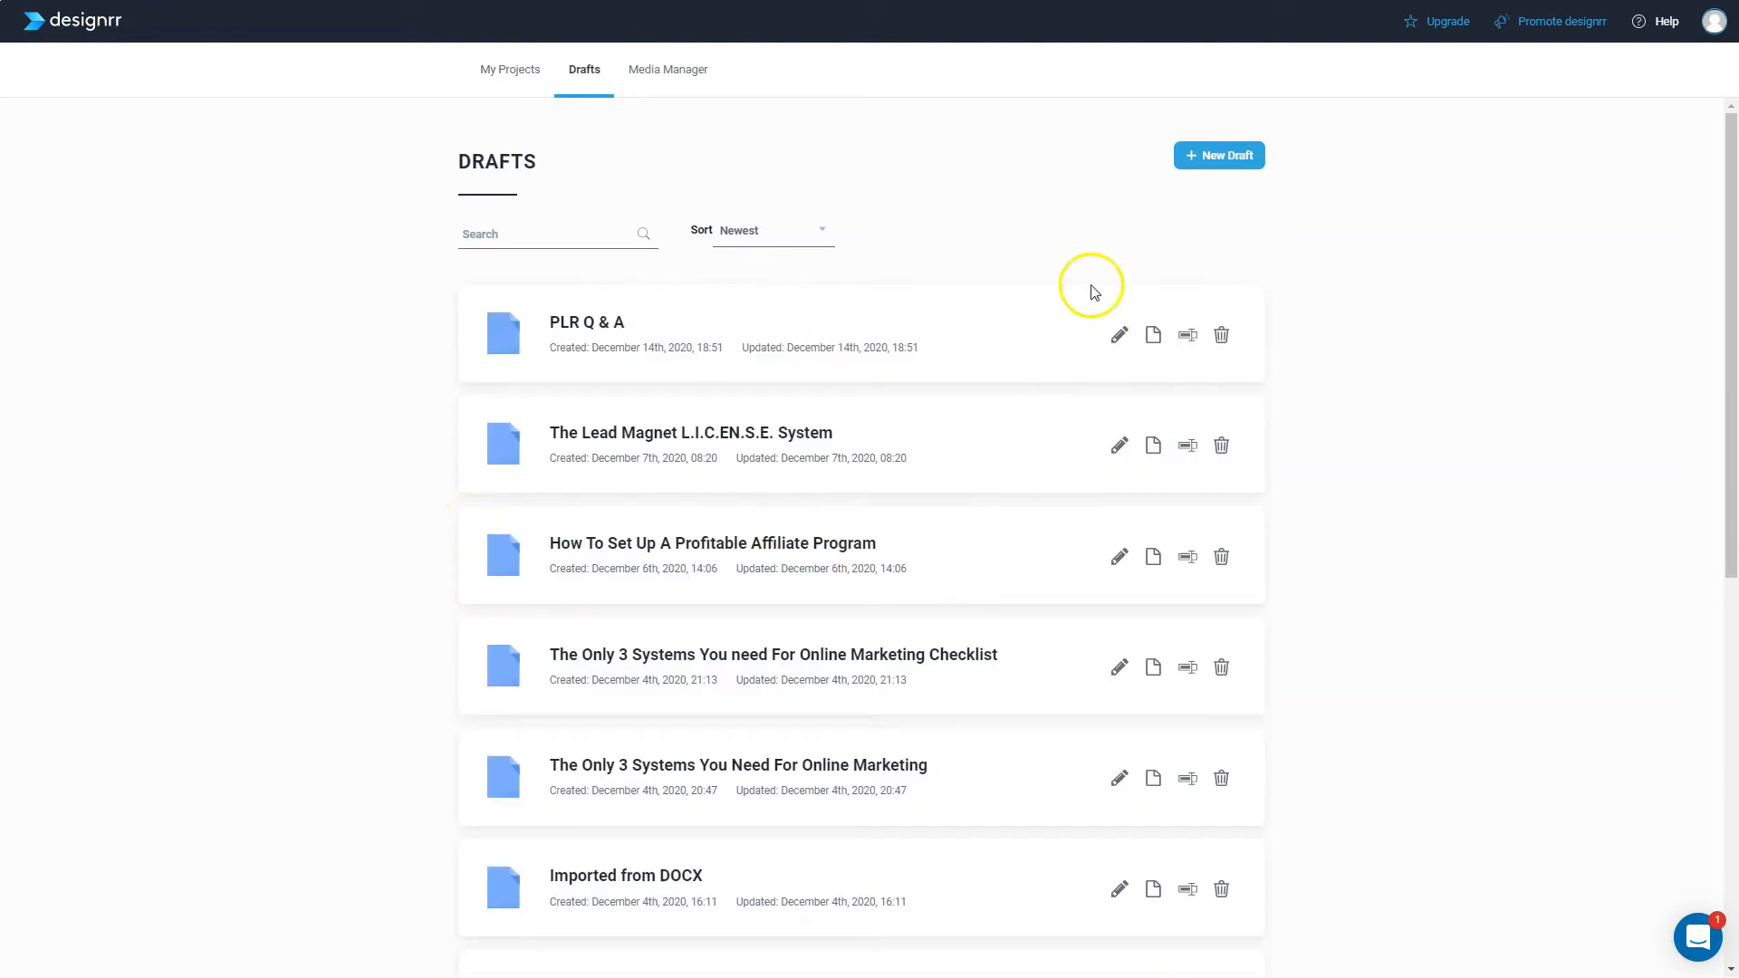
pyautogui.moveTo(1463, 435)
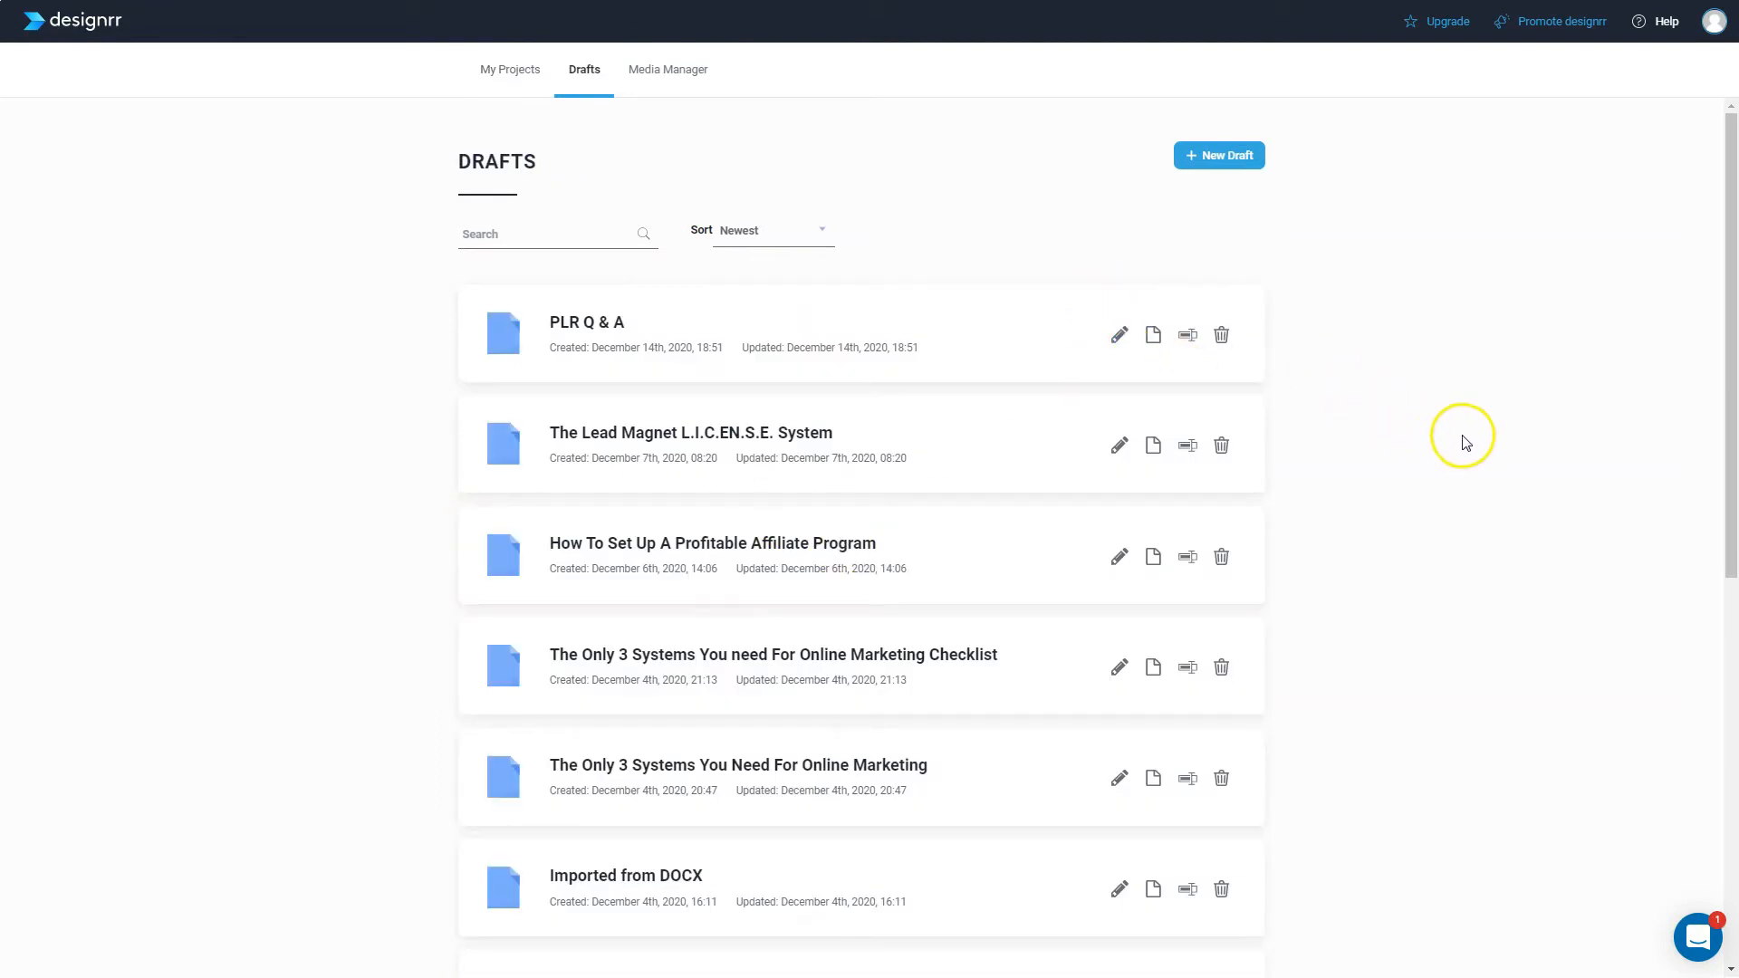
pyautogui.moveTo(1458, 434)
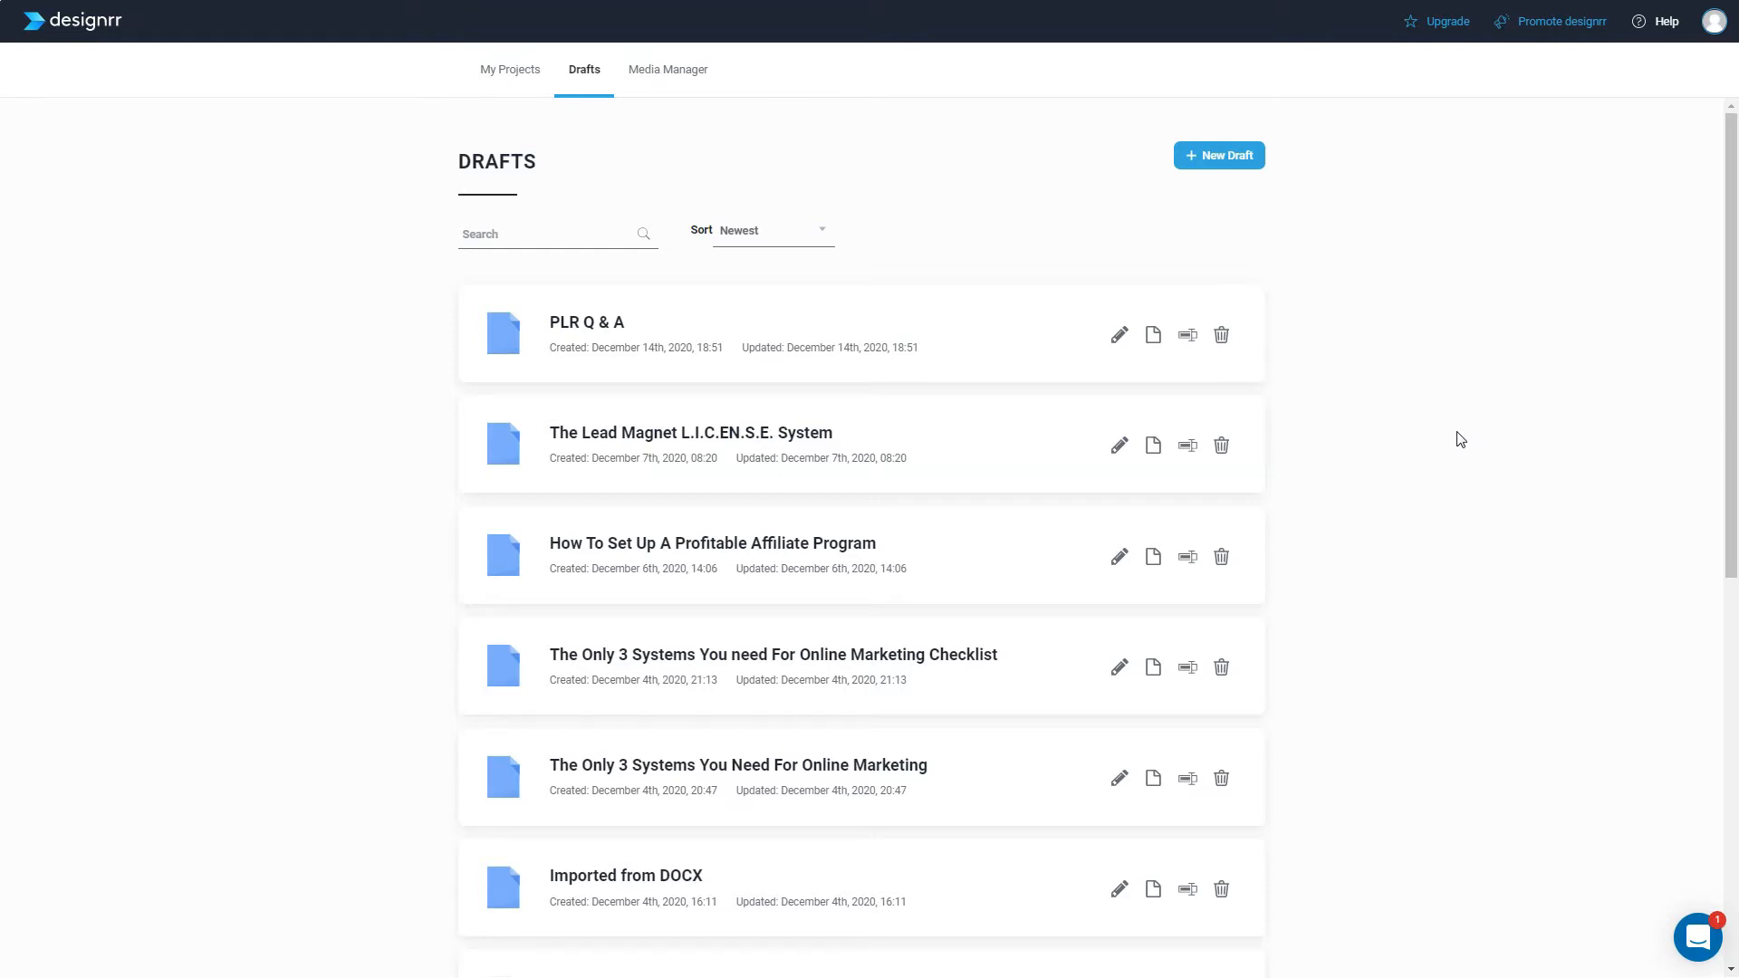
pyautogui.click(585, 70)
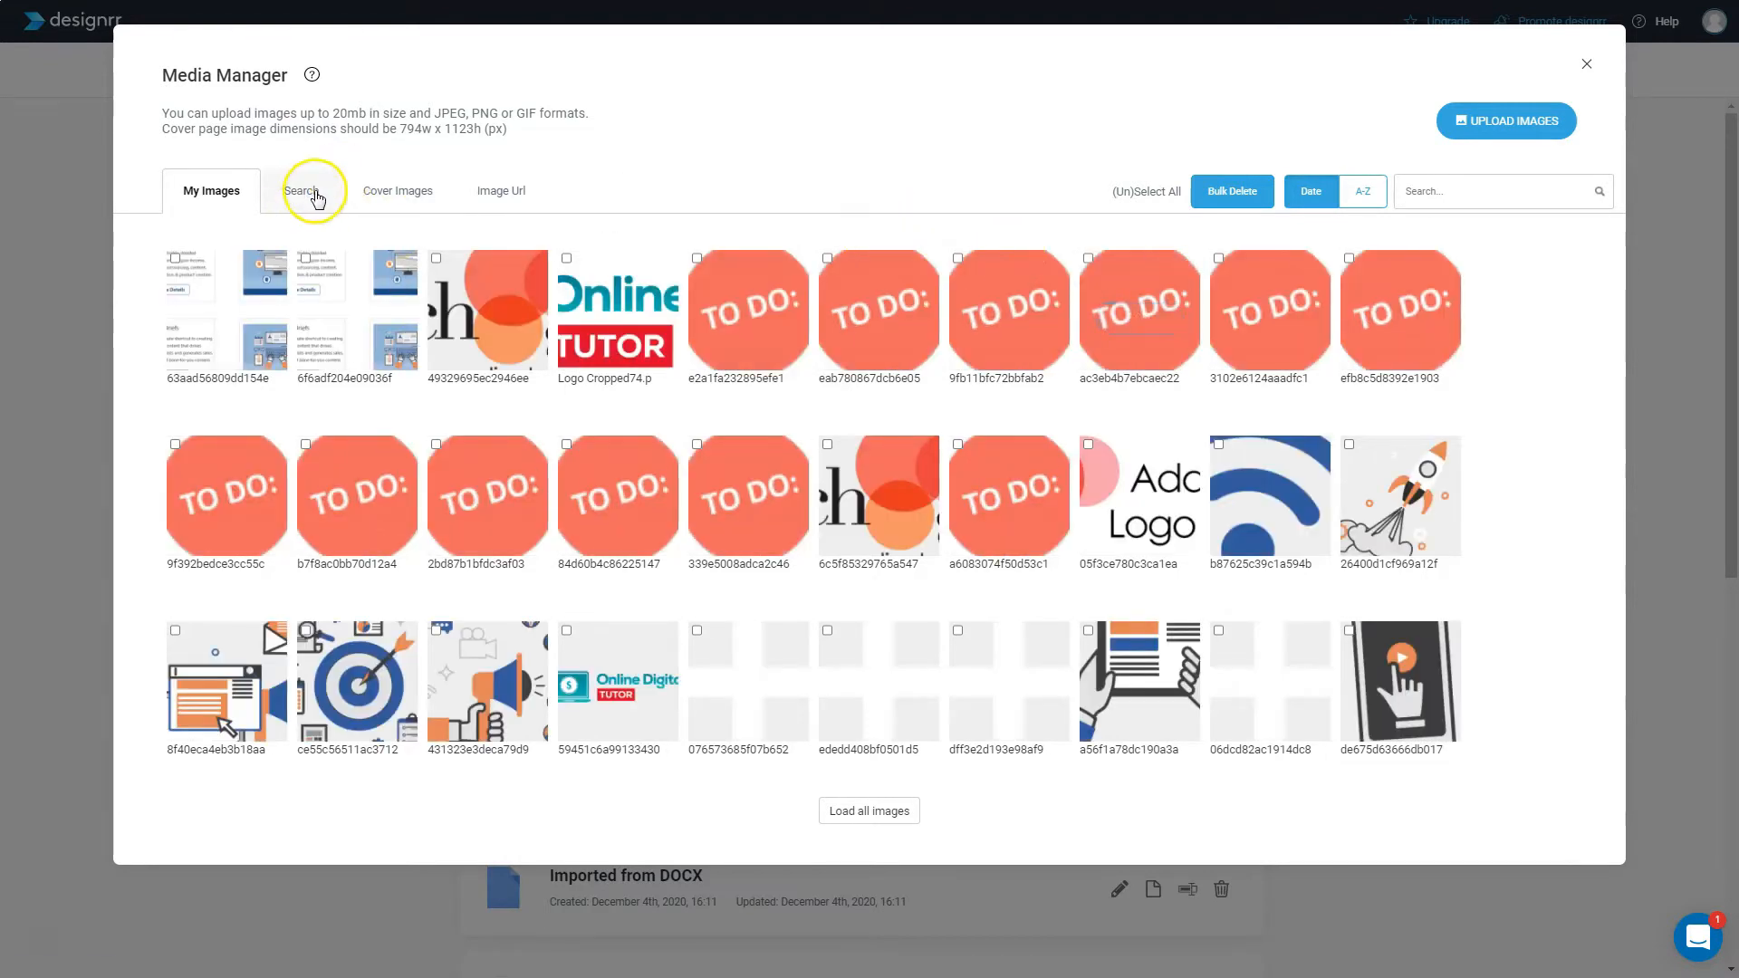
# Try the Media Manager image search (no results), then close it back to Drafts
pyautogui.click(315, 191)
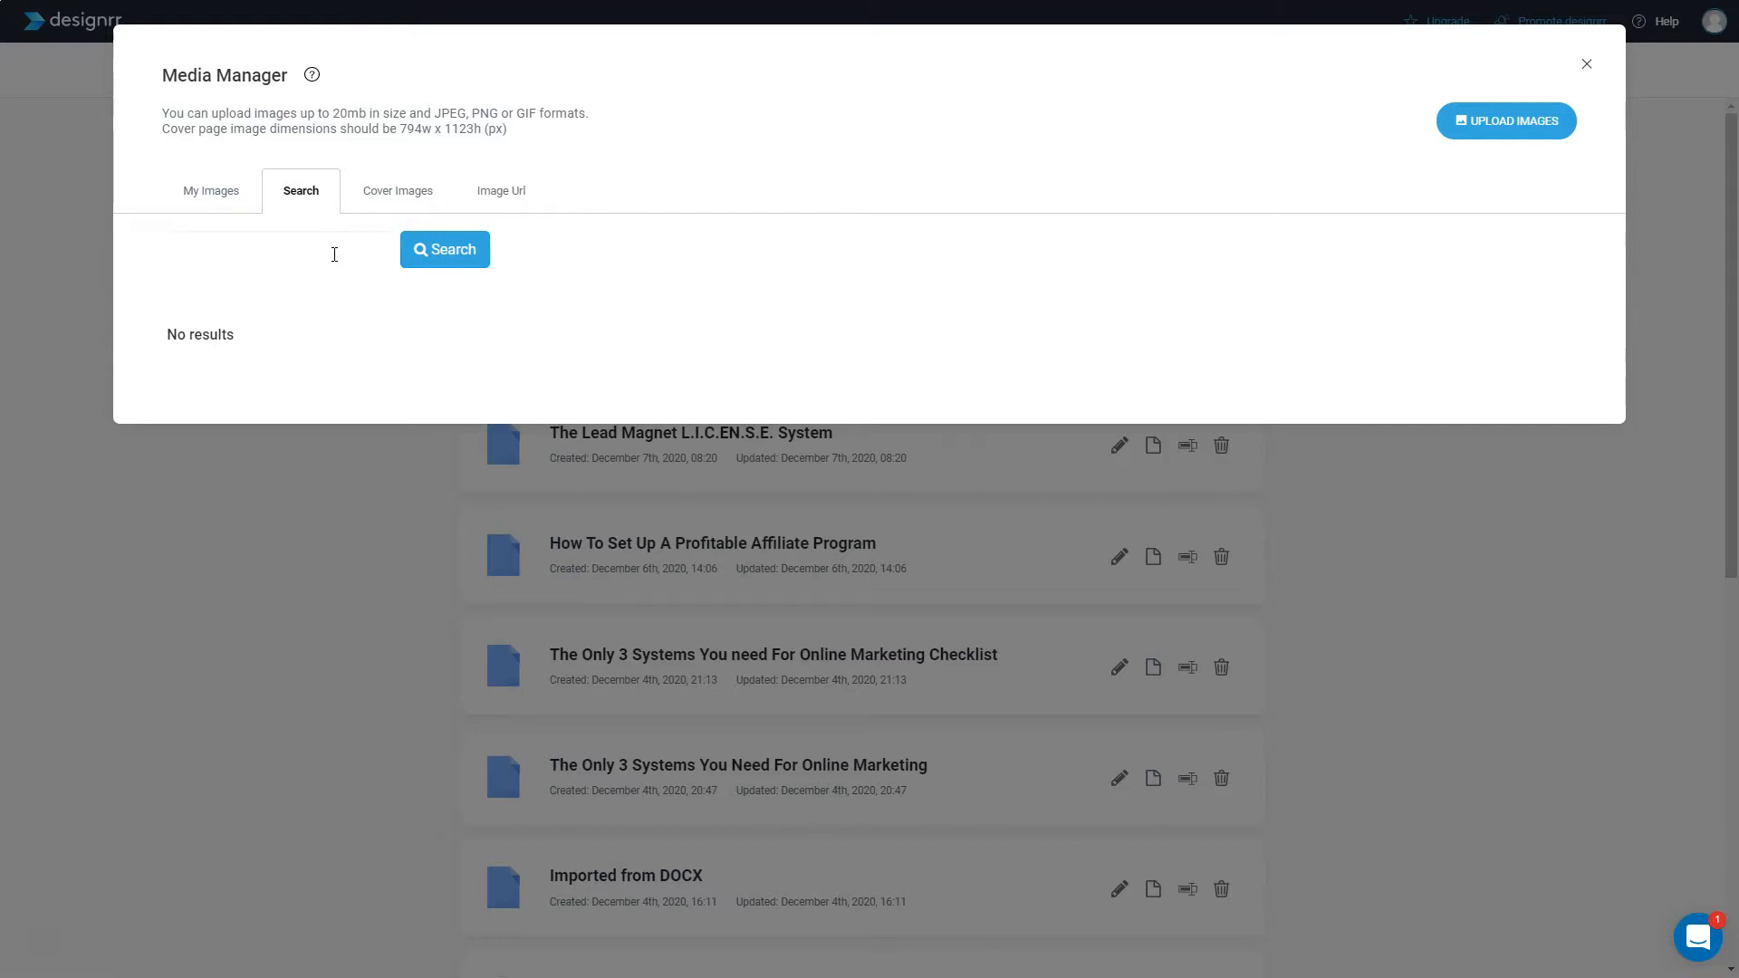
pyautogui.moveTo(1155, 178)
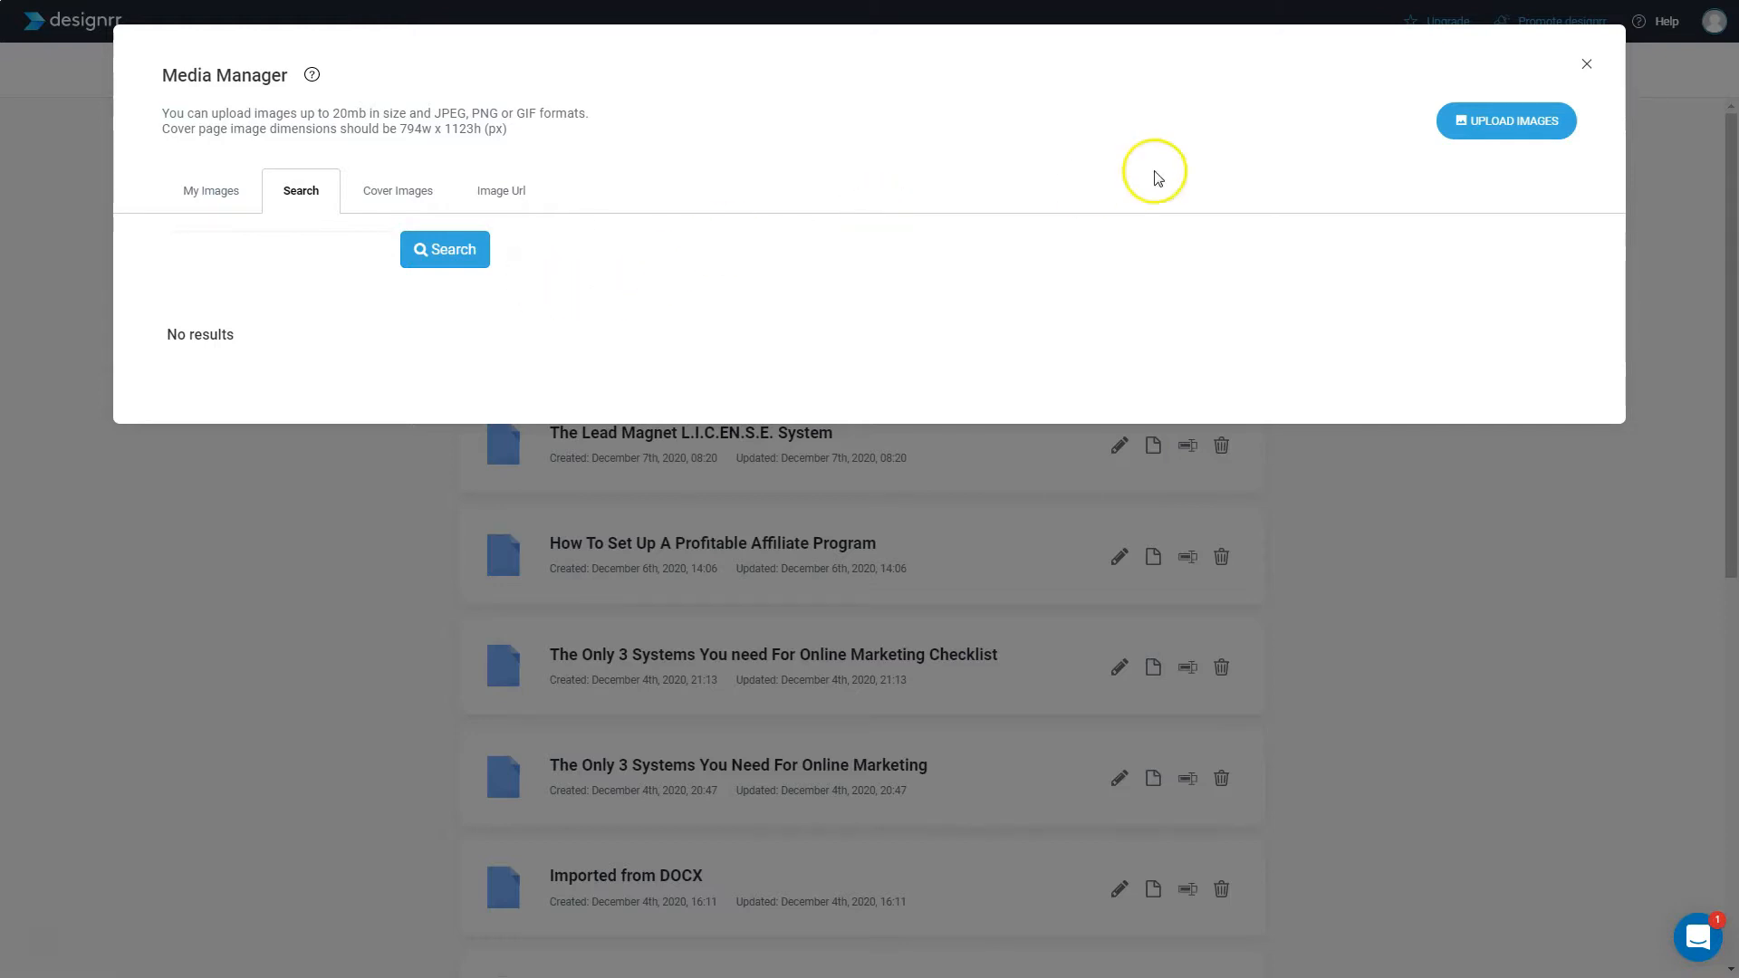
pyautogui.click(1585, 63)
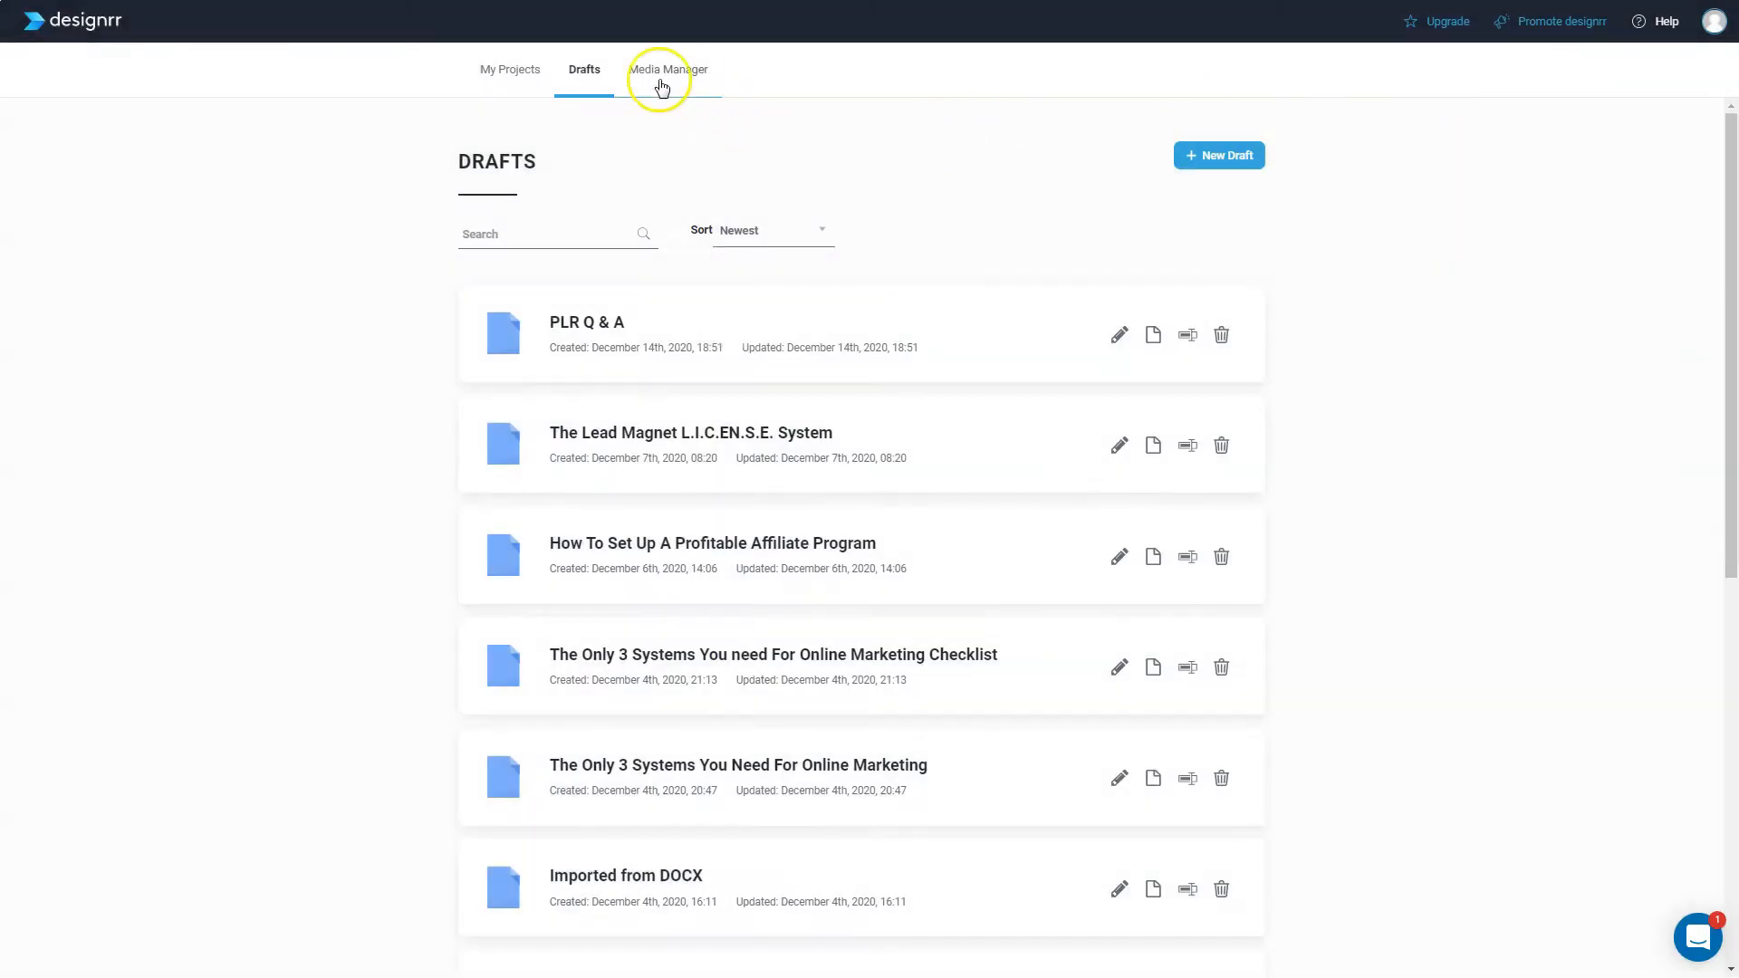
# Return to the loaded My Projects grid and open the support chat widget
pyautogui.click(509, 69)
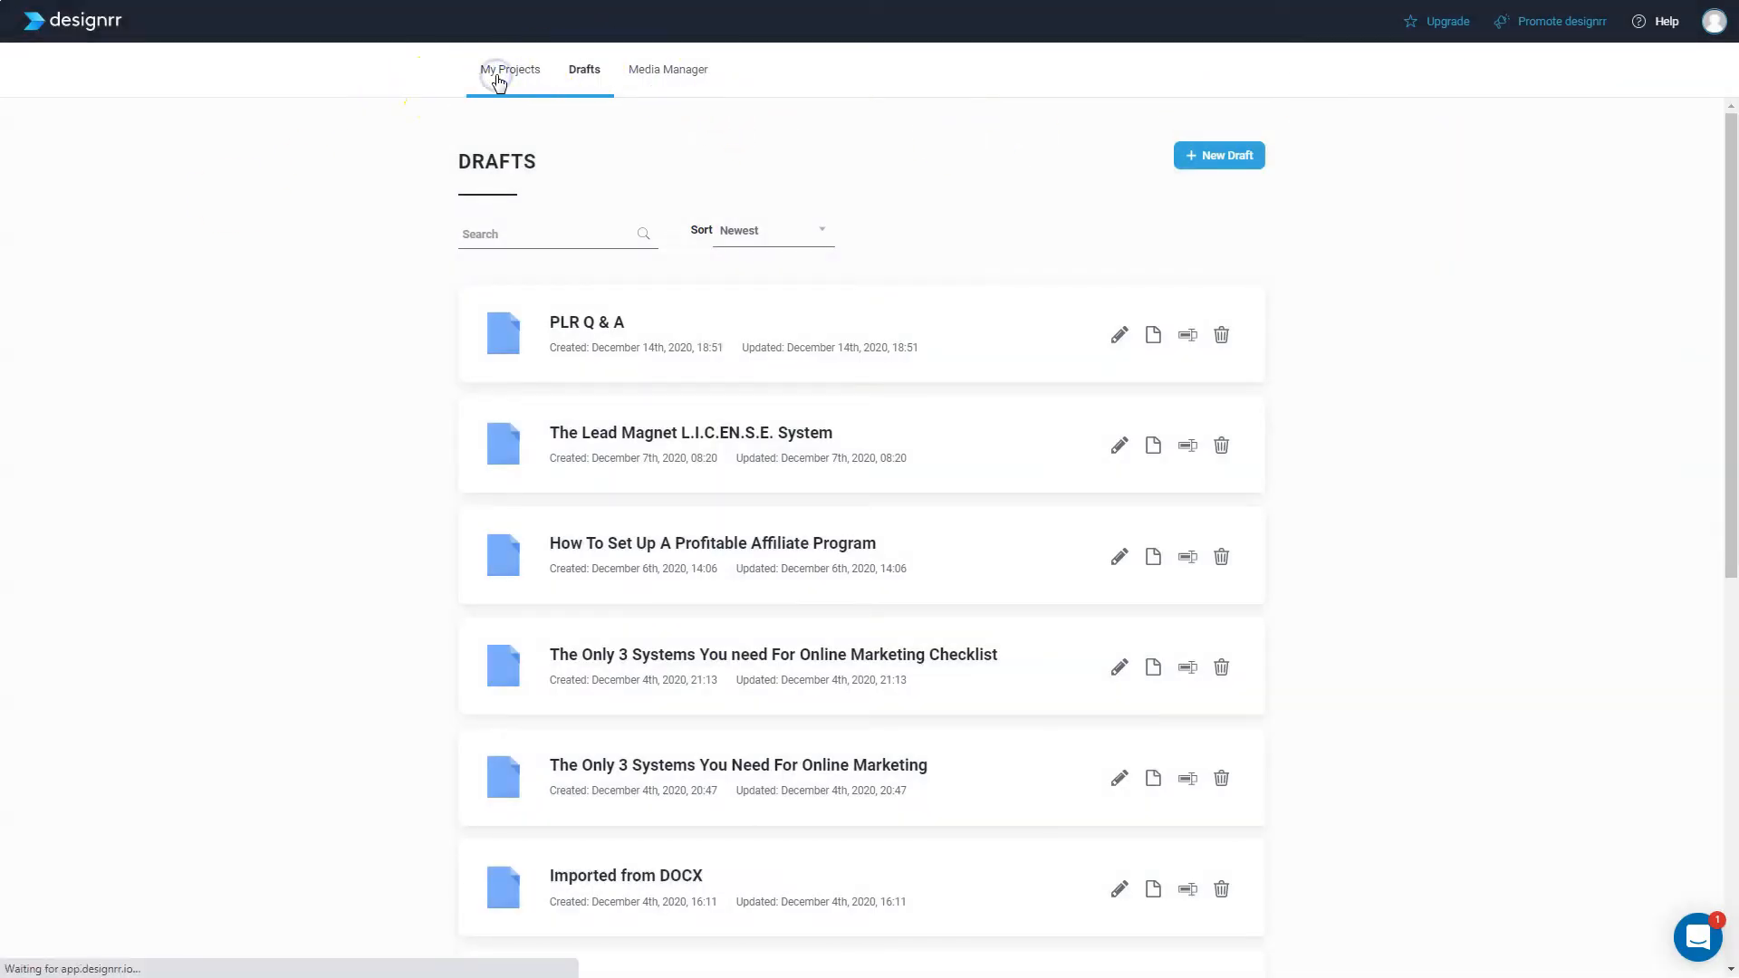
pyautogui.click(509, 69)
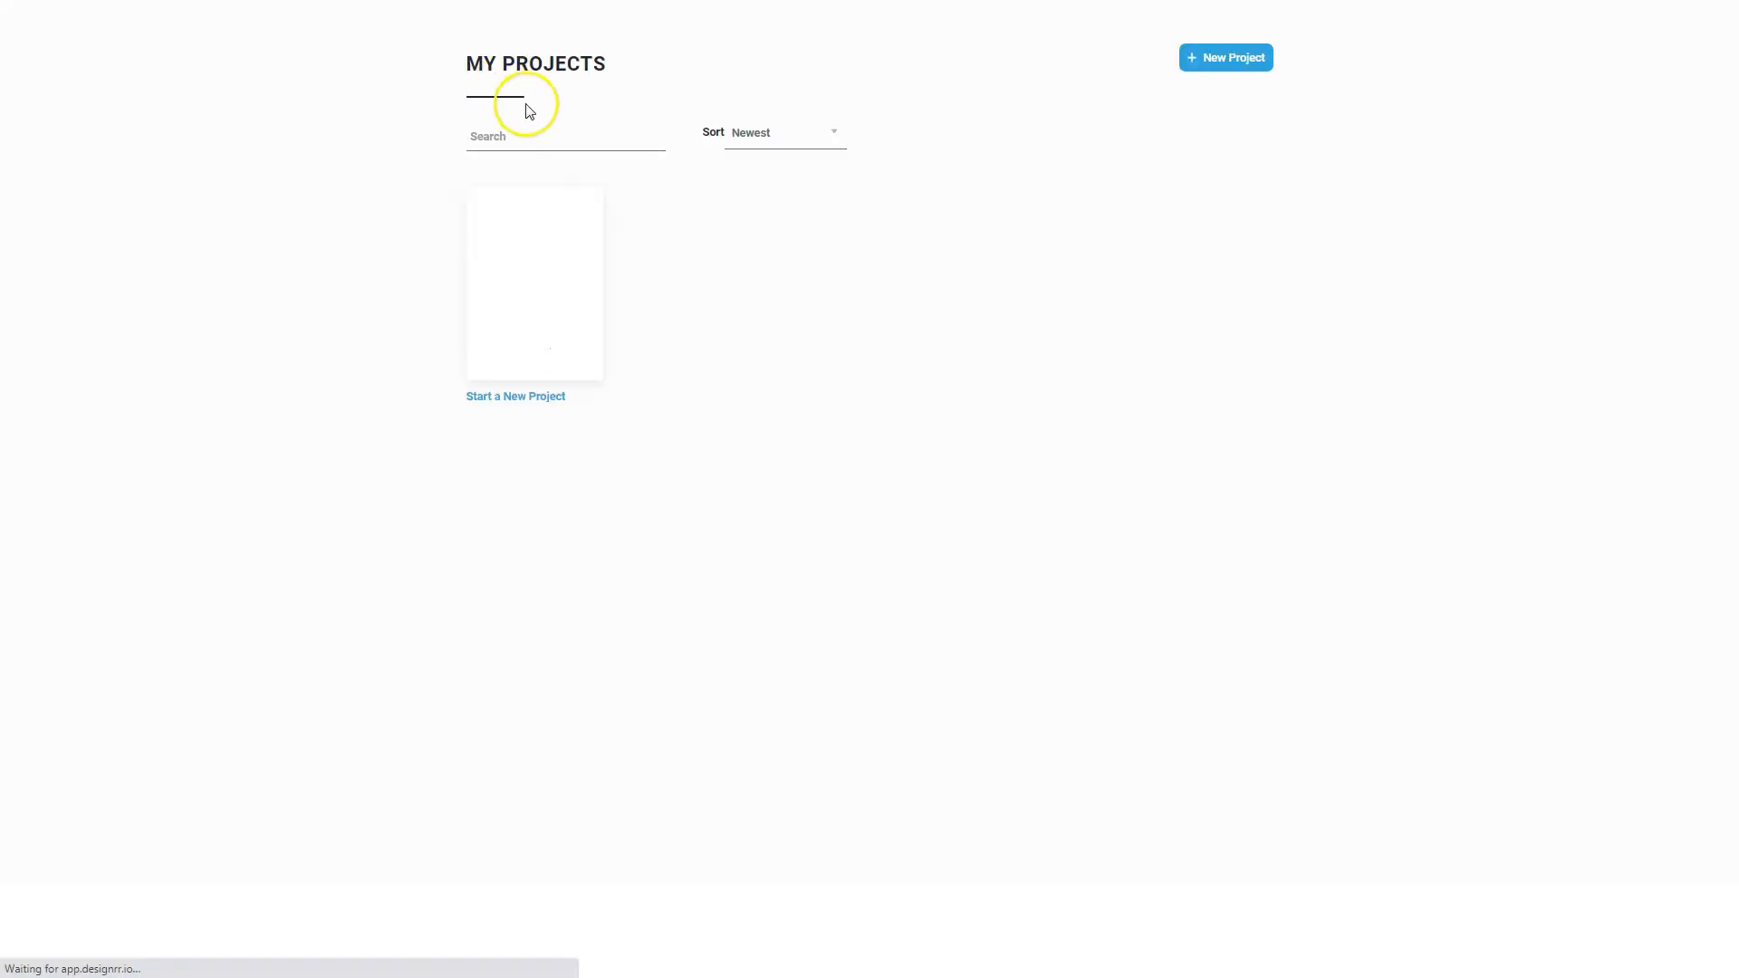
pyautogui.moveTo(1112, 310)
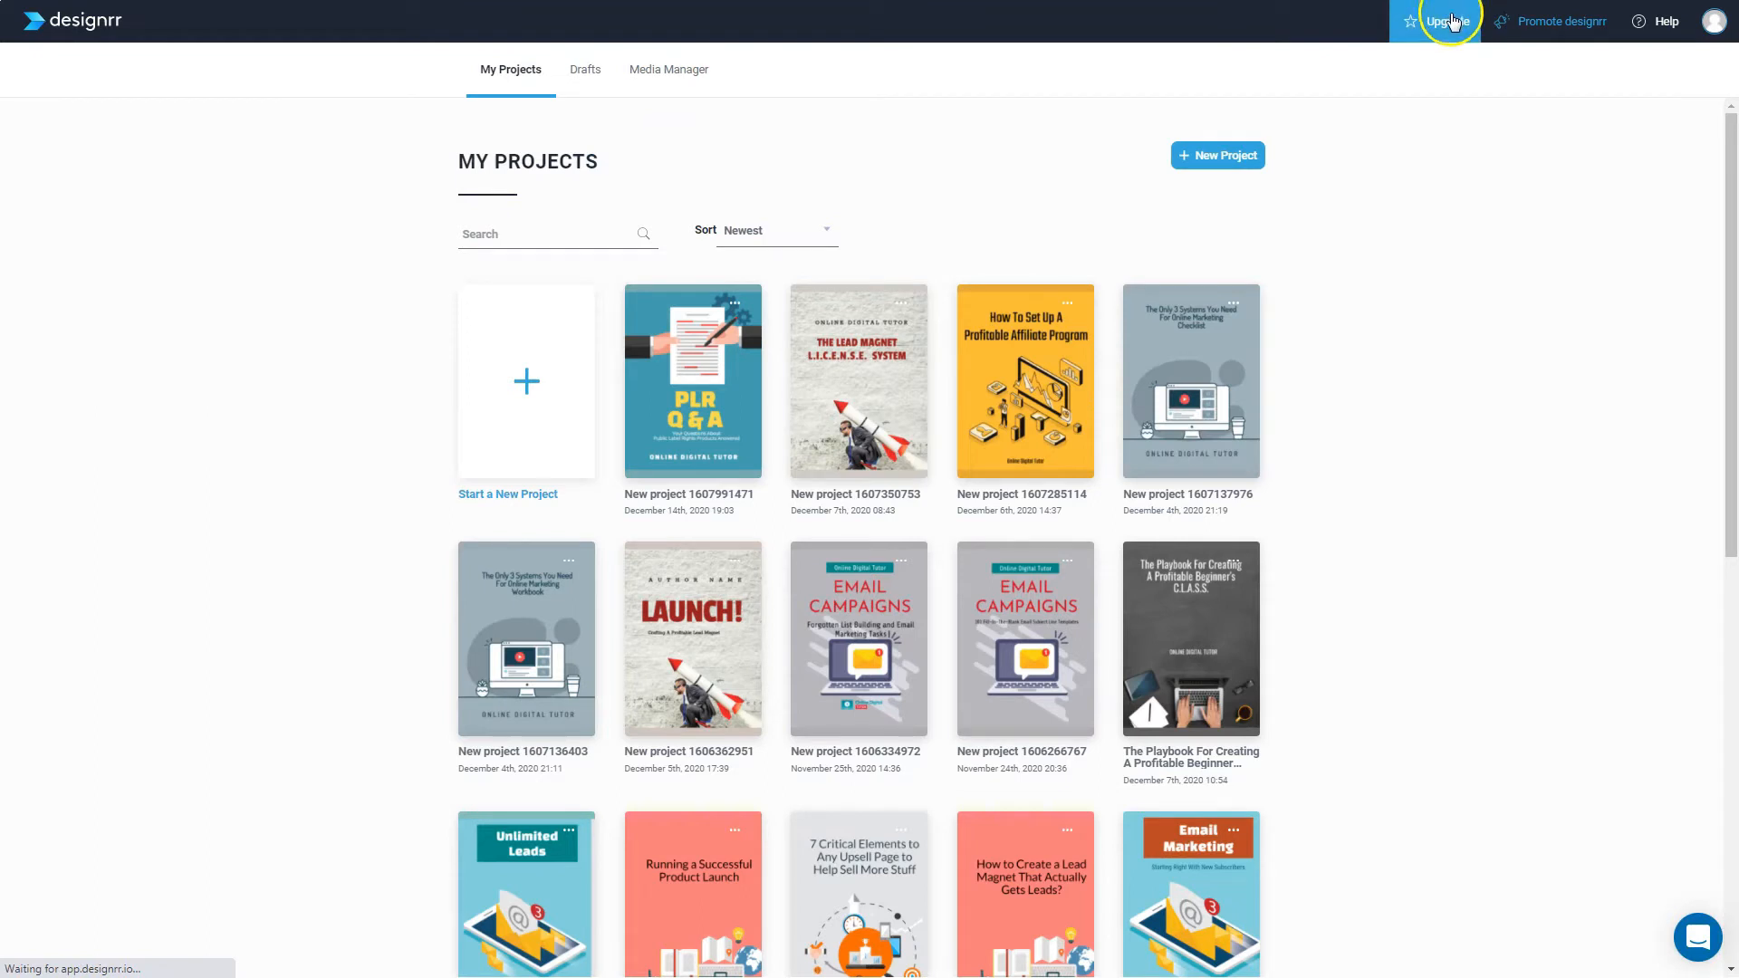
pyautogui.moveTo(1574, 28)
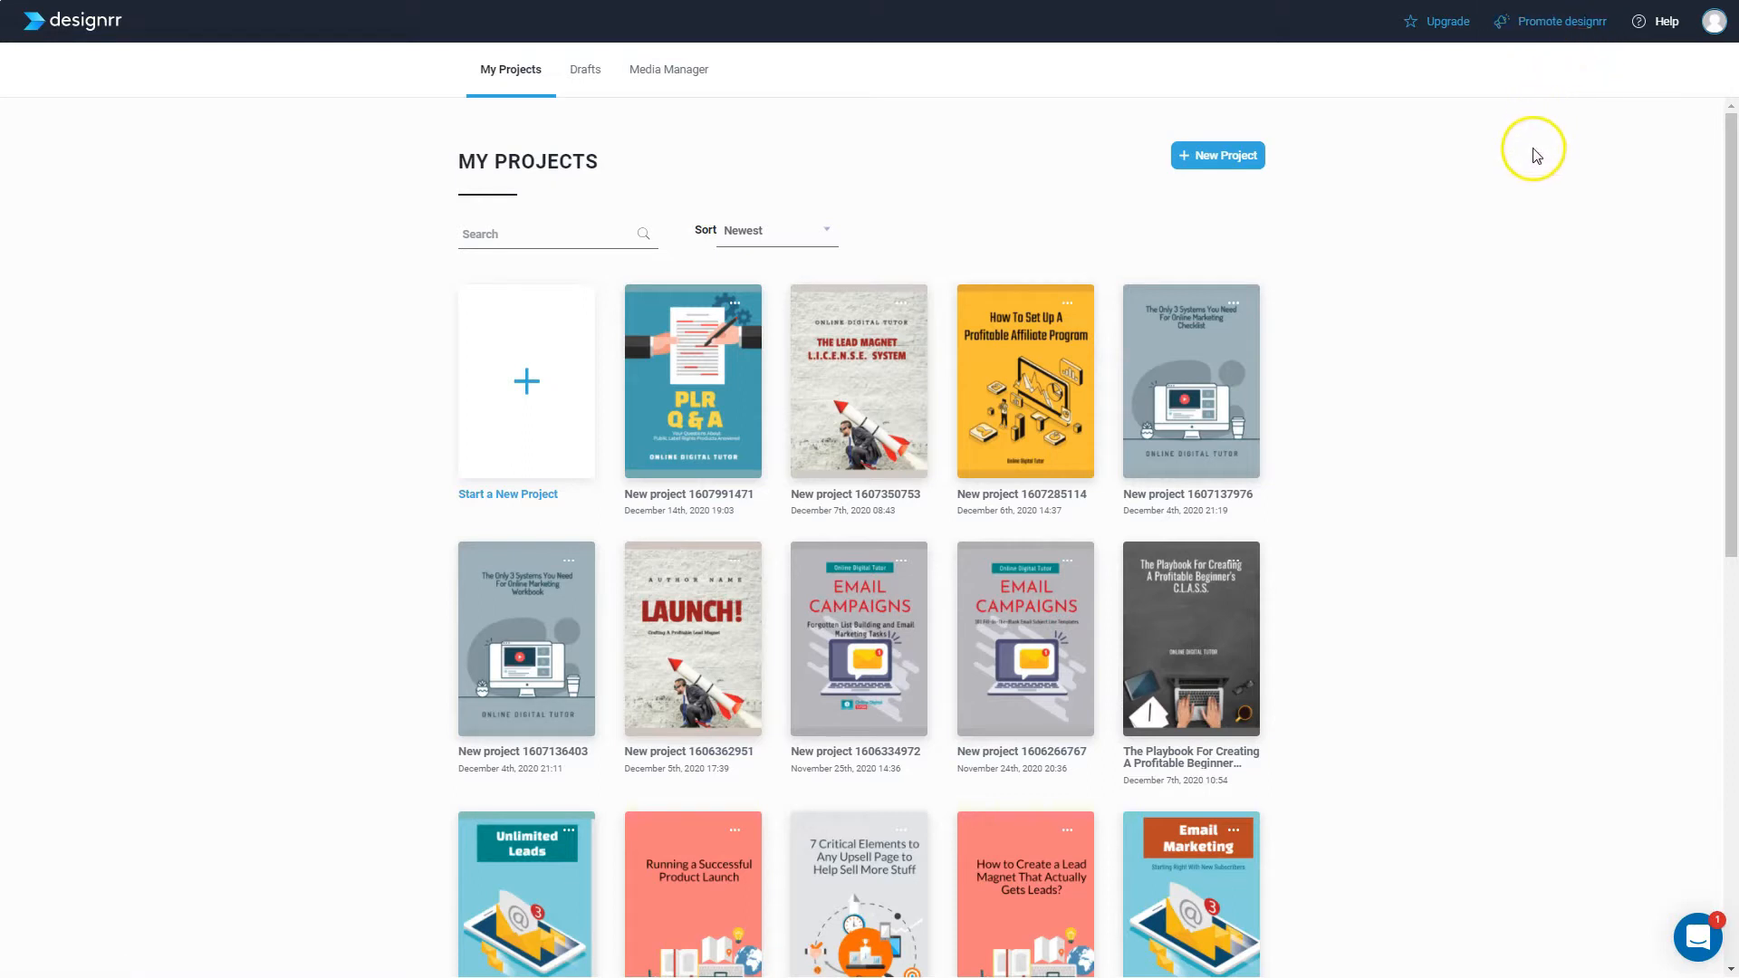
pyautogui.moveTo(1619, 91)
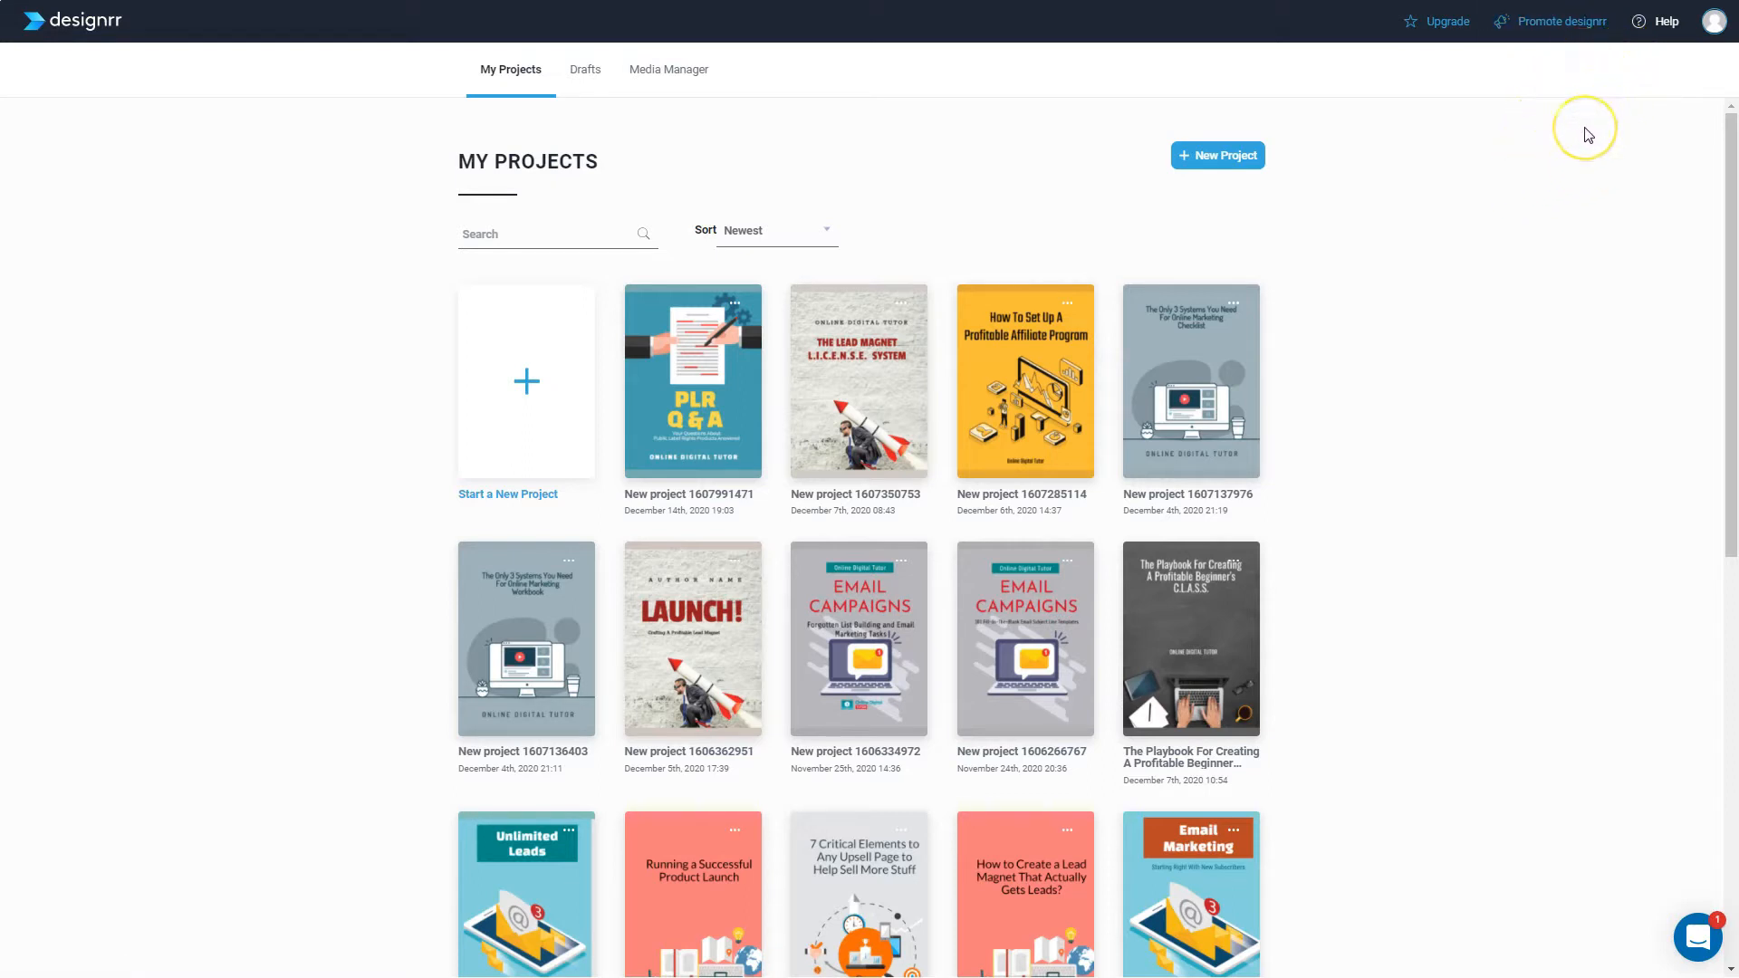
pyautogui.moveTo(1589, 134)
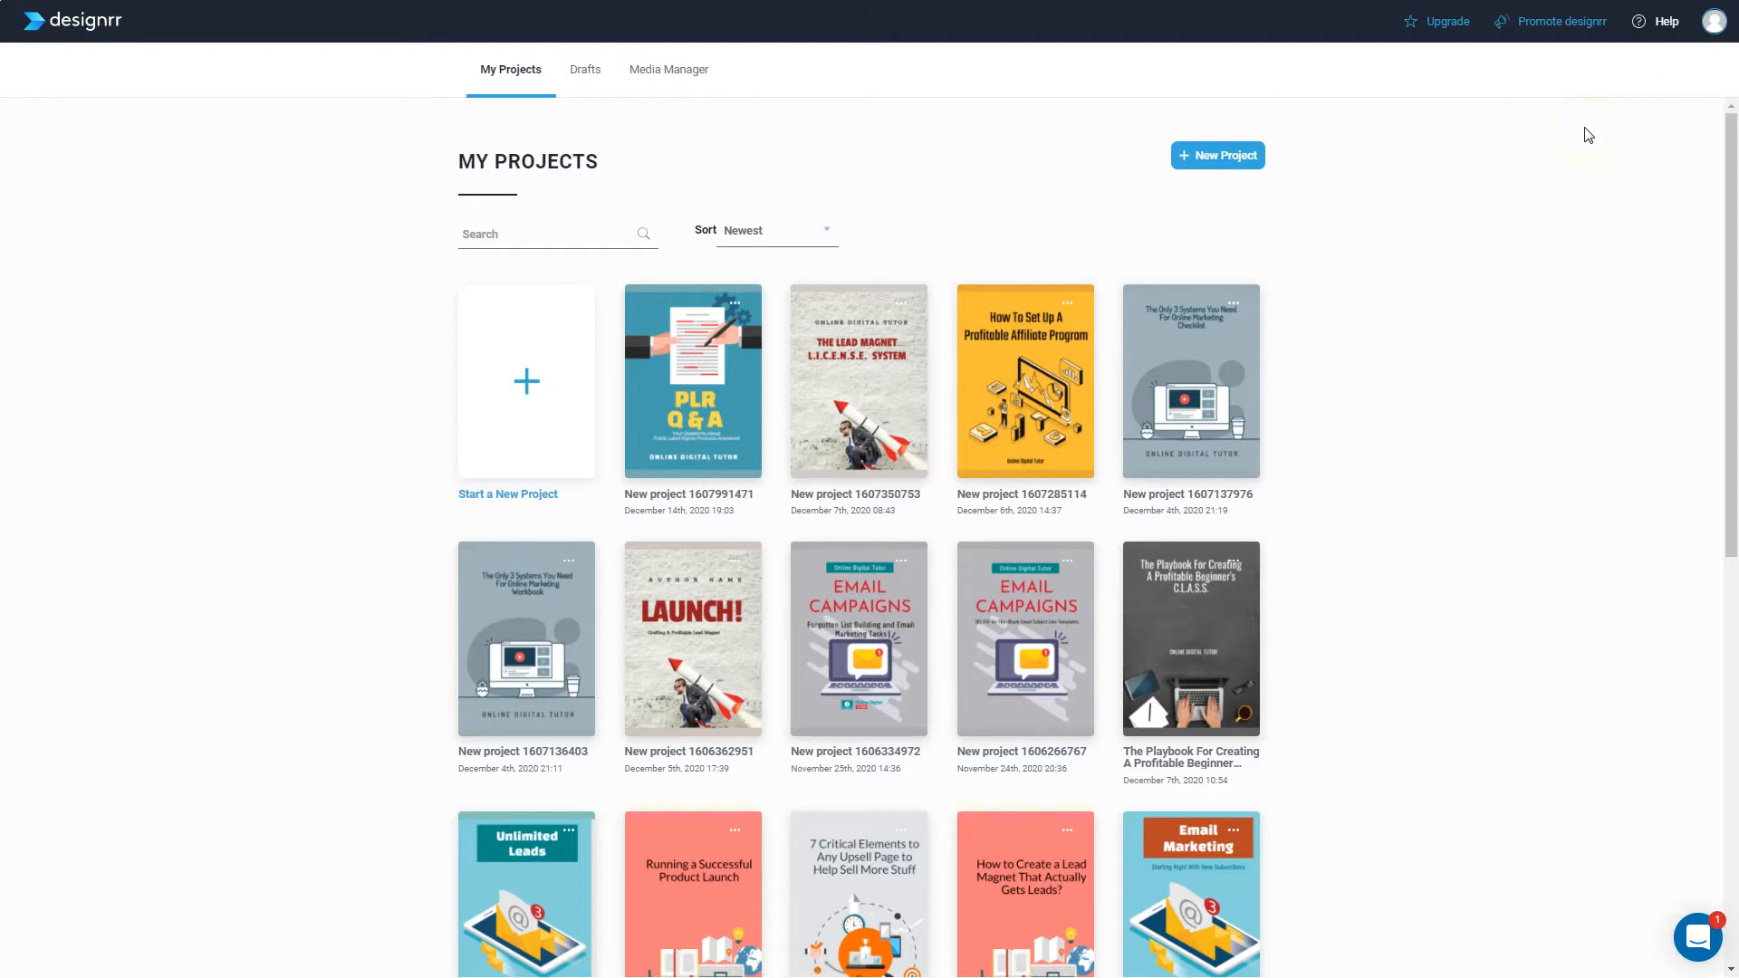
pyautogui.moveTo(1618, 606)
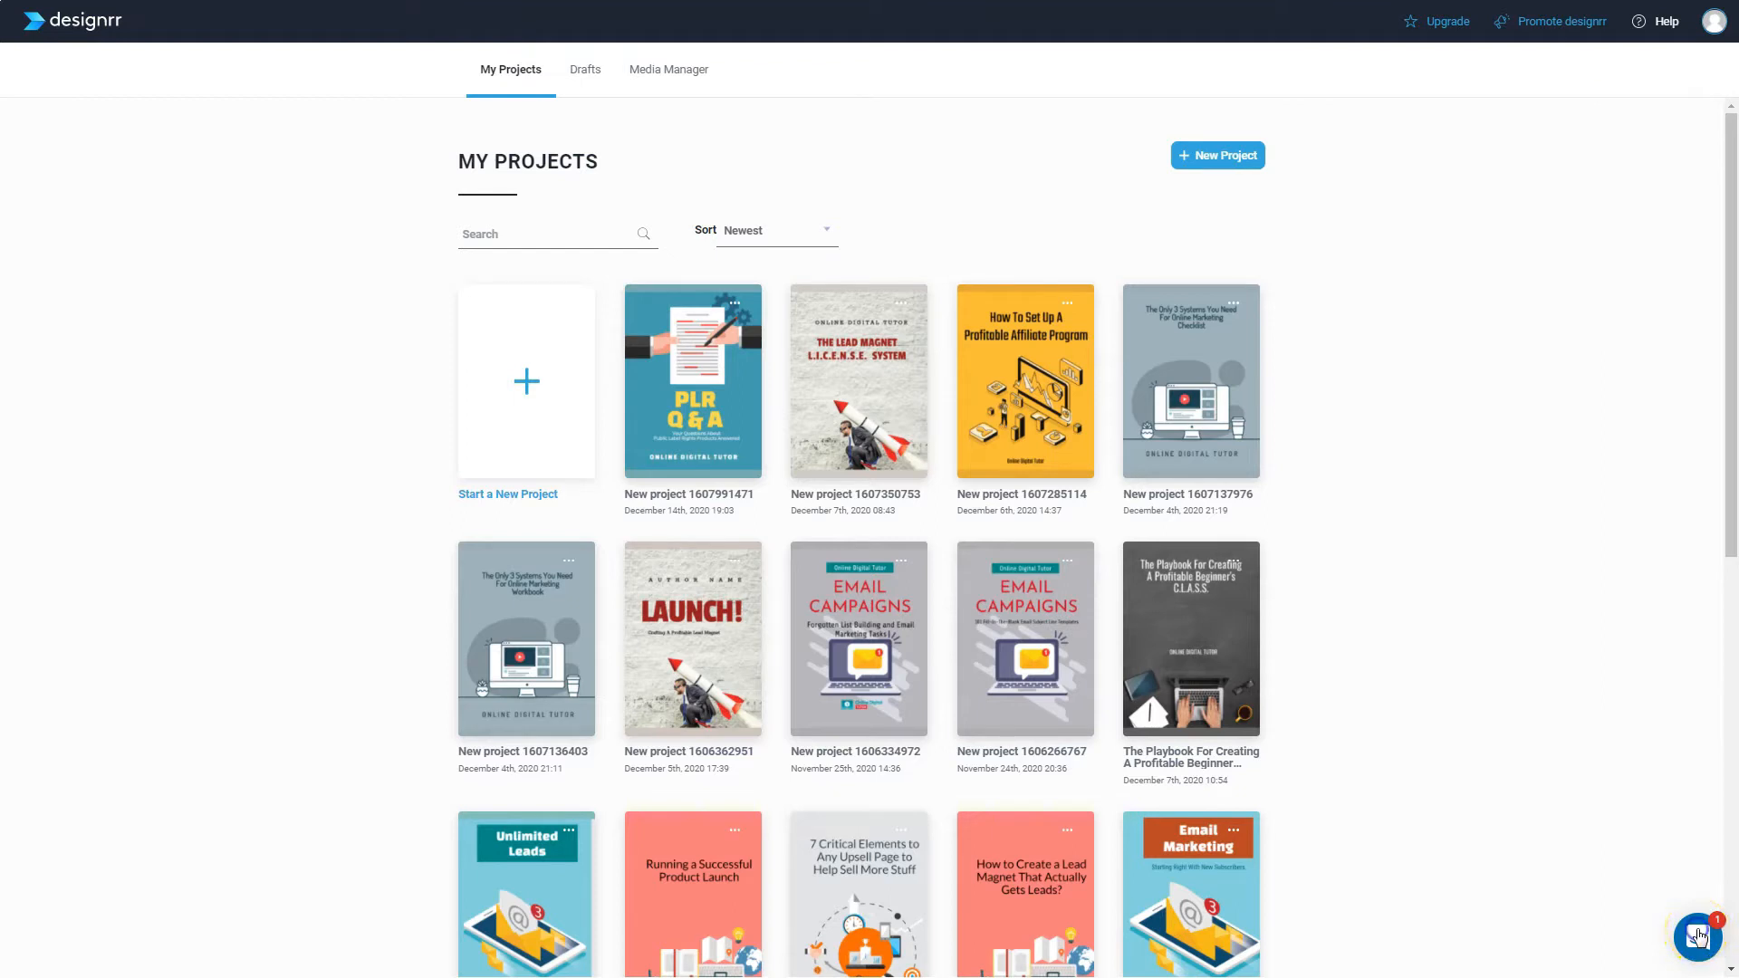
pyautogui.click(1697, 938)
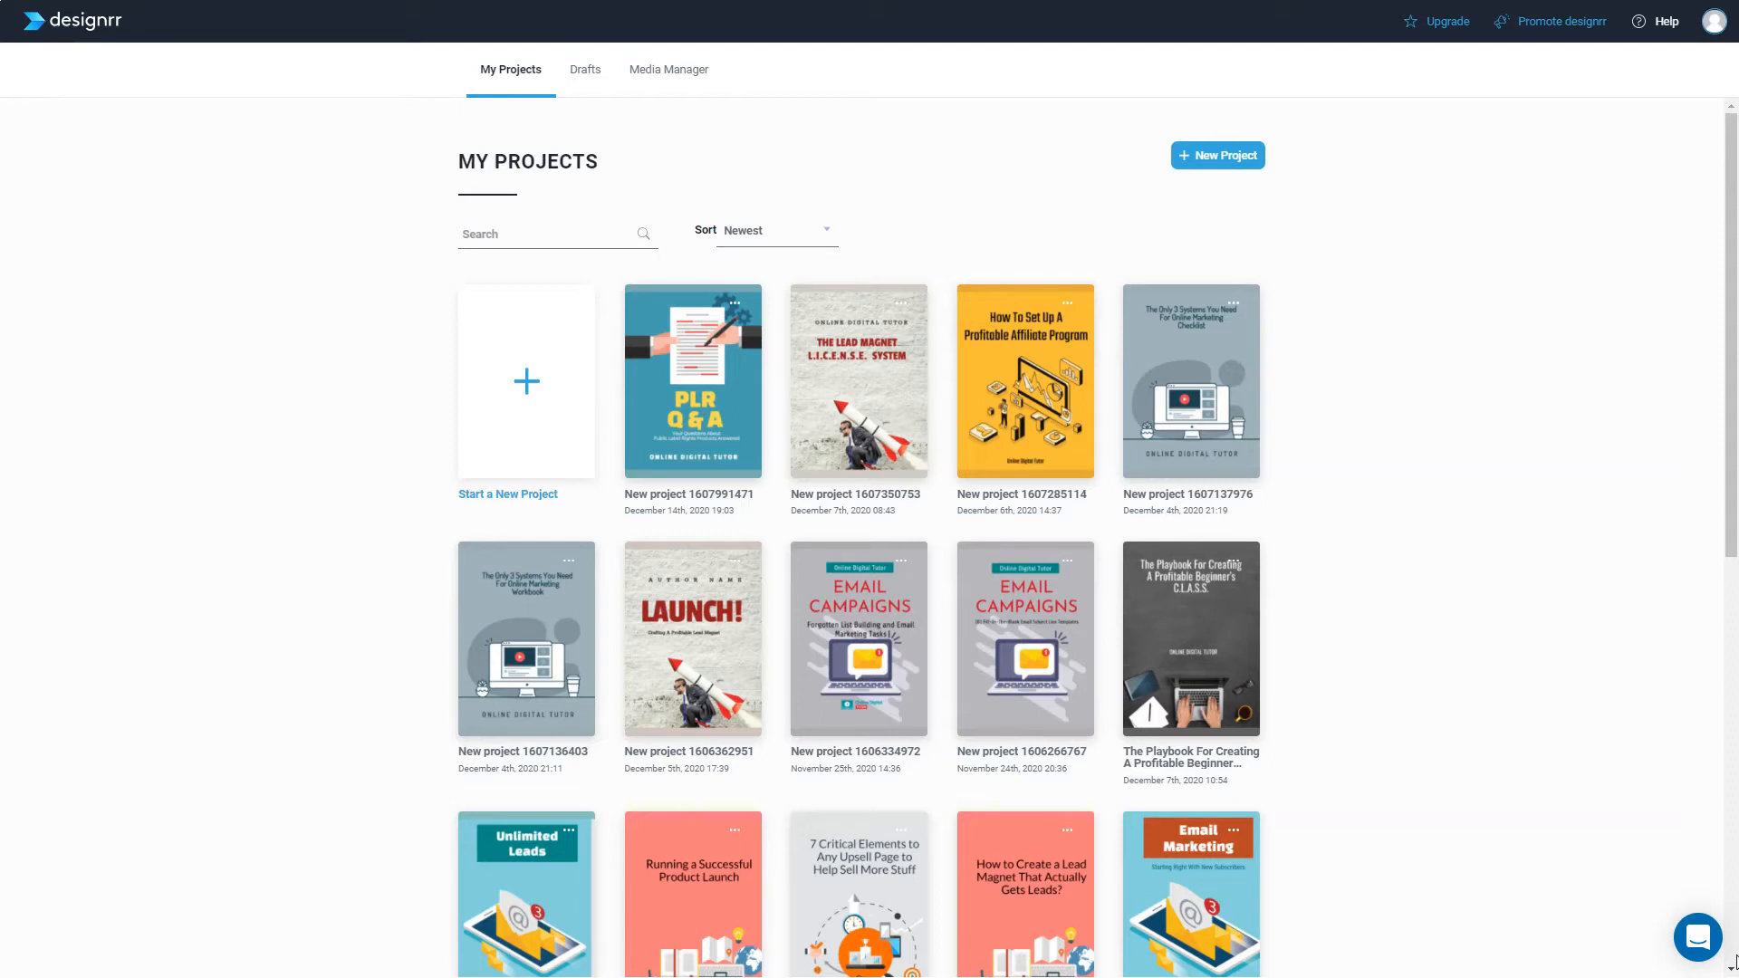
pyautogui.moveTo(1558, 800)
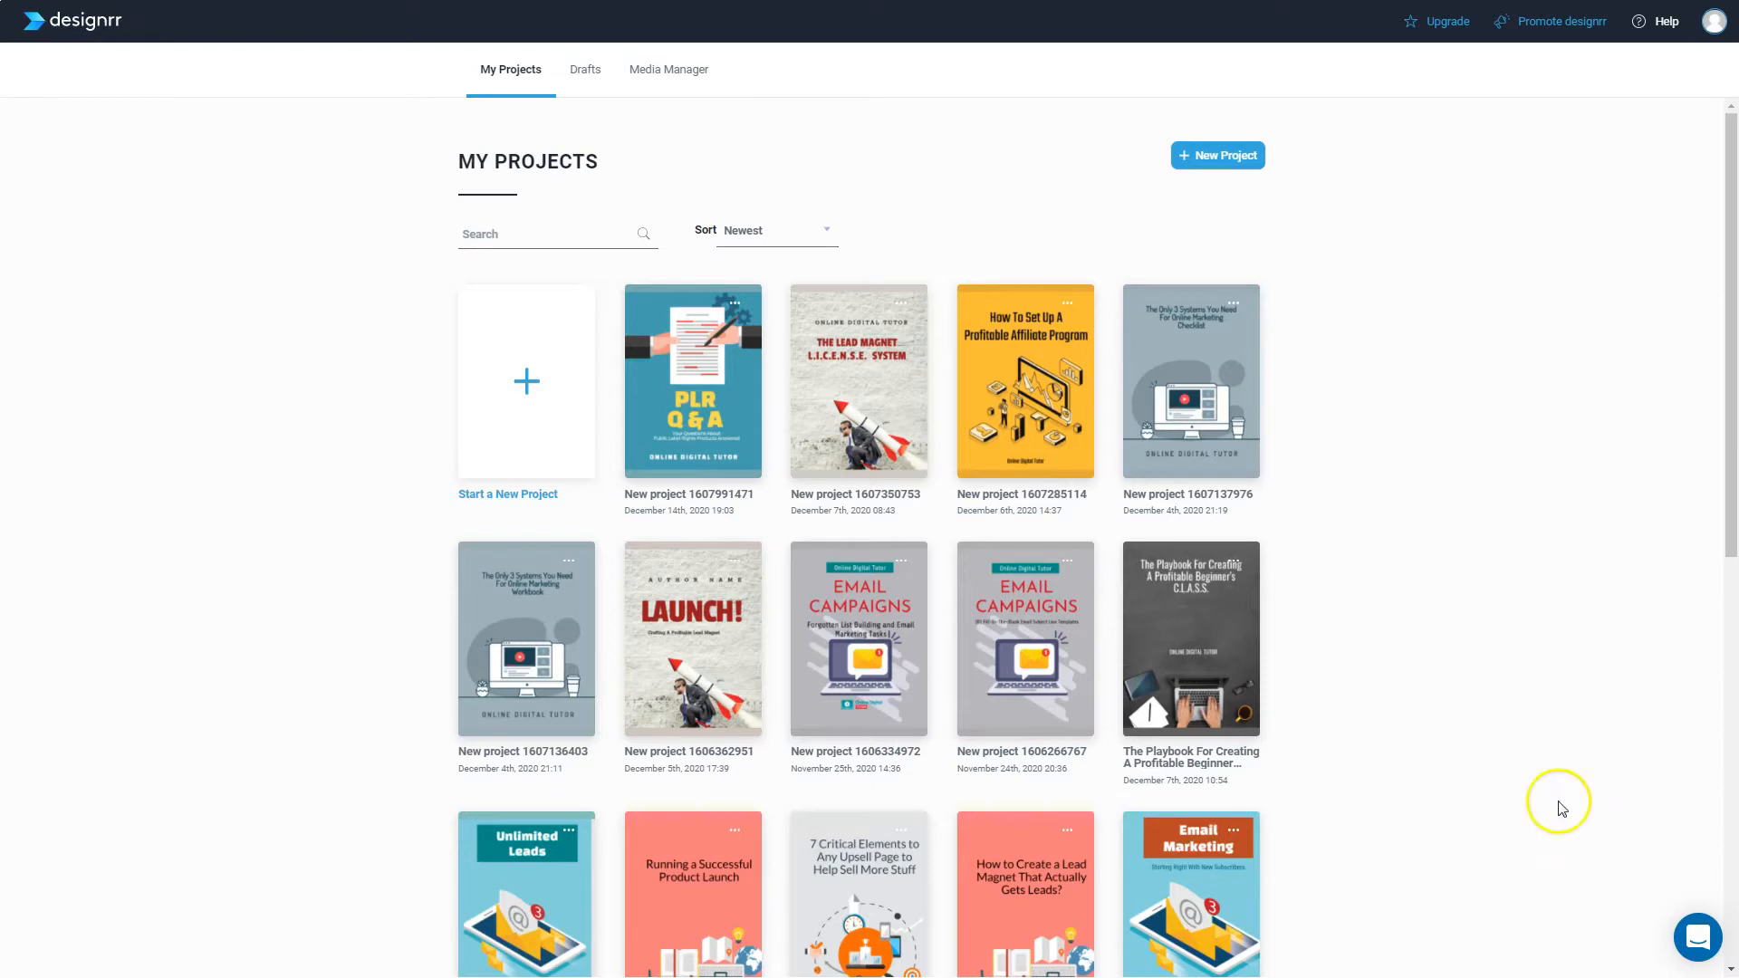
pyautogui.moveTo(1215, 169)
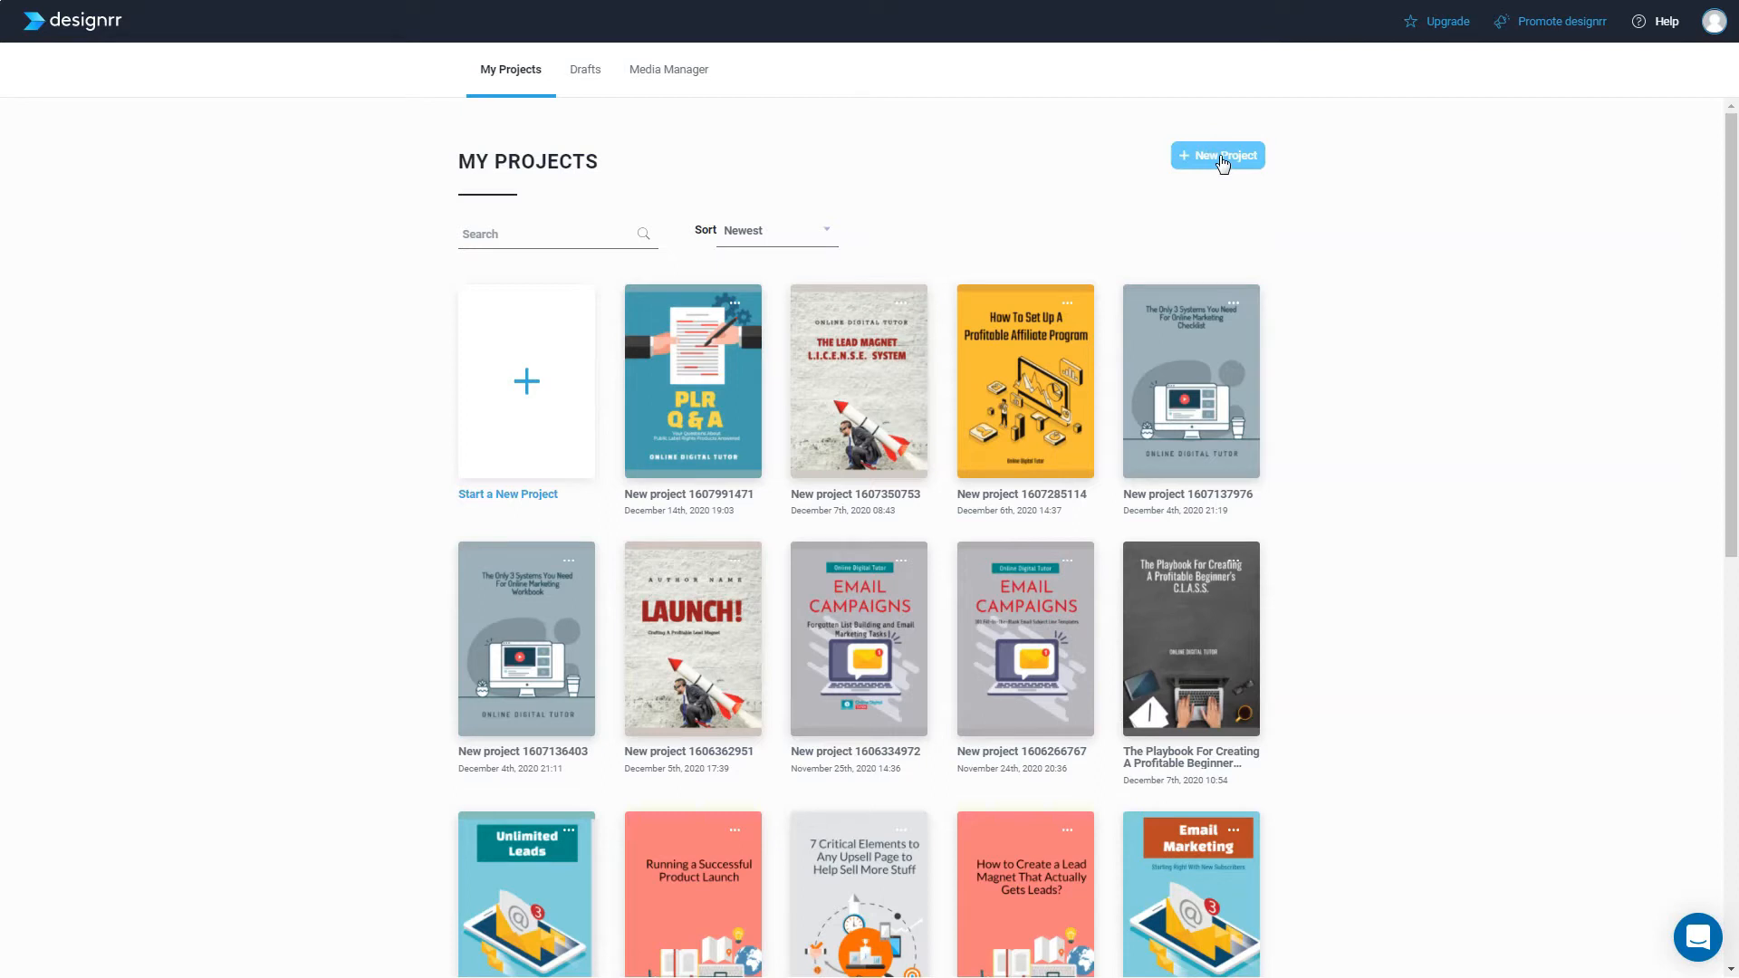
# Start a new project to reach the Select Import Option page
pyautogui.click(1217, 155)
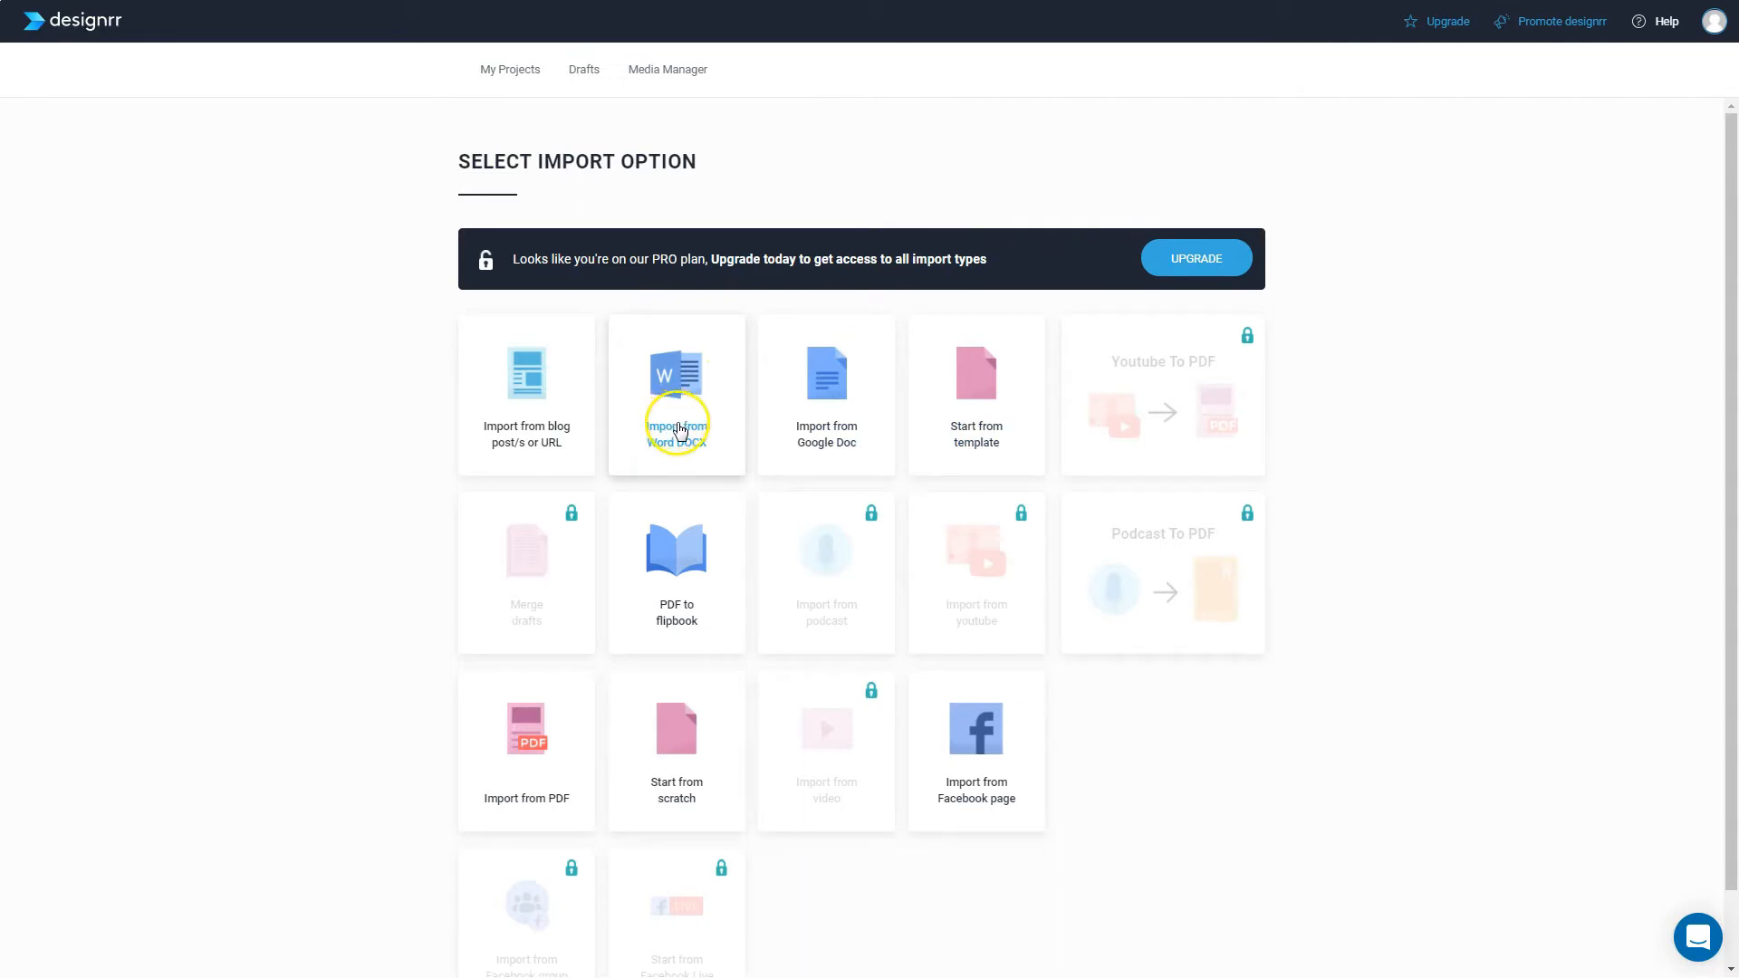
pyautogui.moveTo(569, 452)
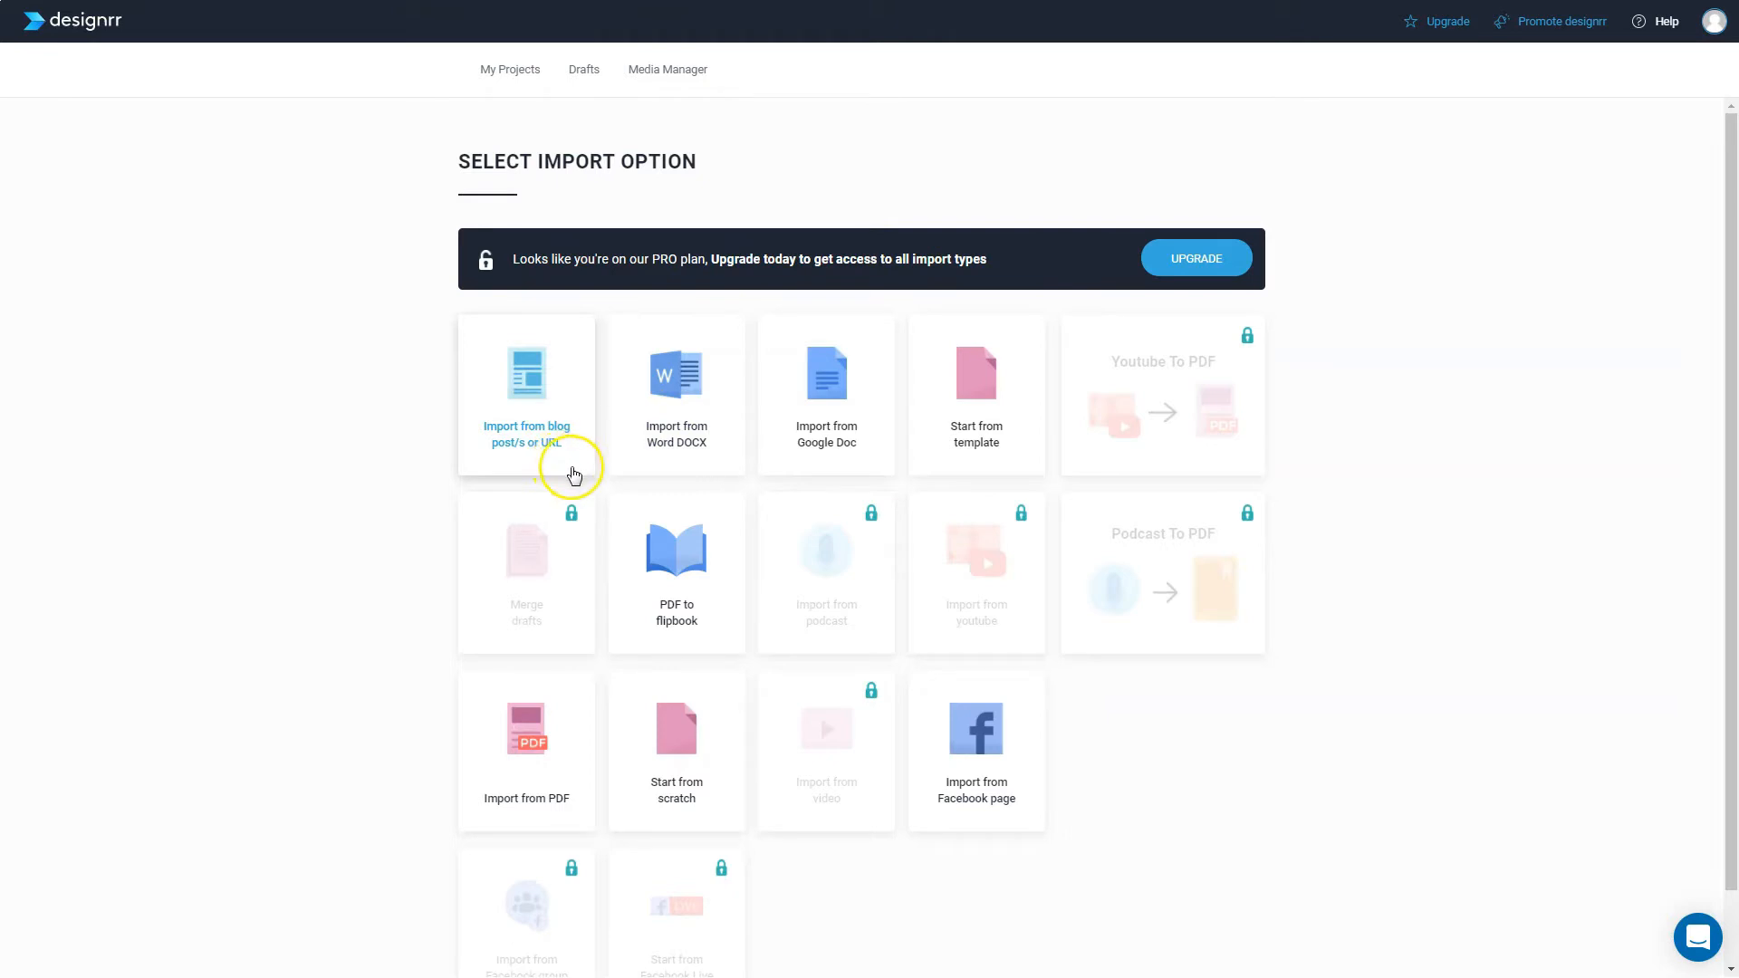
pyautogui.moveTo(835, 439)
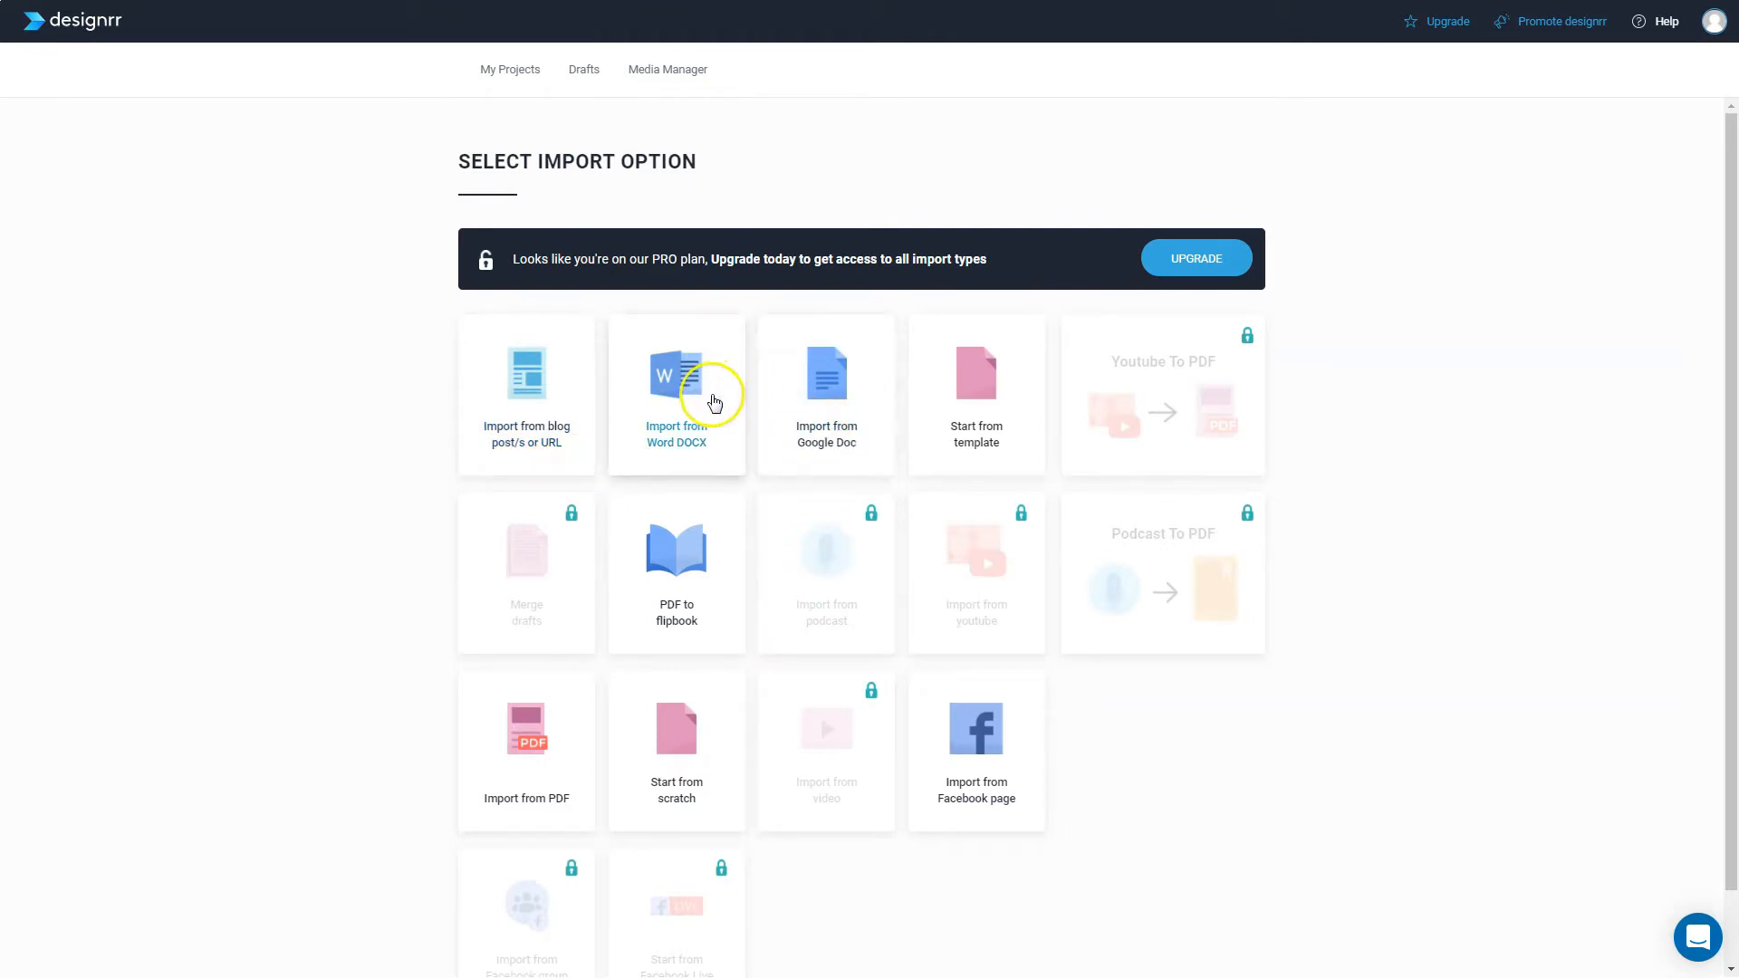
# Choose the Word DOCX import and enter 'test' as its title
pyautogui.click(676, 388)
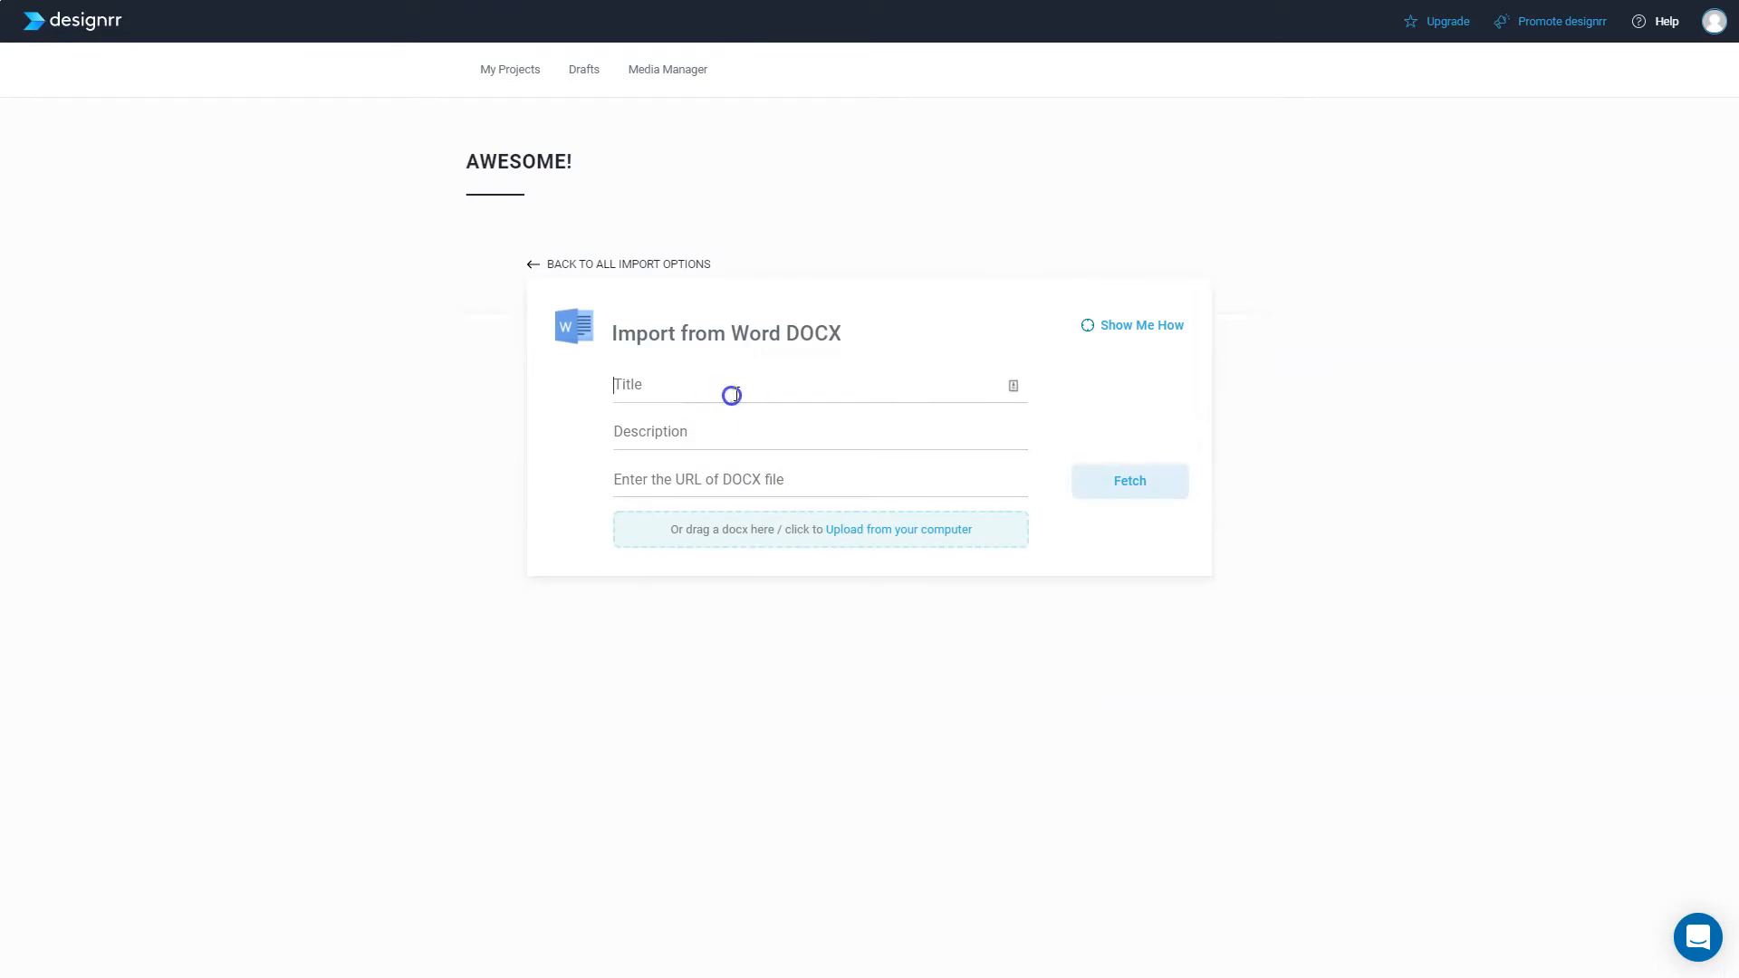
pyautogui.write('t')
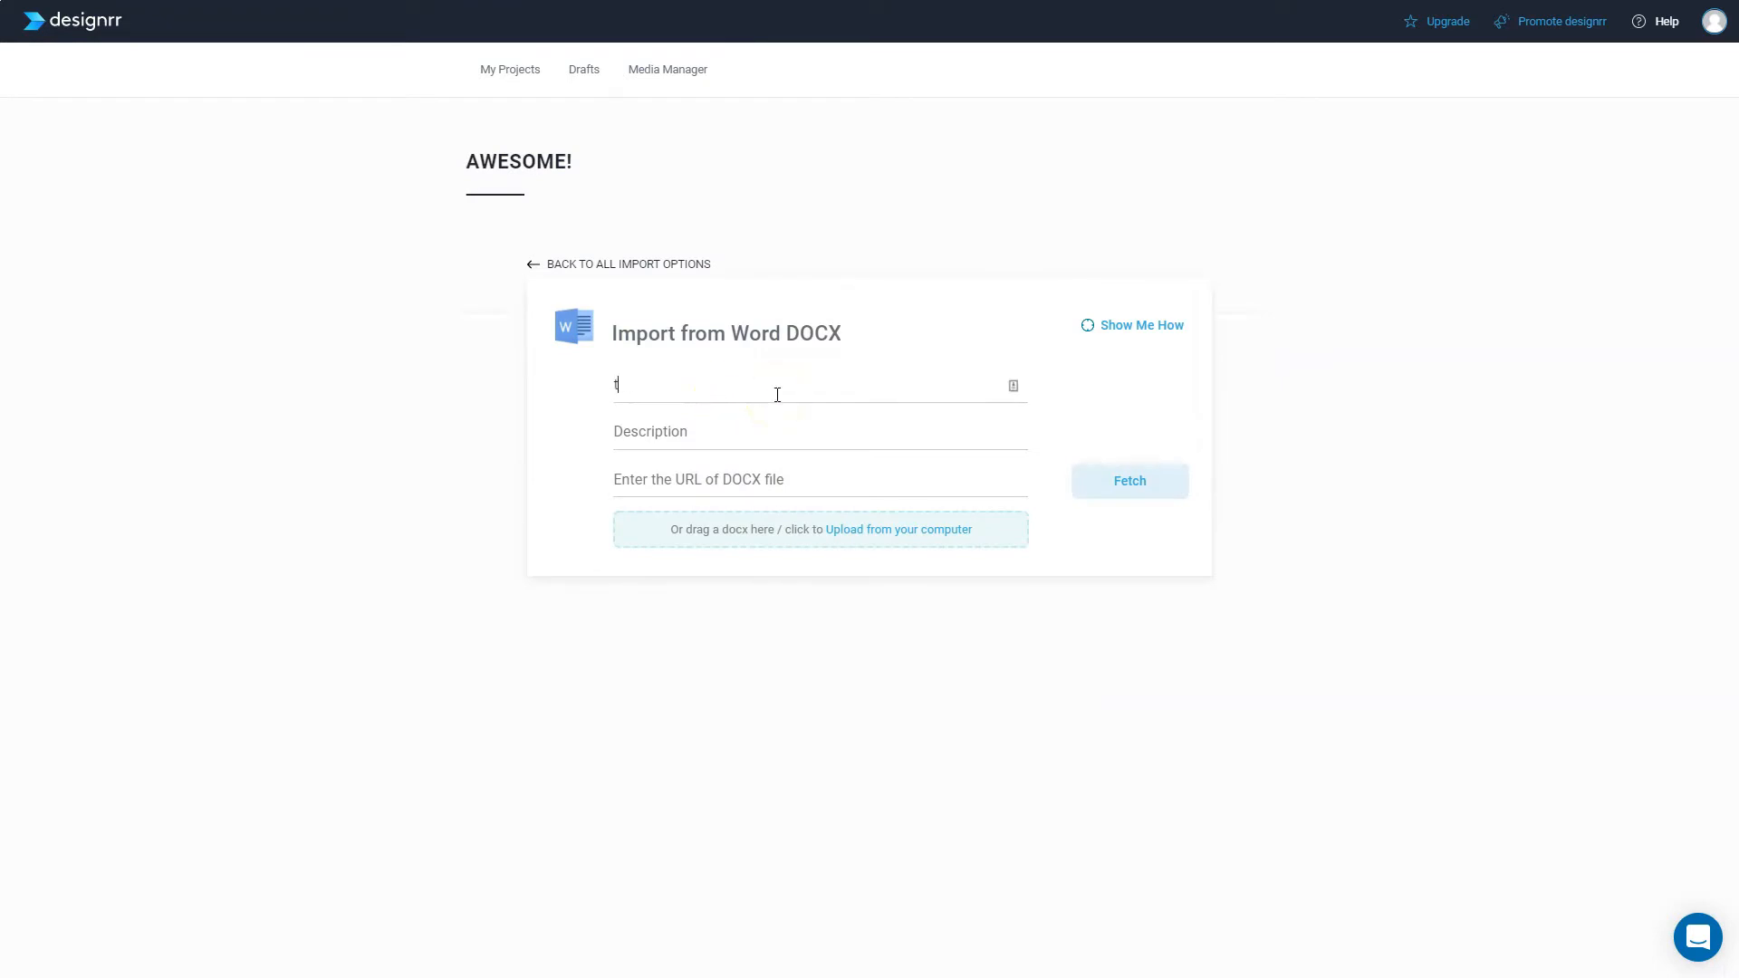
pyautogui.write('est')
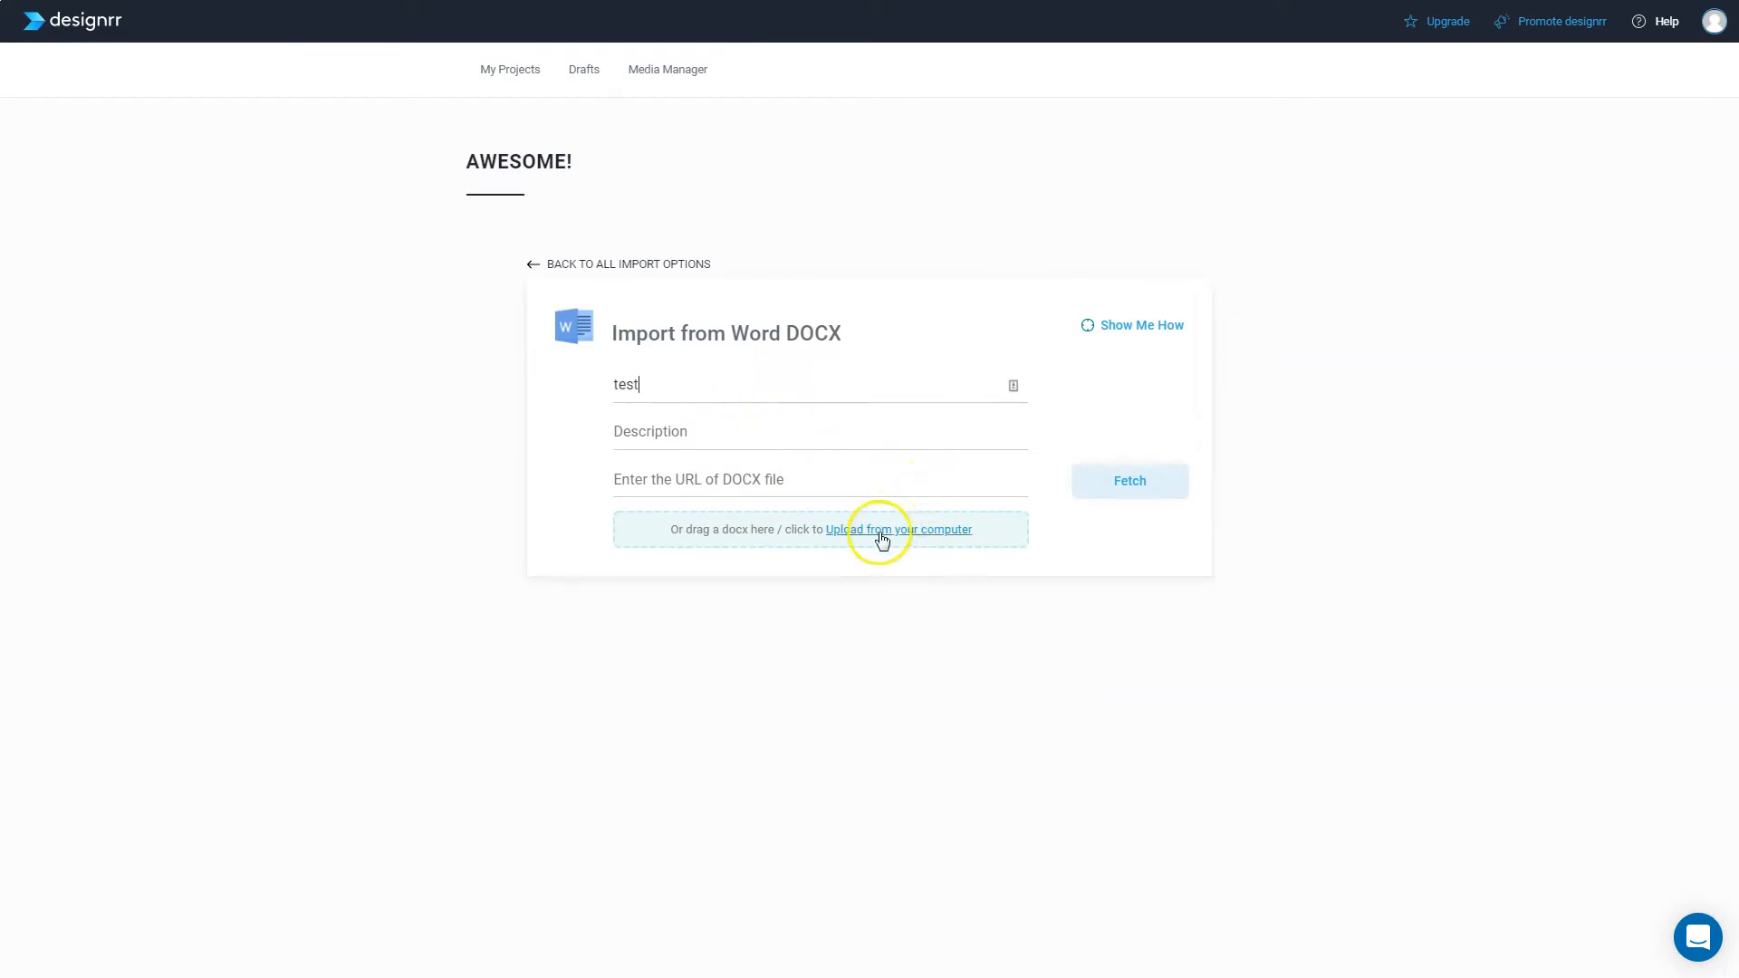
pyautogui.moveTo(768, 482)
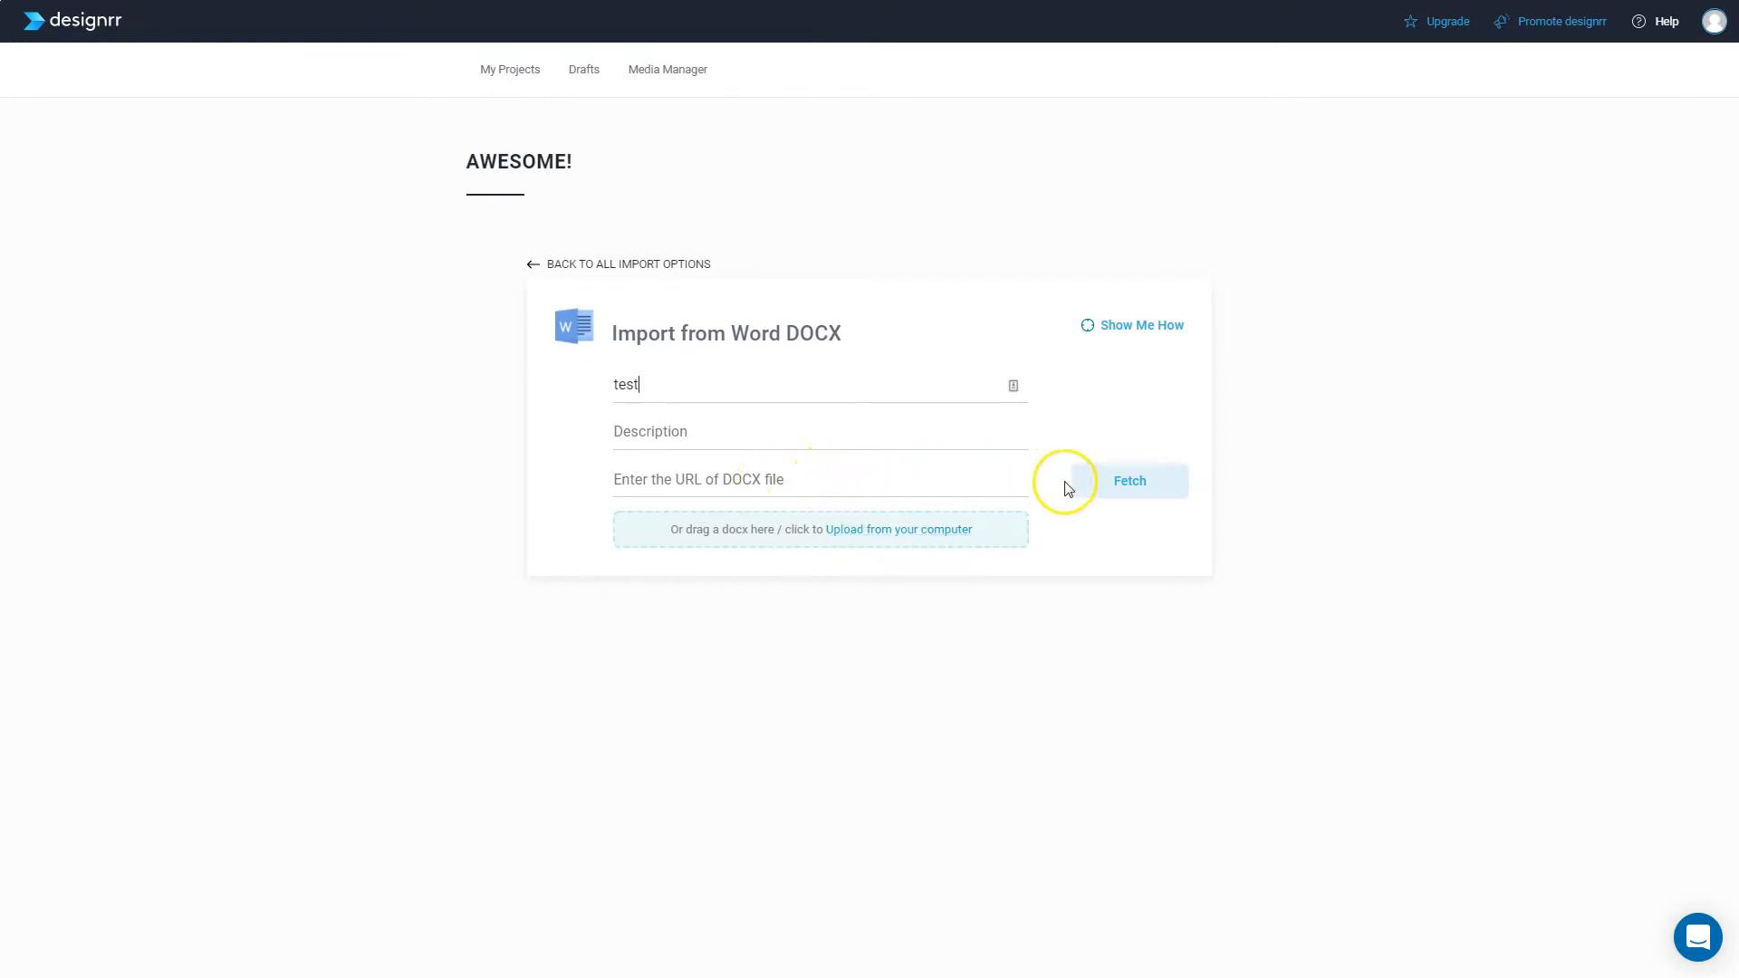
pyautogui.moveTo(914, 479)
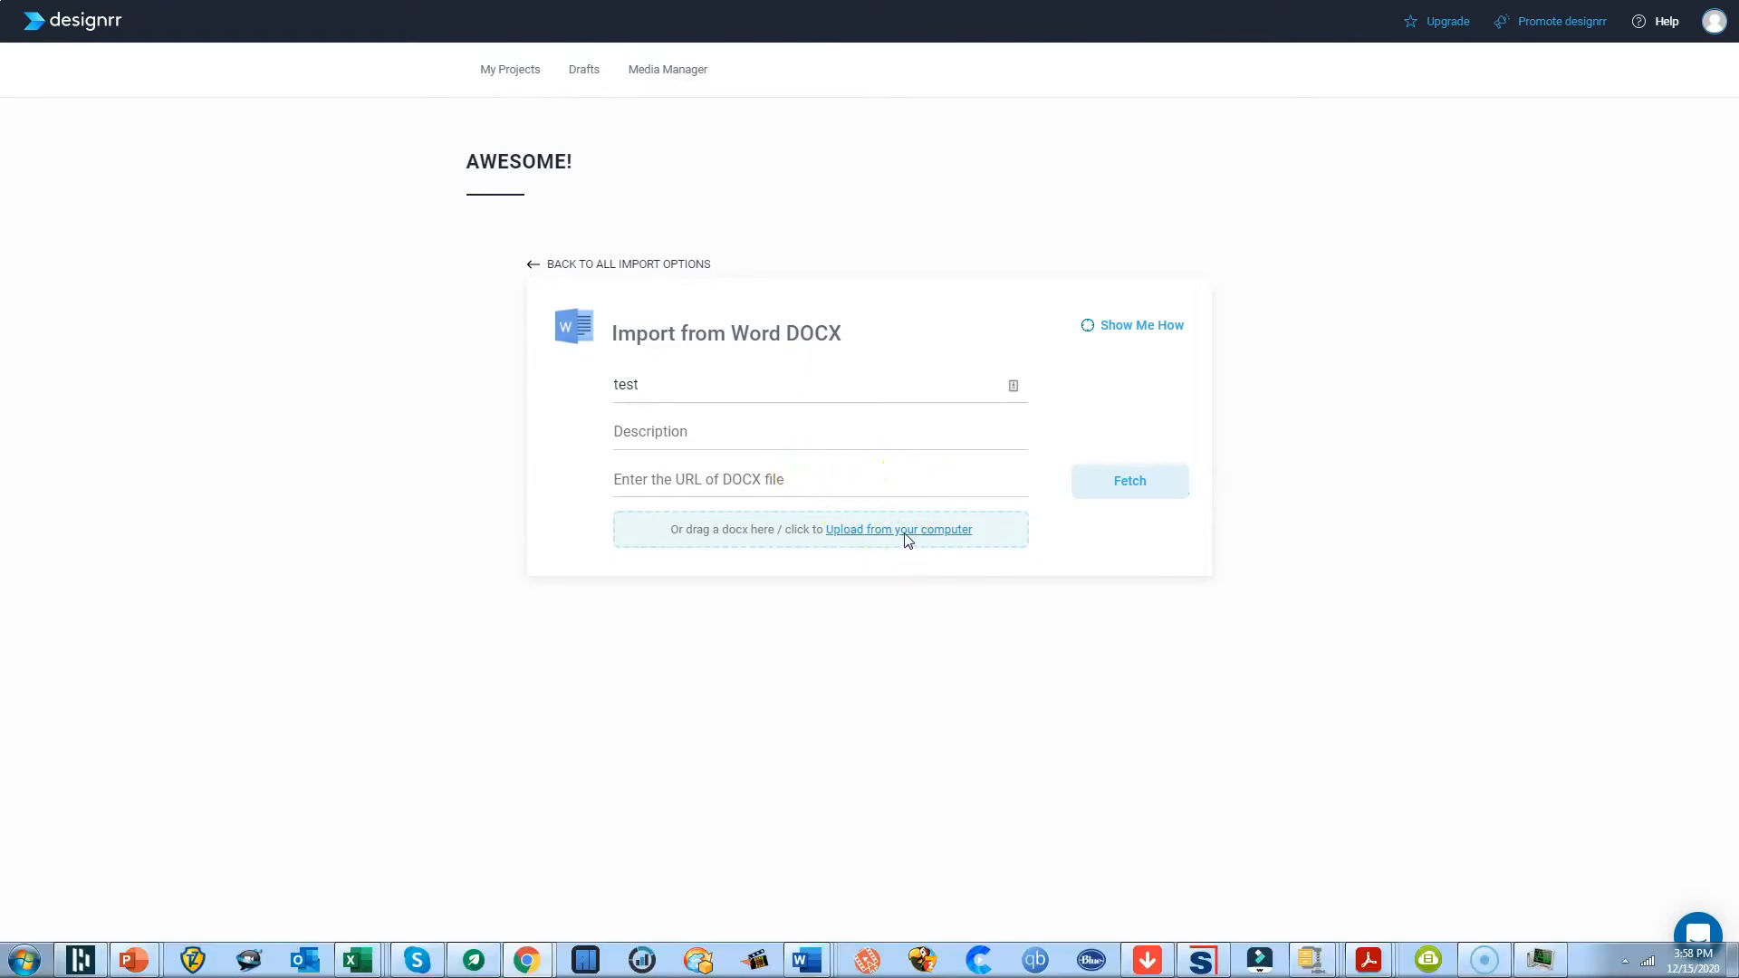
# Upload 'How to Create a Profitable 5' from USB DISK (E:) > FORMAT PRODUCTS
pyautogui.click(899, 530)
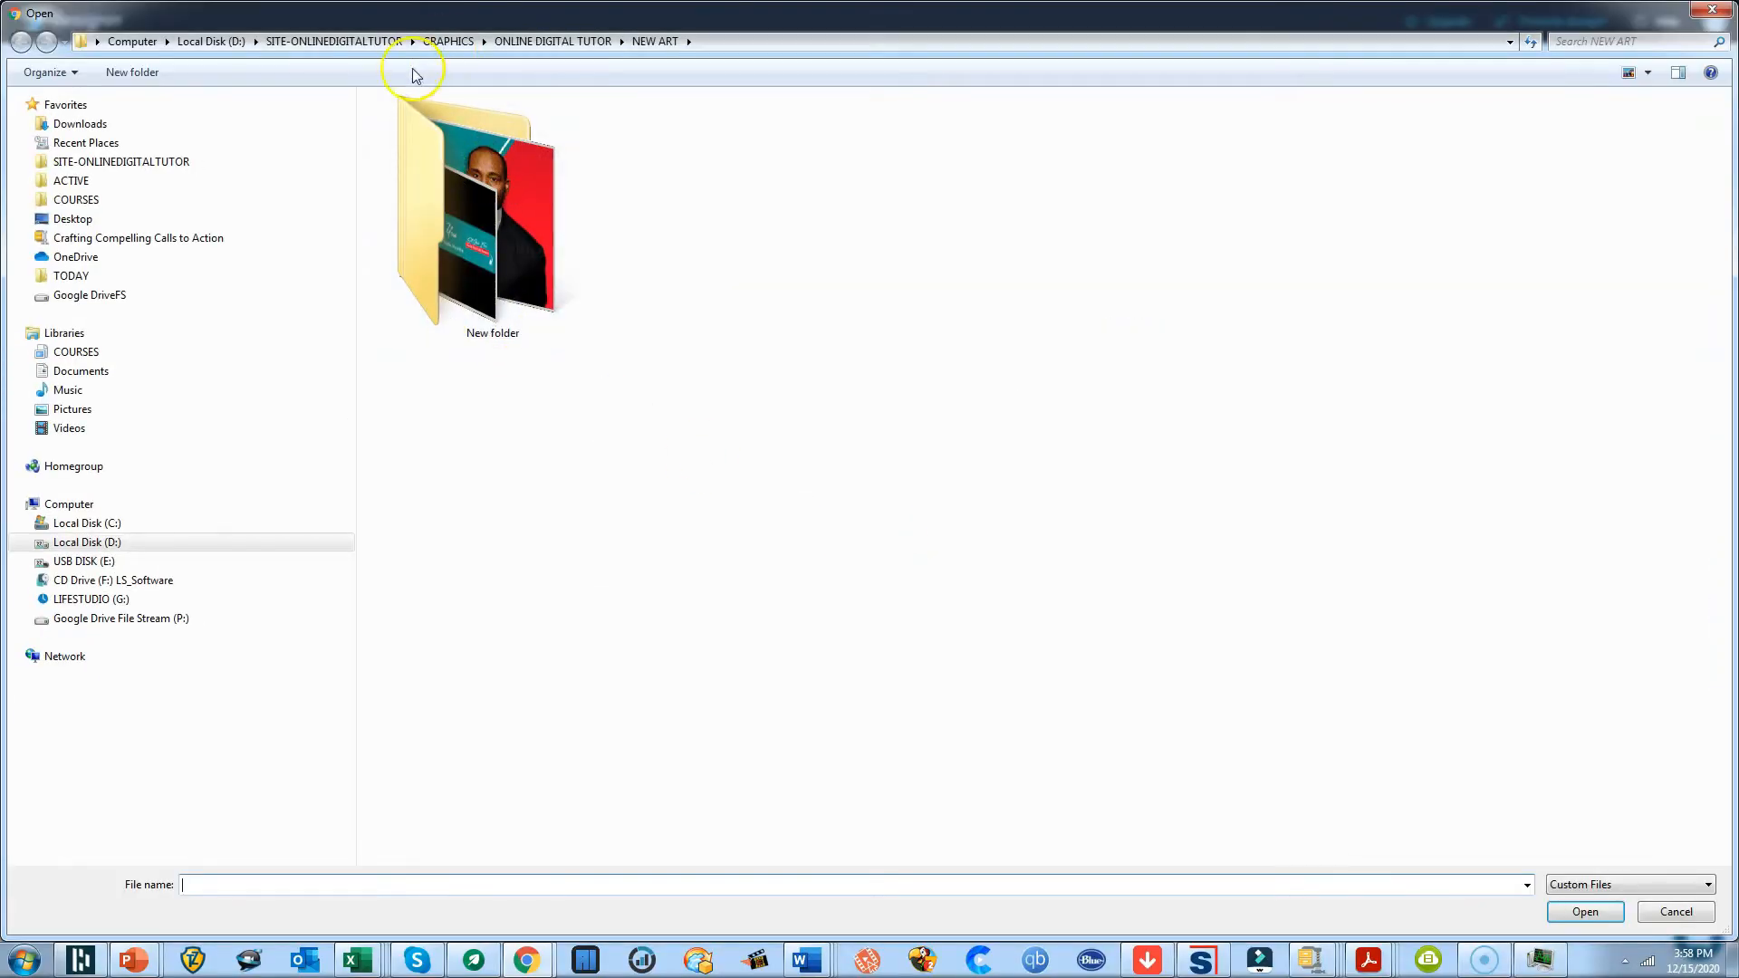
pyautogui.click(84, 561)
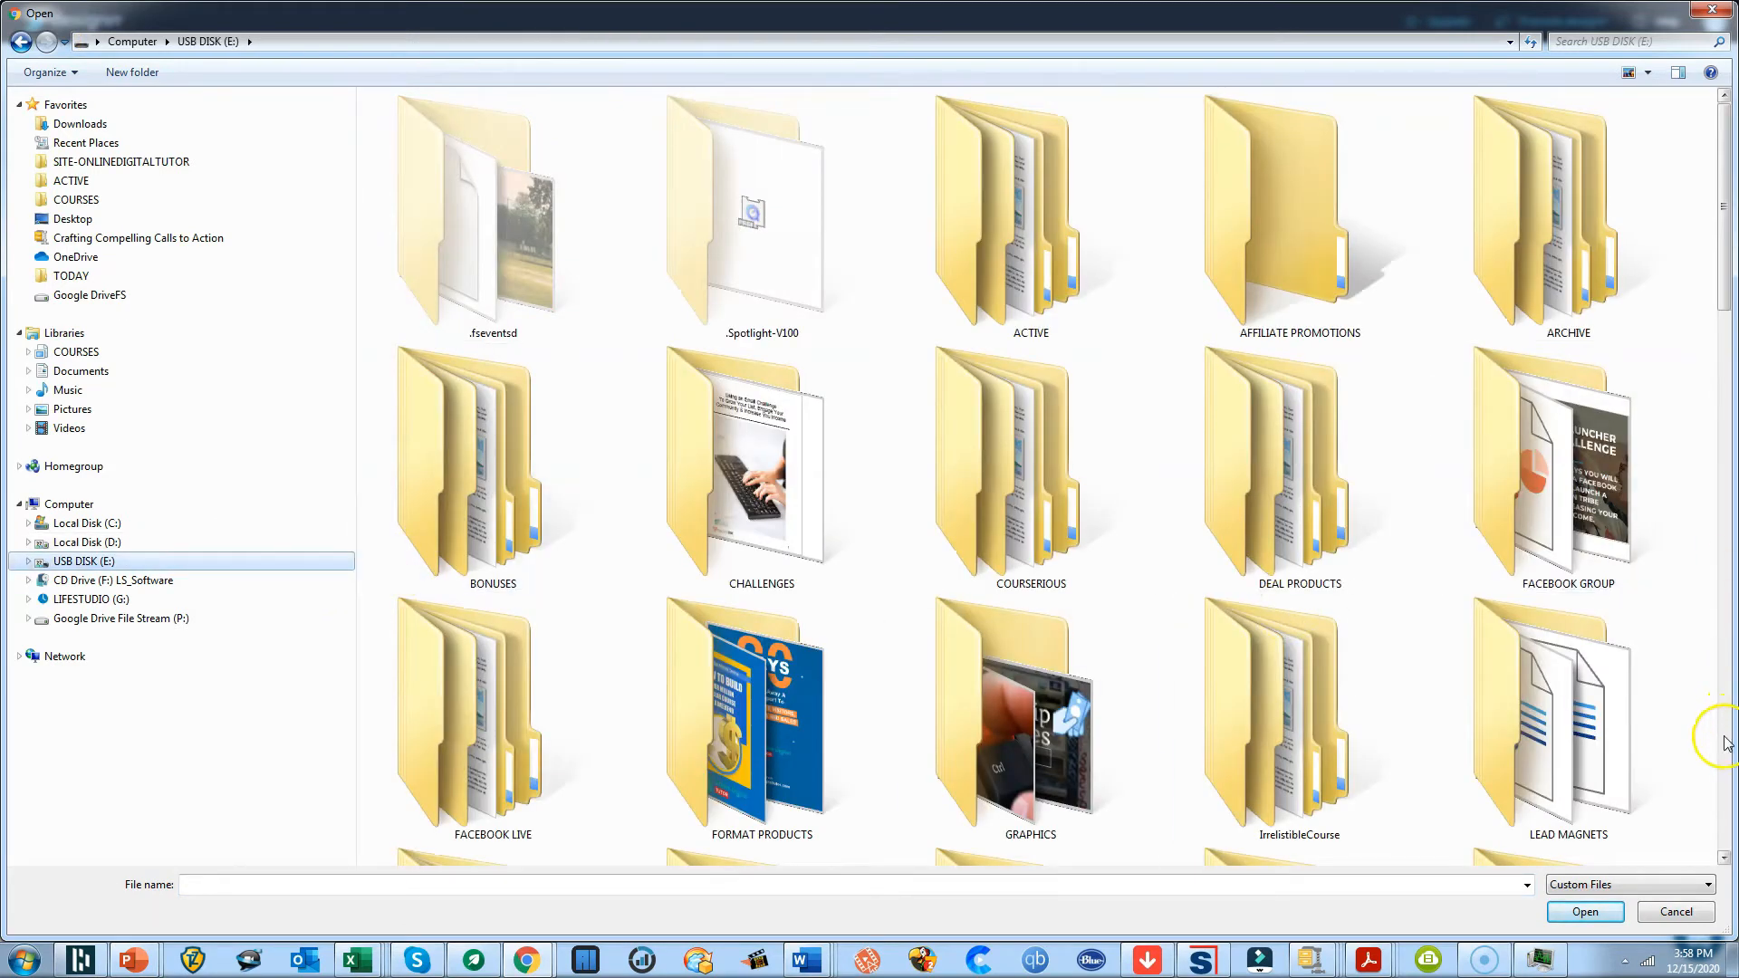
pyautogui.scroll(-3)
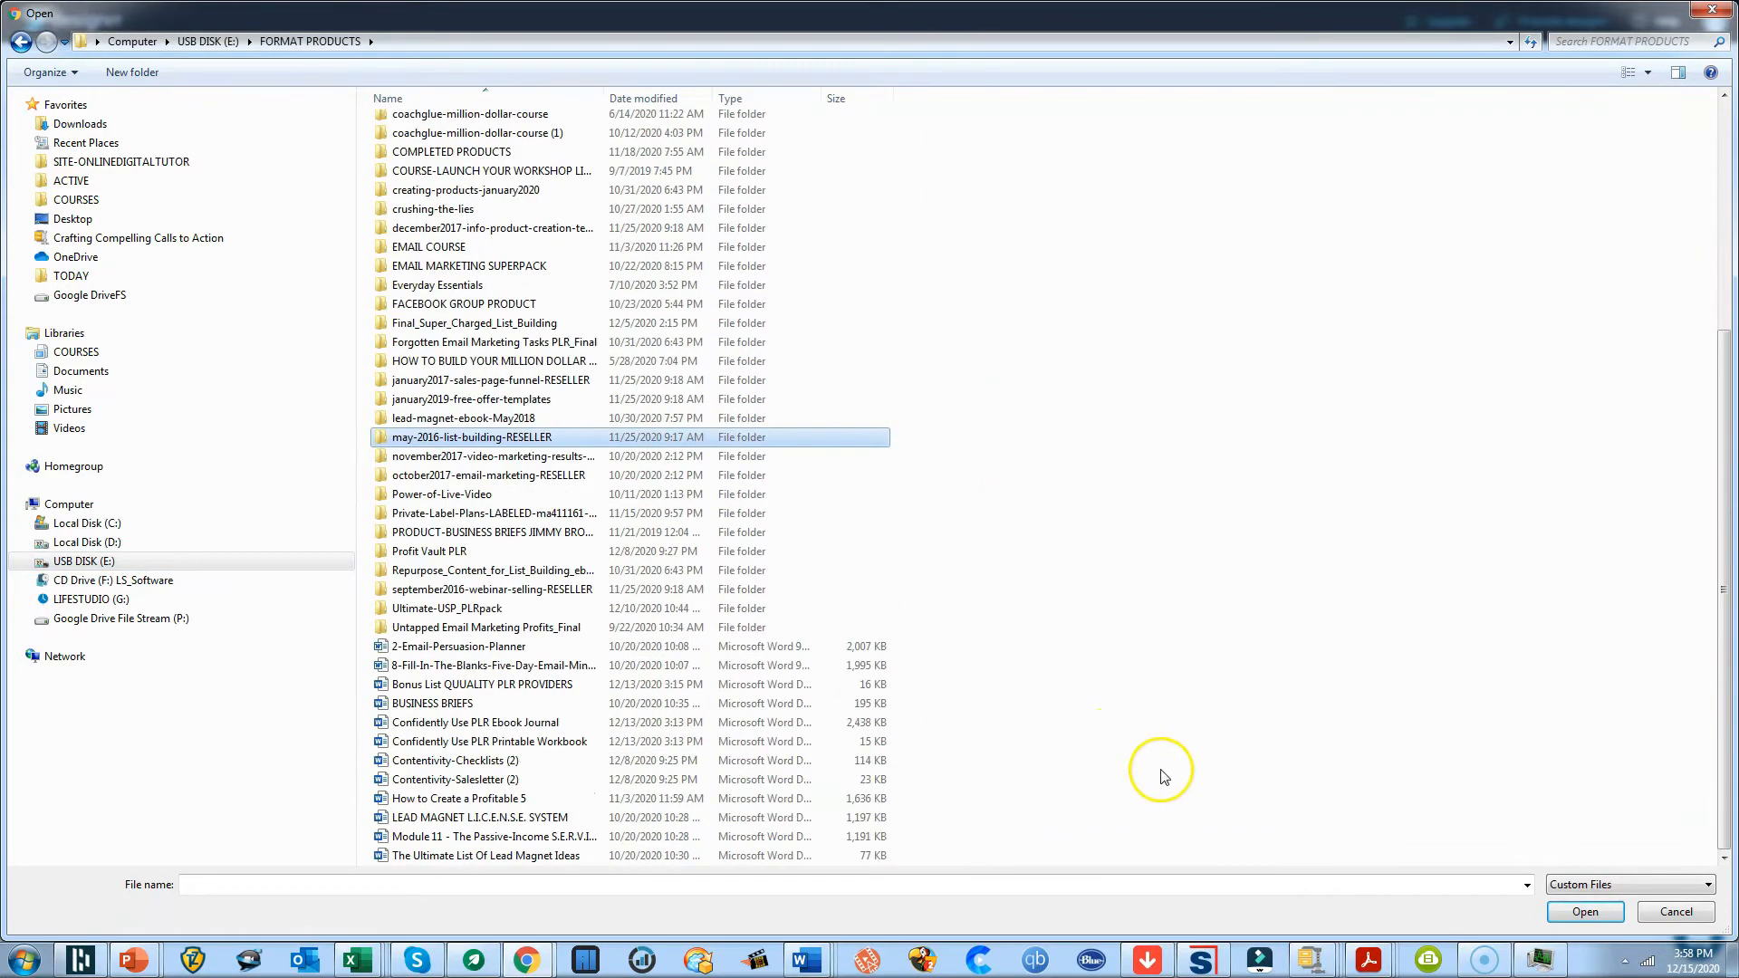
pyautogui.click(463, 798)
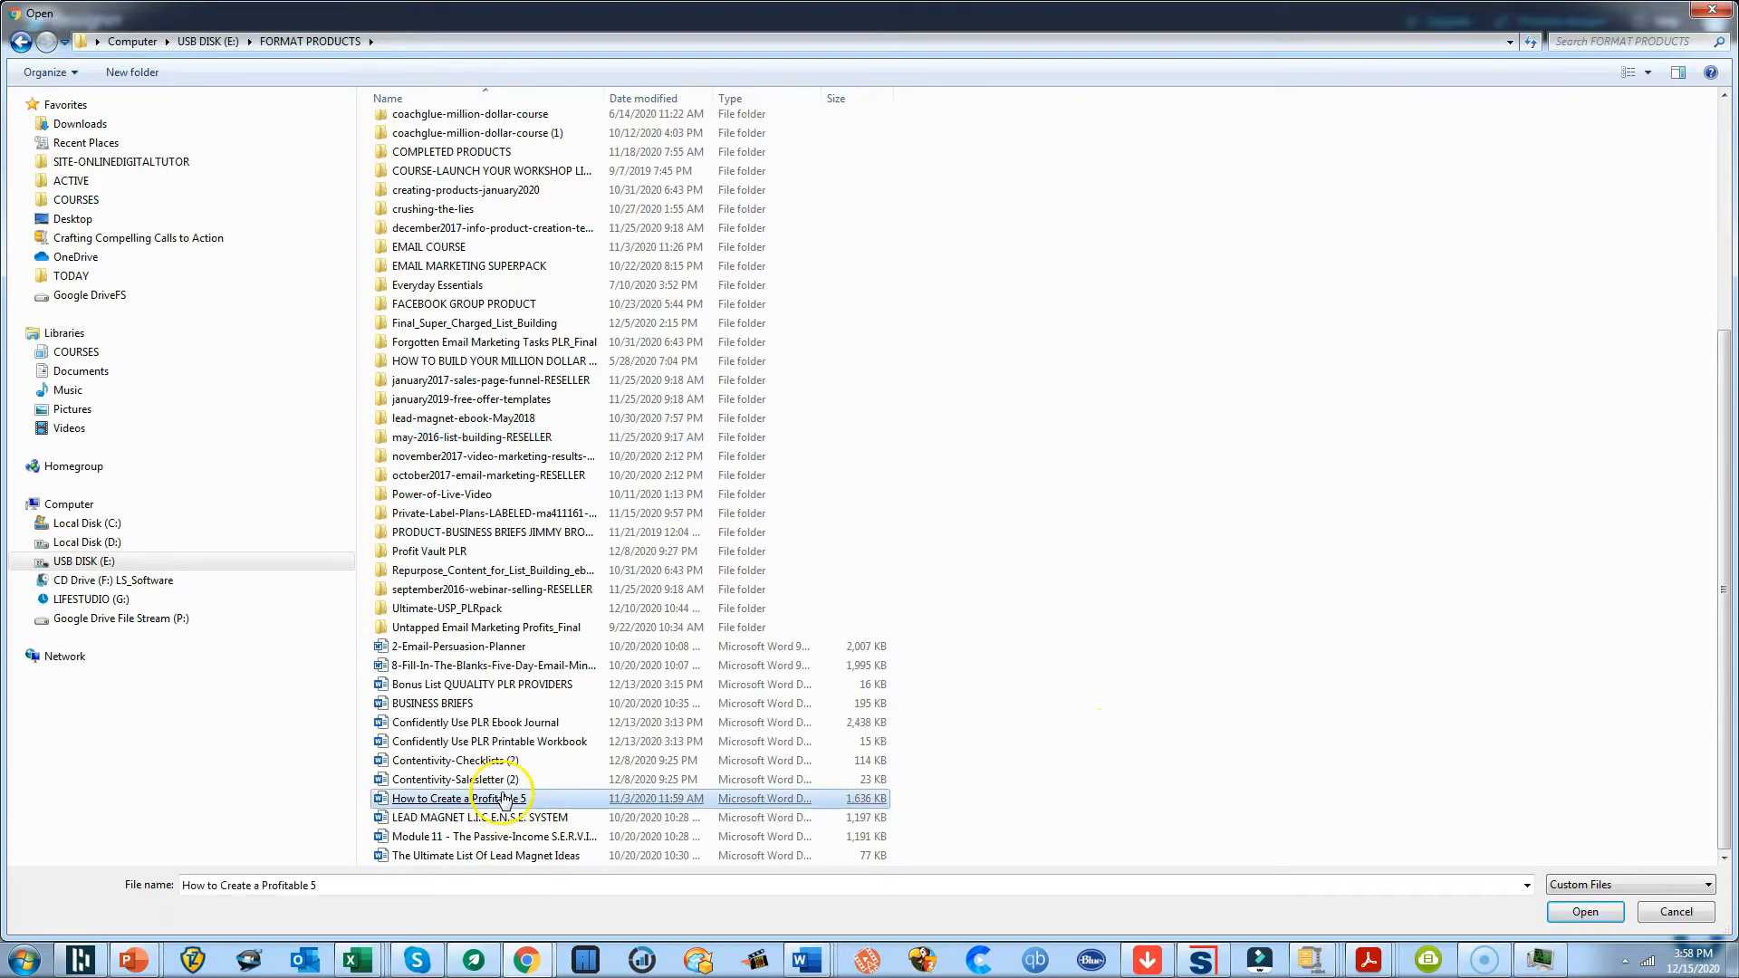
pyautogui.click(1585, 912)
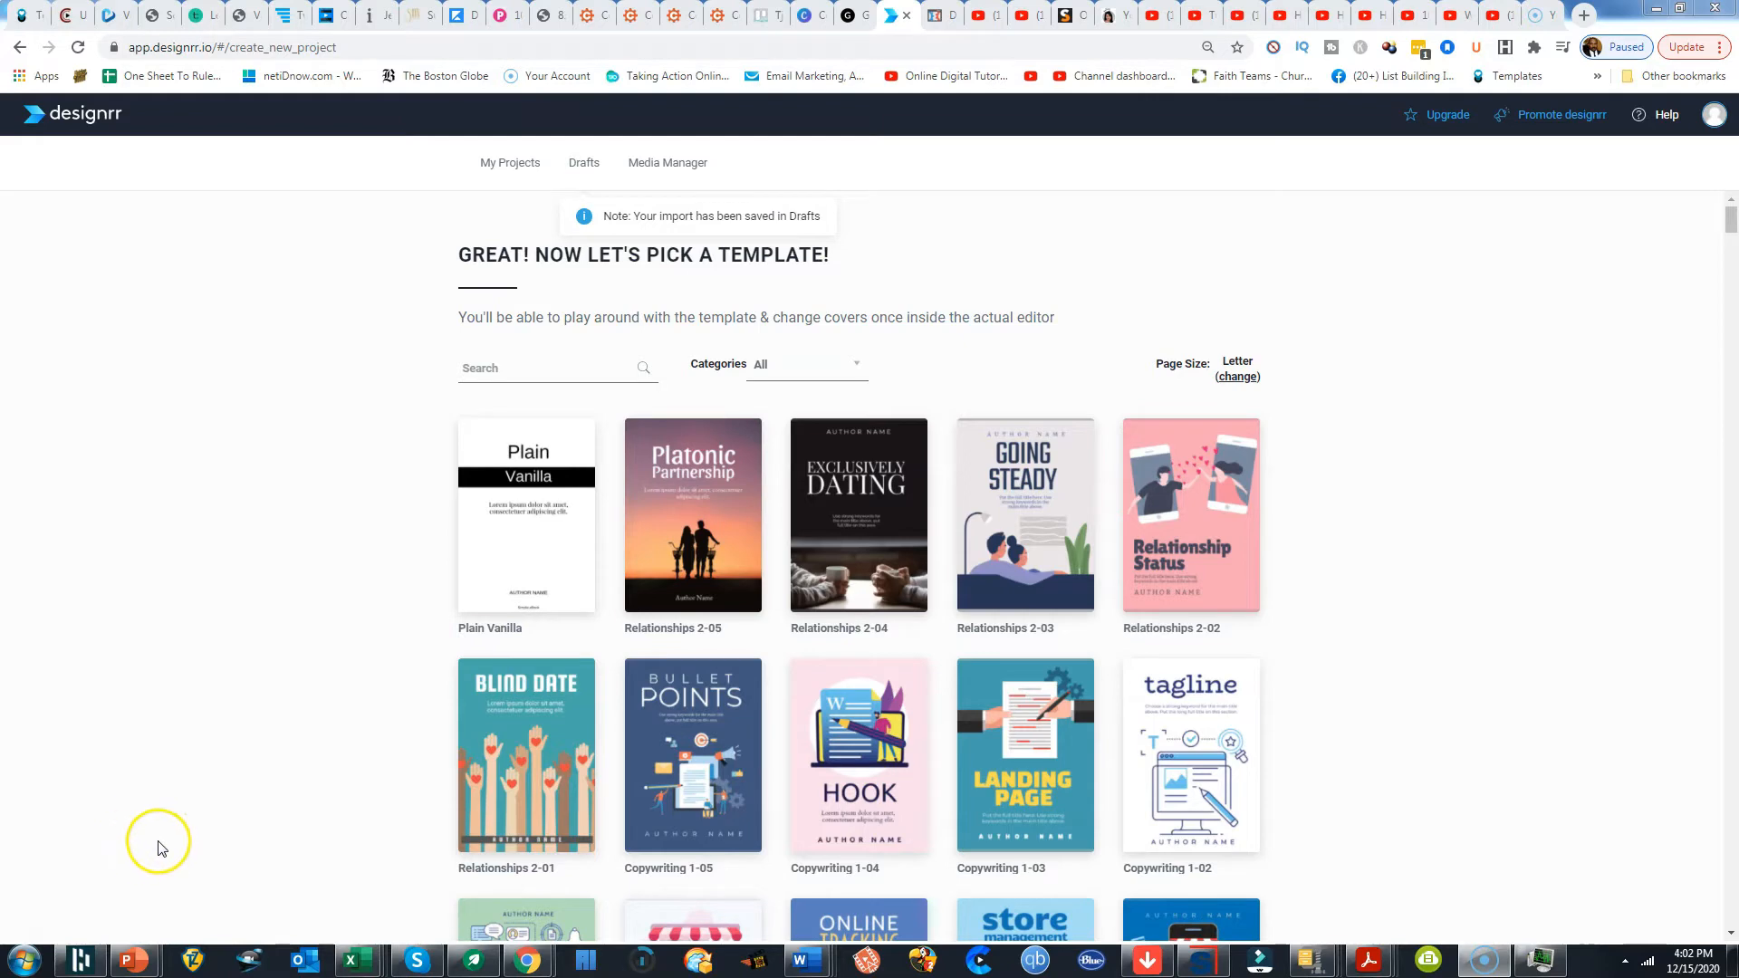
pyautogui.moveTo(285, 594)
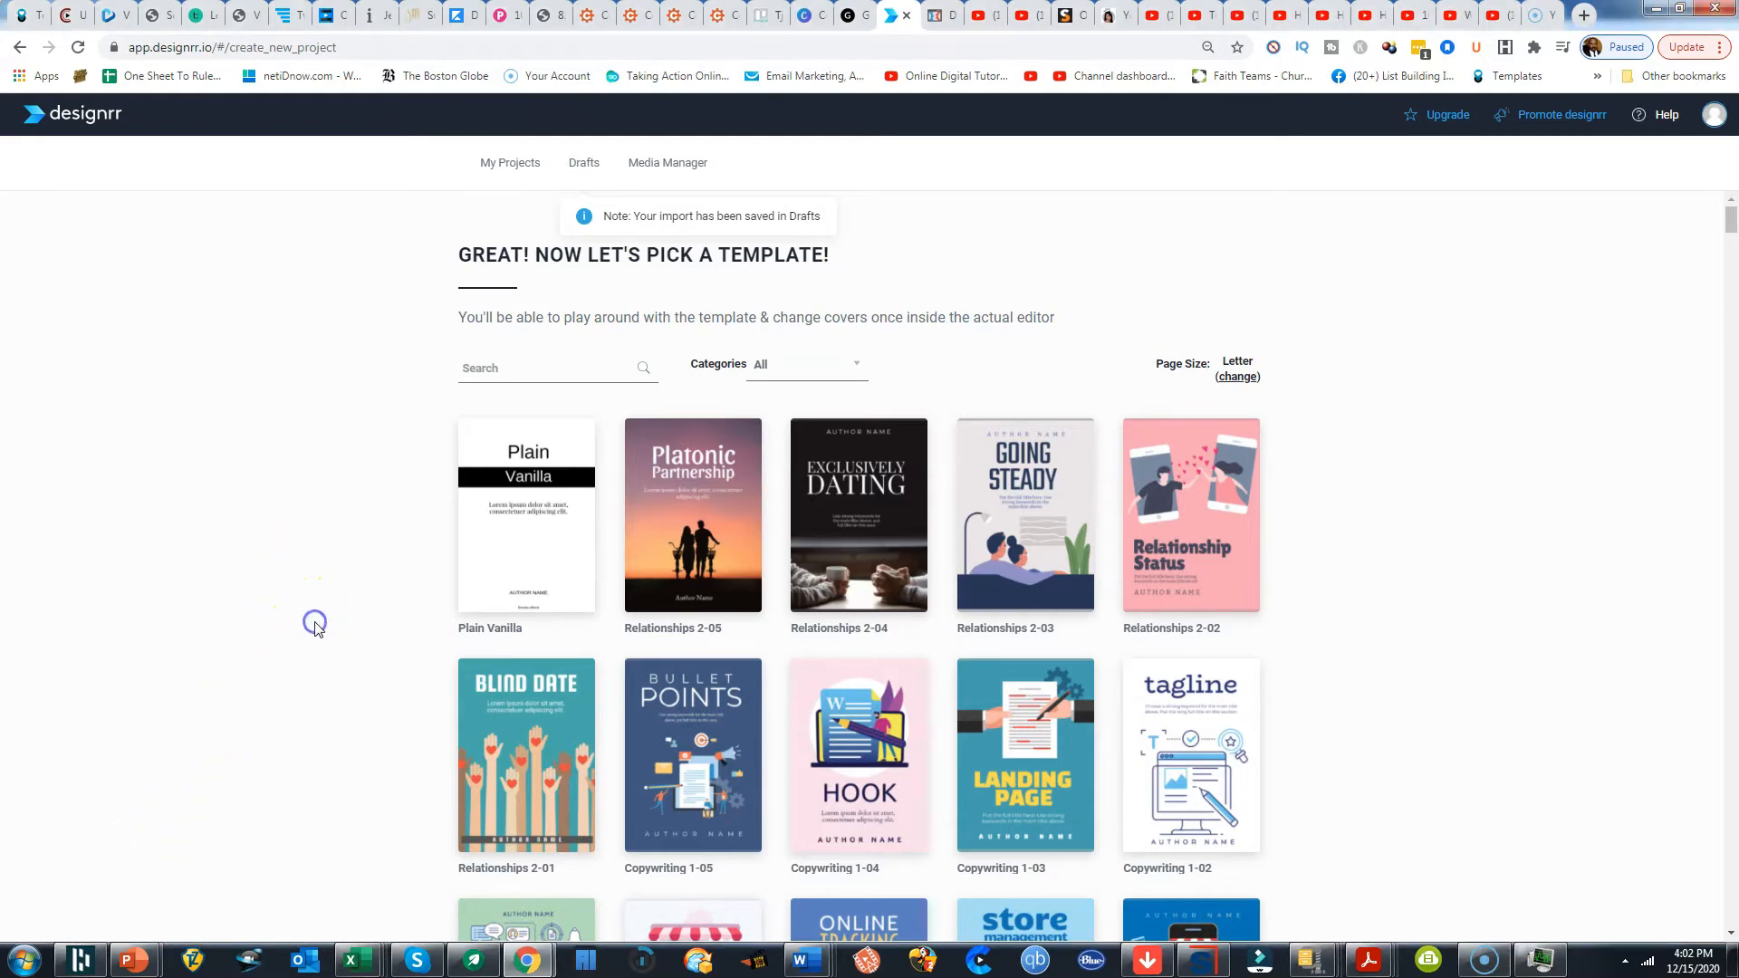
# Browse the template gallery and apply the Digital Marketing 6-01 template
pyautogui.scroll(-3)
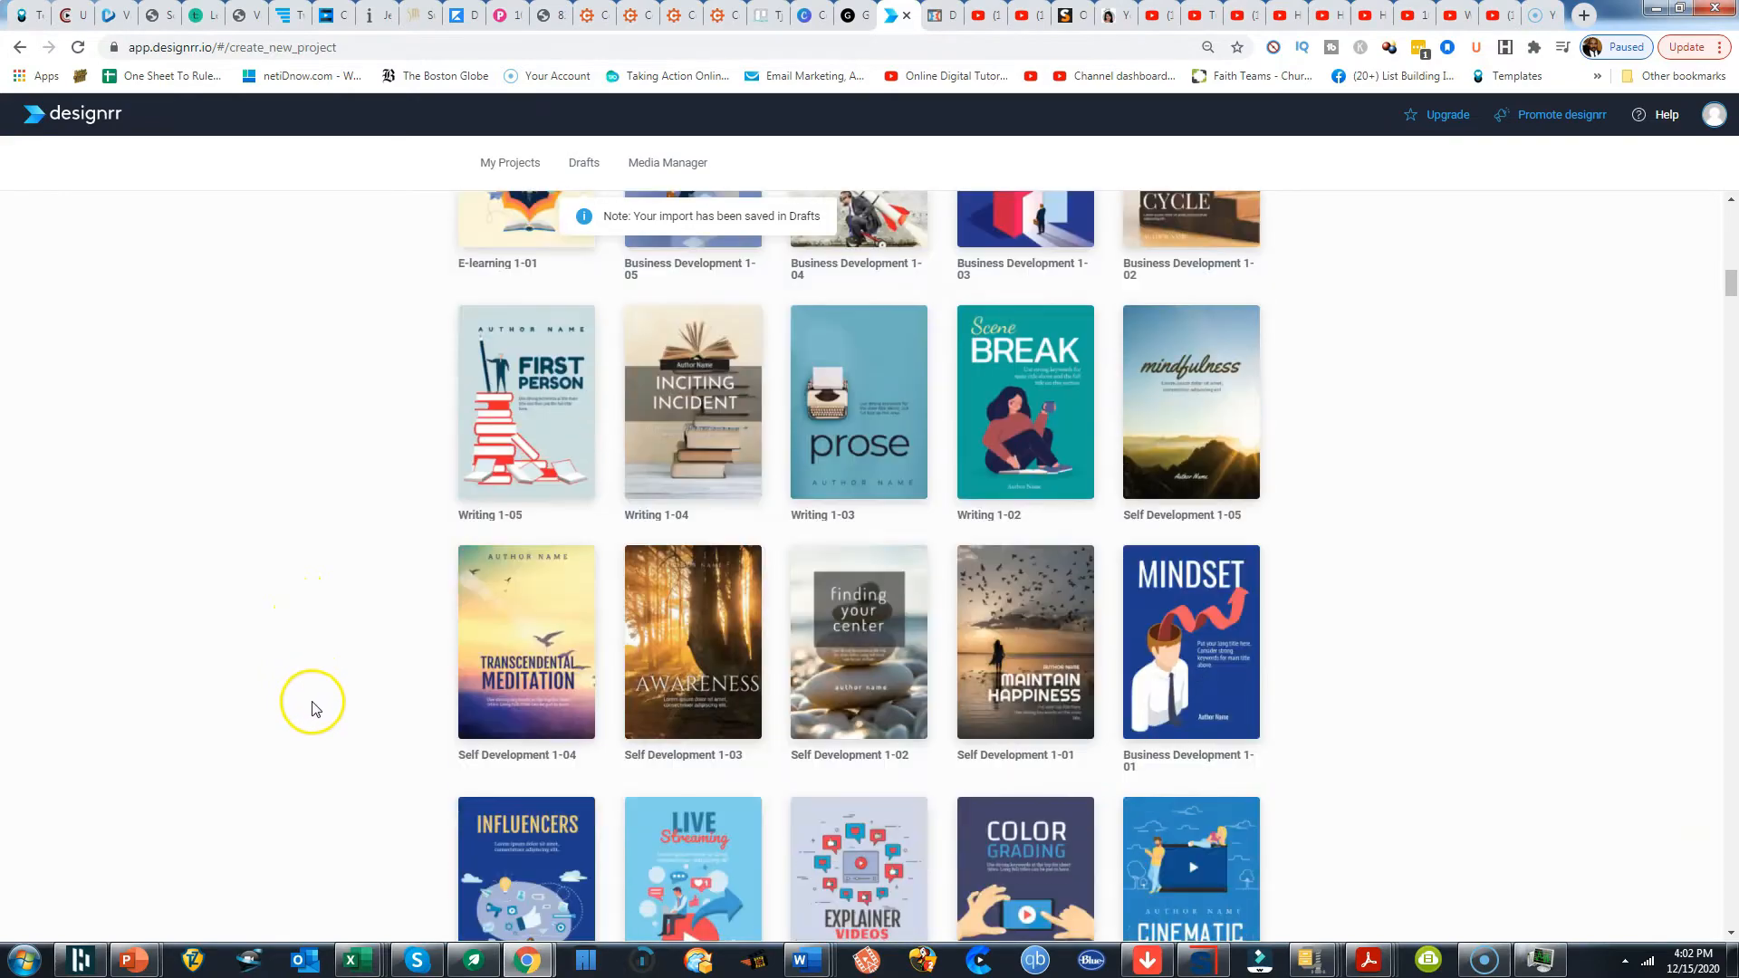
pyautogui.scroll(-3)
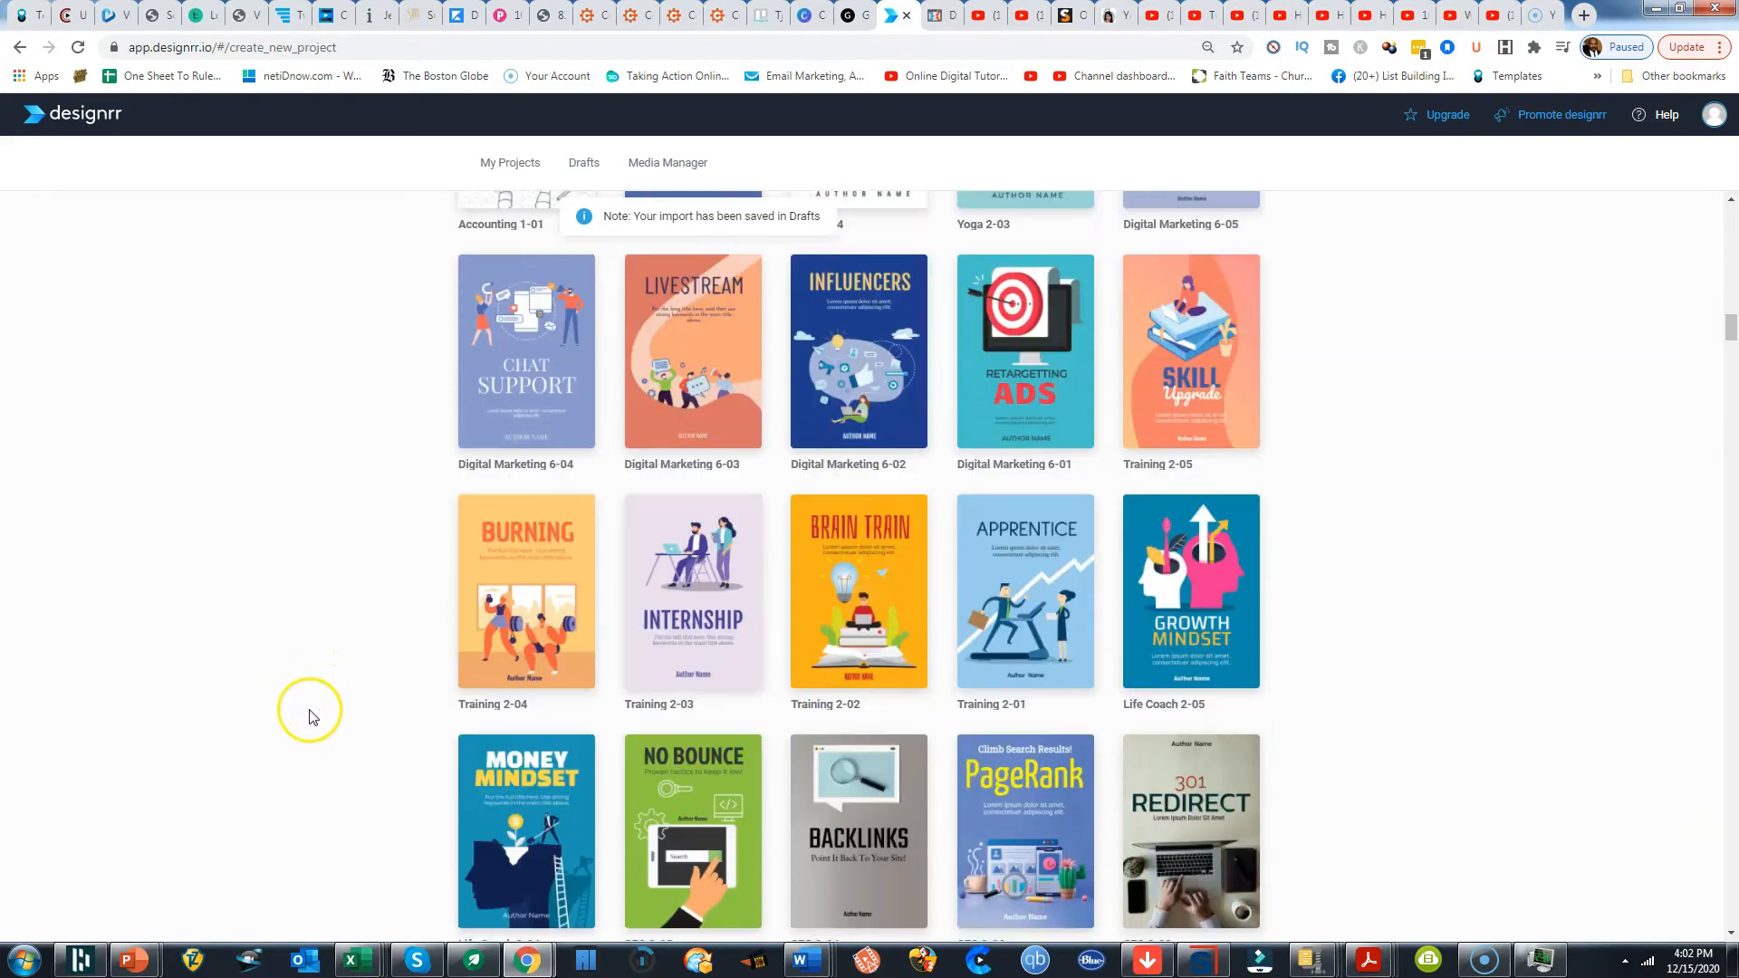
pyautogui.scroll(-3)
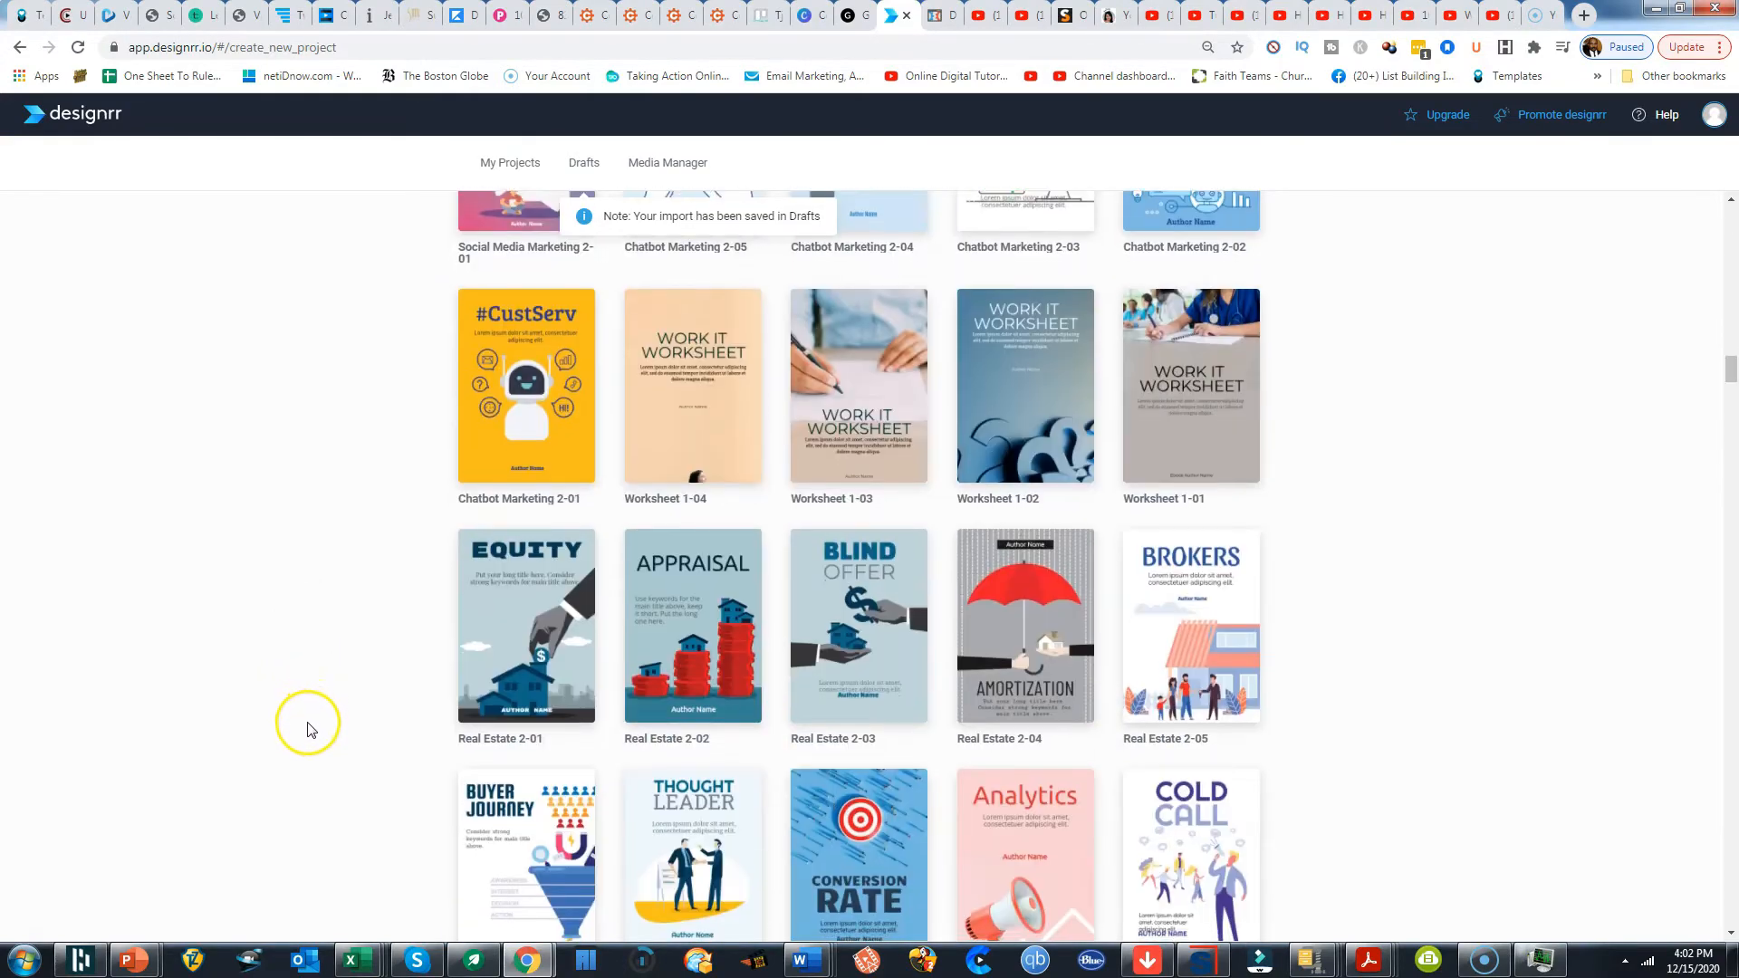
pyautogui.scroll(-3)
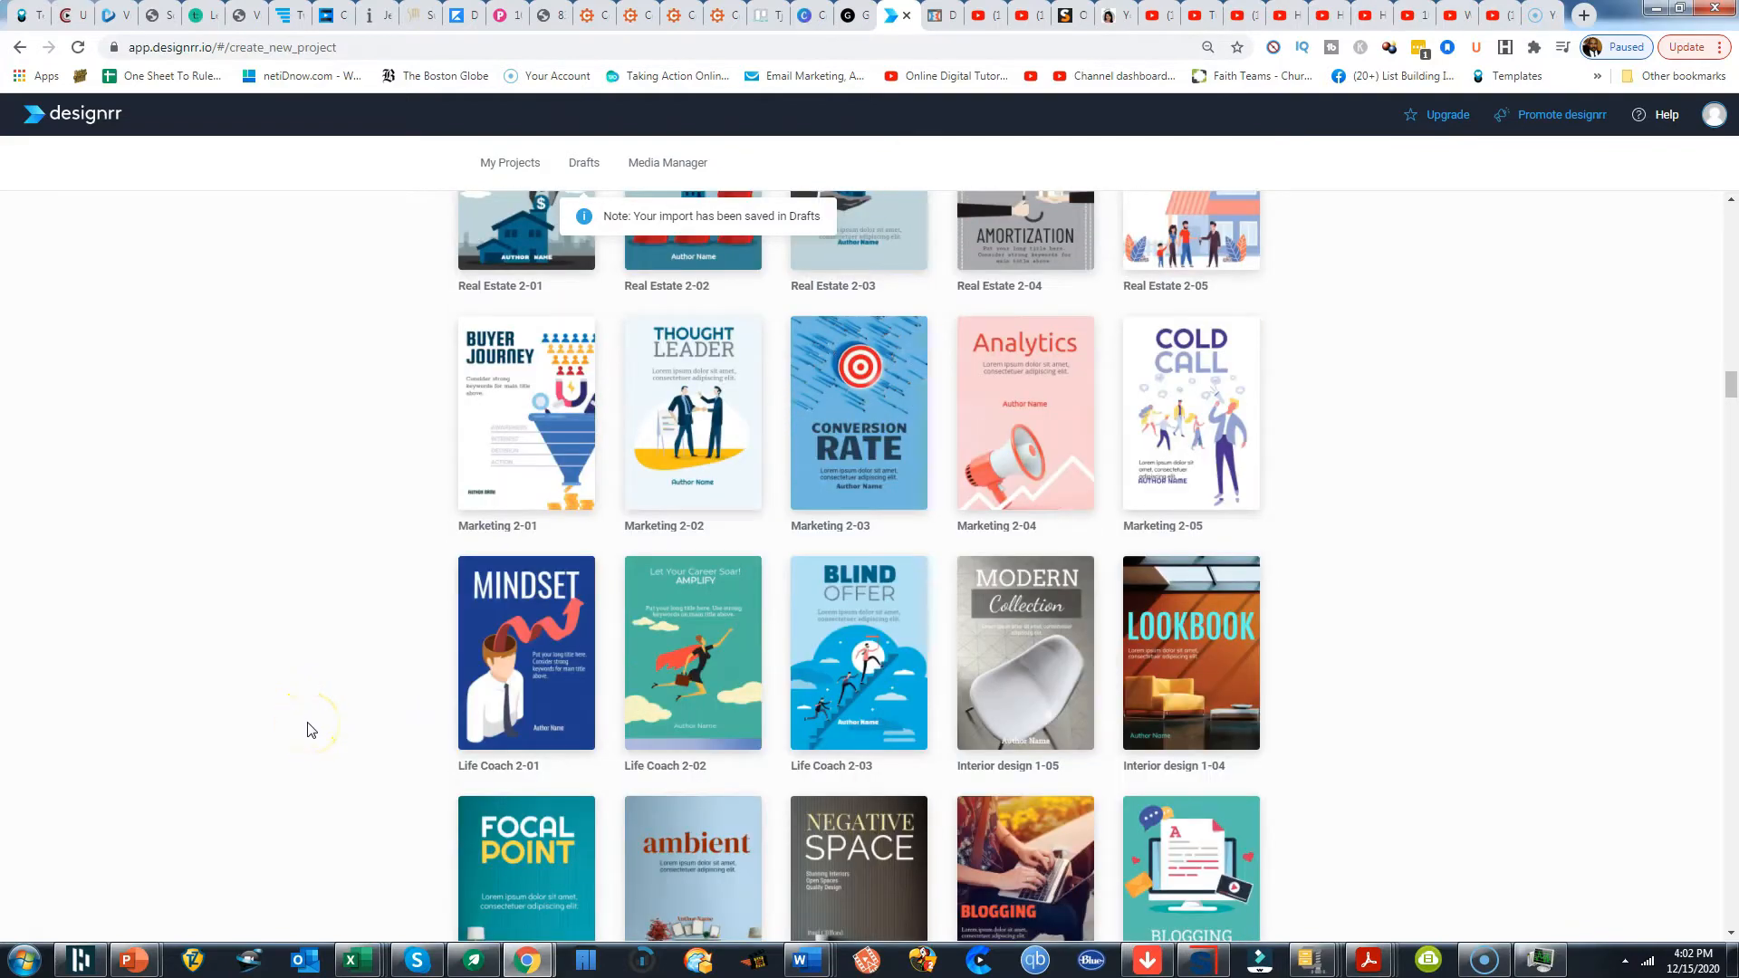
pyautogui.scroll(-3)
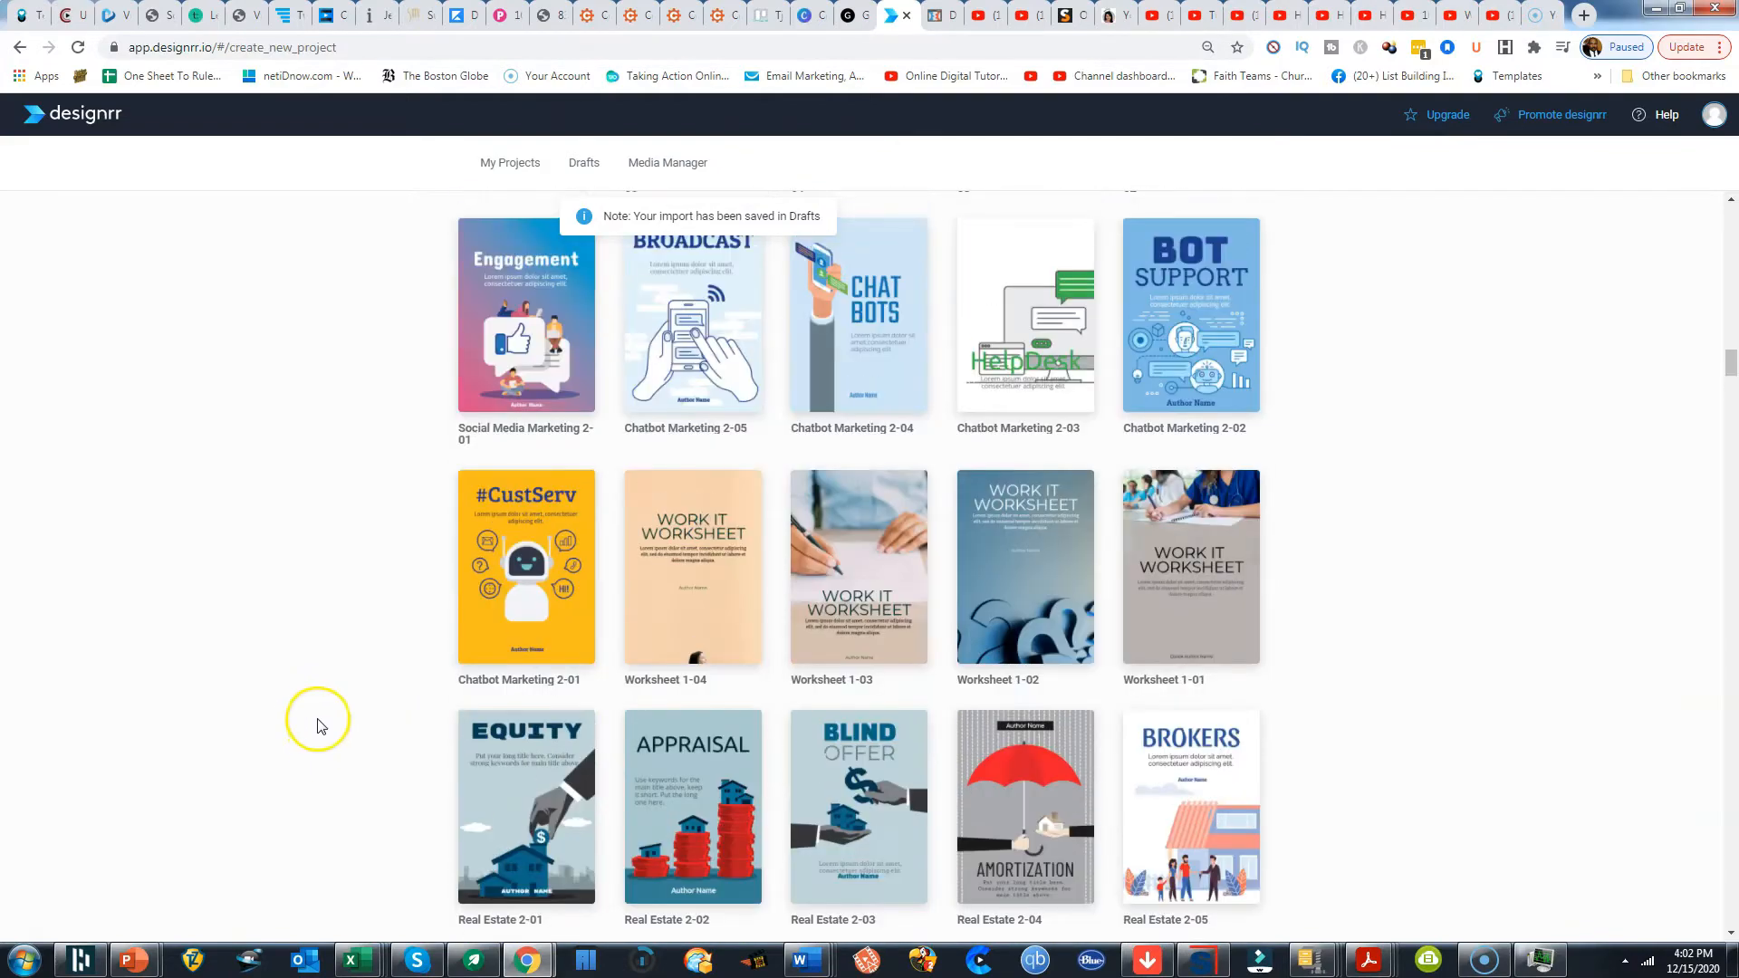
pyautogui.scroll(-3)
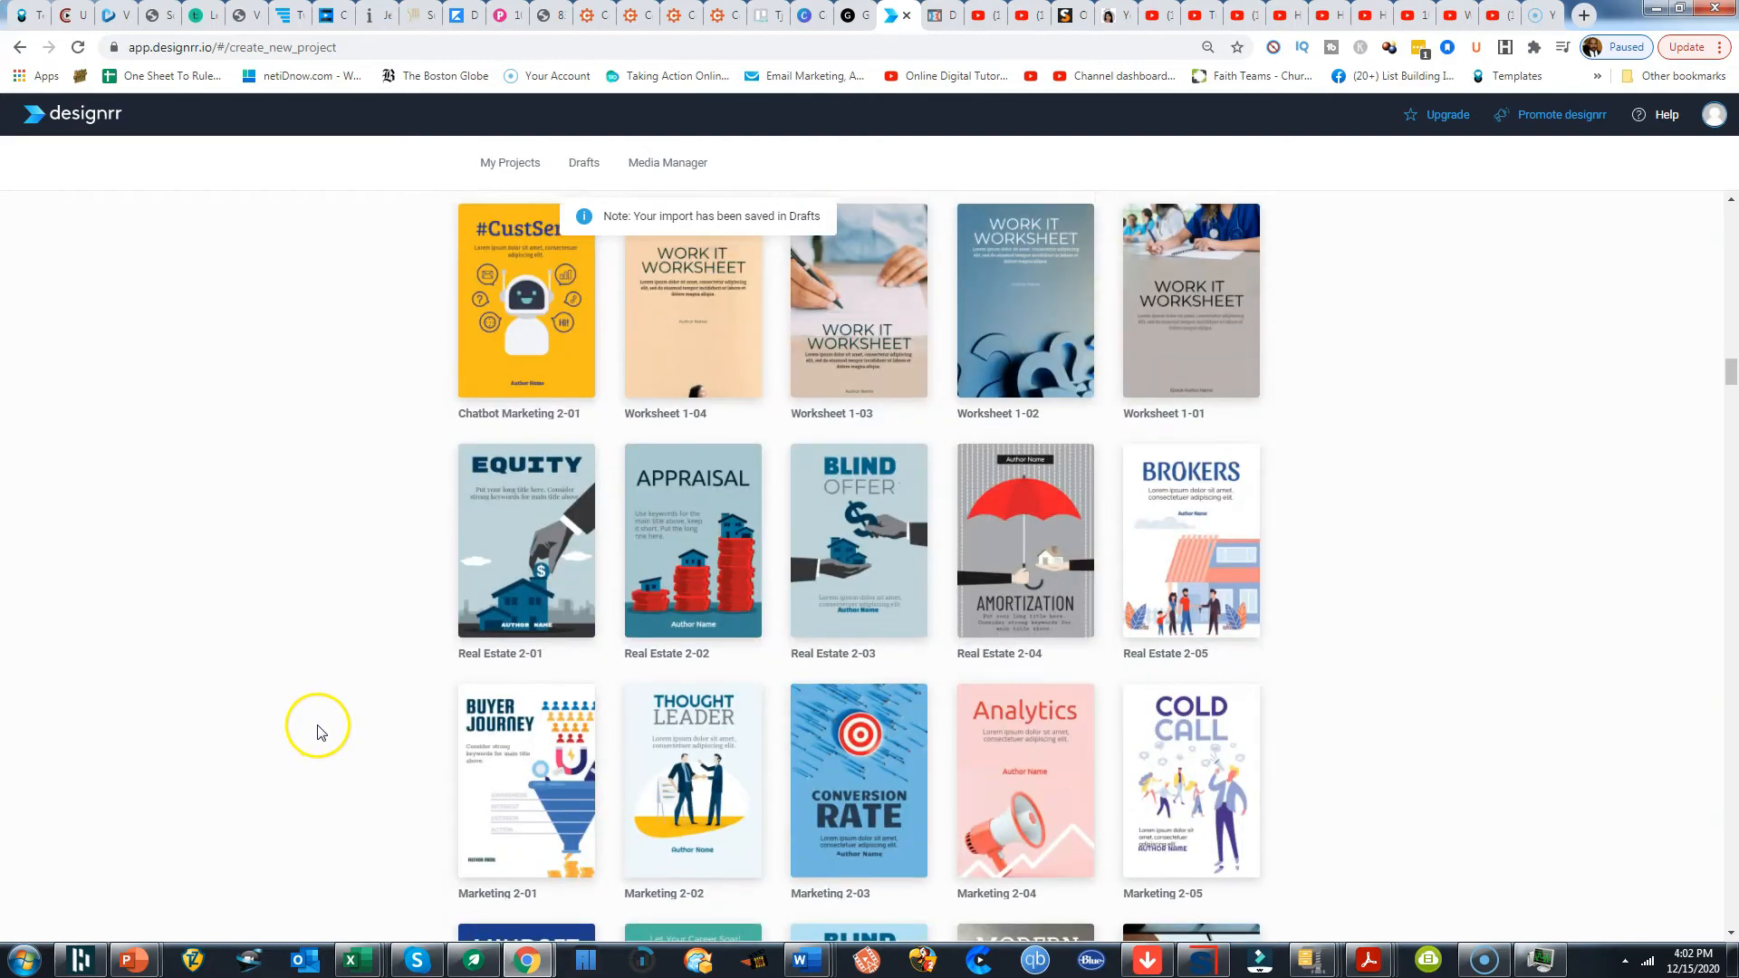
pyautogui.scroll(-3)
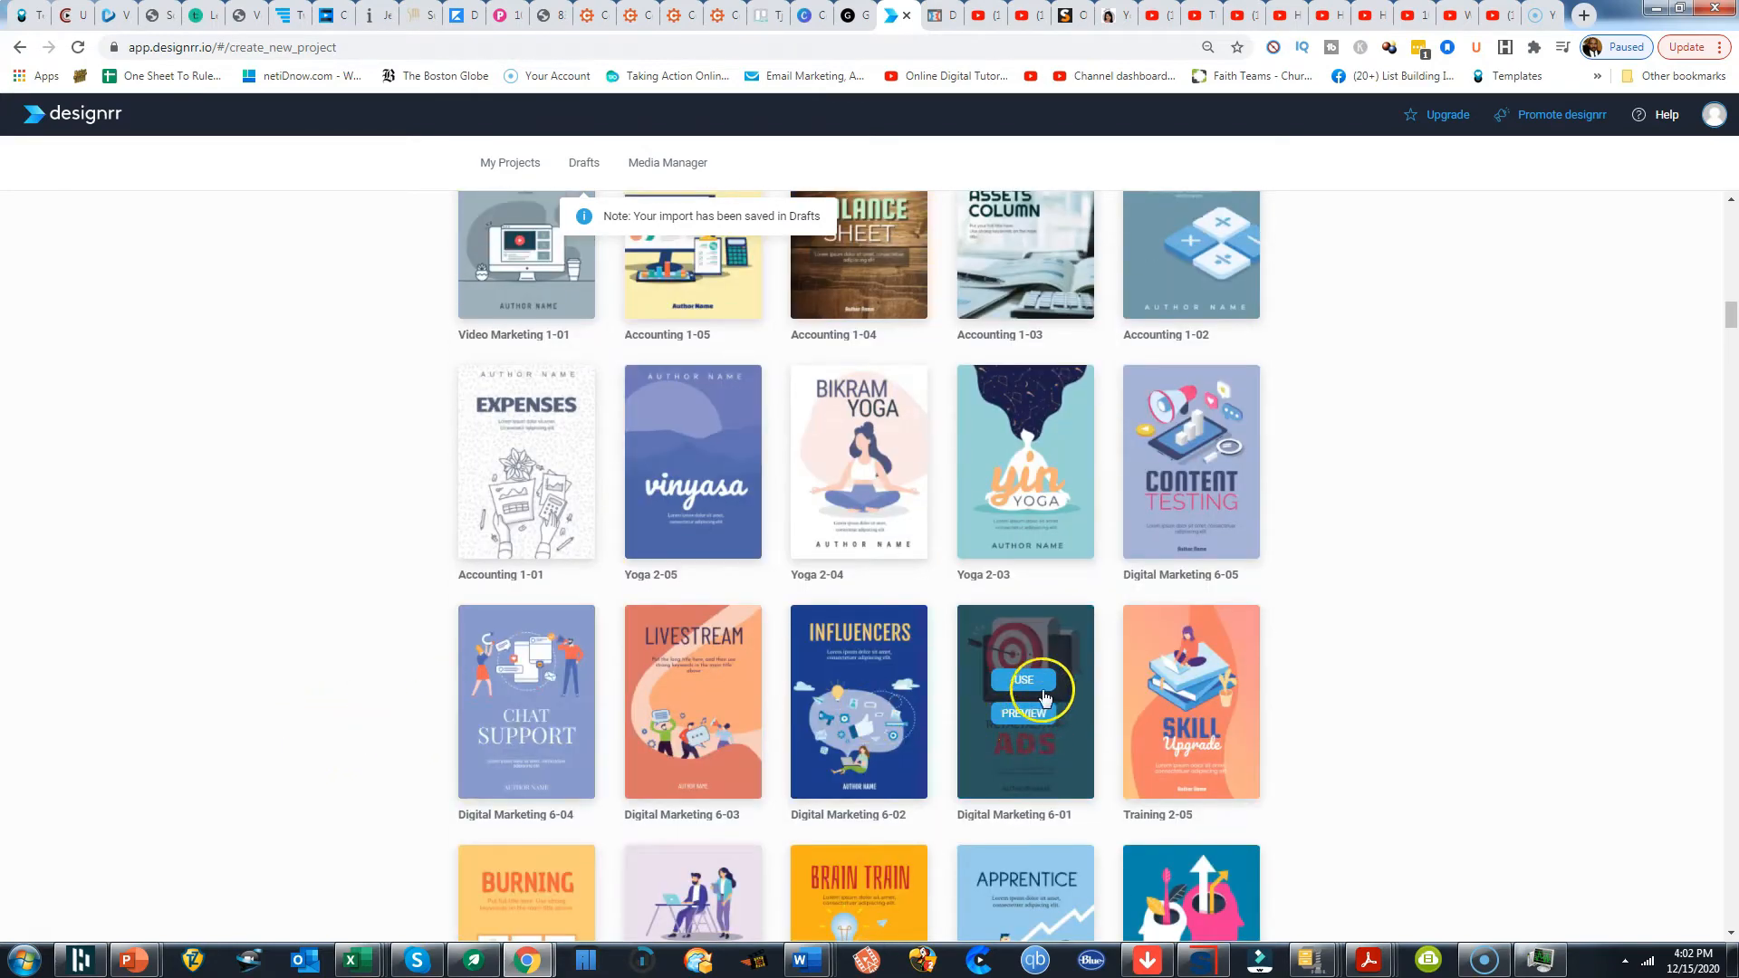
pyautogui.click(1022, 680)
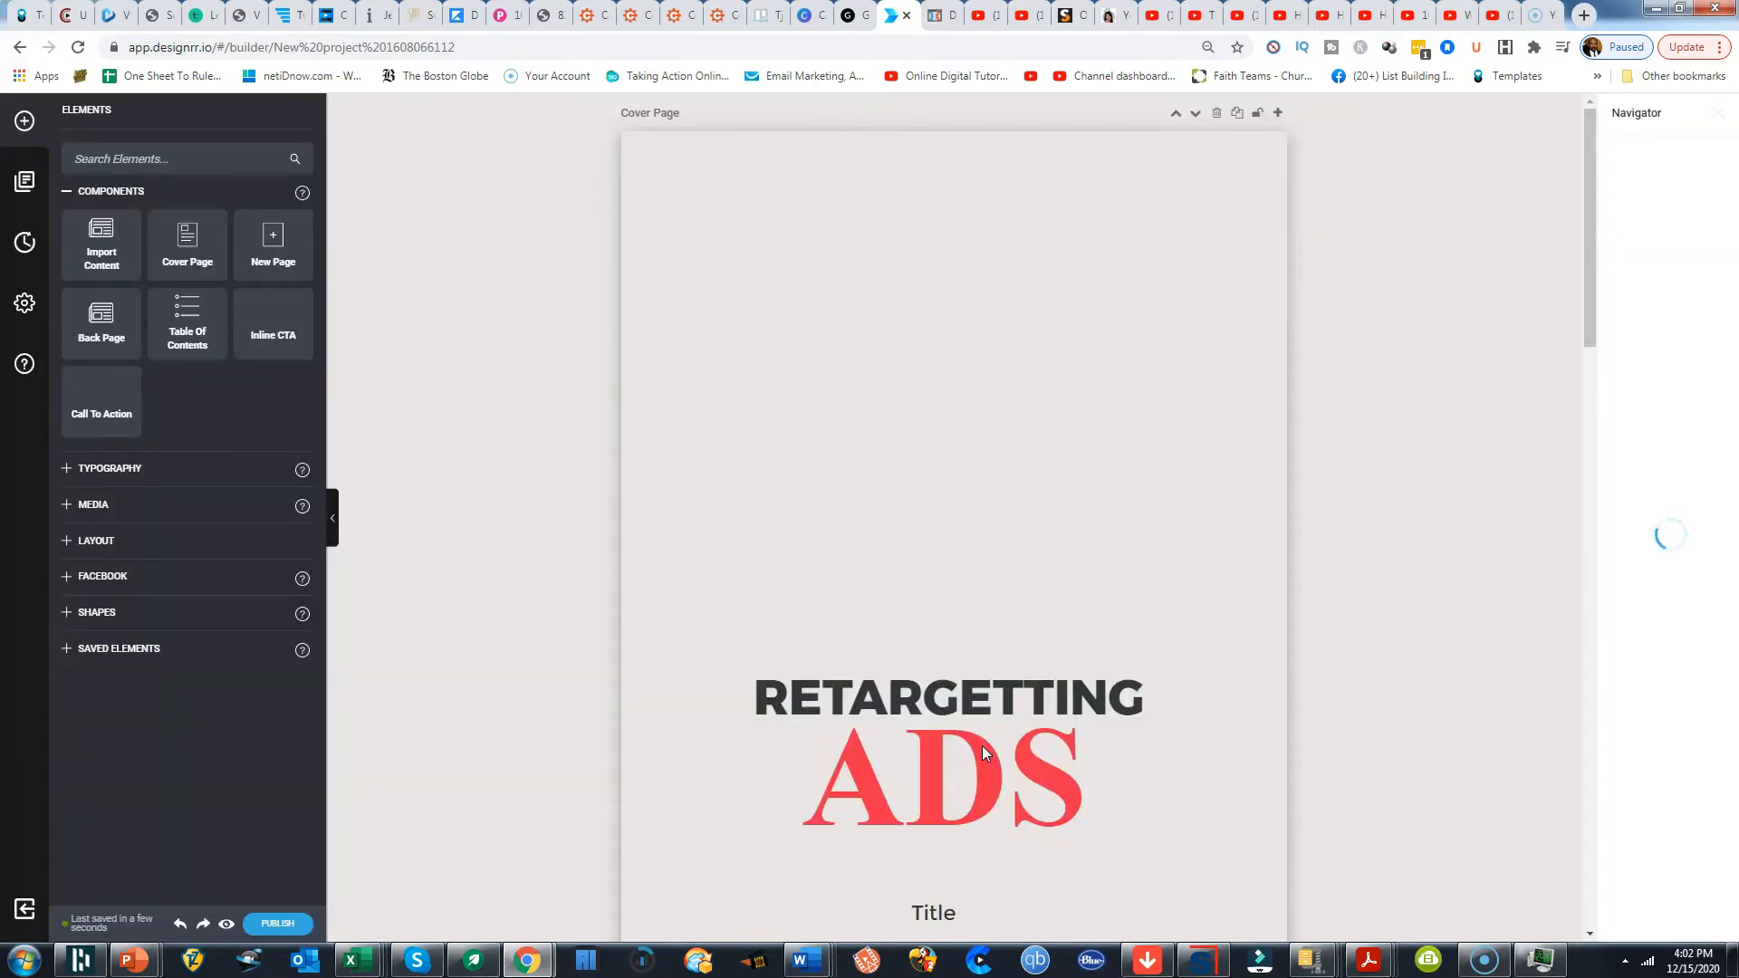
# Review the Retargetting Ads cover and the imported resource list and introduction pages
pyautogui.scroll(-3)
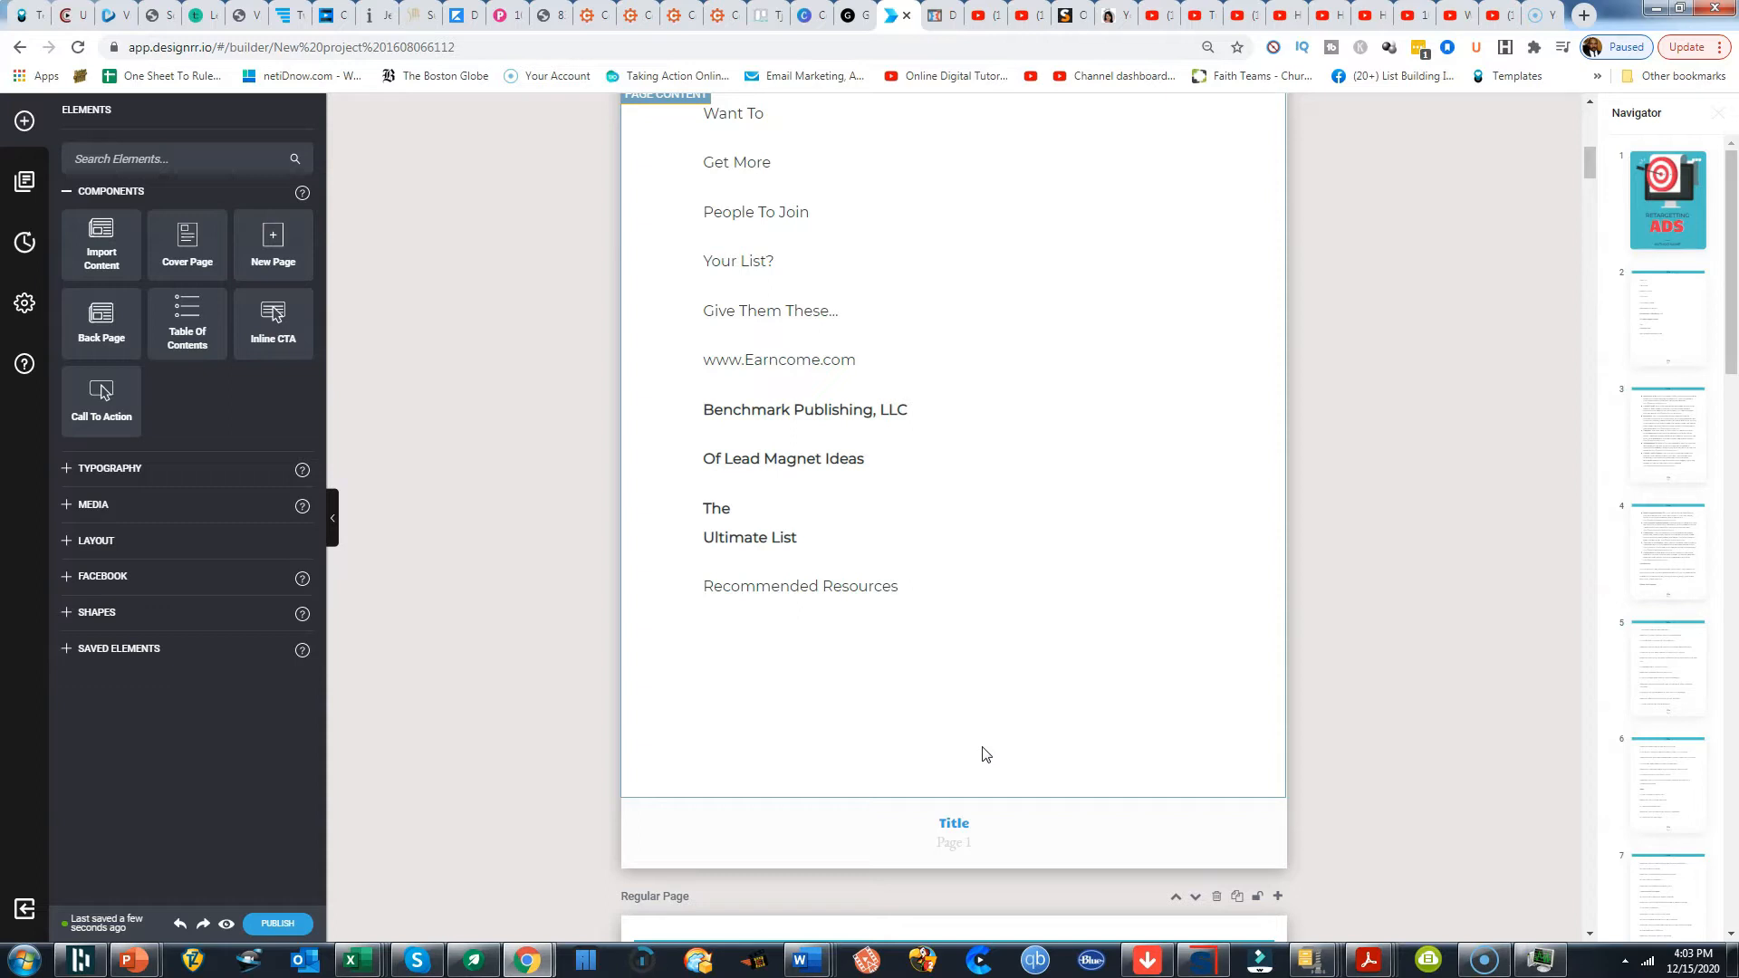
pyautogui.click(949, 823)
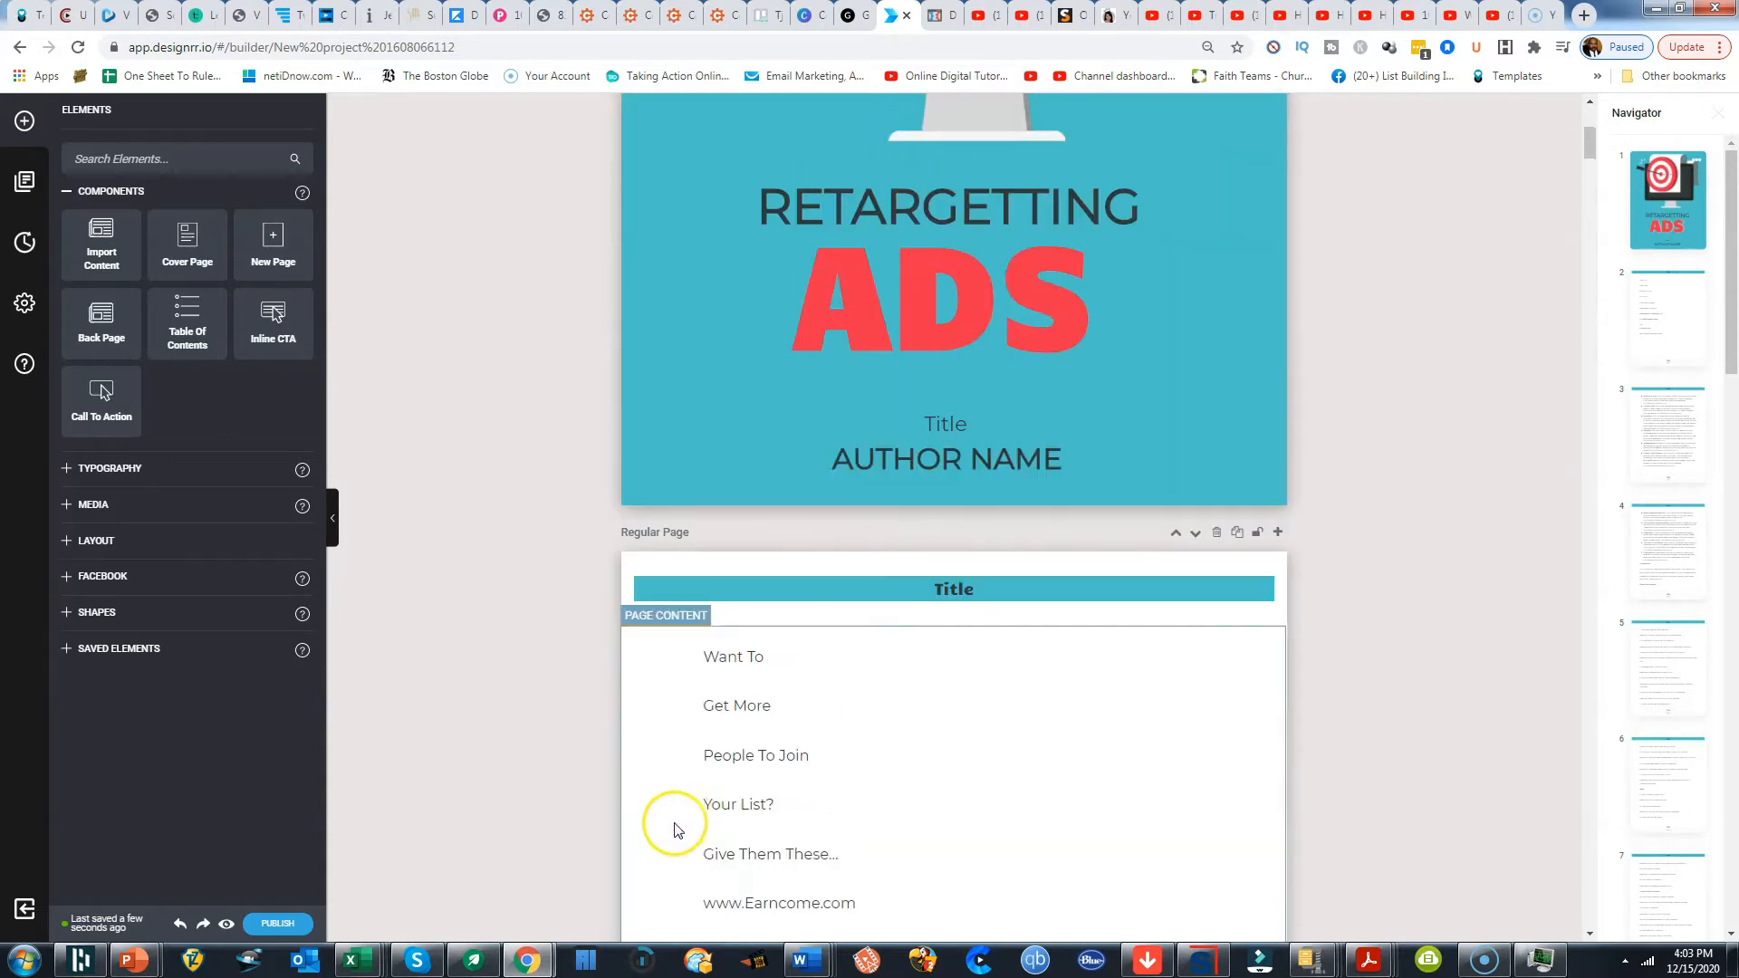
pyautogui.scroll(3)
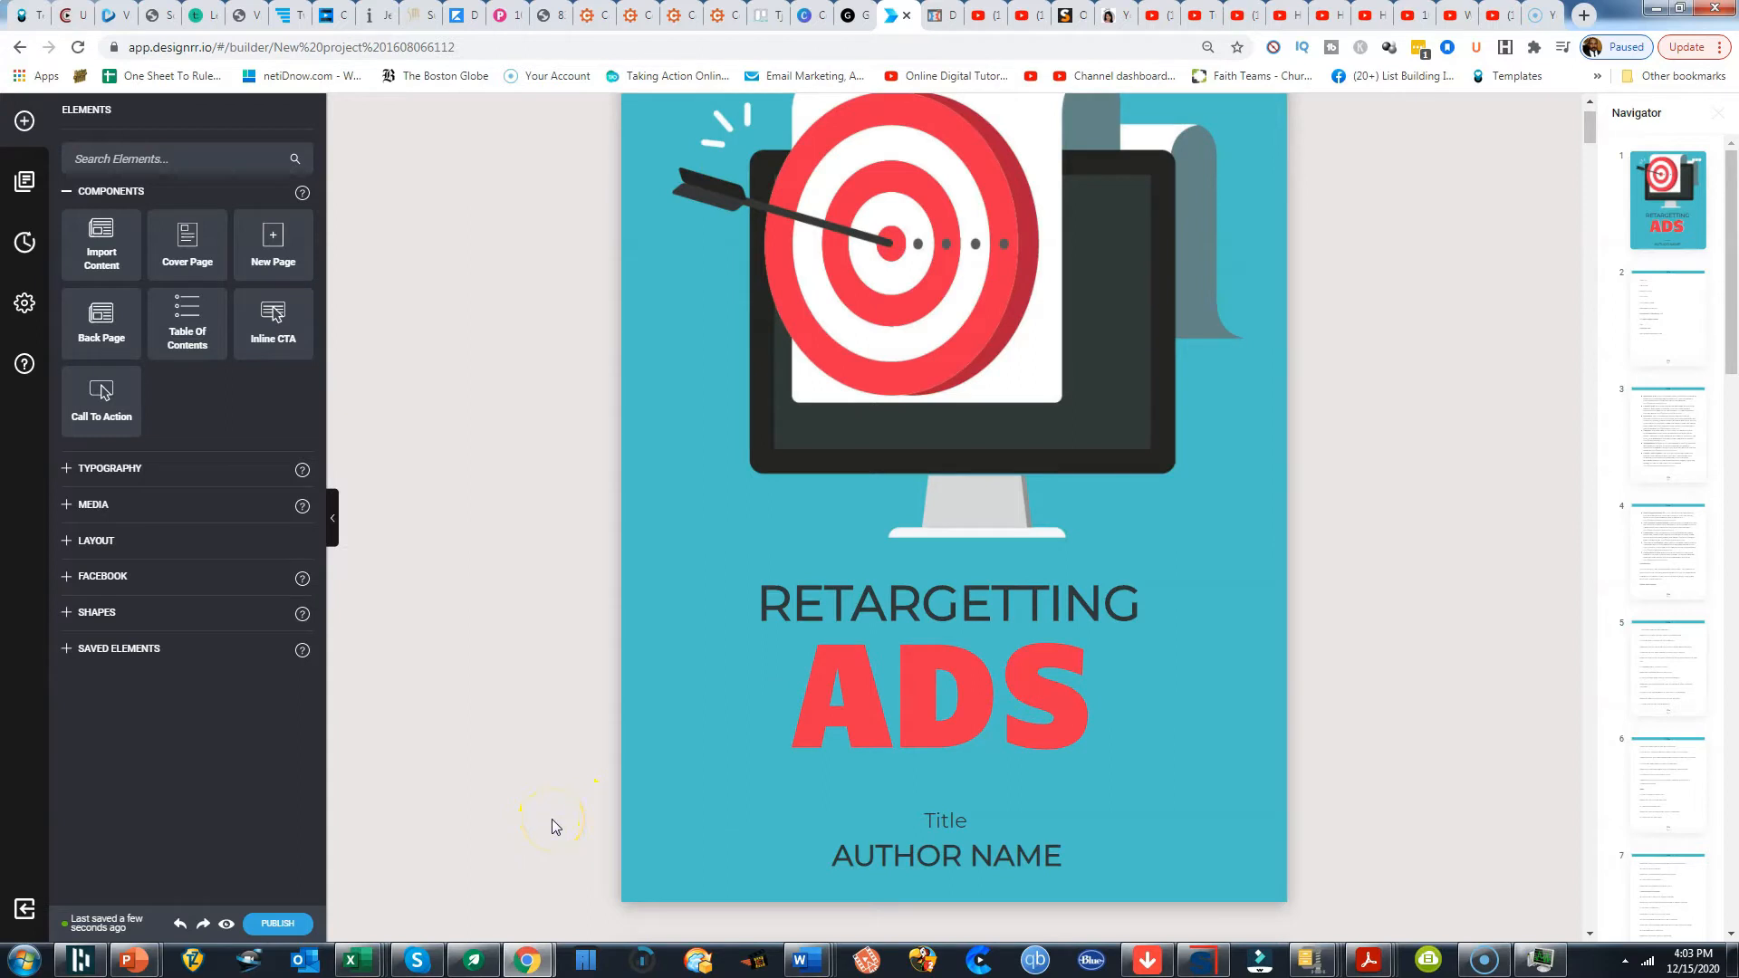
pyautogui.moveTo(589, 784)
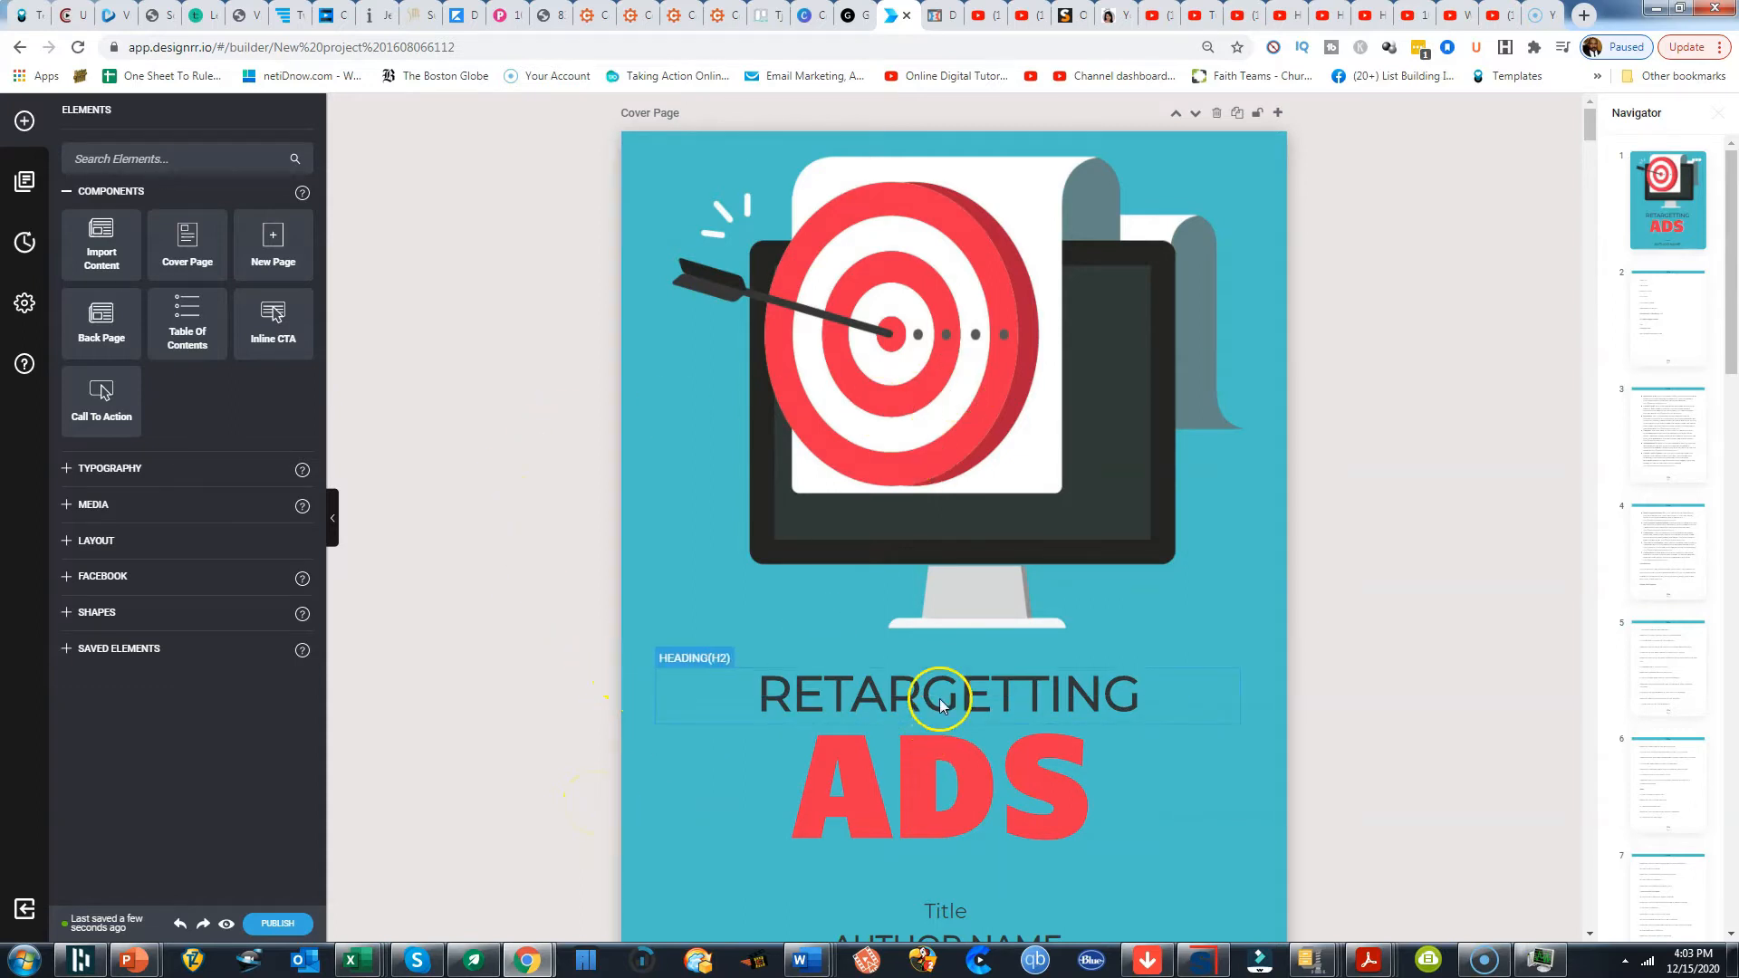
pyautogui.scroll(-3)
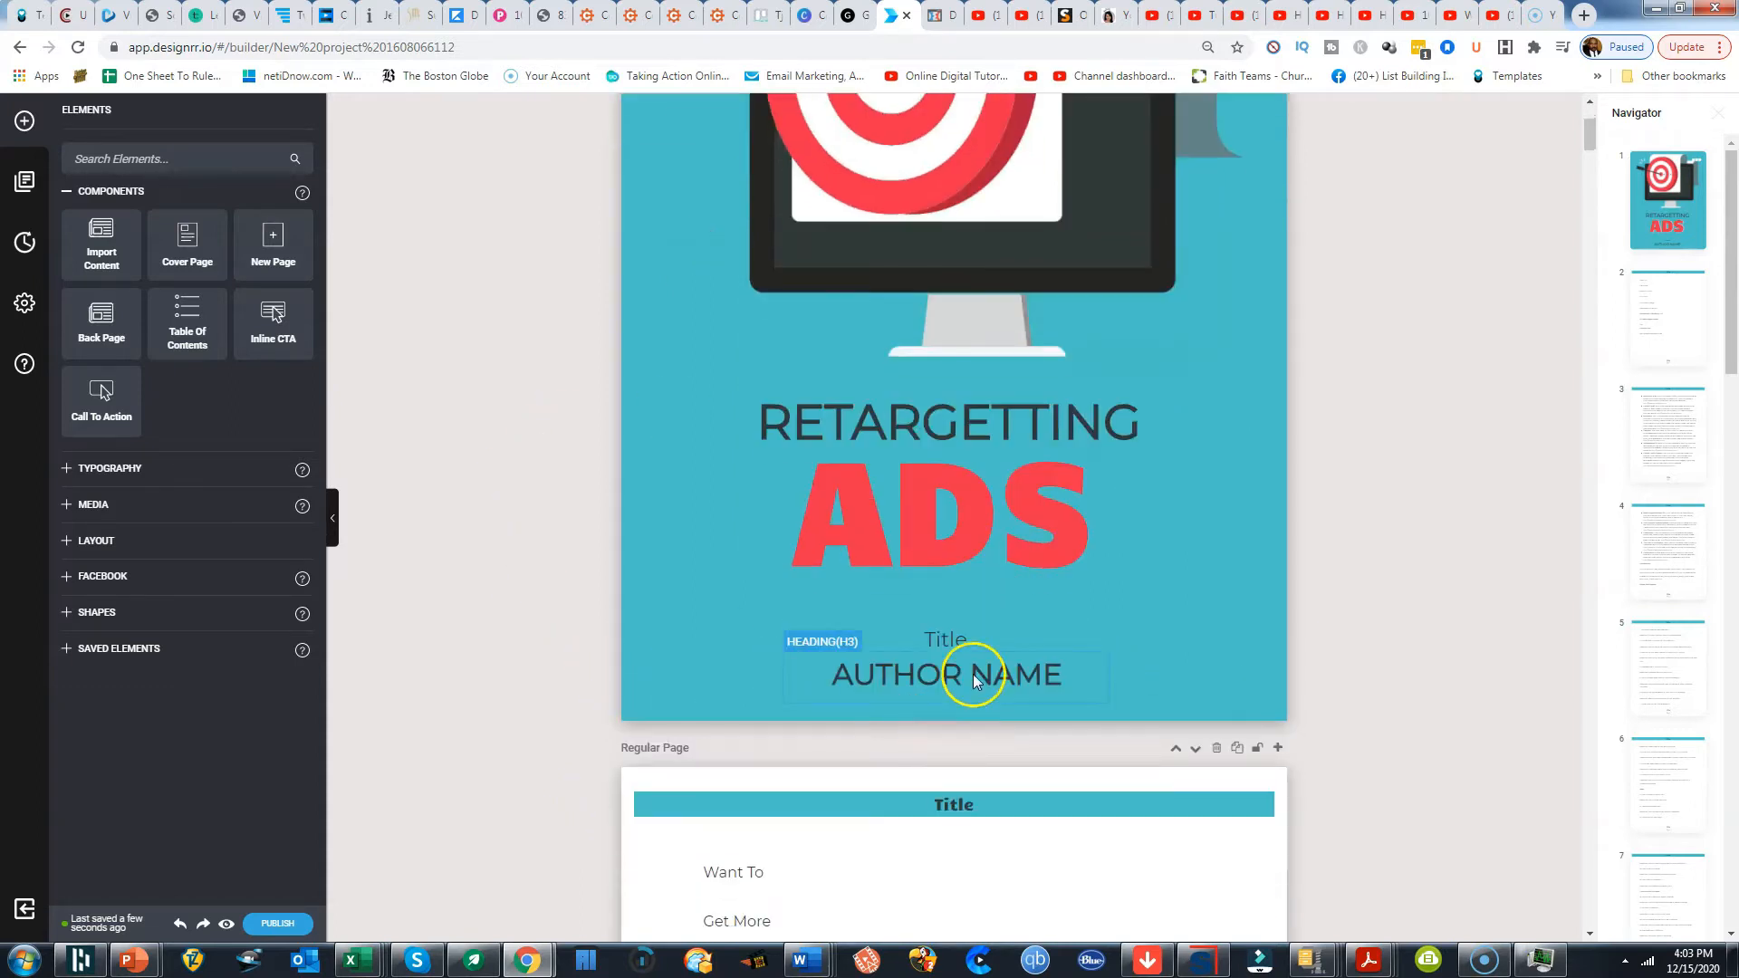
pyautogui.scroll(-3)
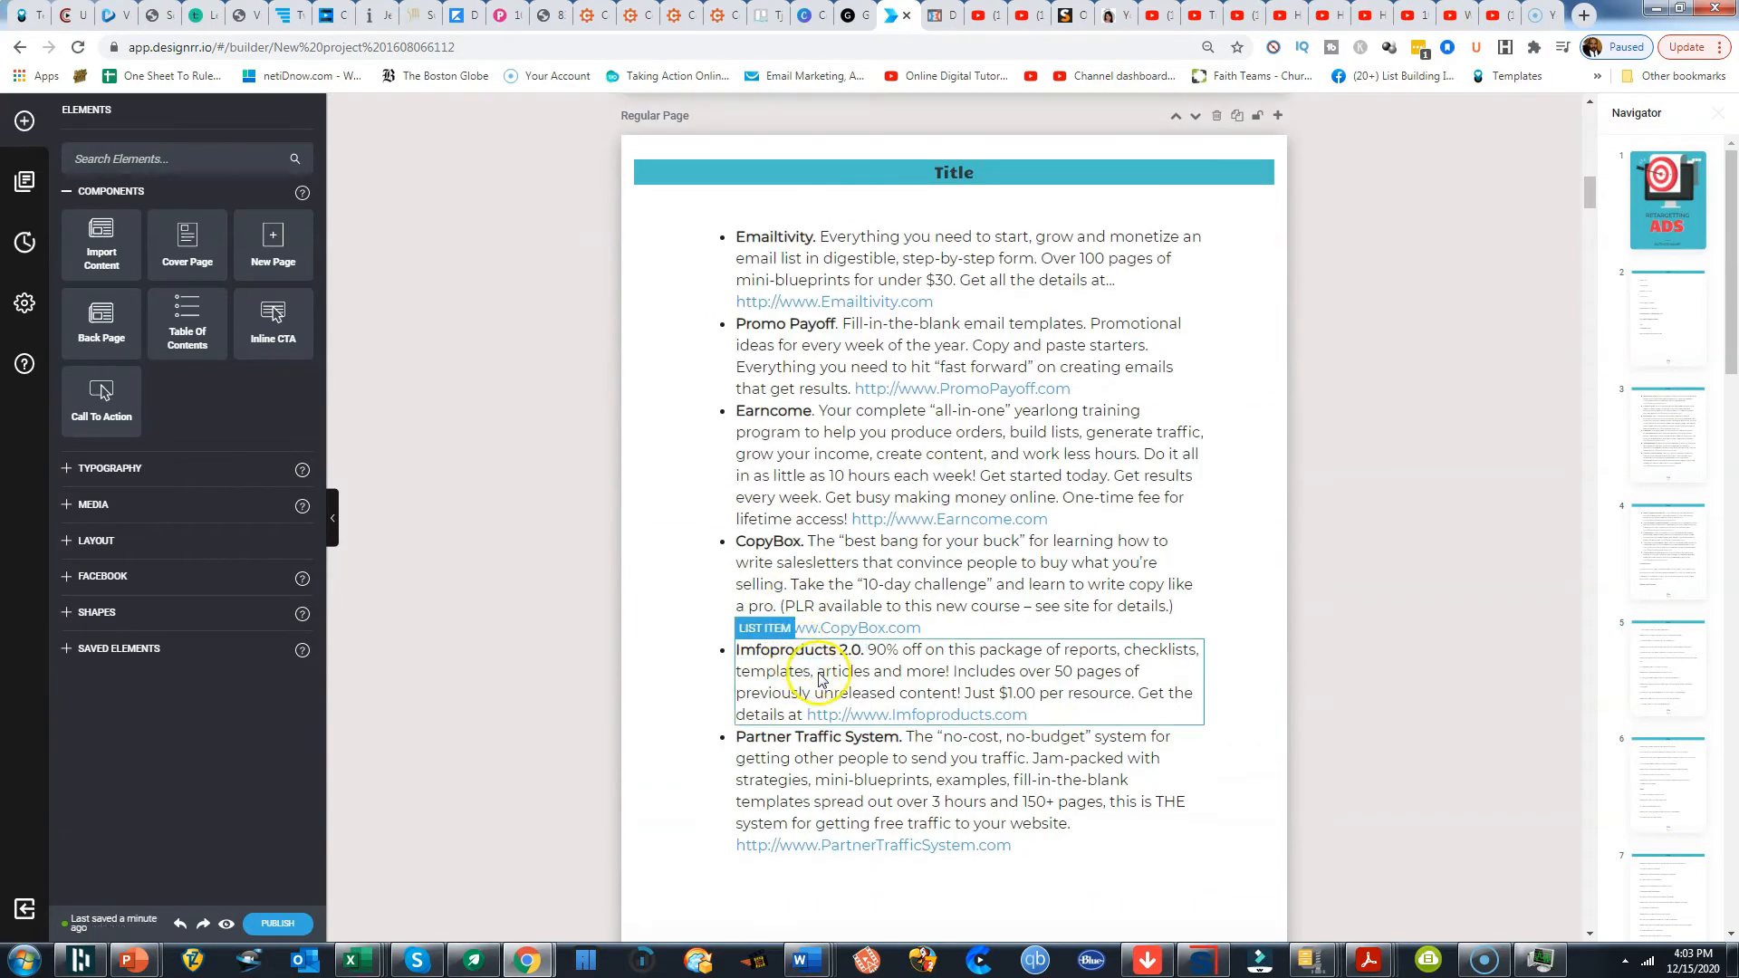
pyautogui.scroll(-3)
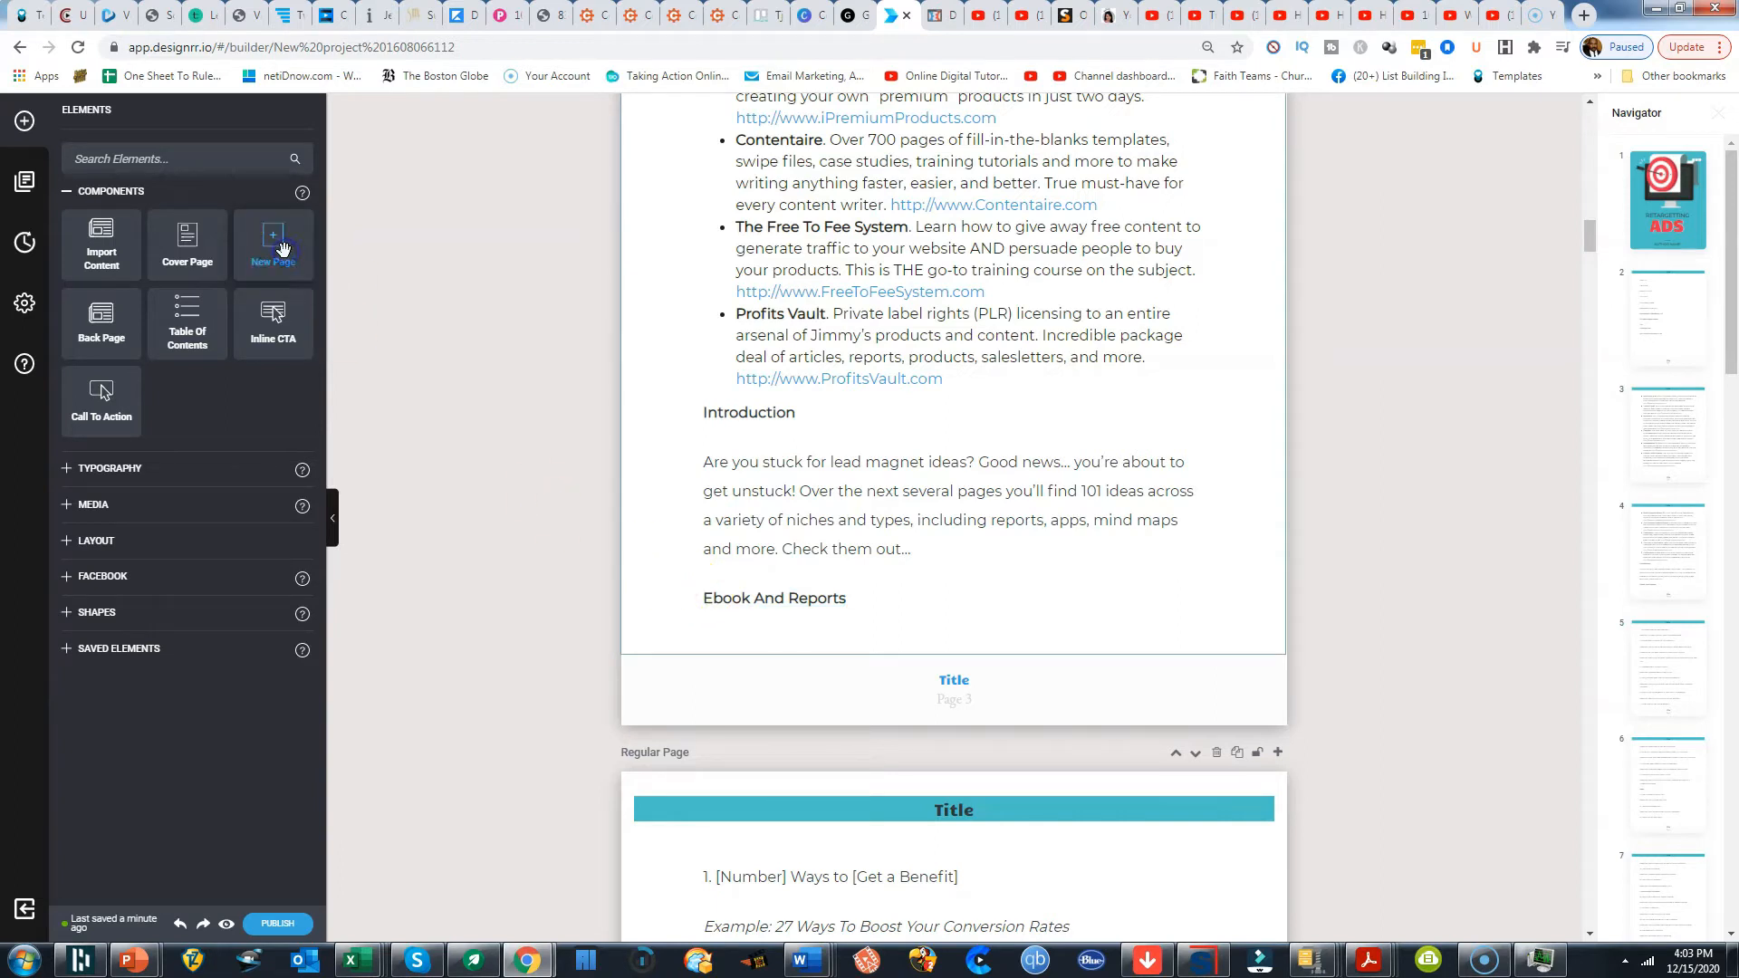
# Insert a page break before 'Ebook And Reports' and repaginate the content after it
pyautogui.moveTo(273, 244); pyautogui.dragTo(529, 527)
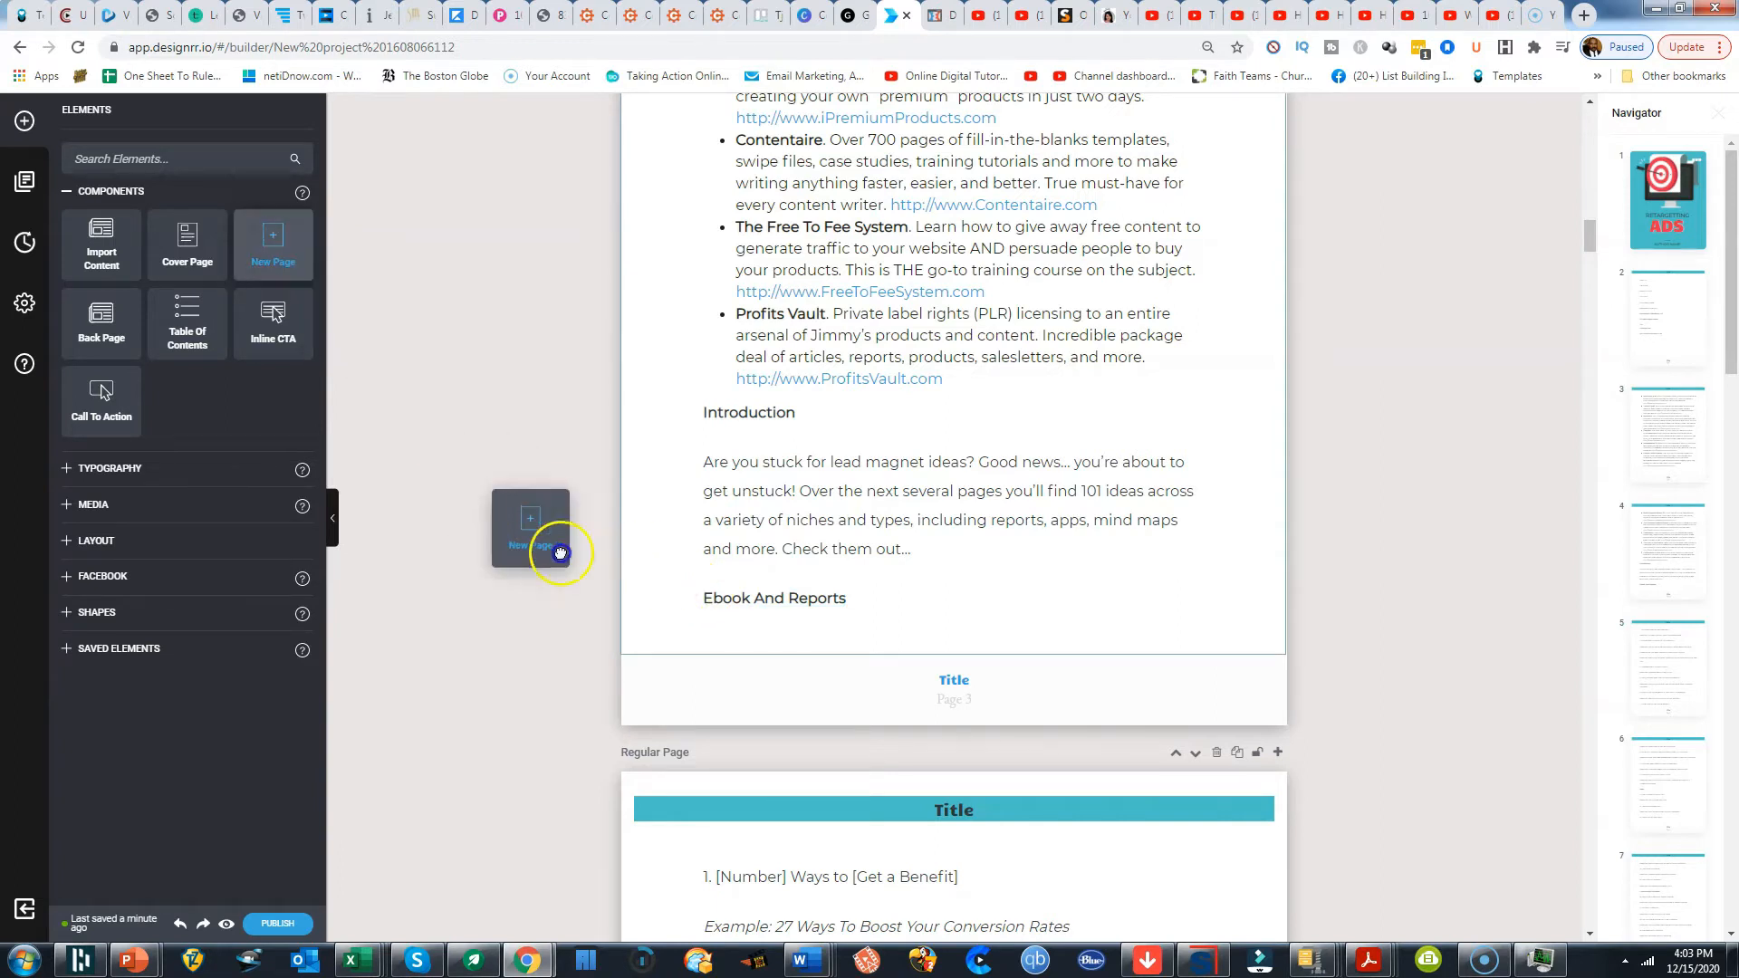
pyautogui.moveTo(560, 552); pyautogui.dragTo(795, 565)
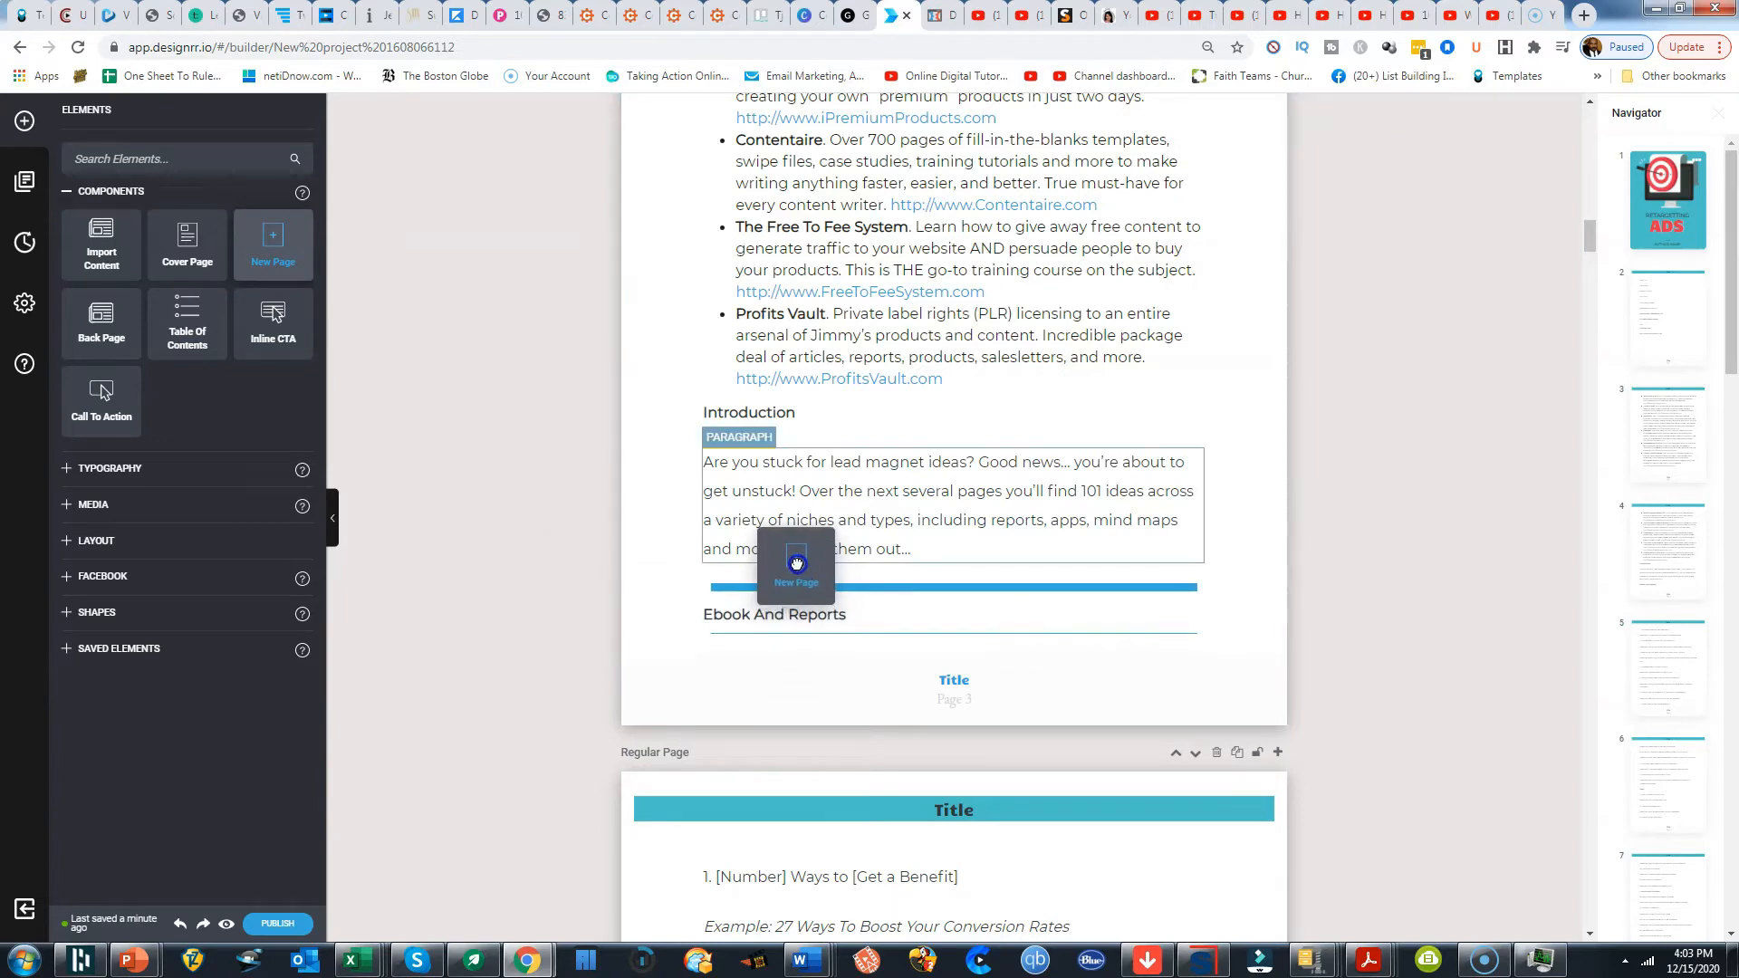
pyautogui.click(796, 564)
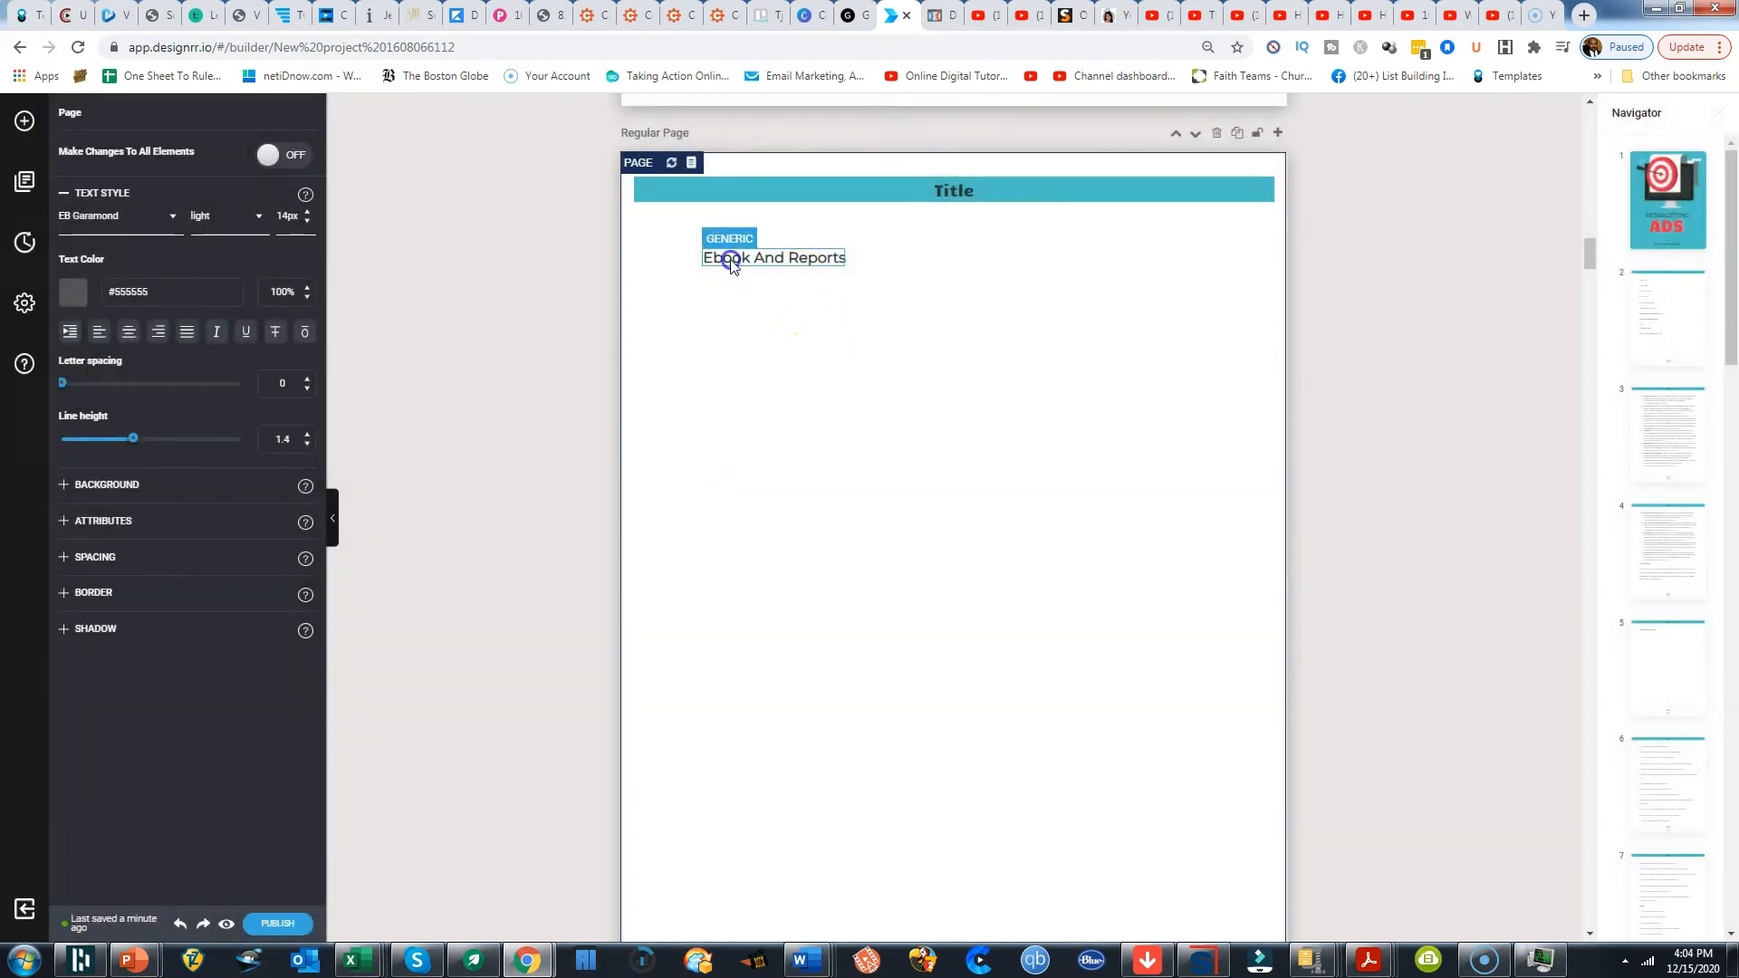
pyautogui.click(735, 239)
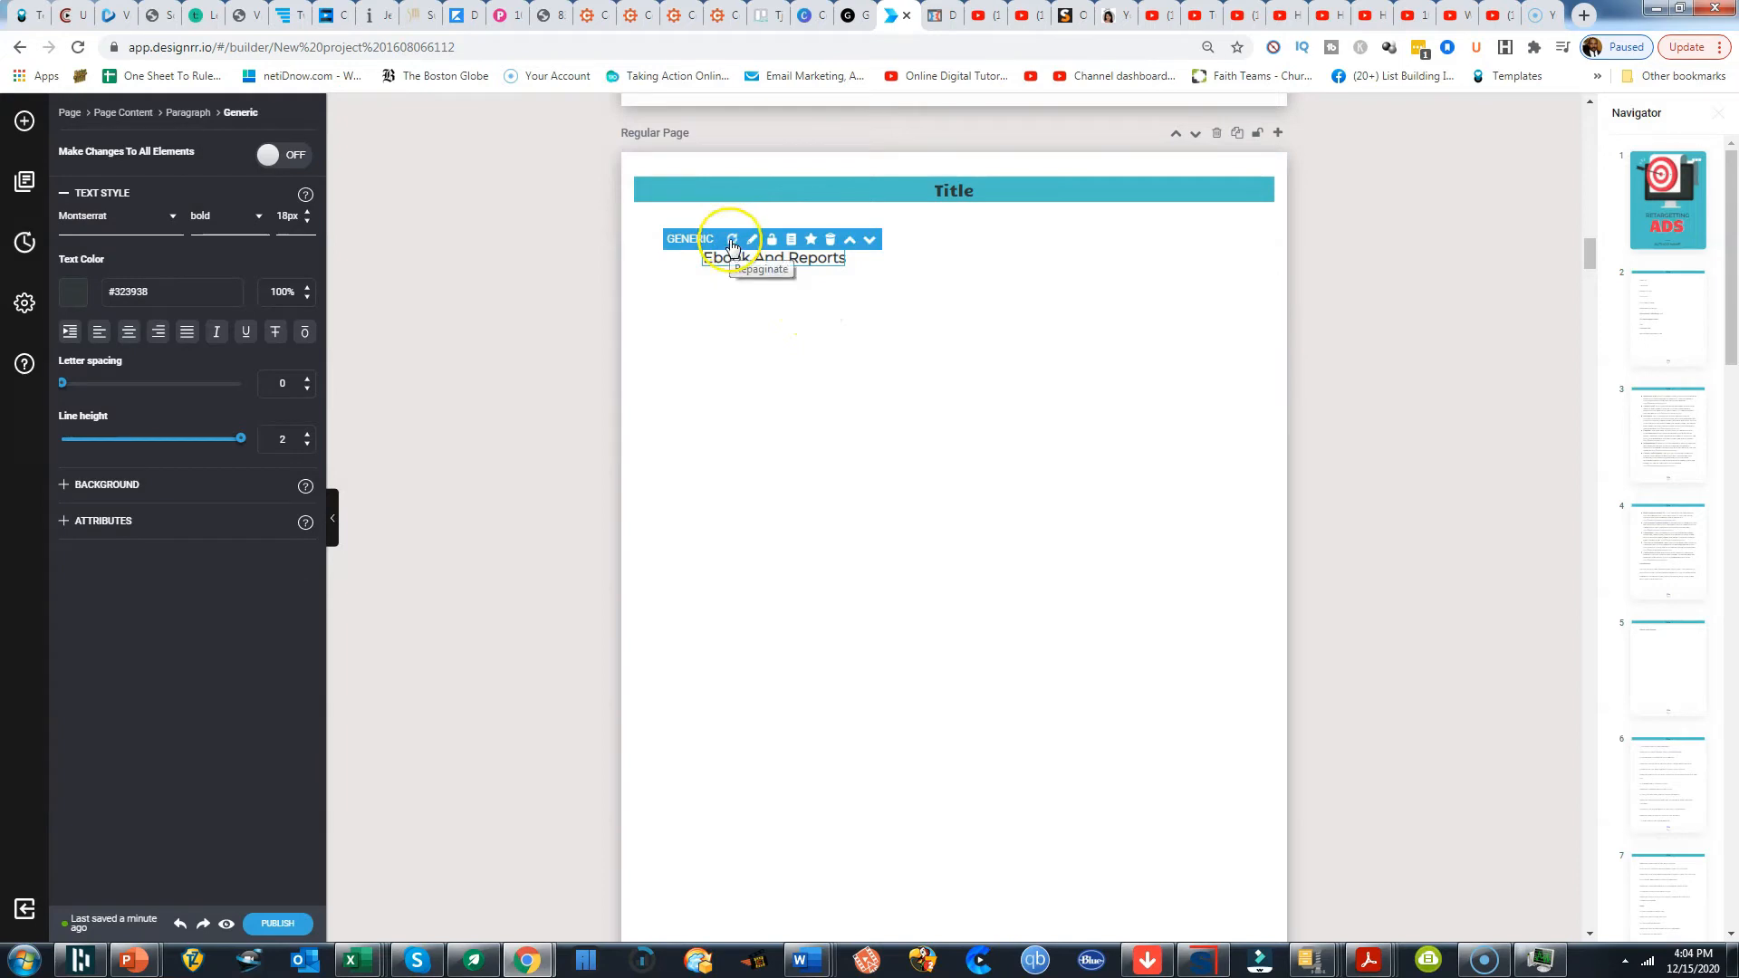
pyautogui.click(732, 239)
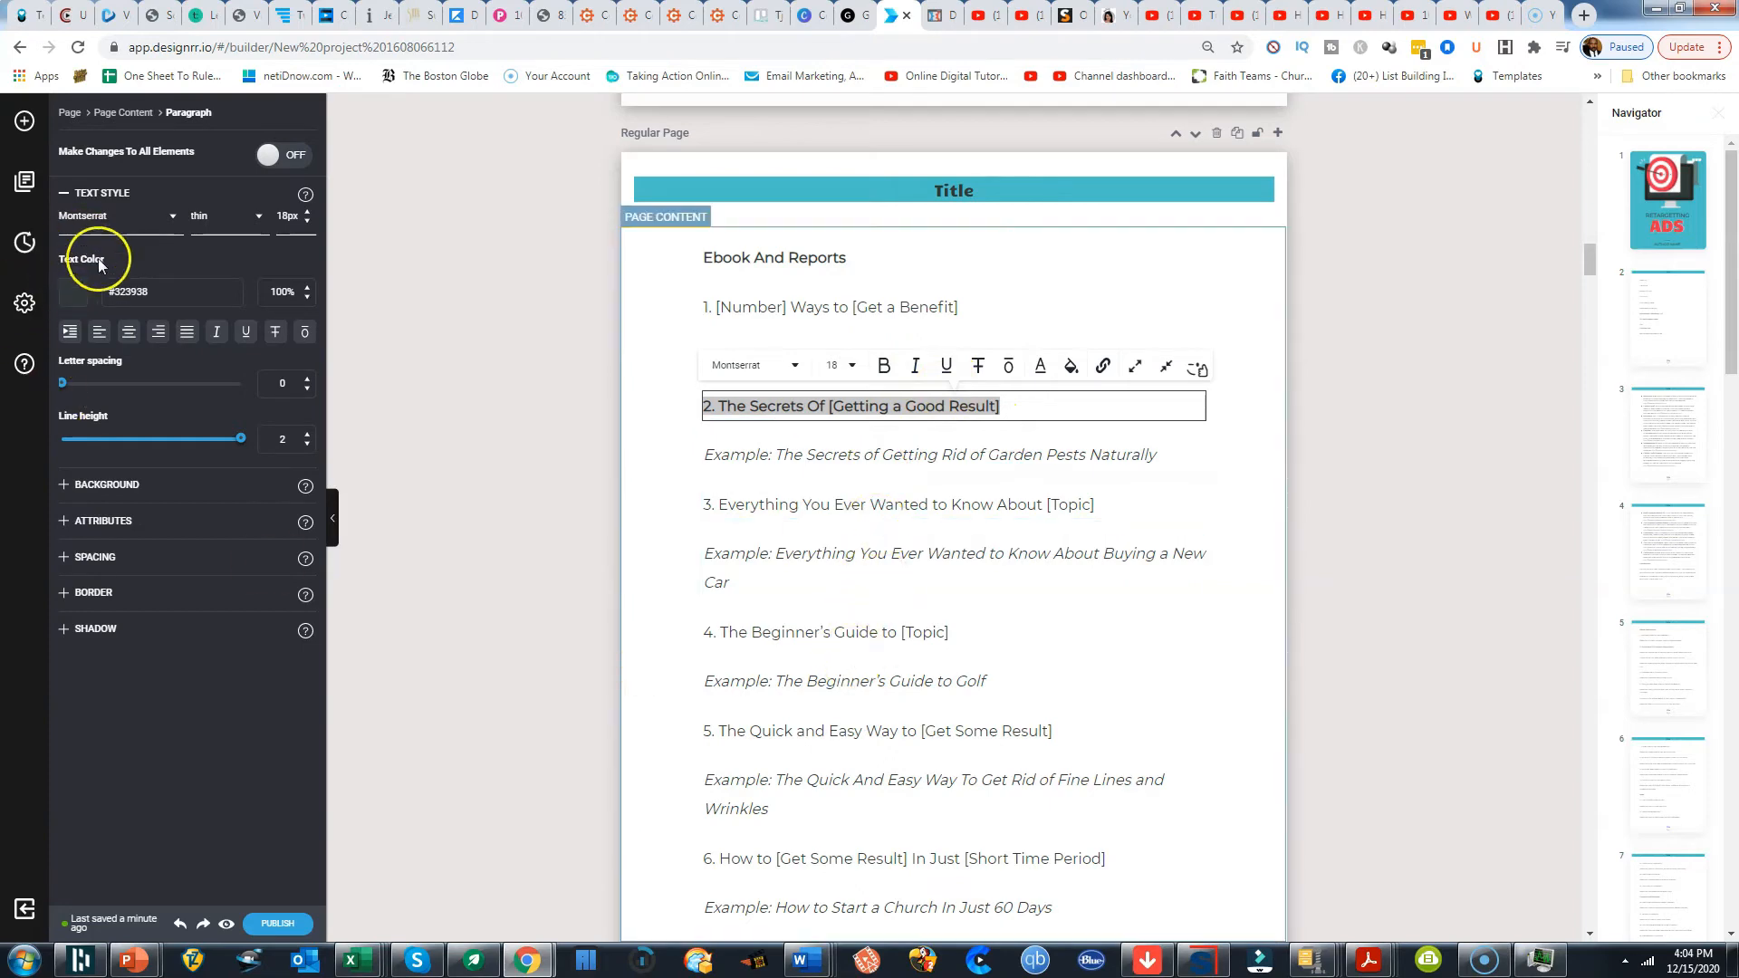
pyautogui.moveTo(674, 471)
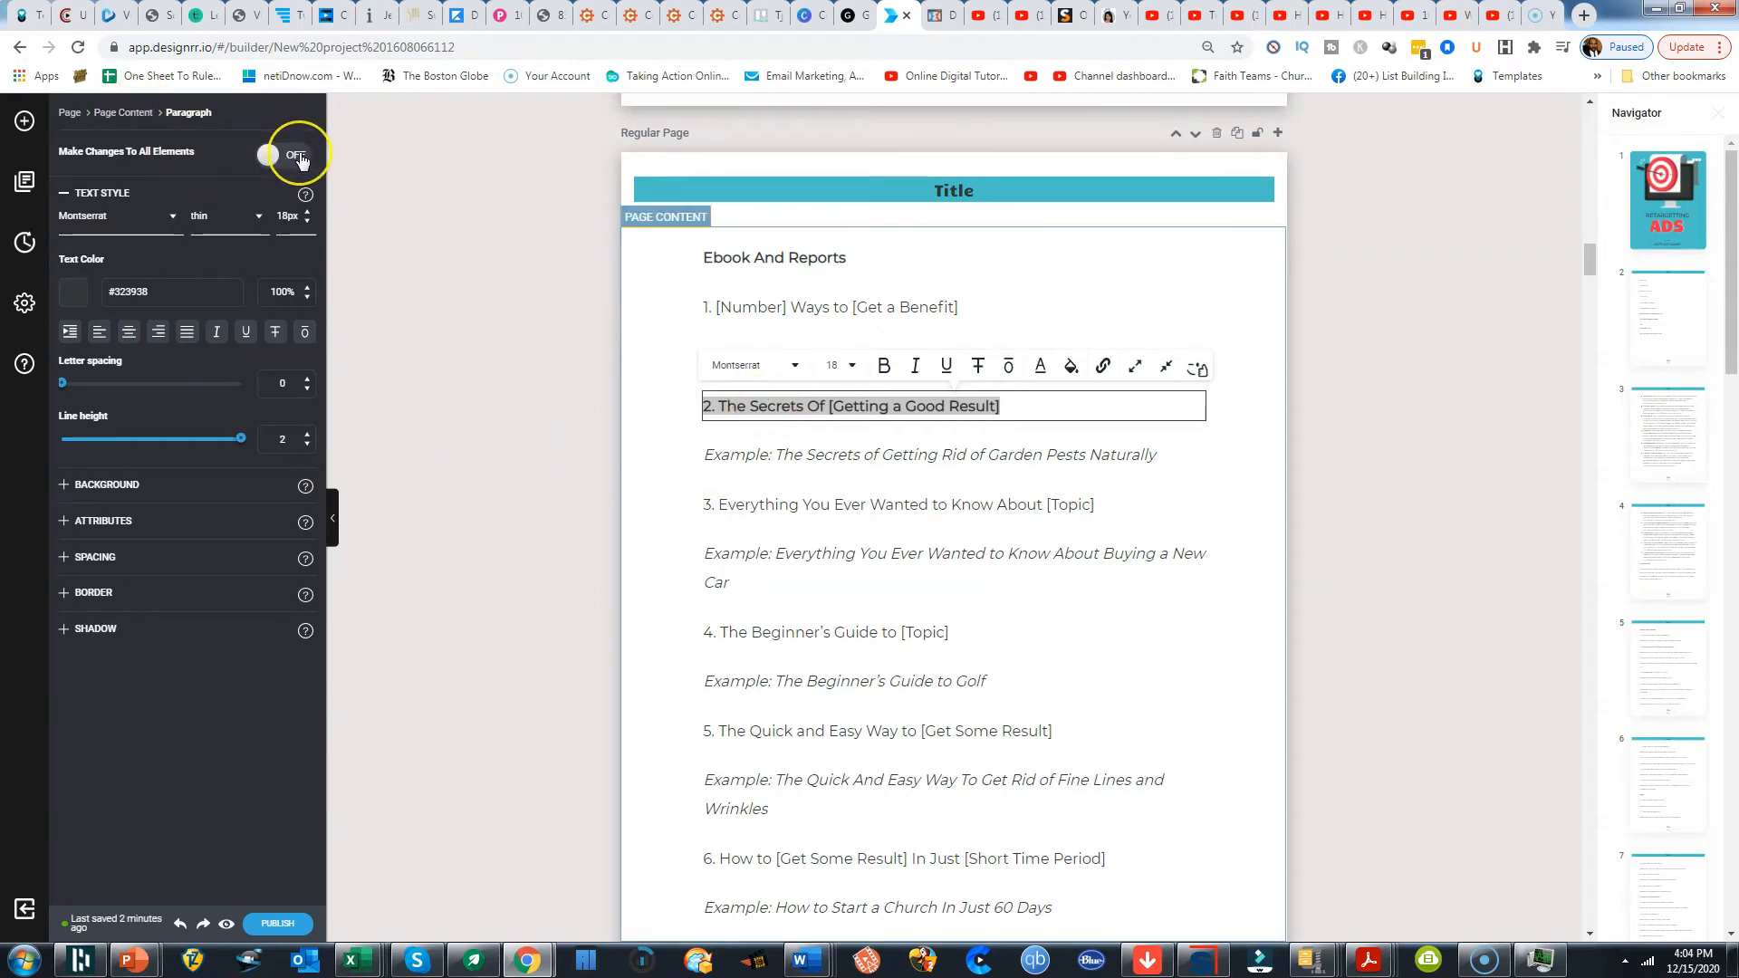
# Turn on 'Make Changes To All Elements' for the paragraph style, then return to Elements
pyautogui.click(292, 154)
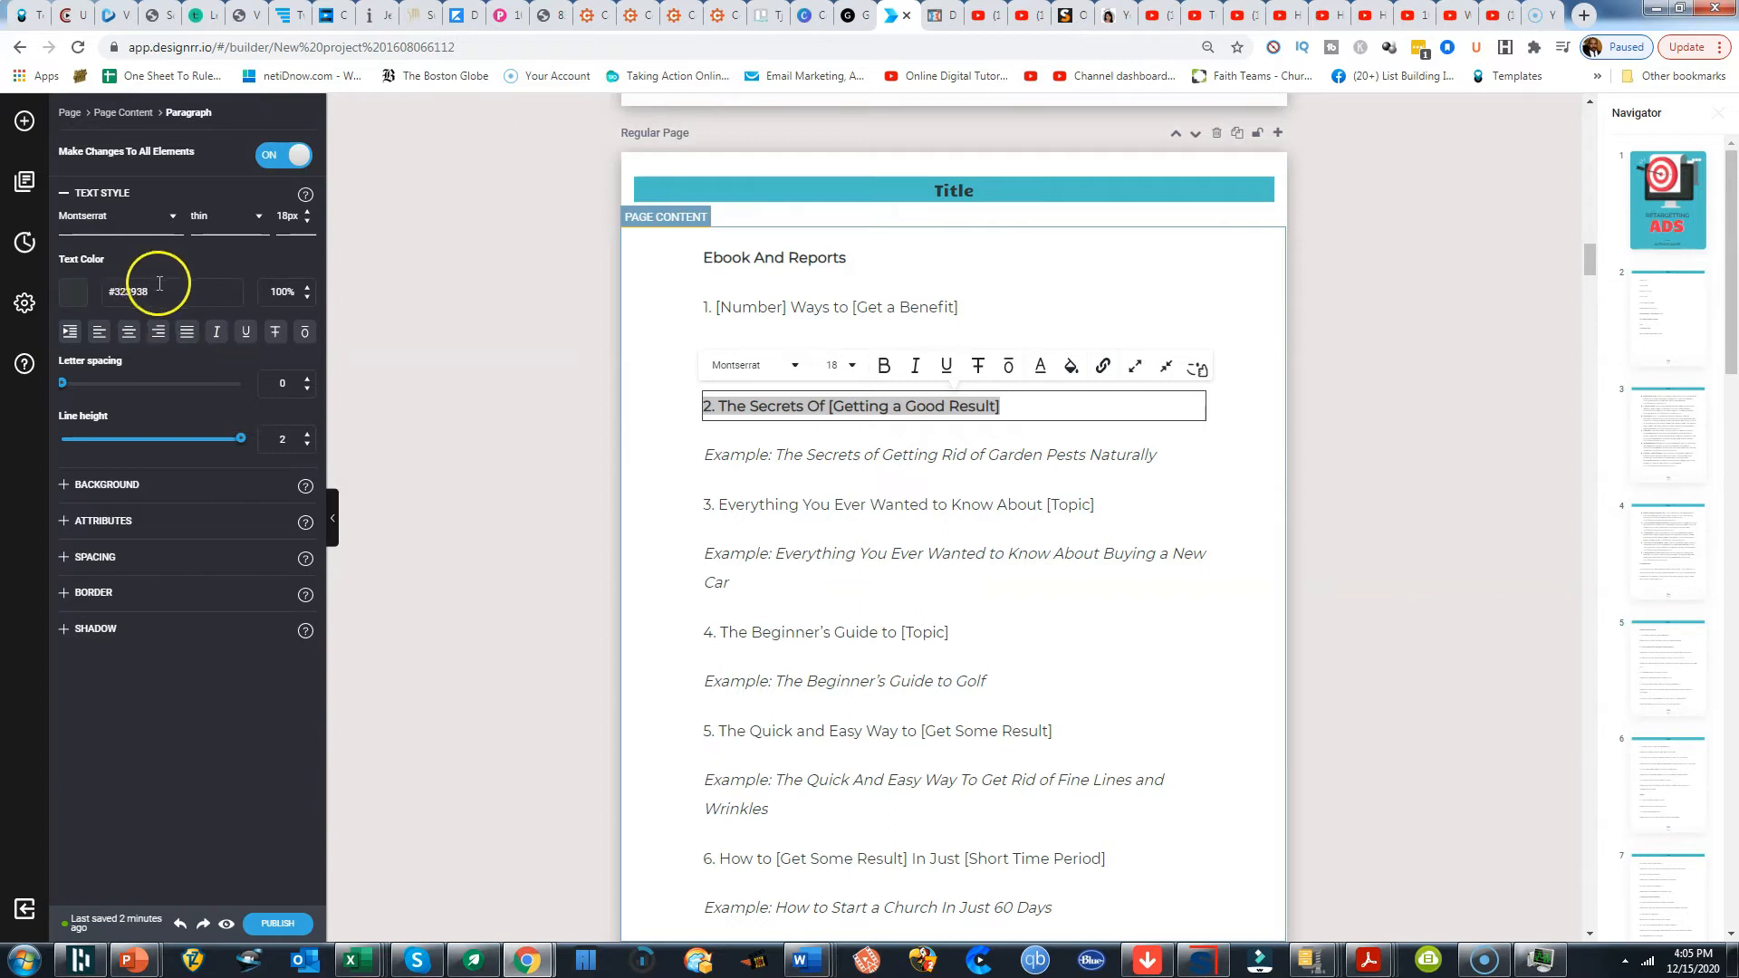
pyautogui.click(24, 120)
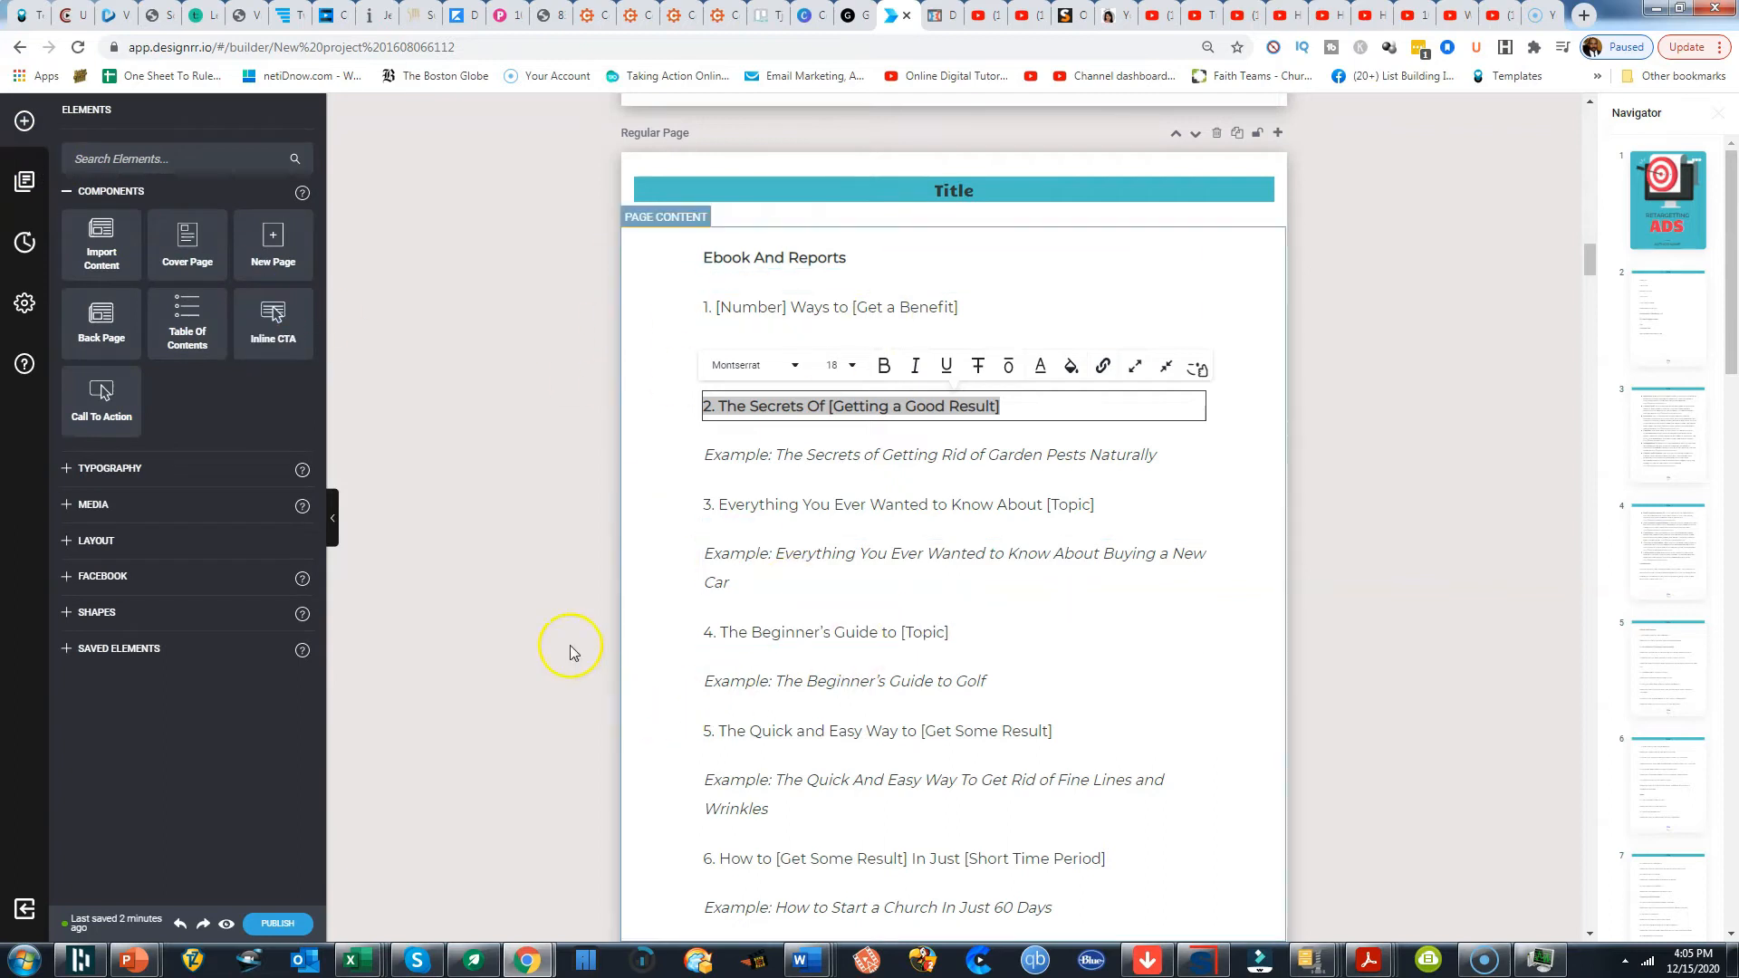
pyautogui.moveTo(206, 249)
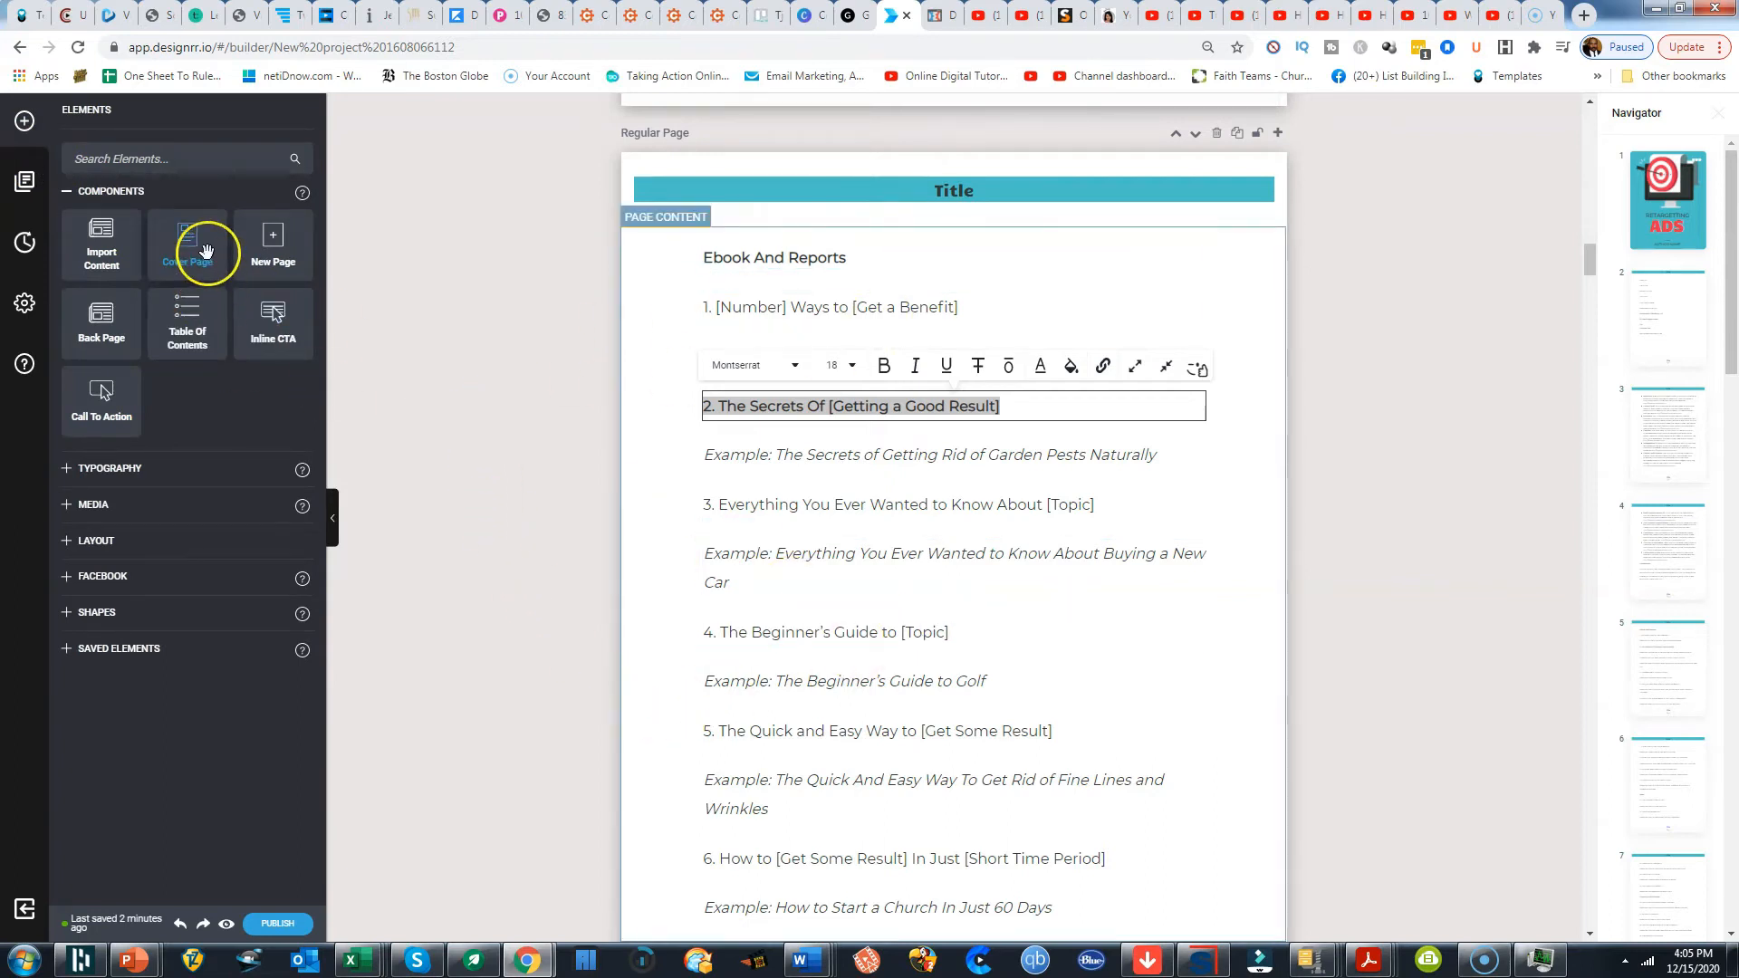
pyautogui.moveTo(107, 260)
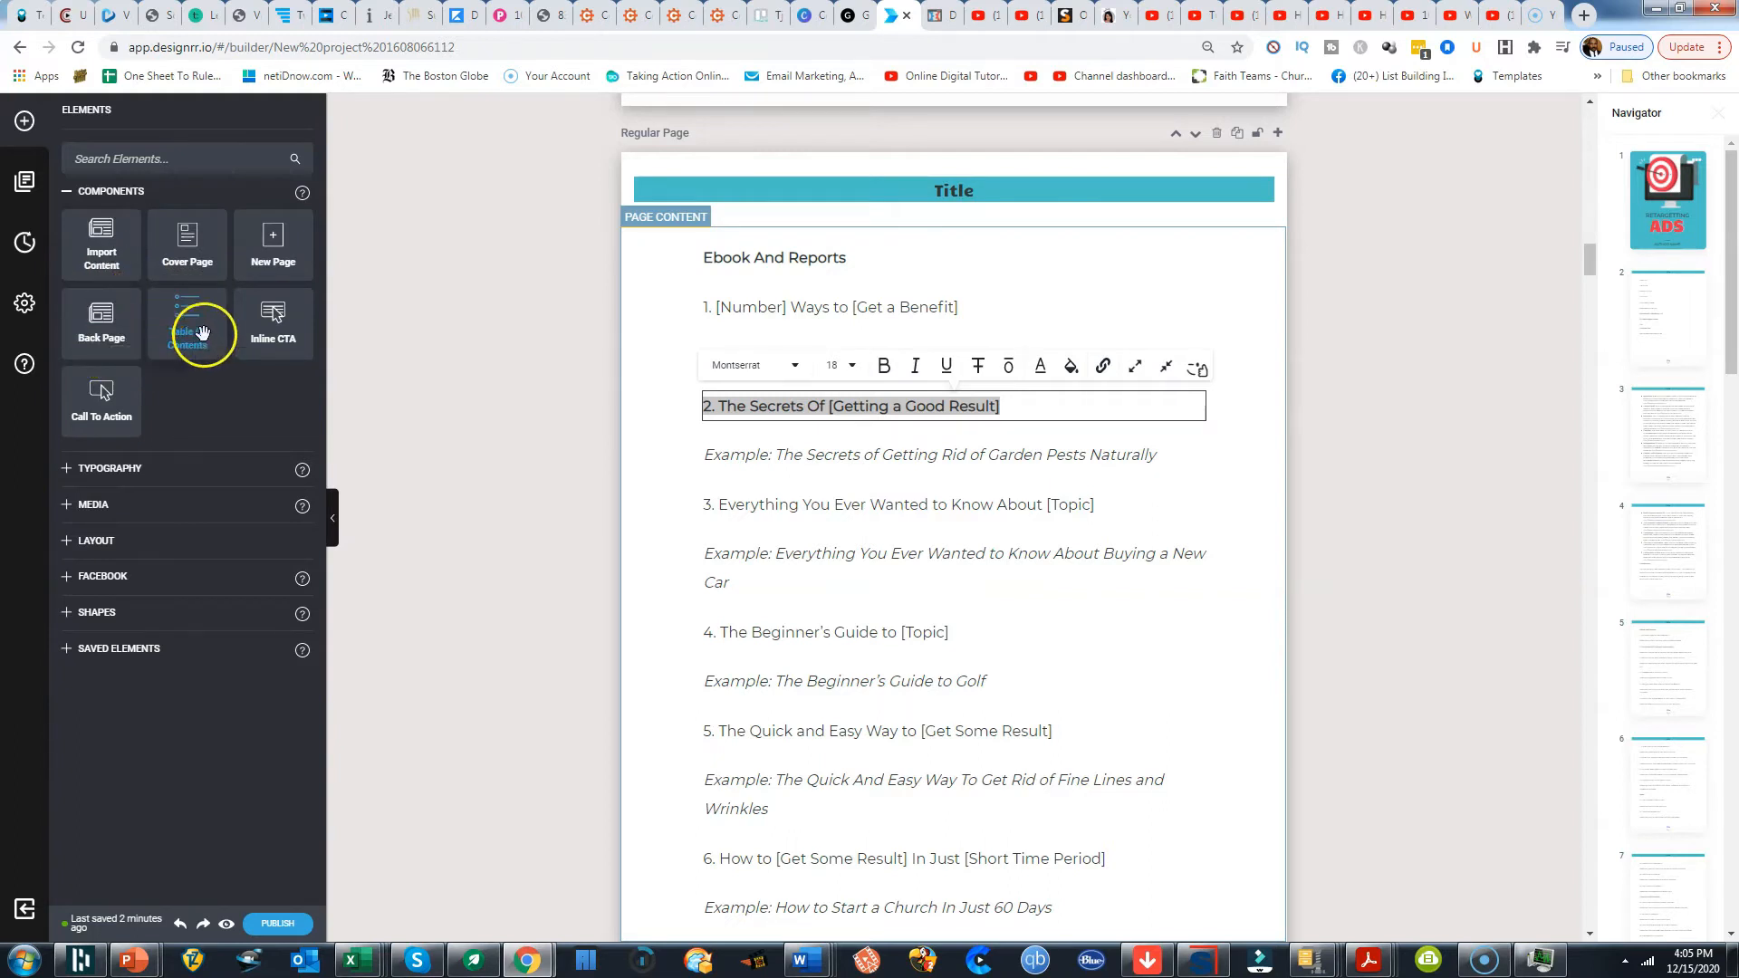
pyautogui.moveTo(252, 331)
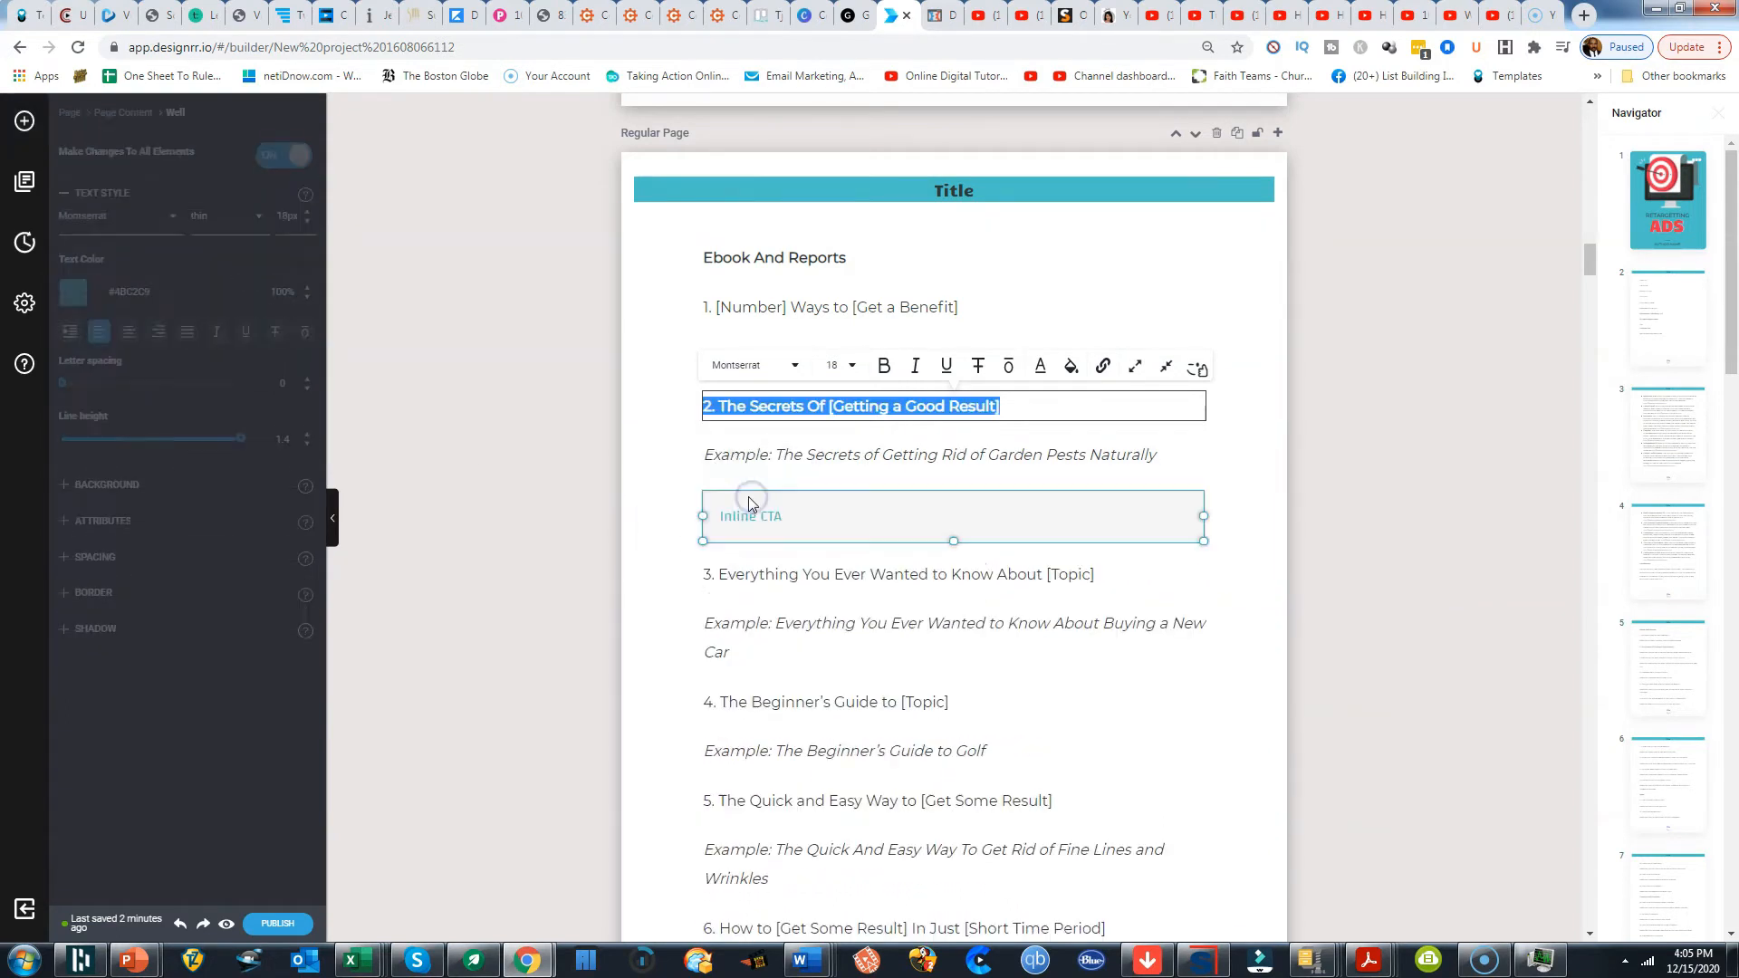
# Drop an Inline CTA block below the second headline's example line
pyautogui.click(751, 515)
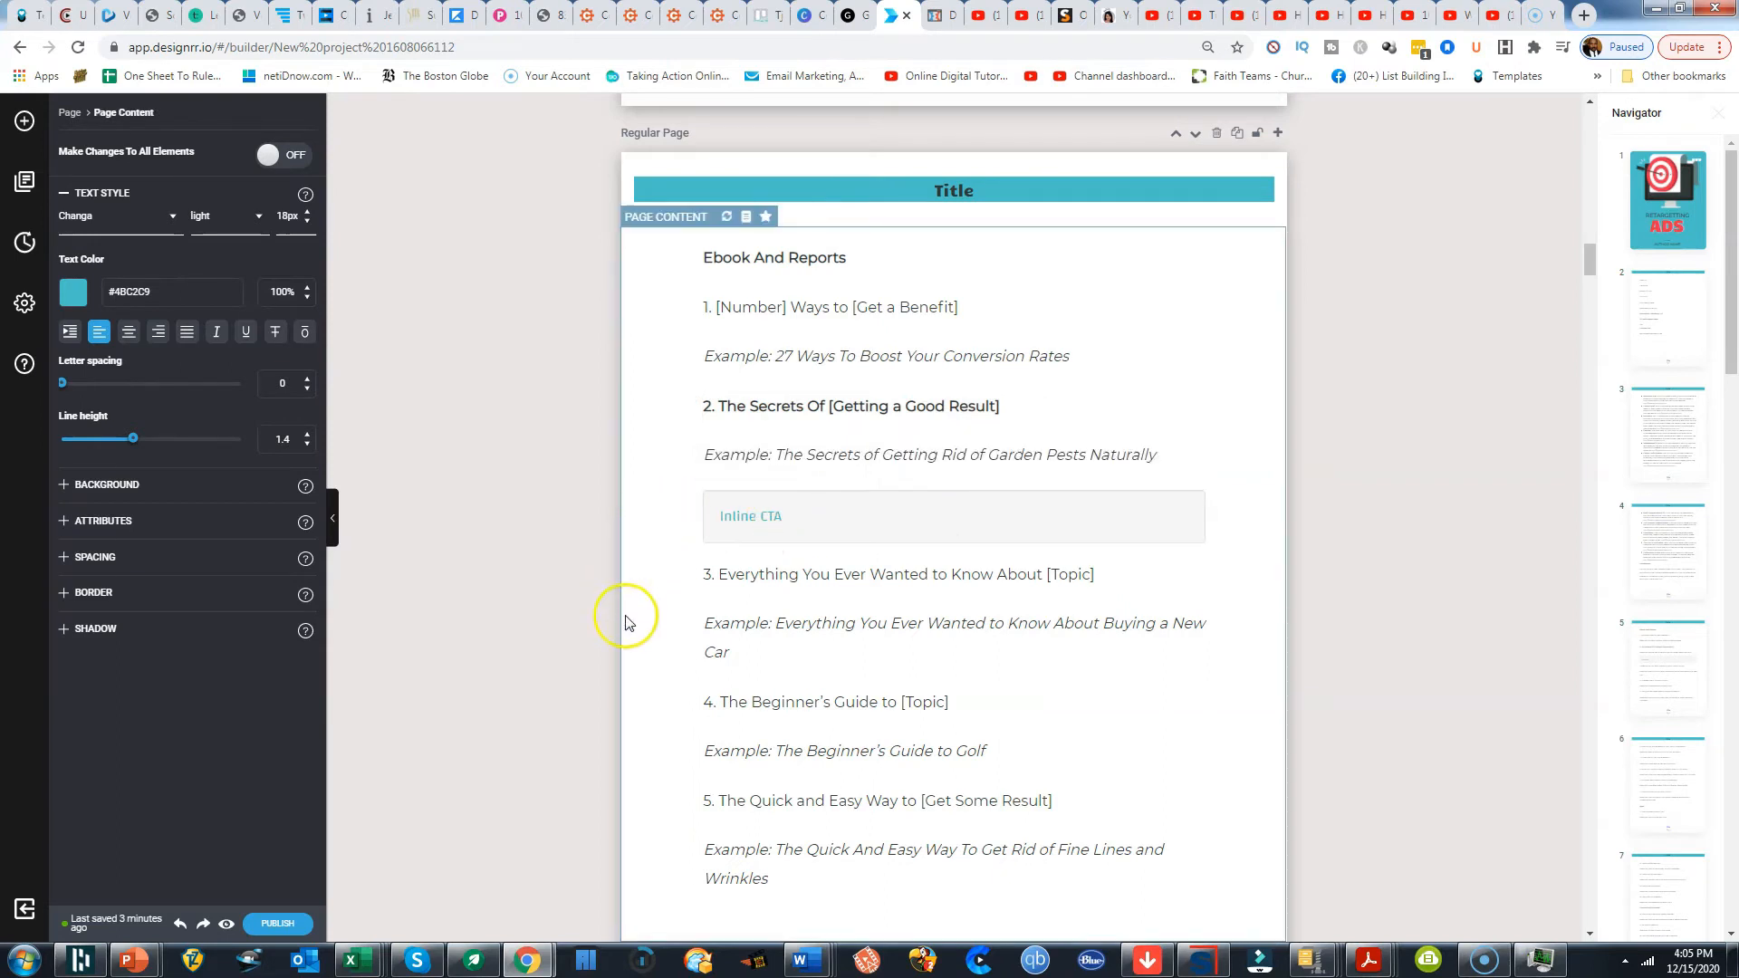
pyautogui.moveTo(617, 662)
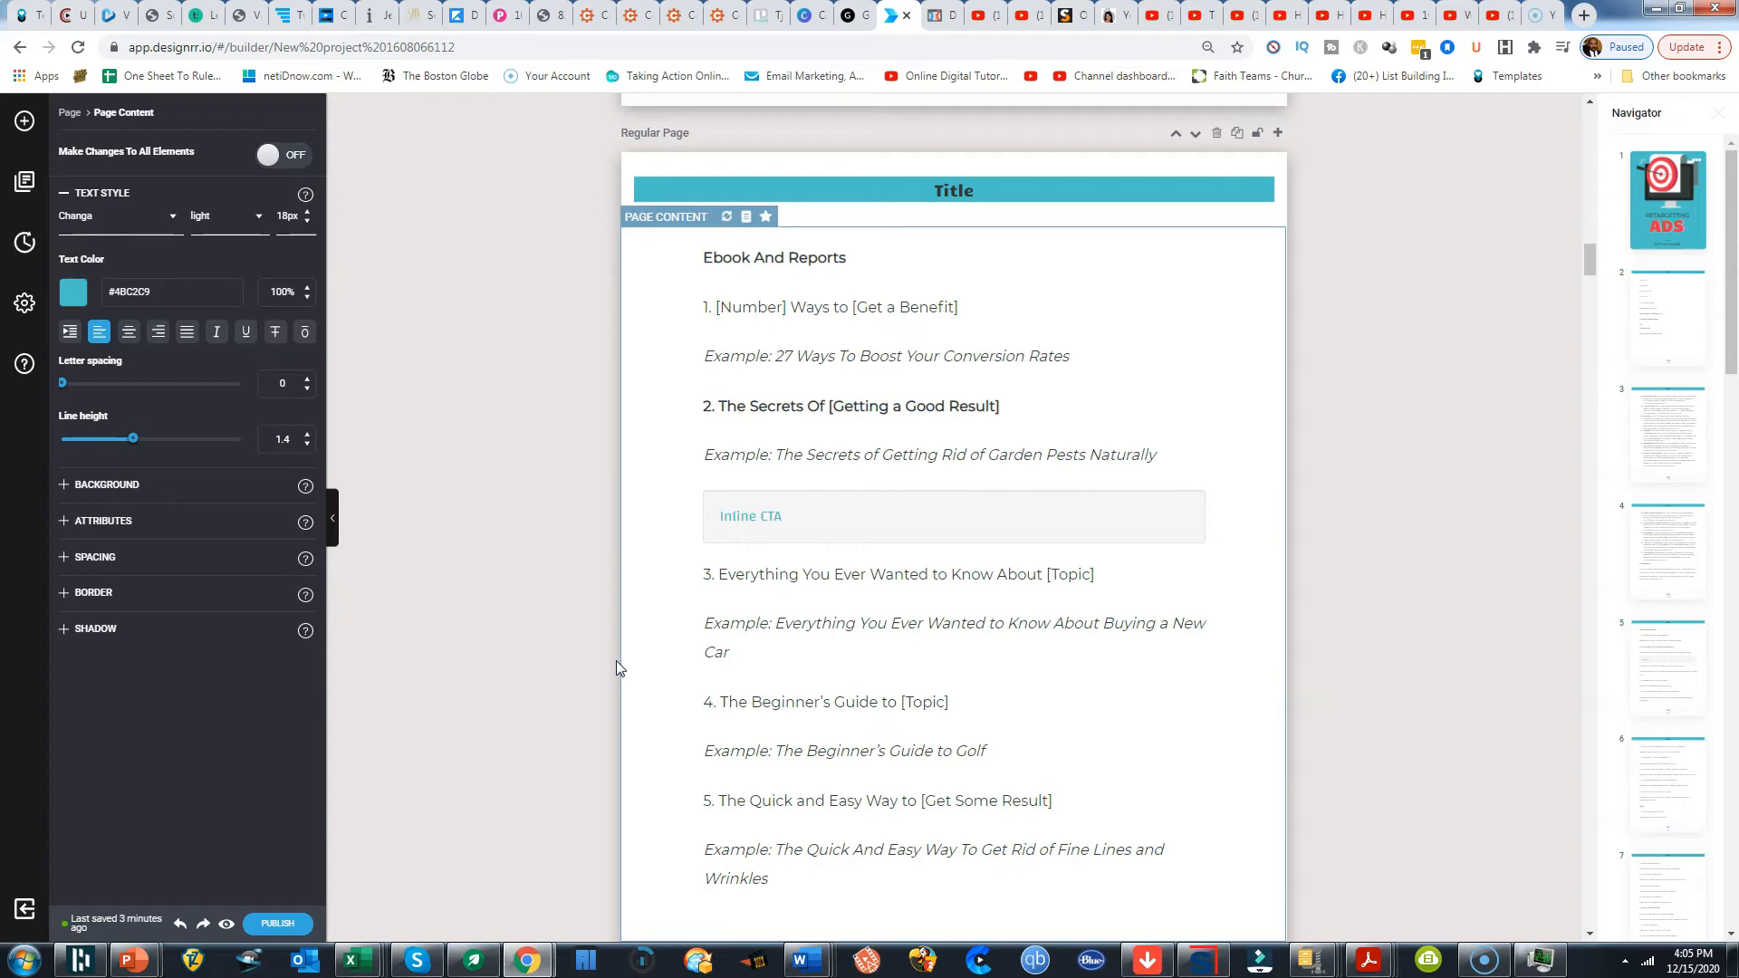
pyautogui.scroll(-3)
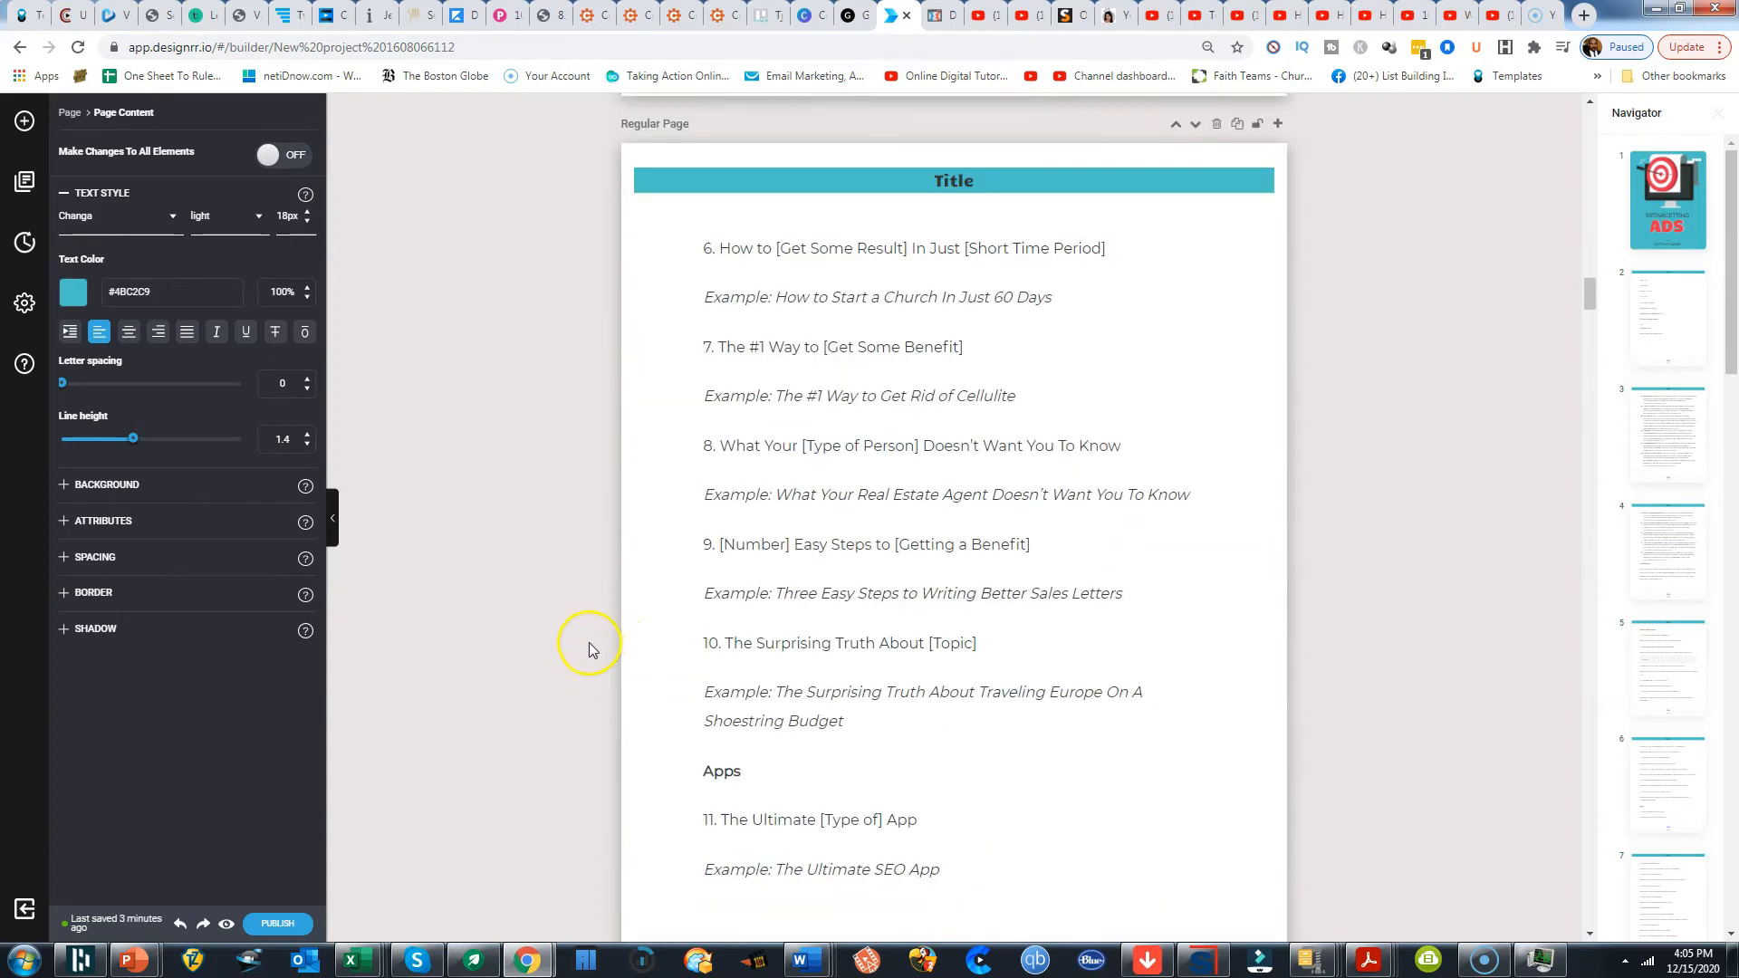
pyautogui.scroll(-3)
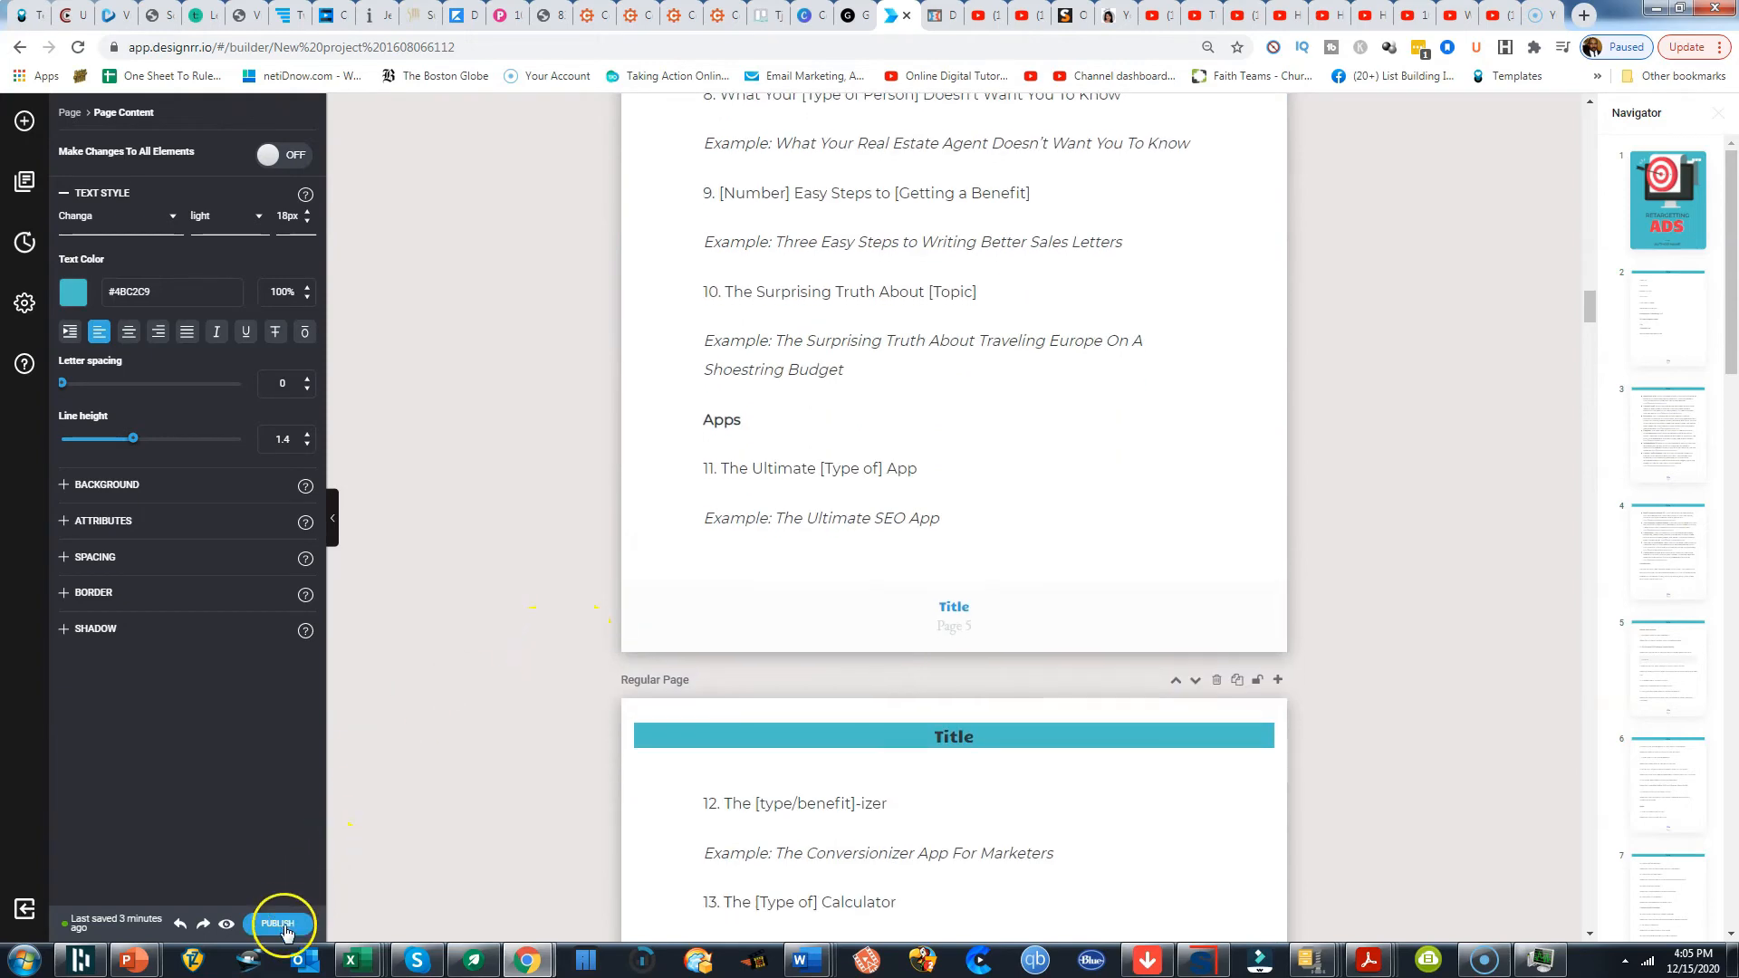
pyautogui.click(278, 923)
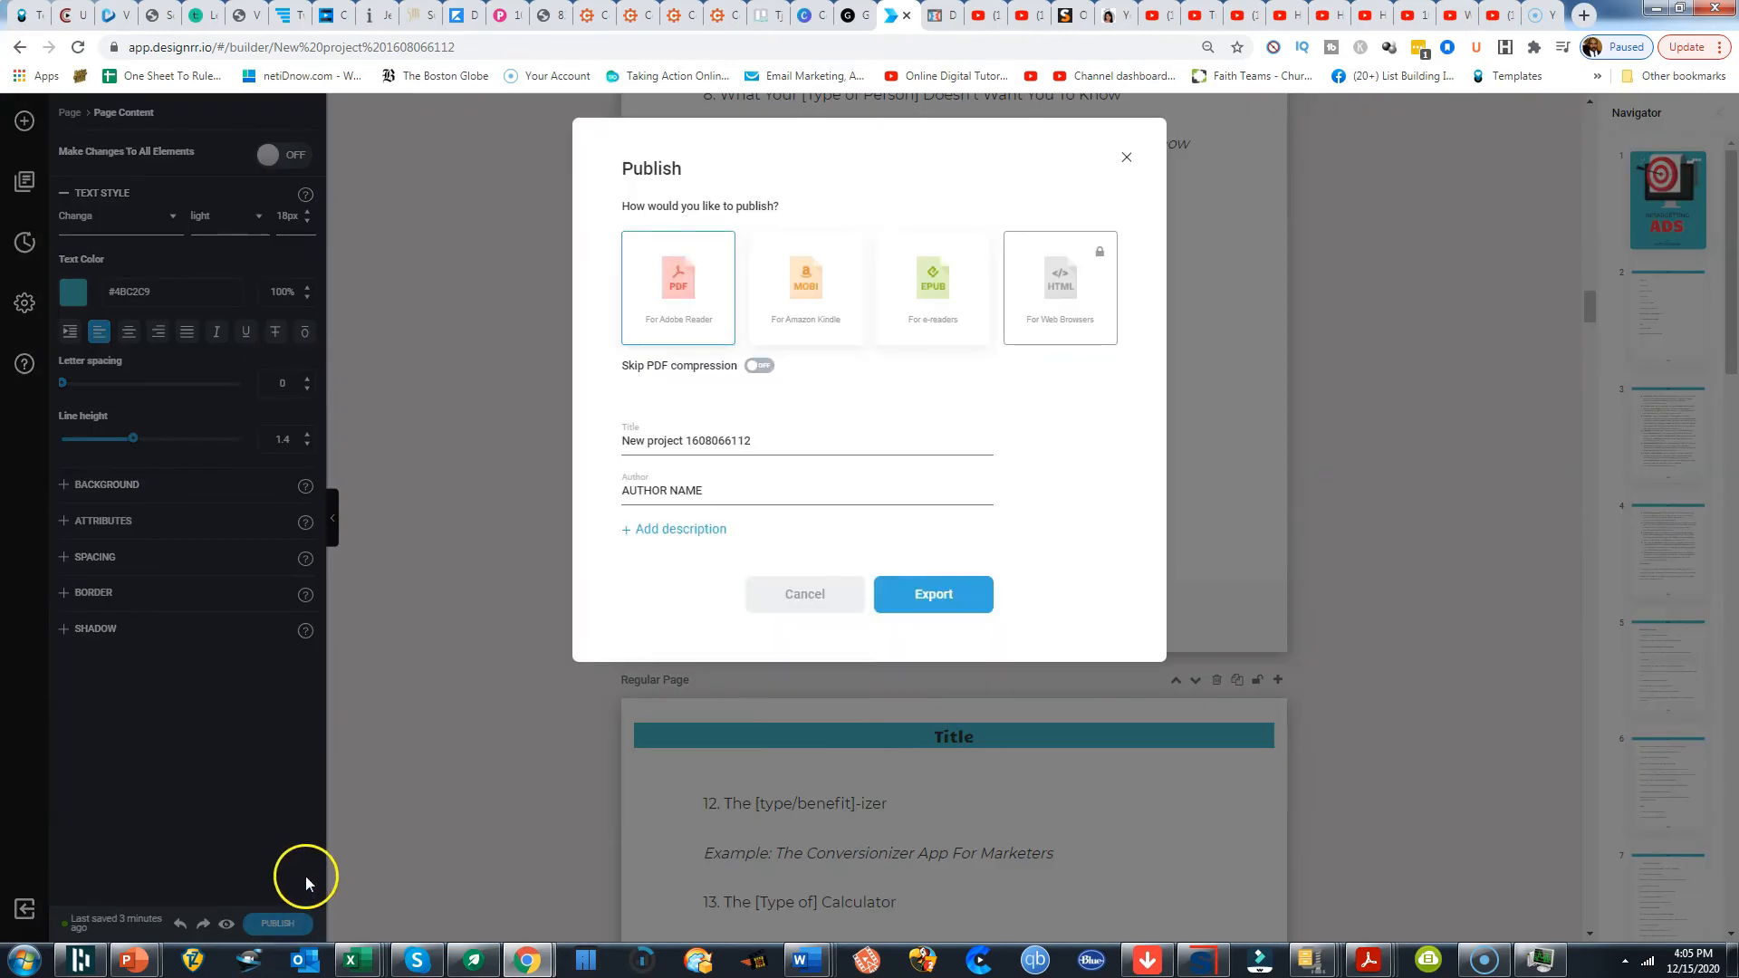
pyautogui.moveTo(339, 889)
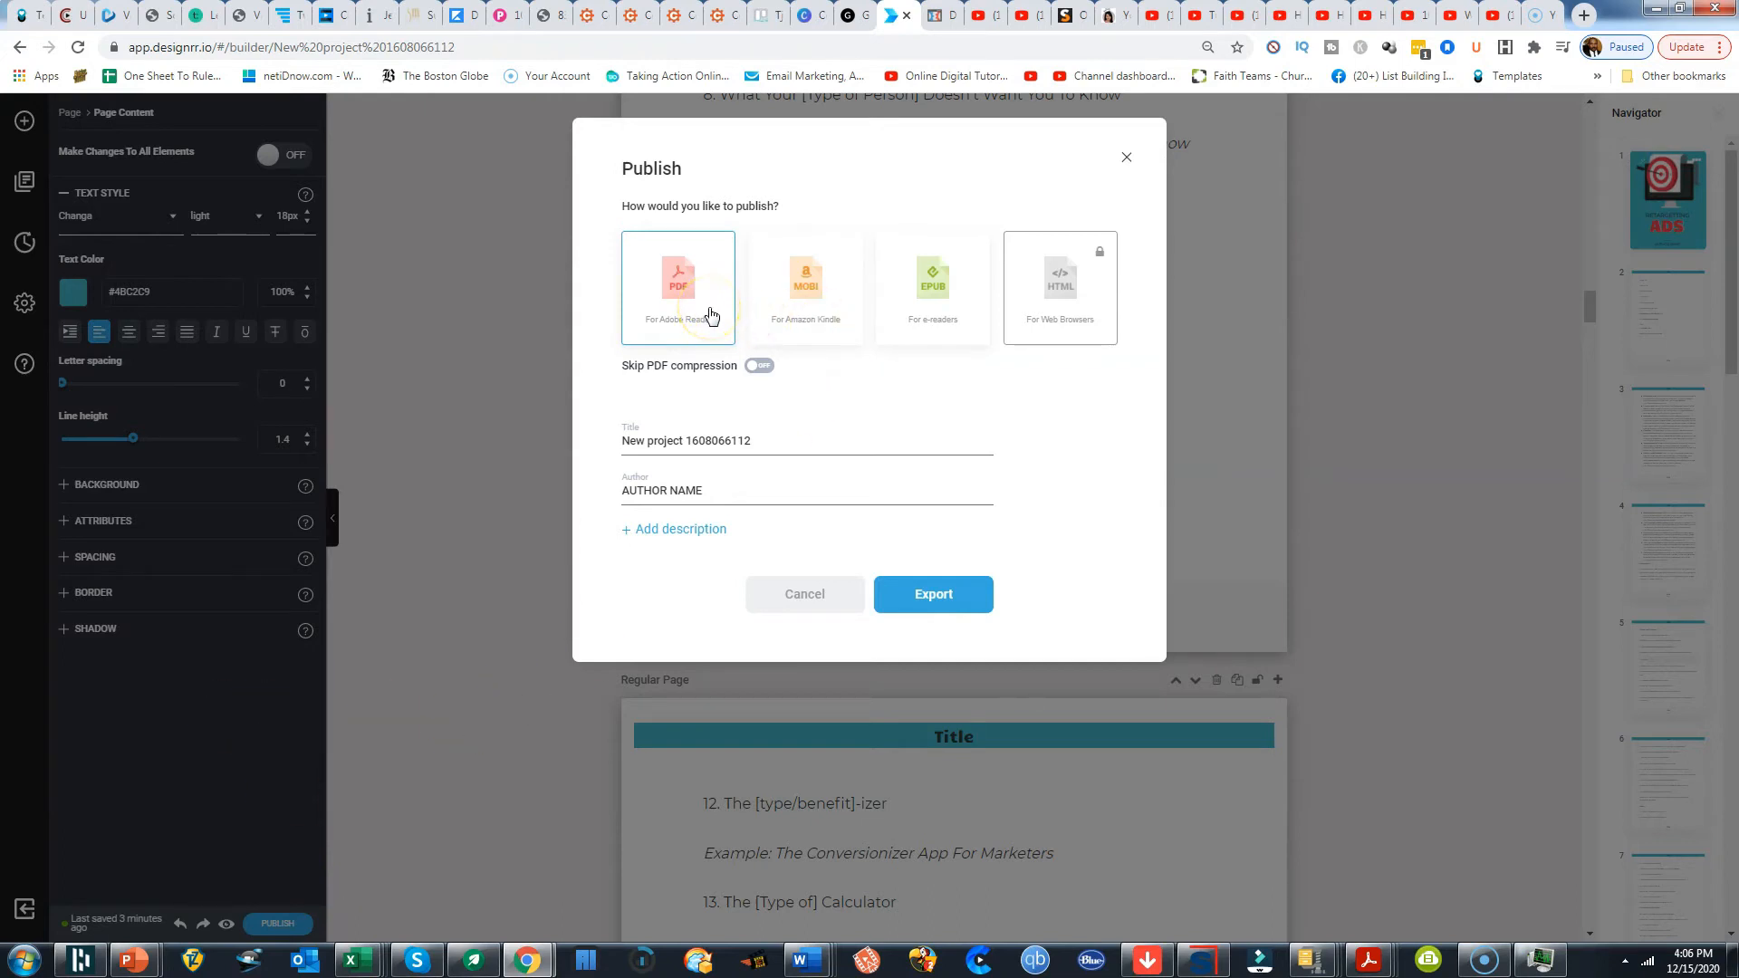
pyautogui.click(806, 291)
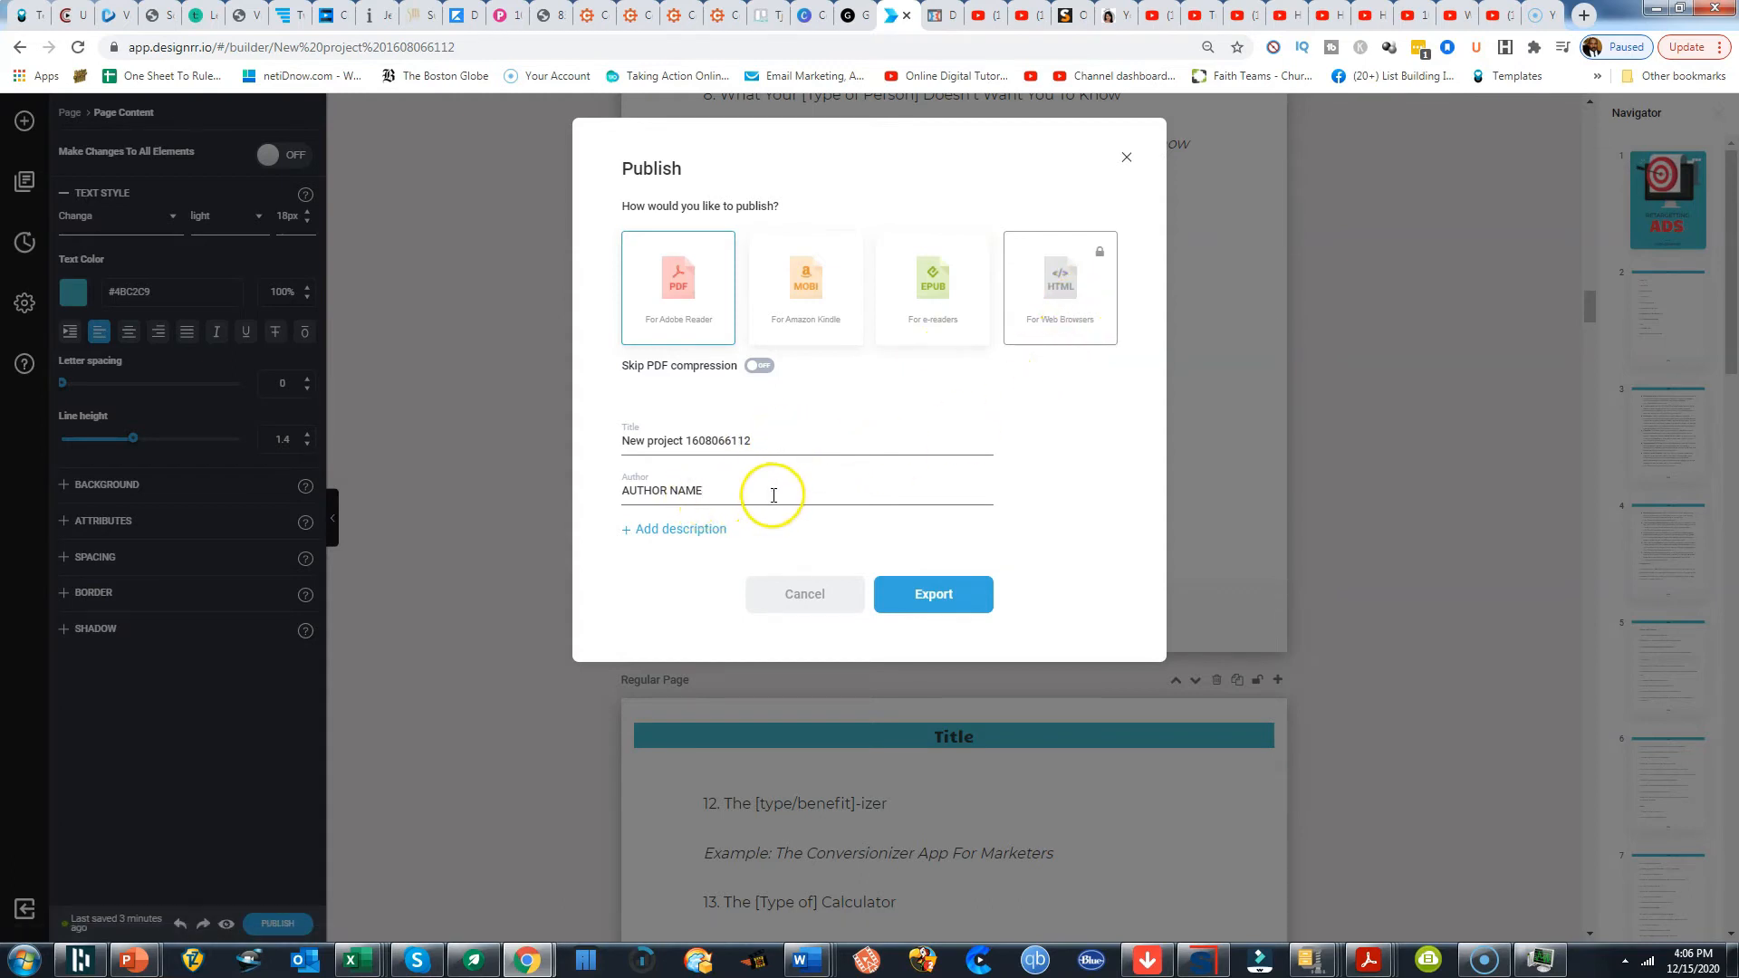
pyautogui.moveTo(1011, 577)
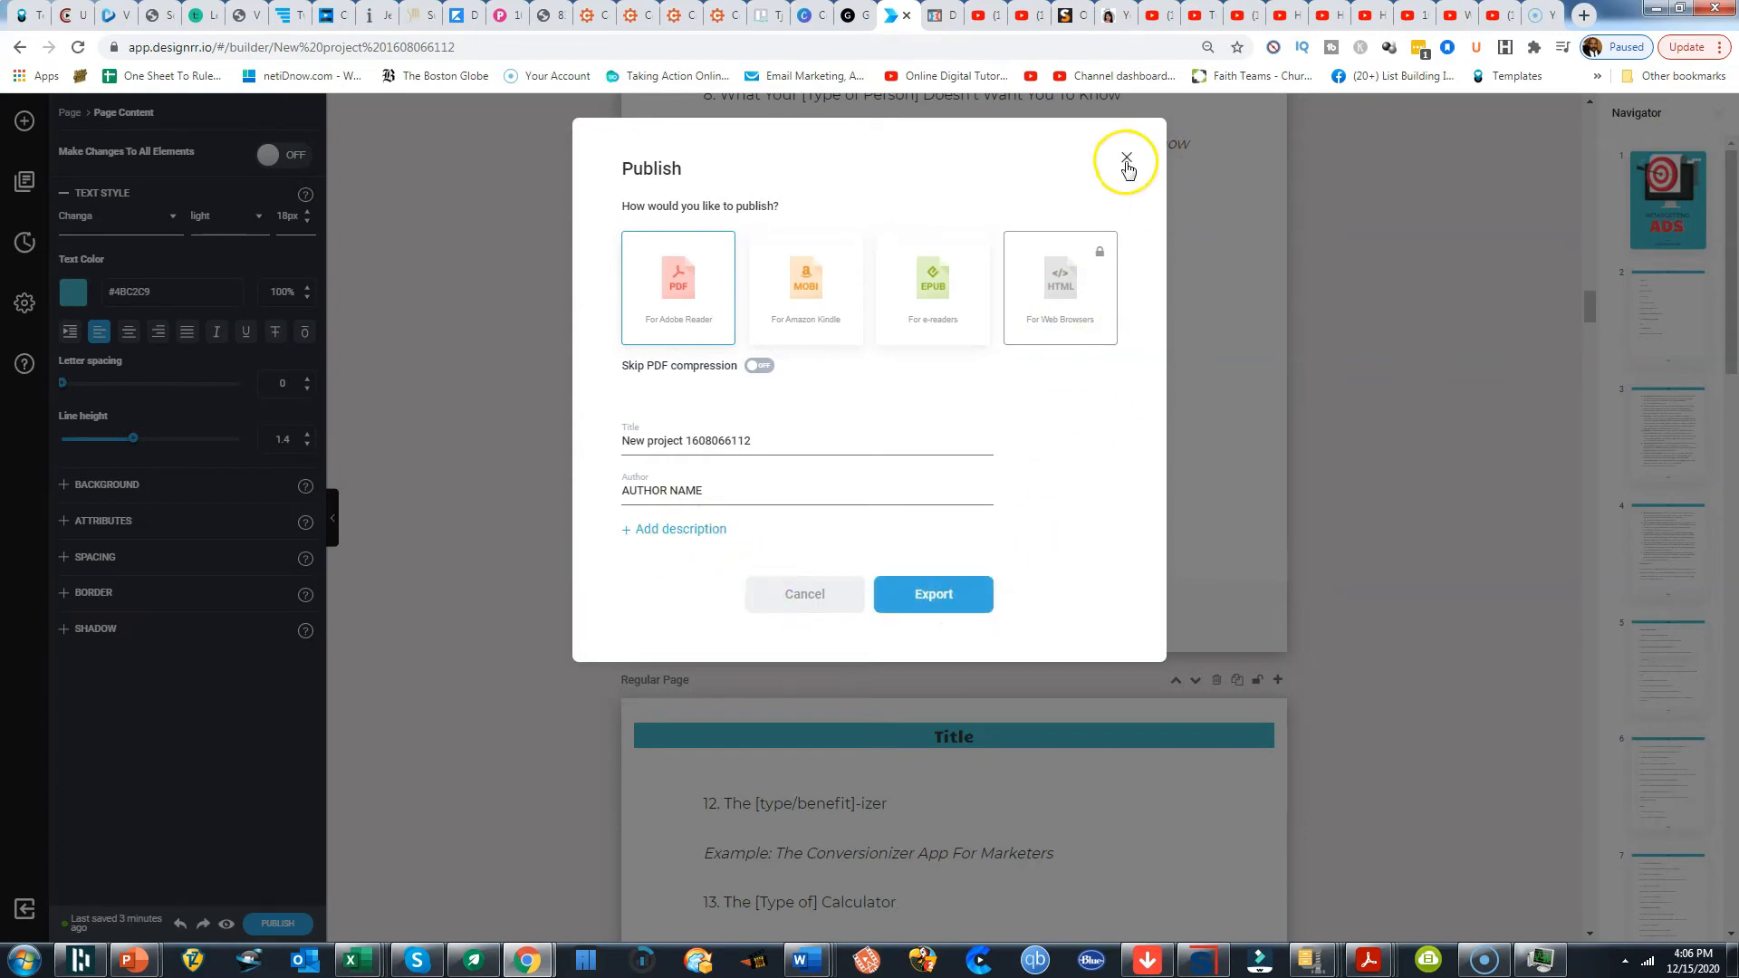
pyautogui.click(1125, 157)
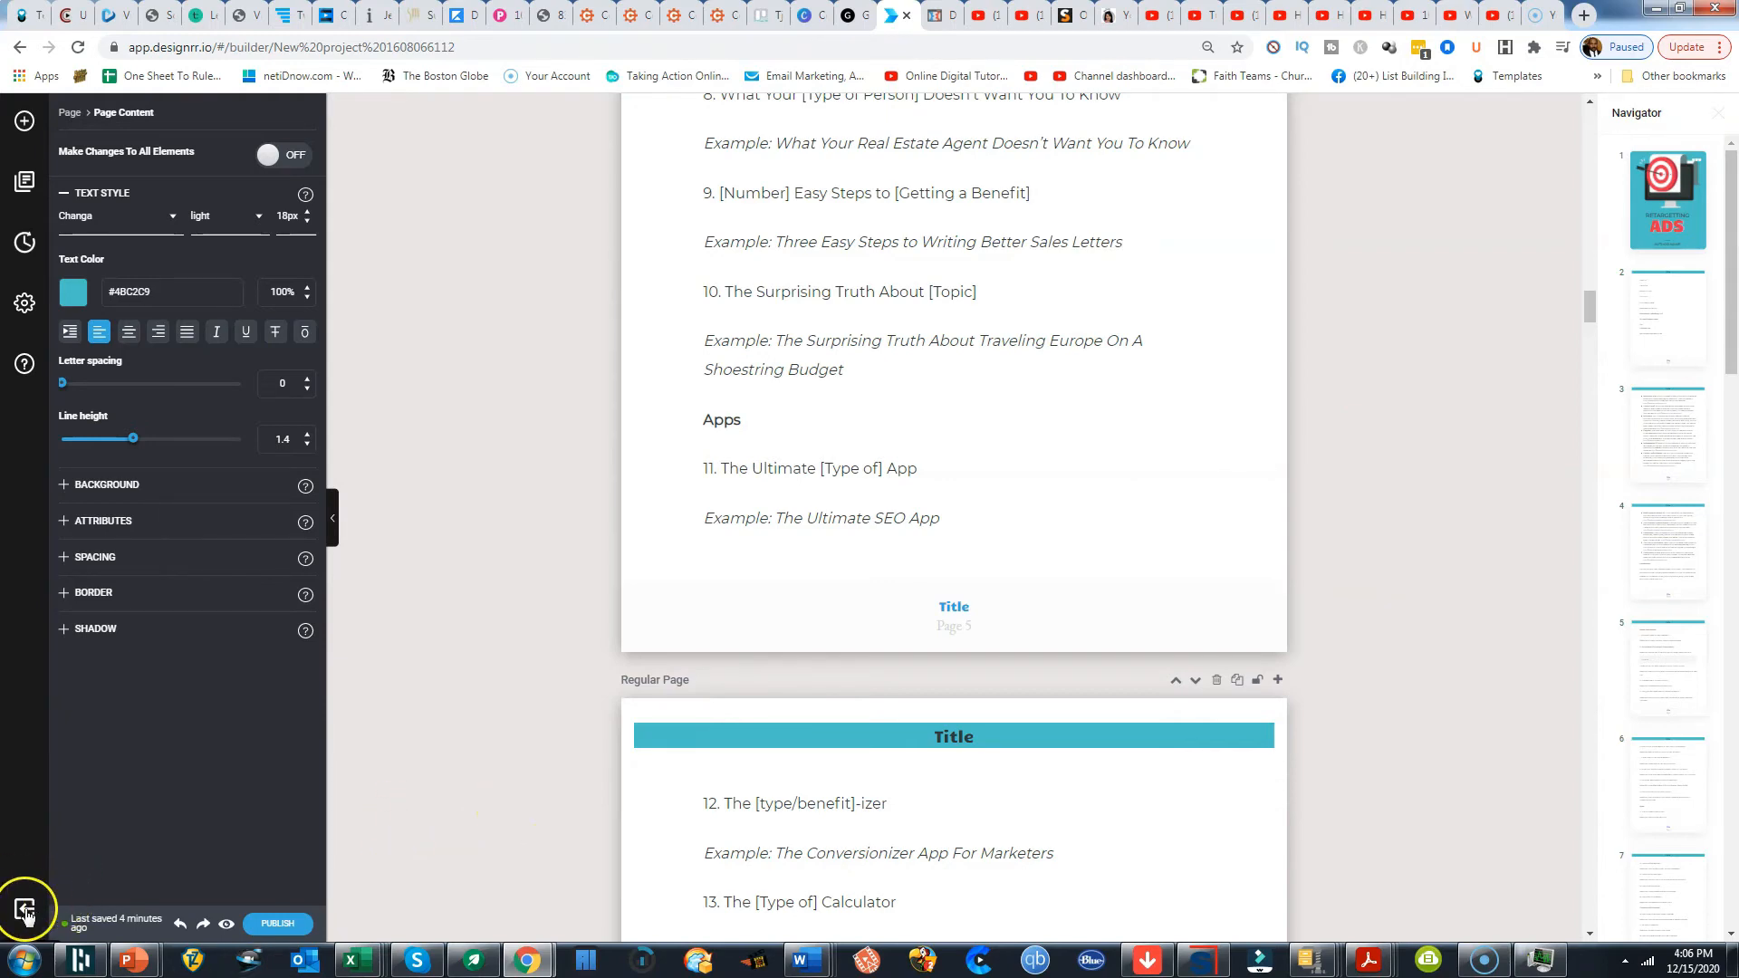
# Exit the design editor and confirm leaving, returning to My Projects
pyautogui.click(26, 909)
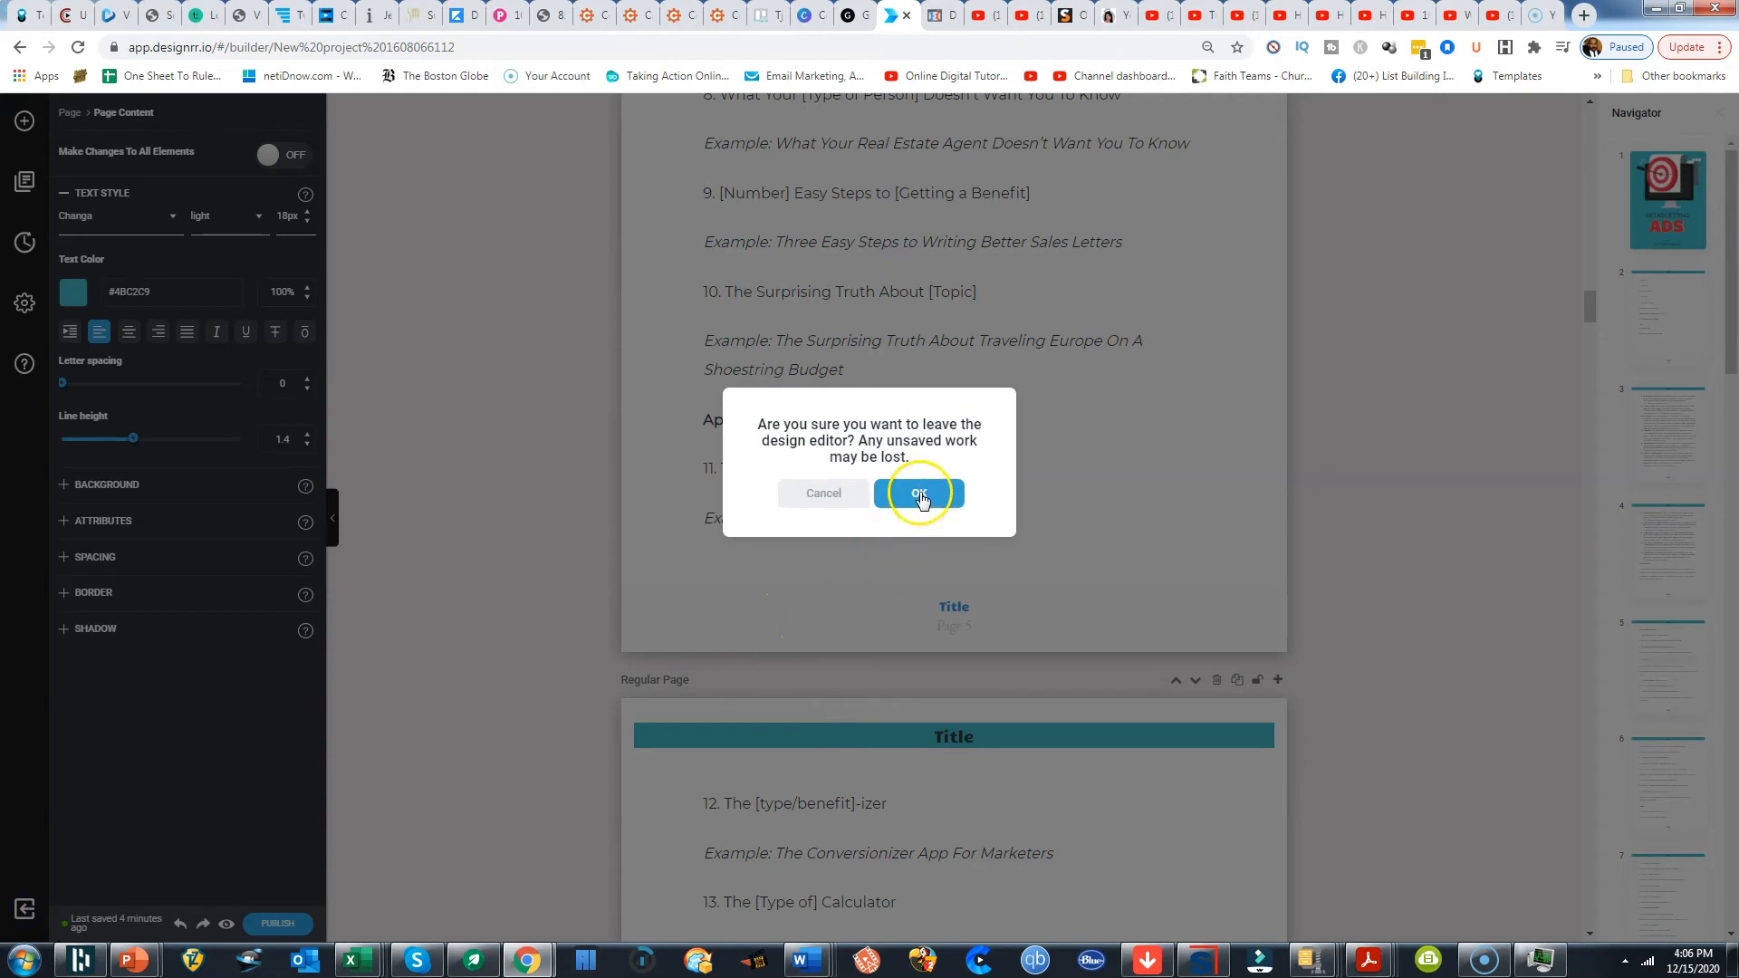
pyautogui.click(919, 493)
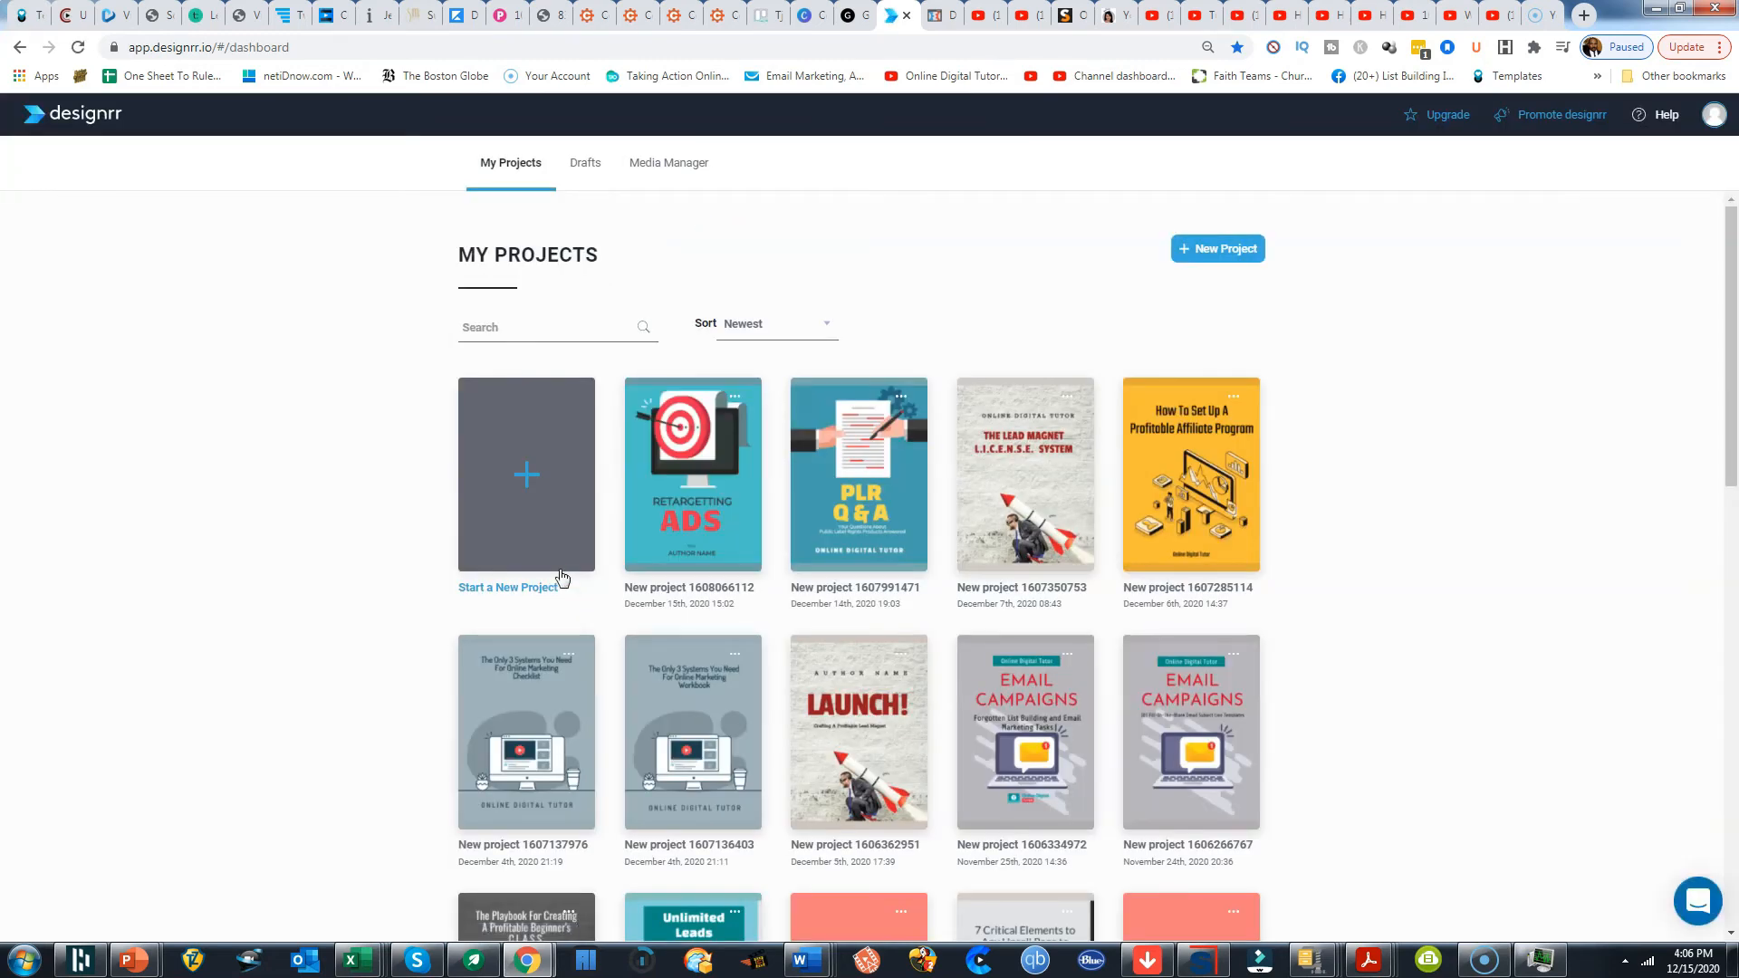
# Start a new project, pick an import option, and dismiss the Choose A Template First tip
pyautogui.click(526, 474)
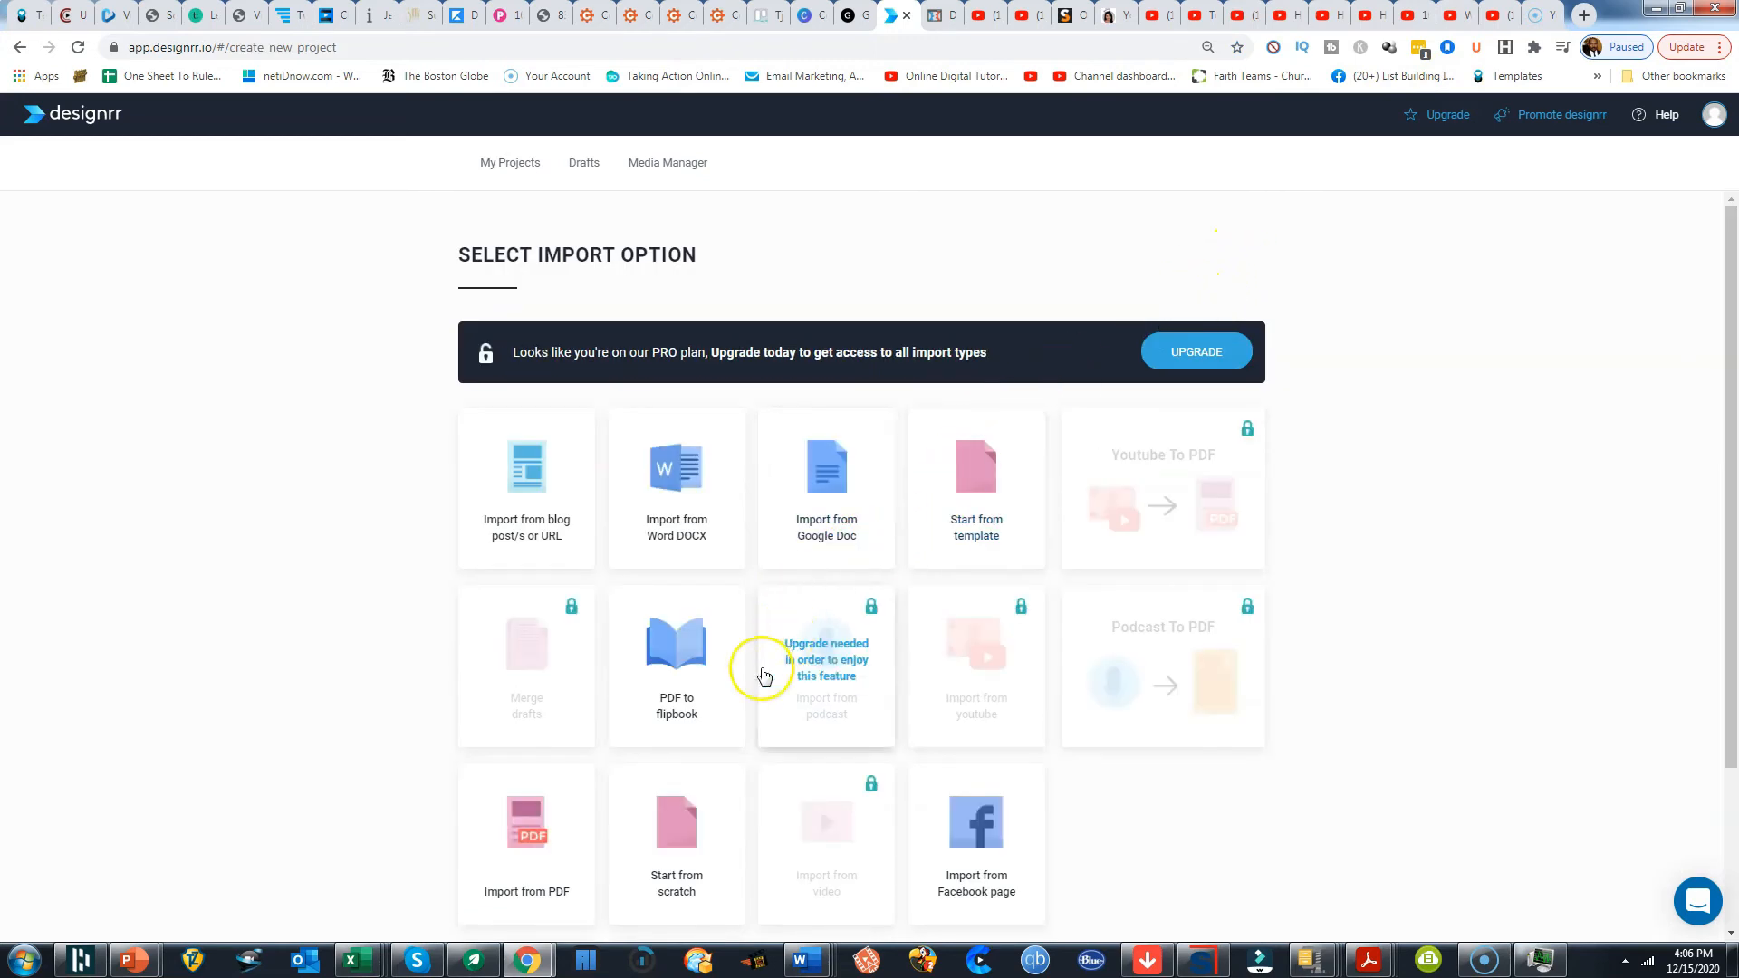
pyautogui.click(976, 478)
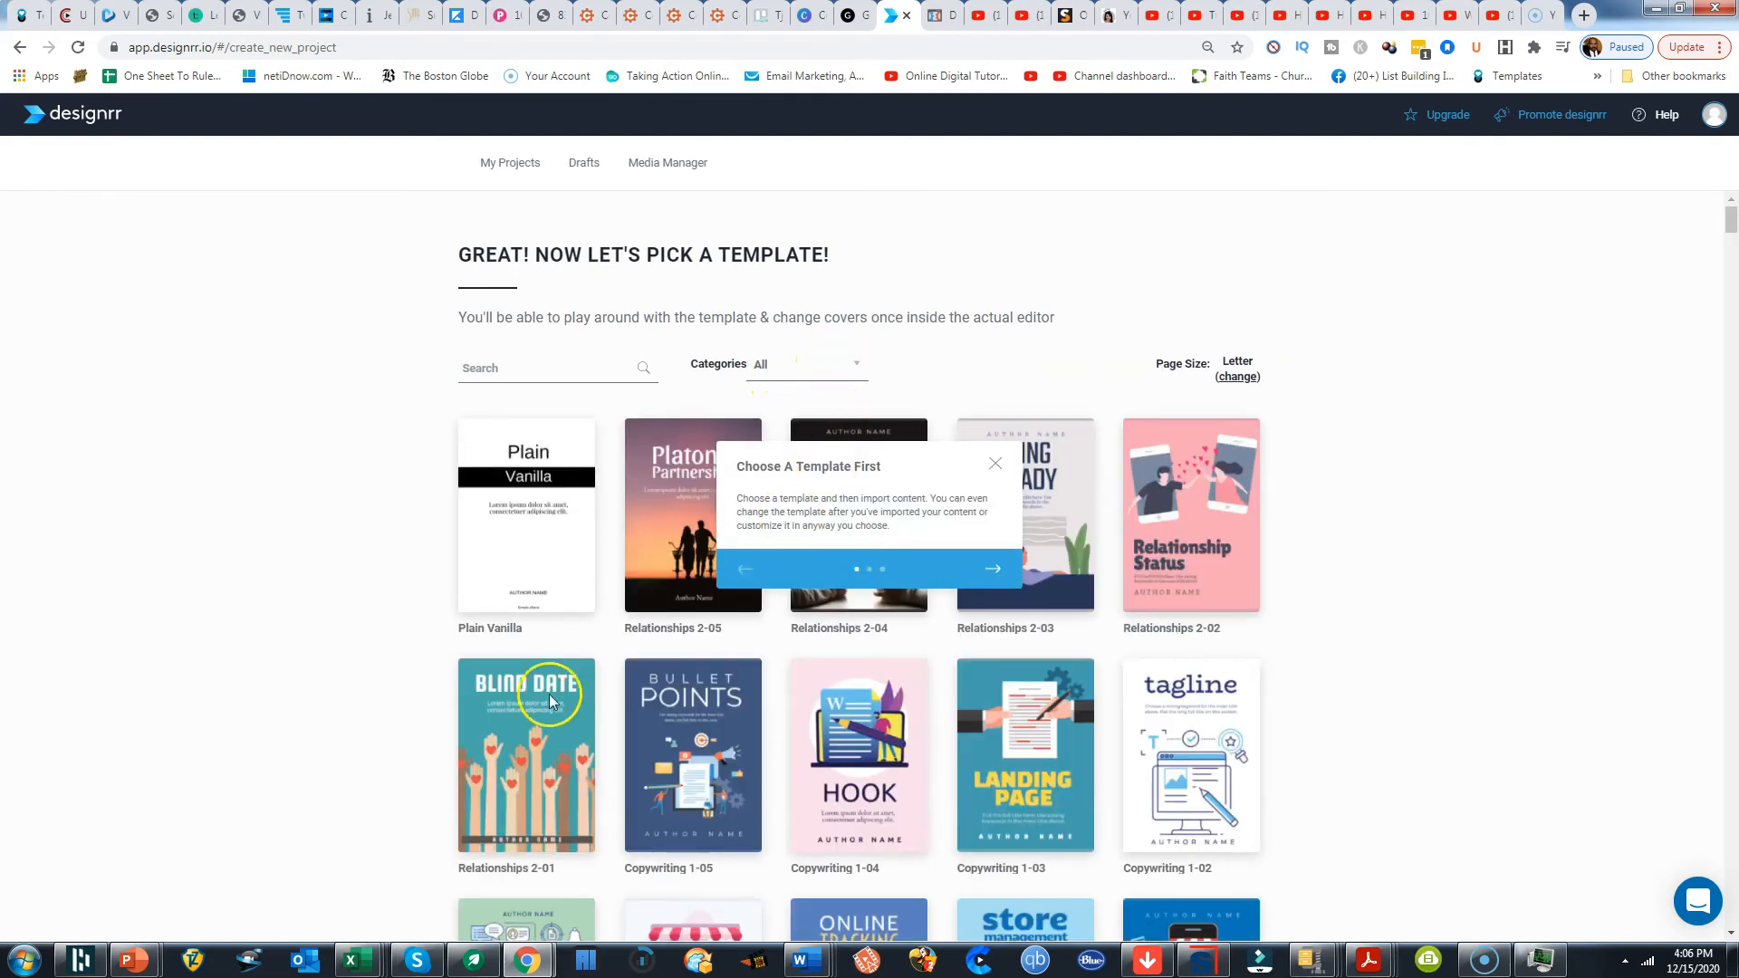
pyautogui.moveTo(939, 650)
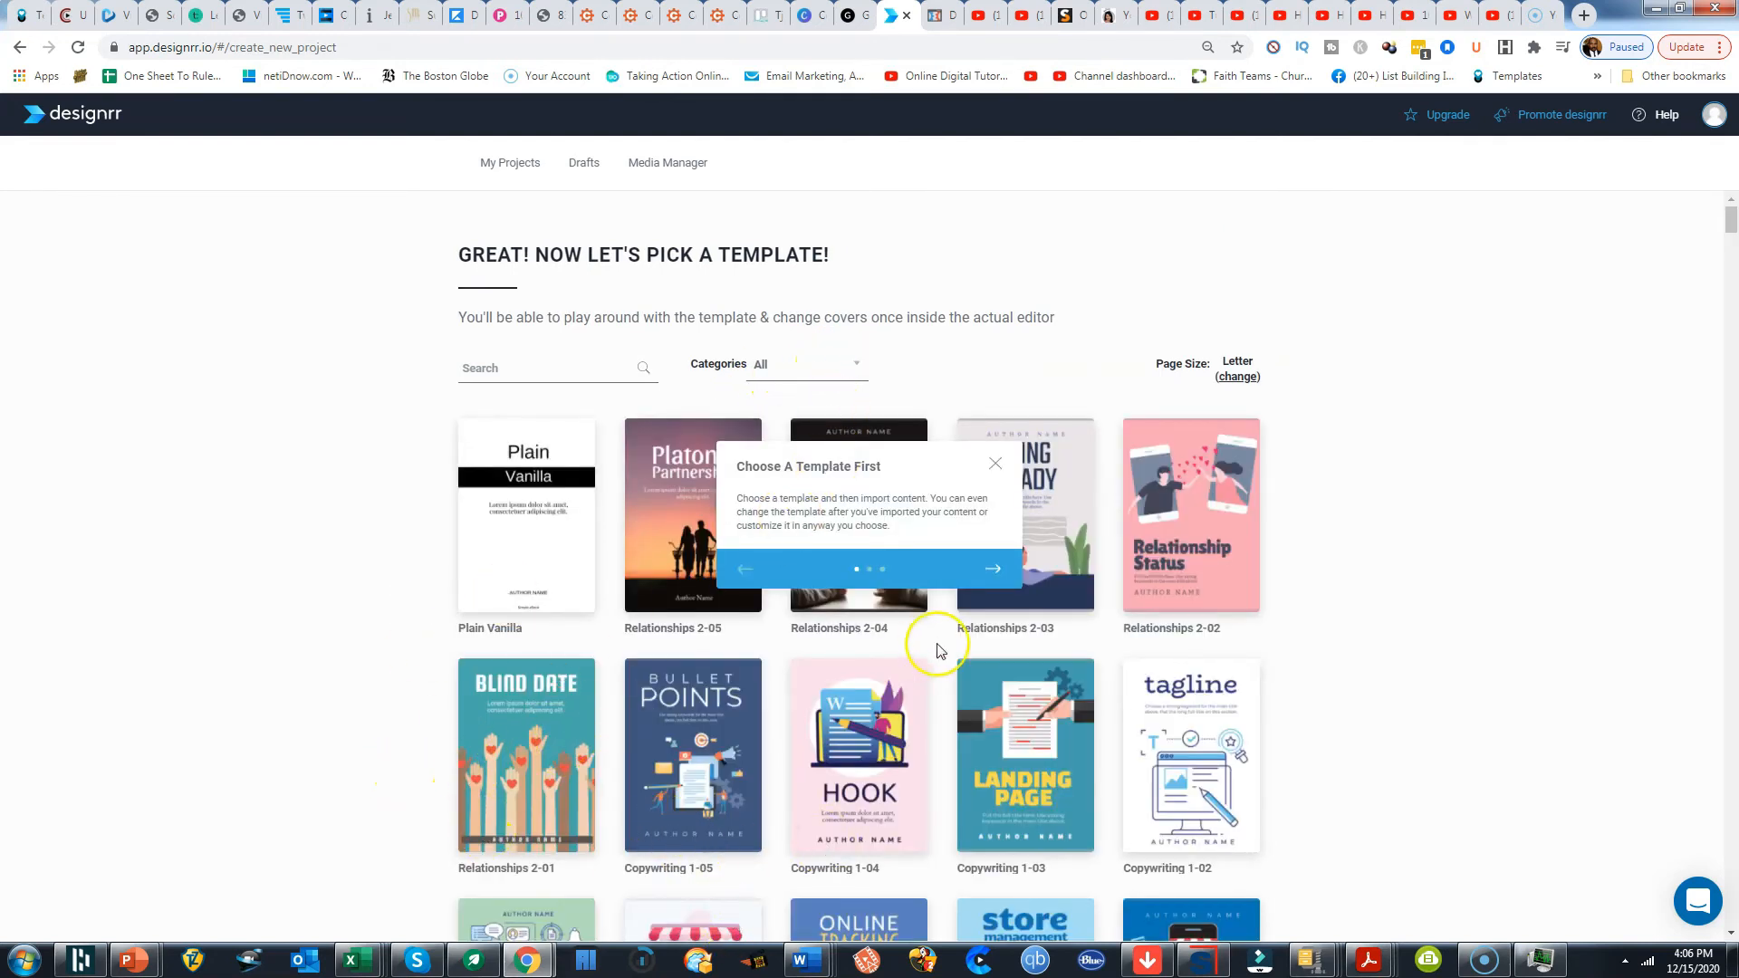
pyautogui.click(995, 463)
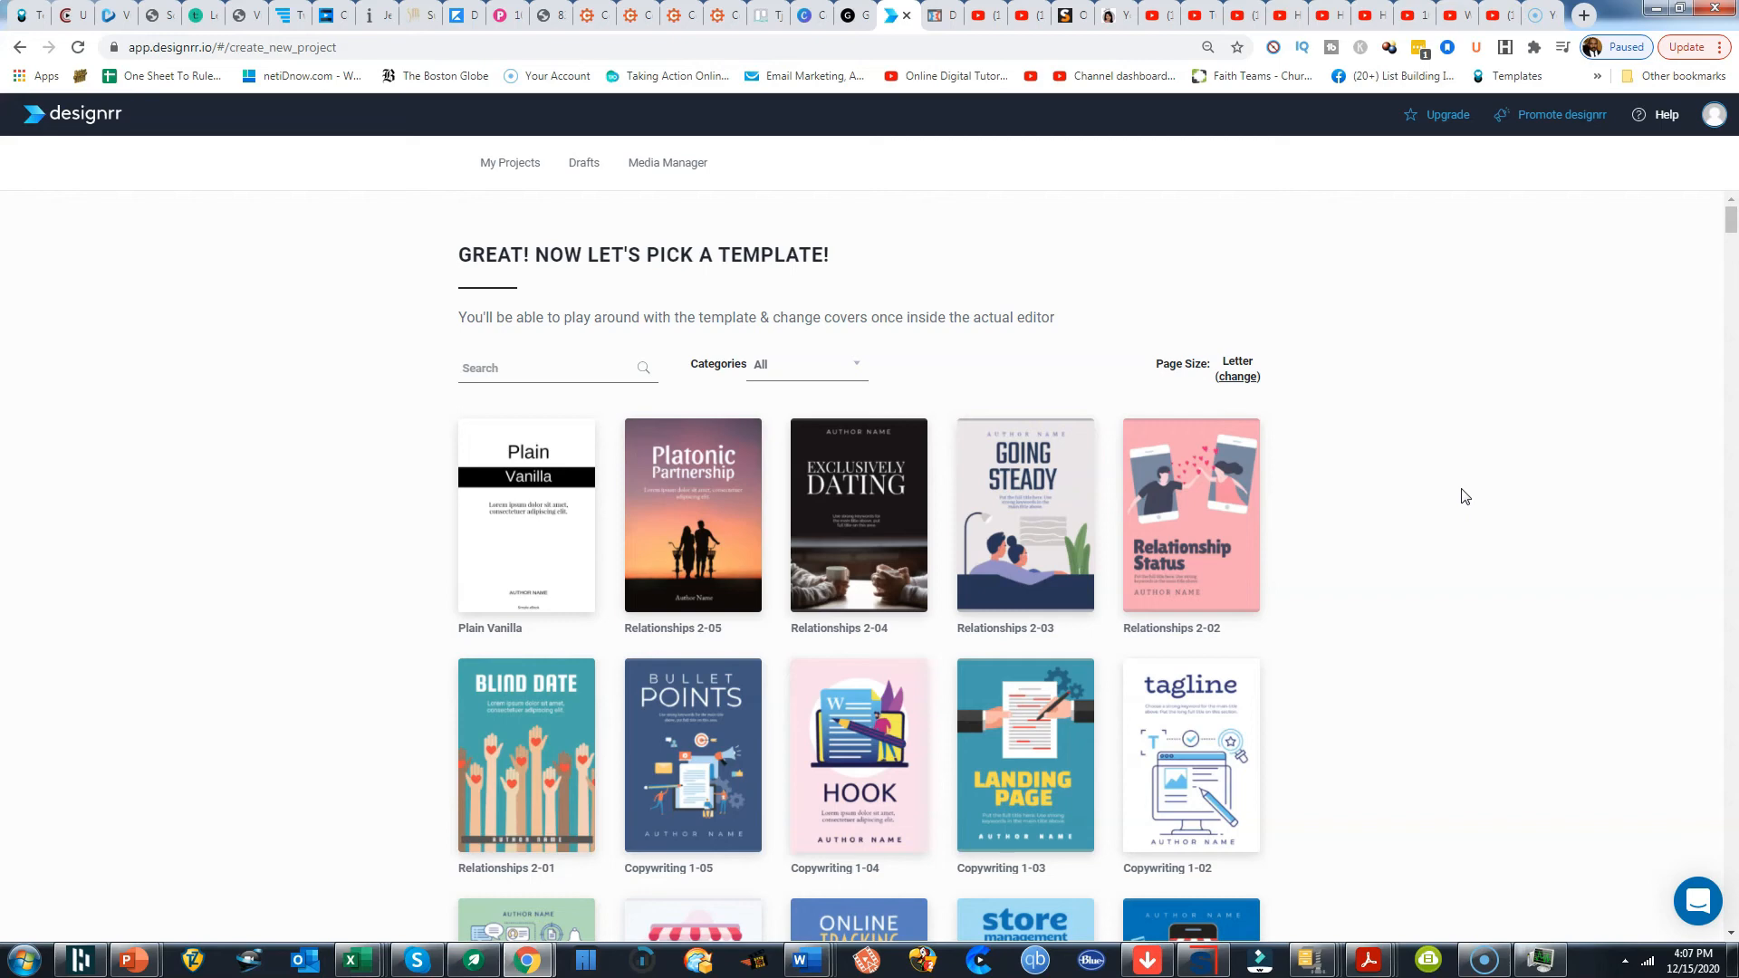
# Open the Upgrade plan comparison showing PRO, Standard, Premium and Agency Premium plans
pyautogui.click(1447, 114)
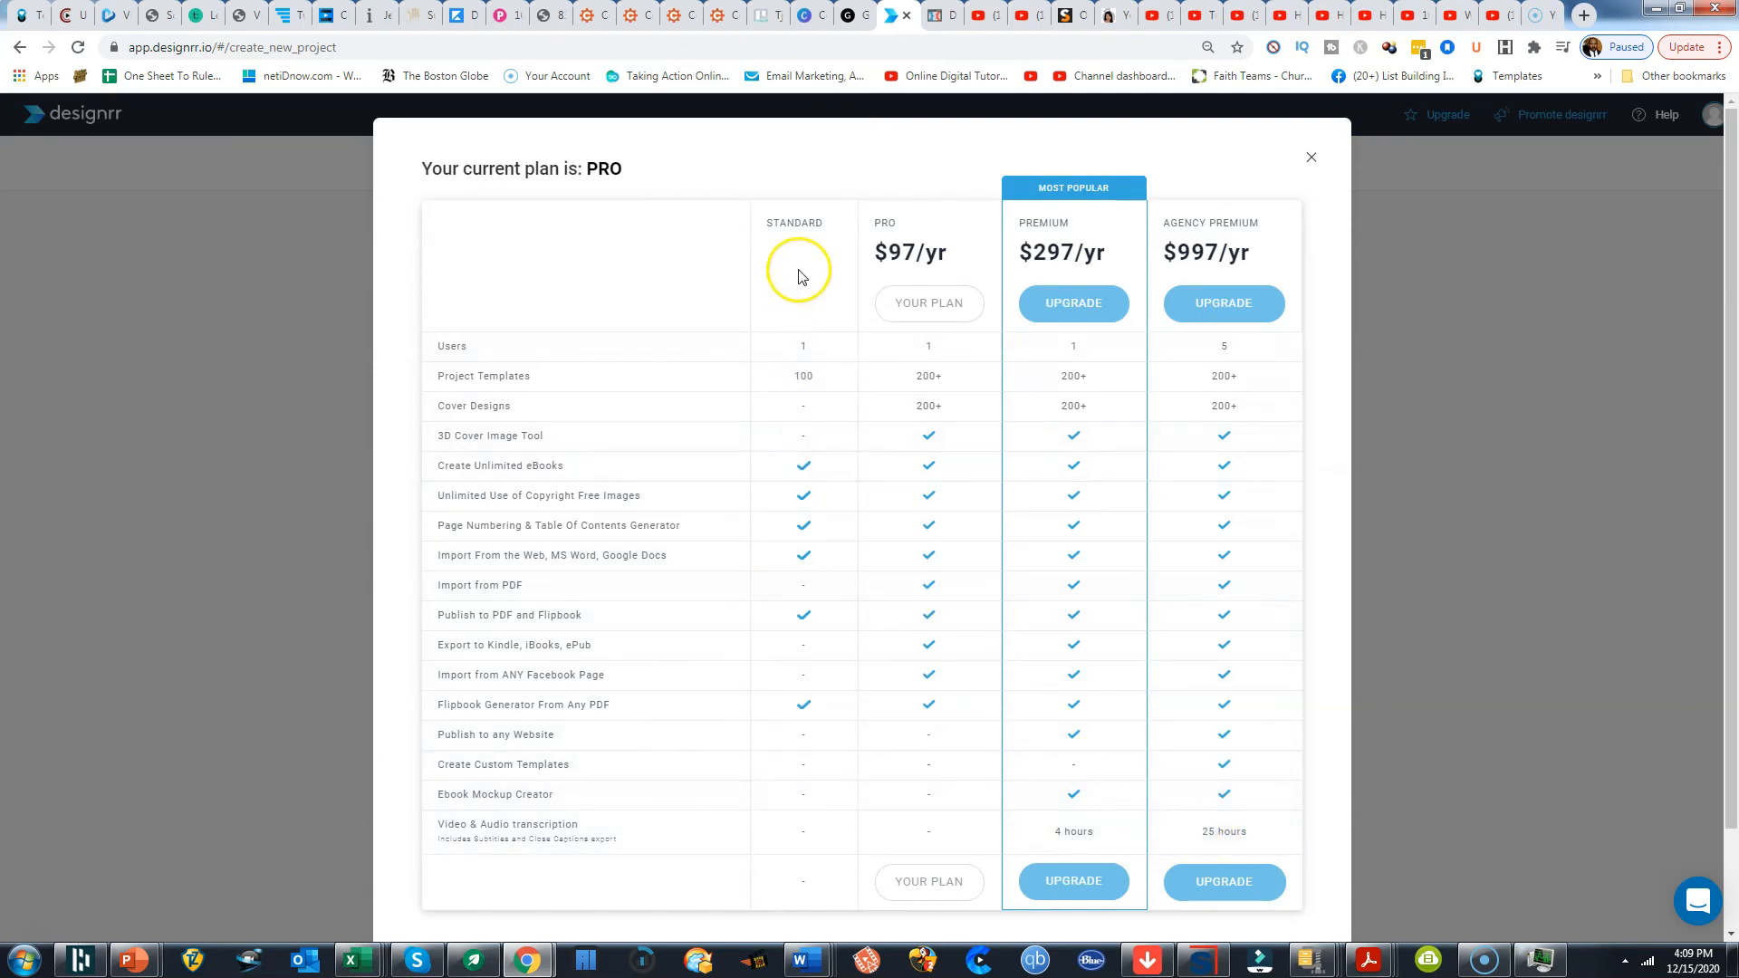
pyautogui.moveTo(872, 300)
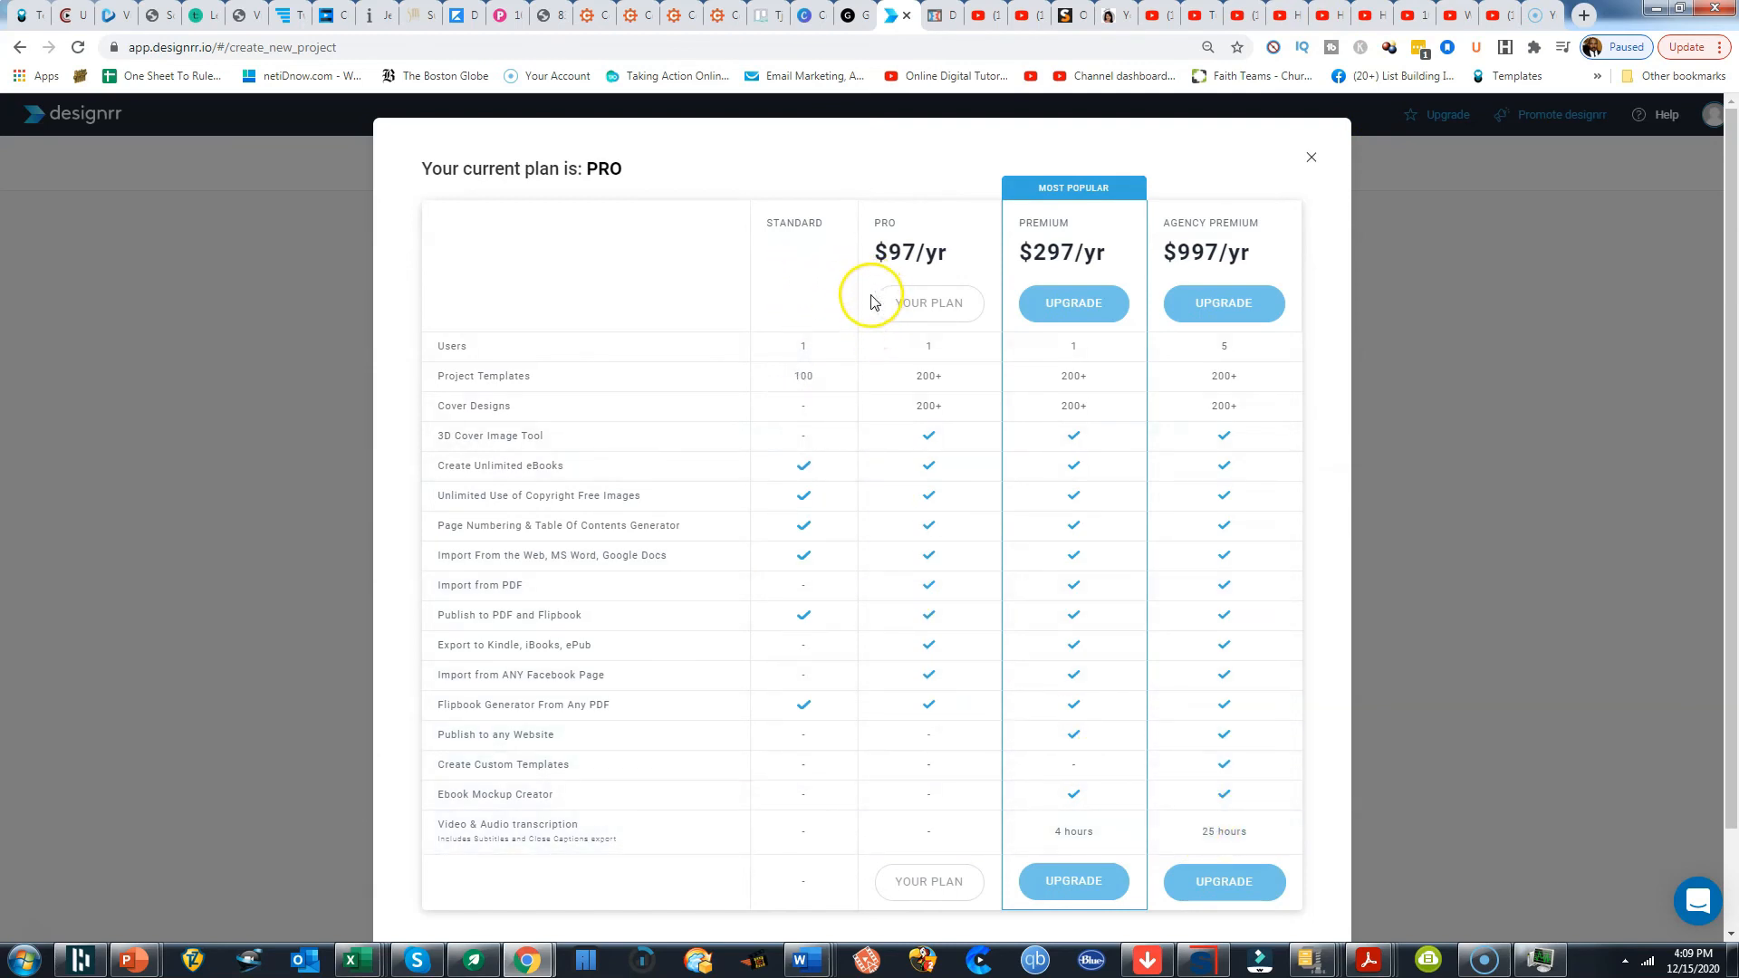
pyautogui.moveTo(844, 295)
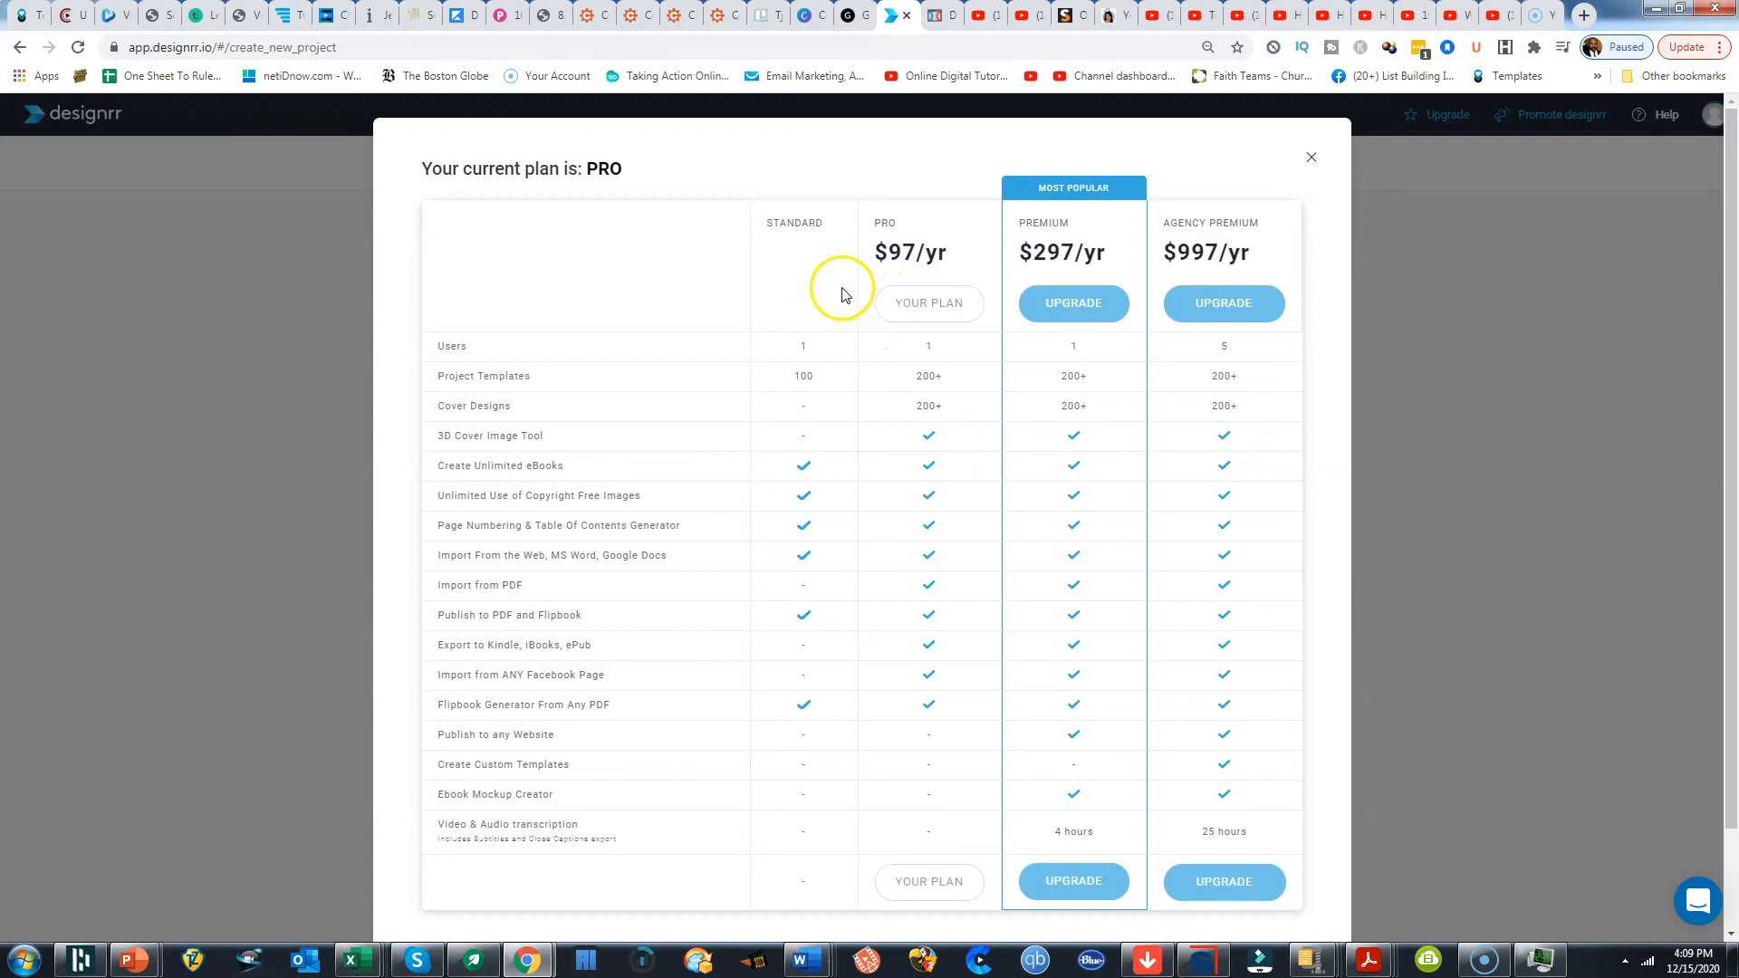
pyautogui.moveTo(936, 333)
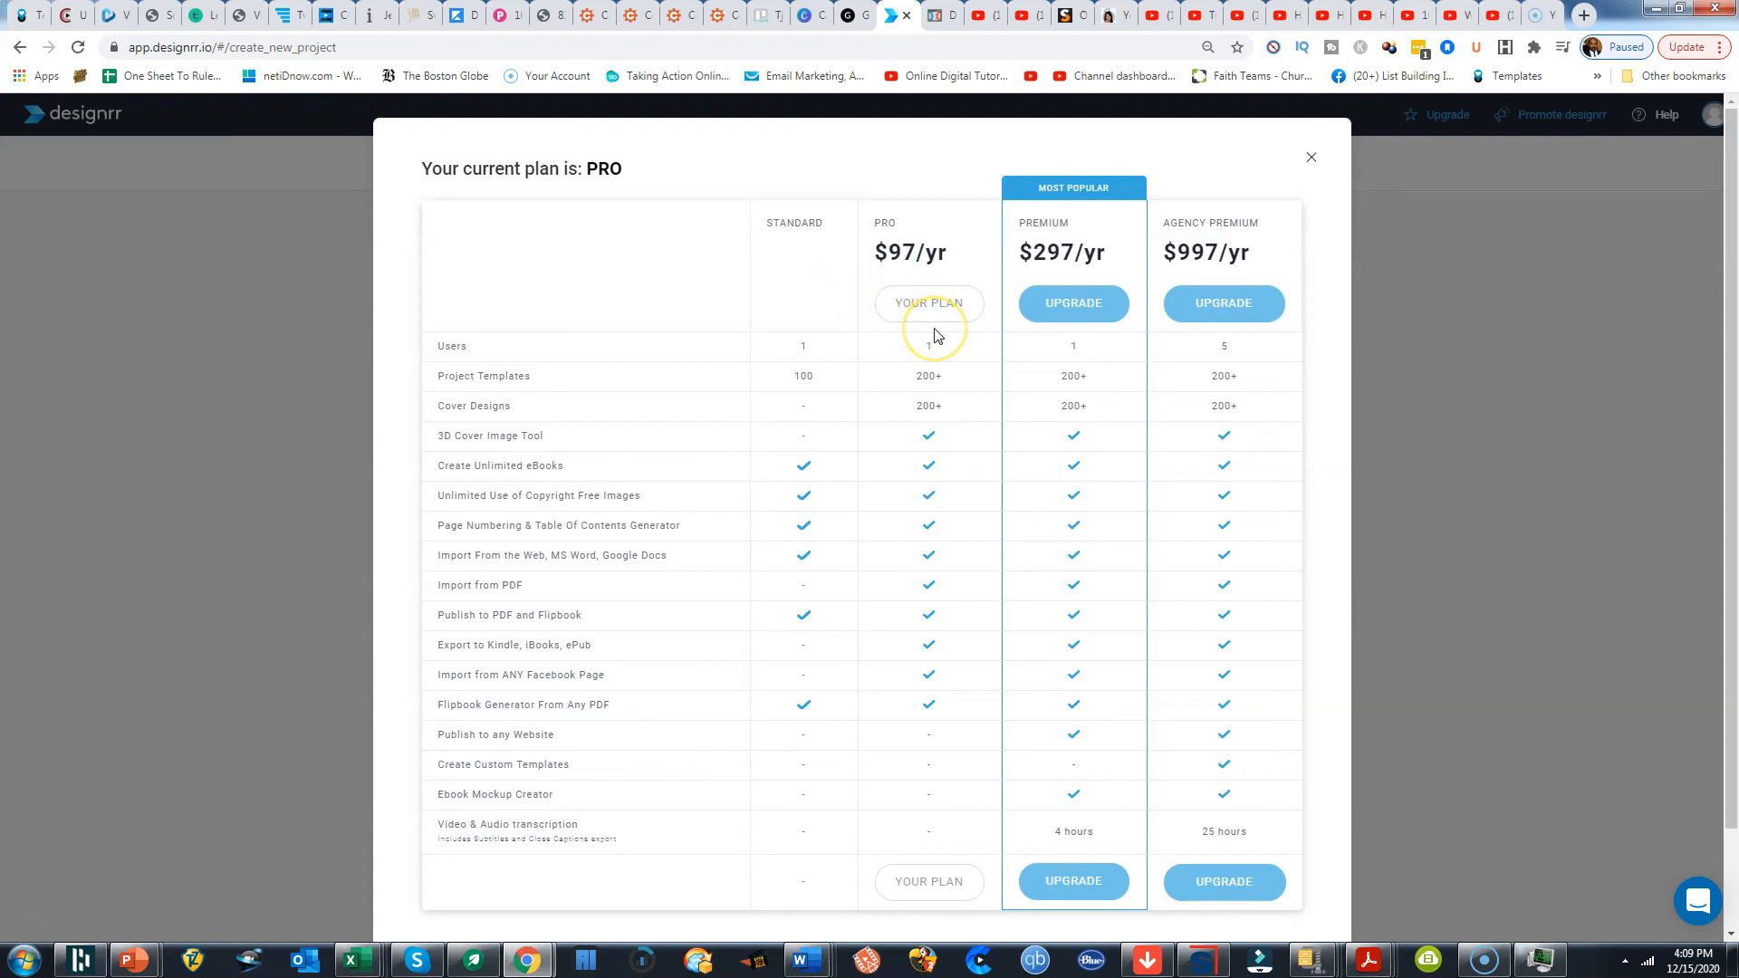
pyautogui.moveTo(935, 334)
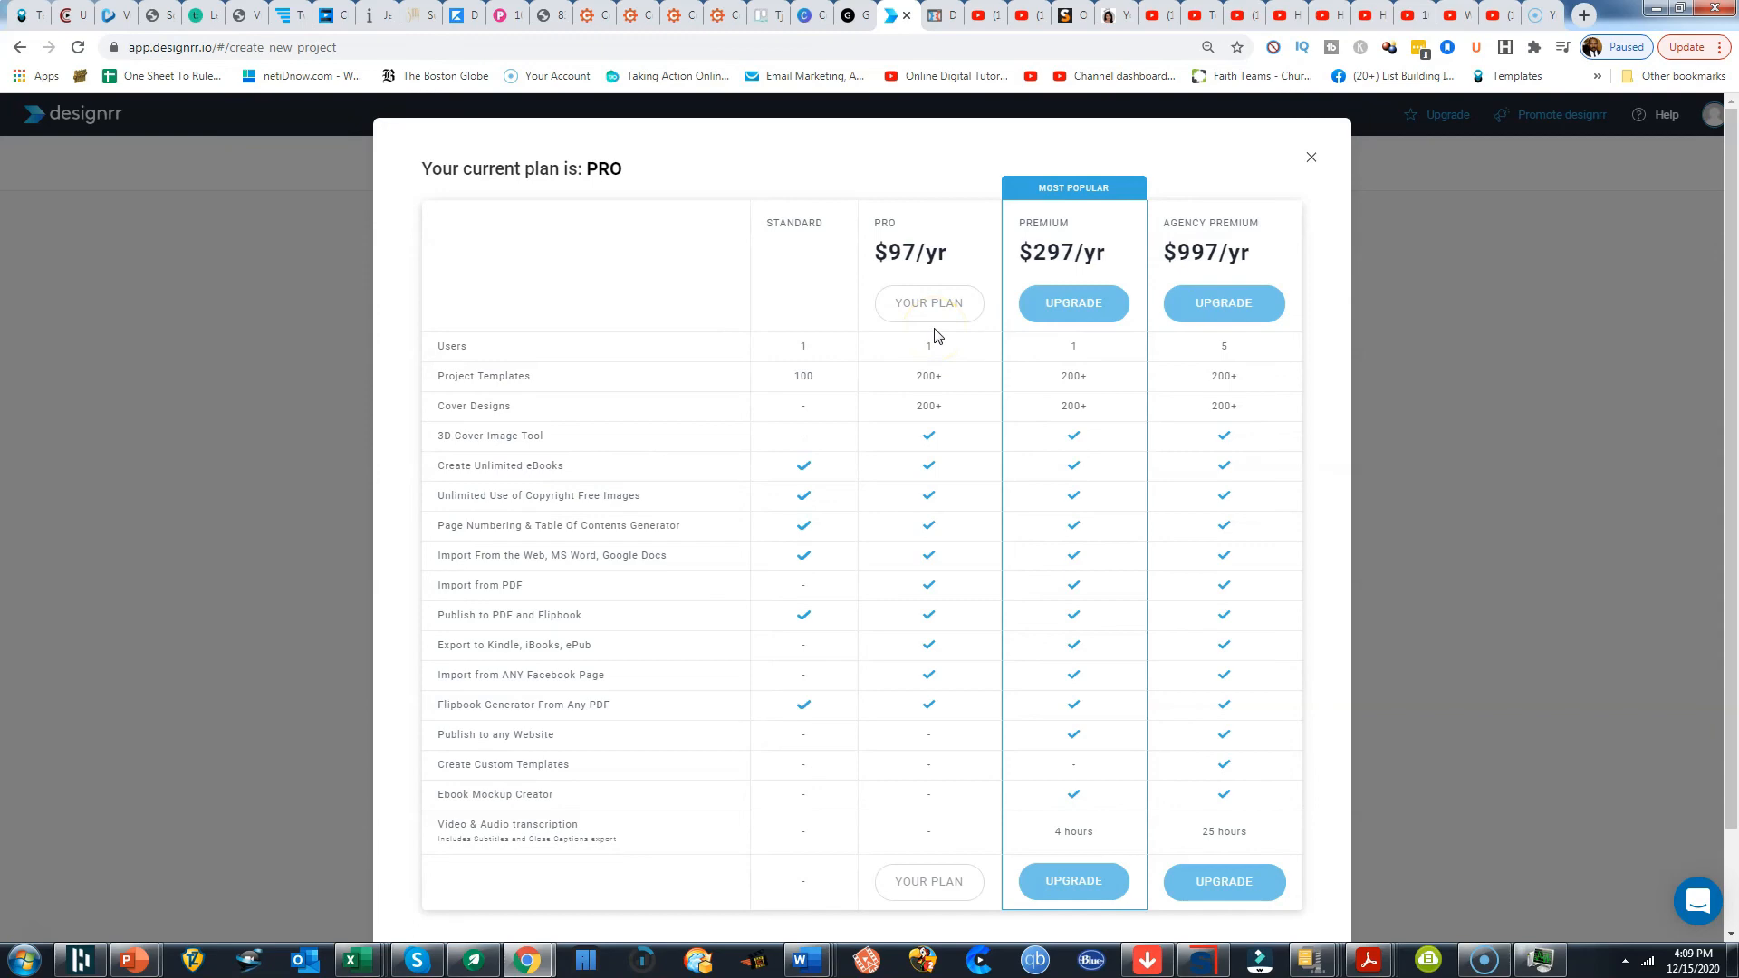
# From the dashboard's Flipbook Projects, open the Digital Business A To Z flipbook
pyautogui.click(1311, 157)
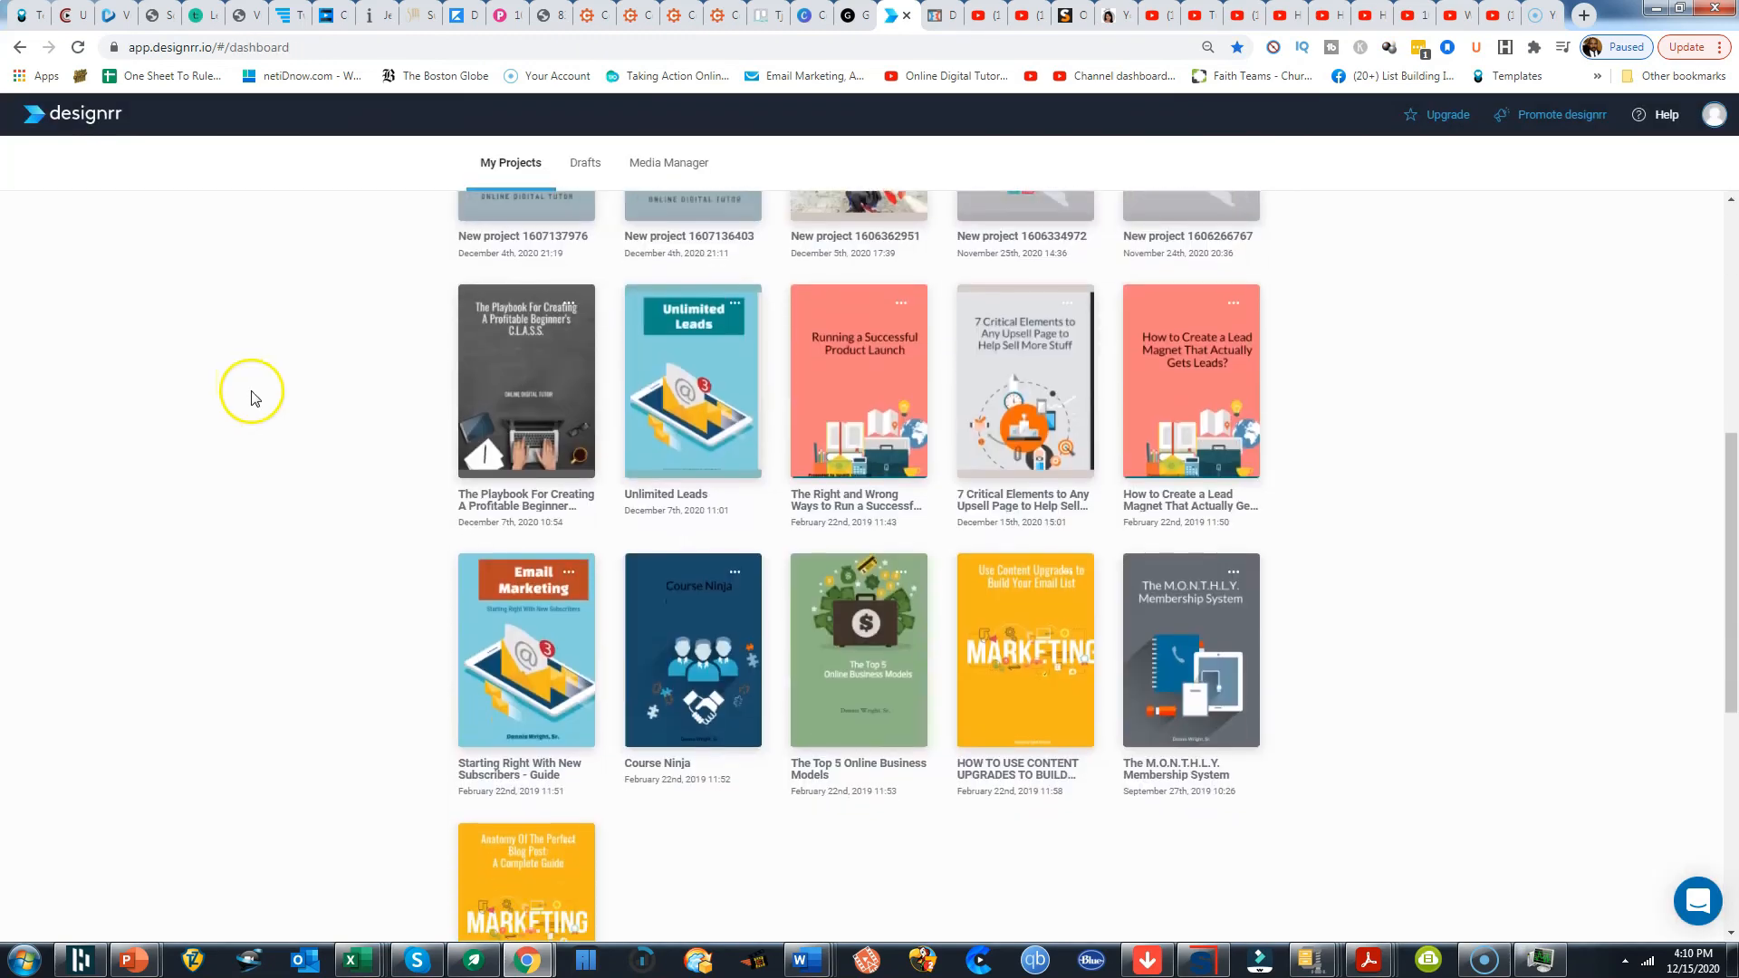
pyautogui.scroll(-3)
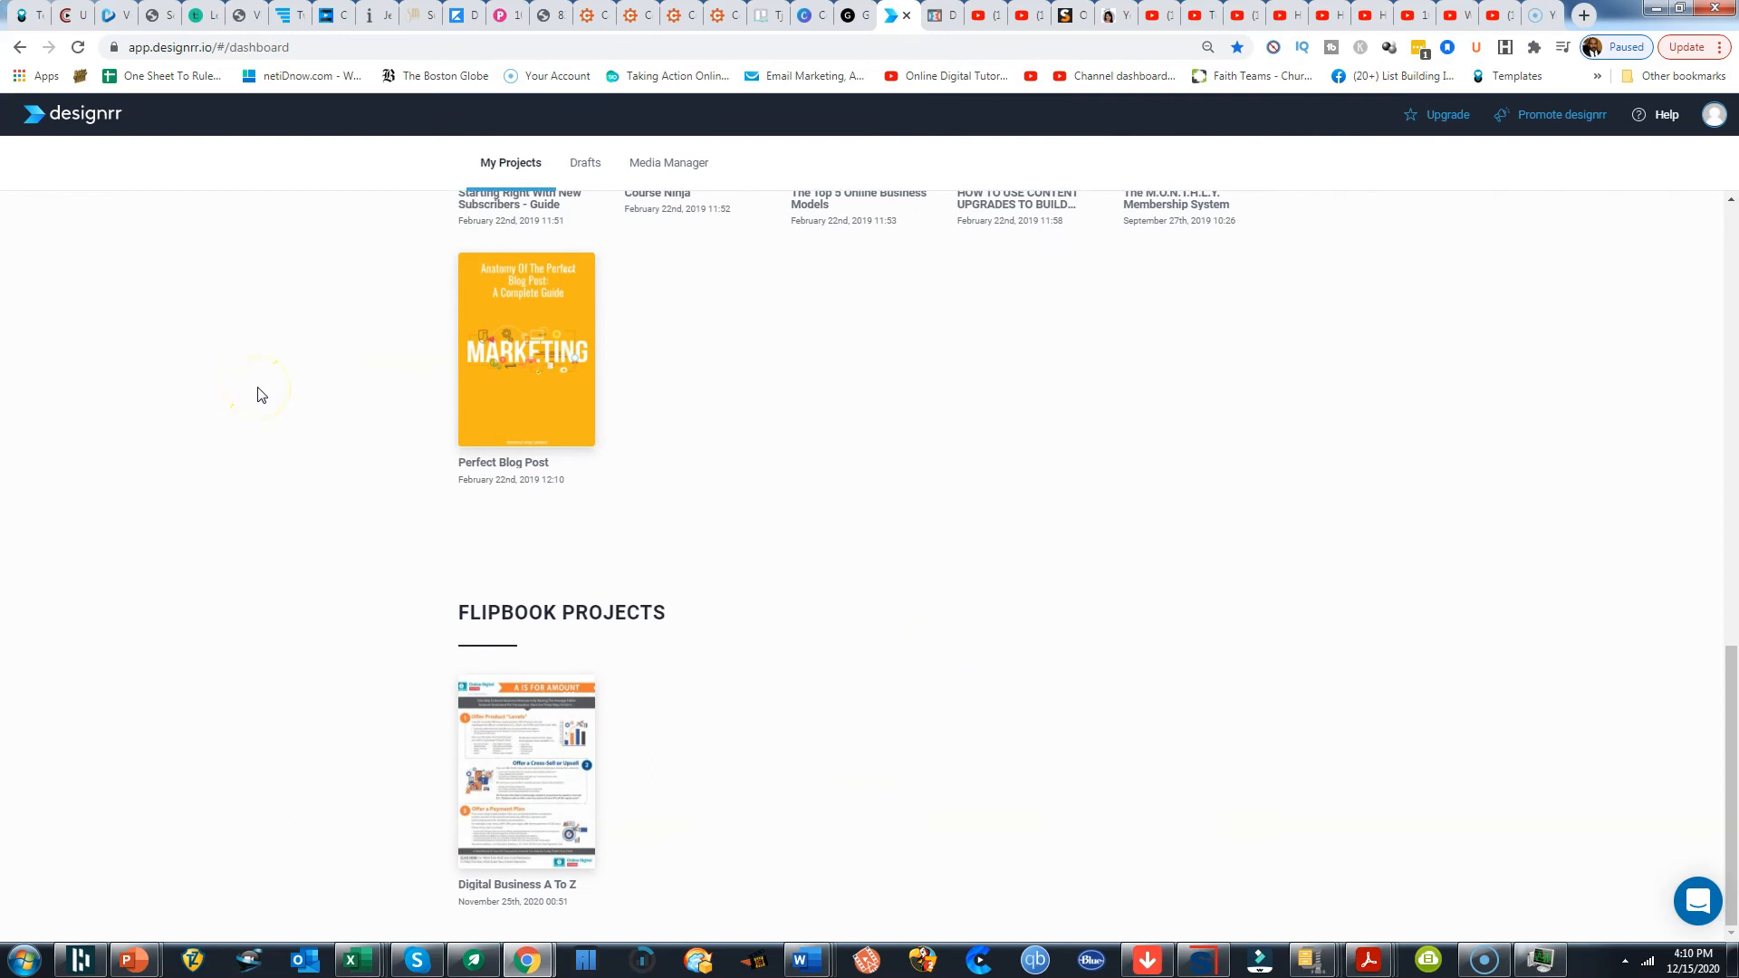
pyautogui.moveTo(528, 768)
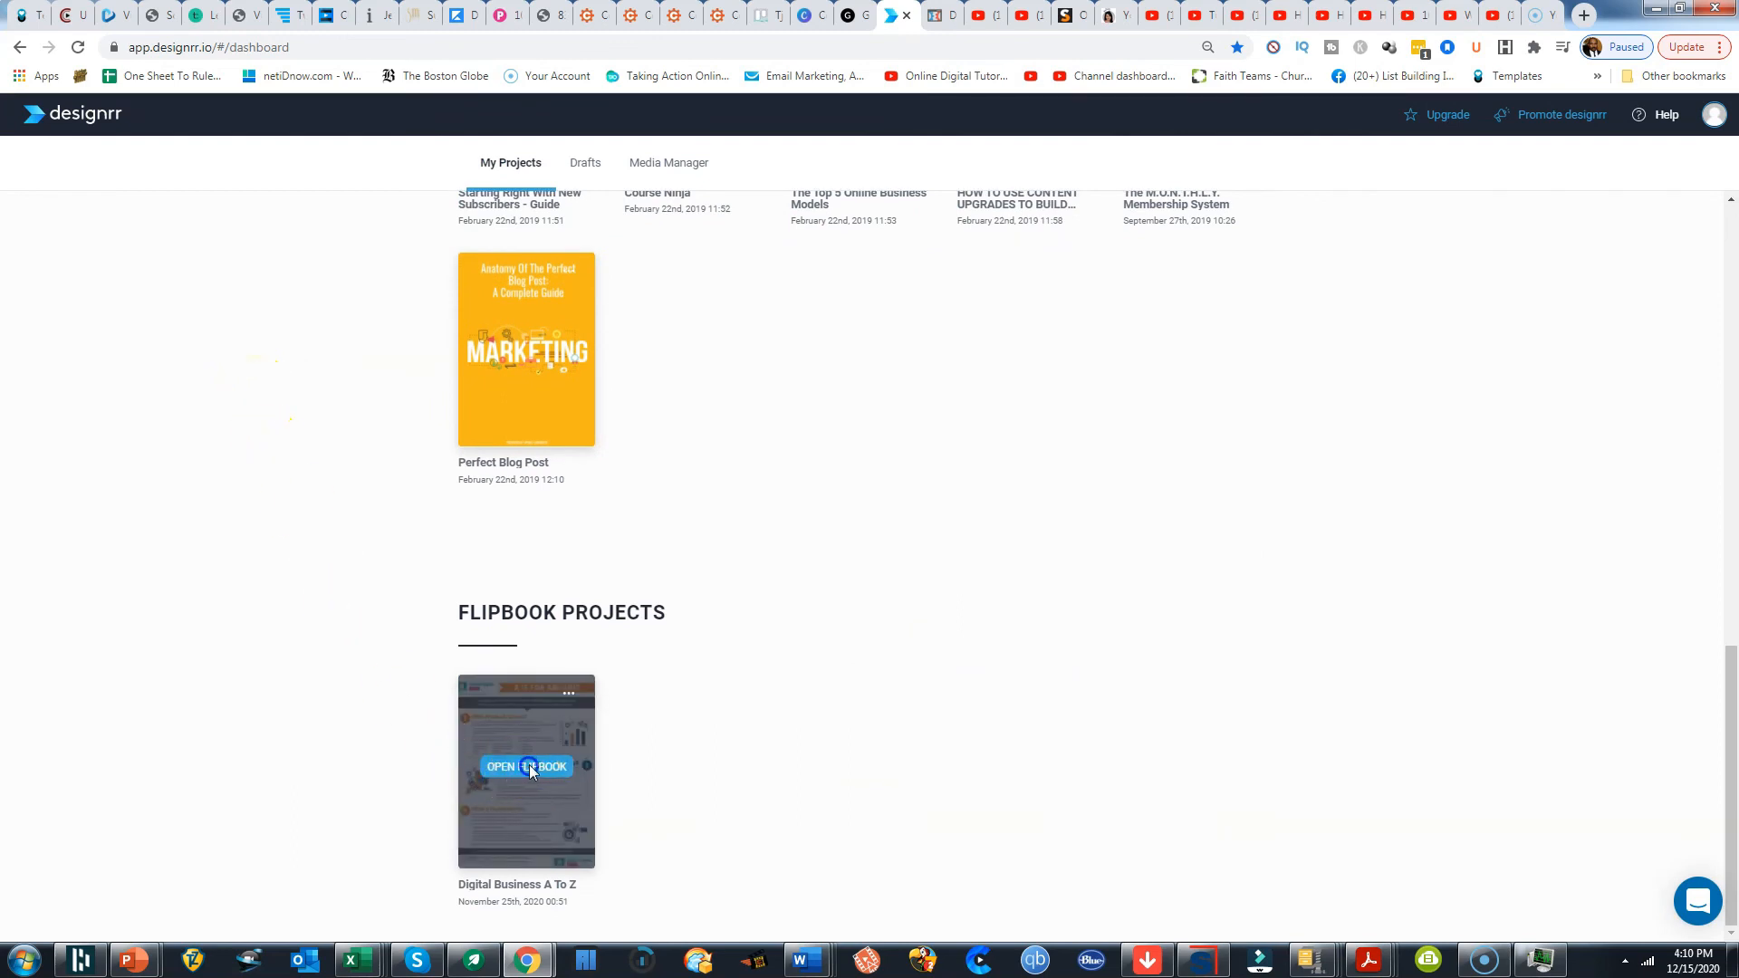
pyautogui.click(525, 766)
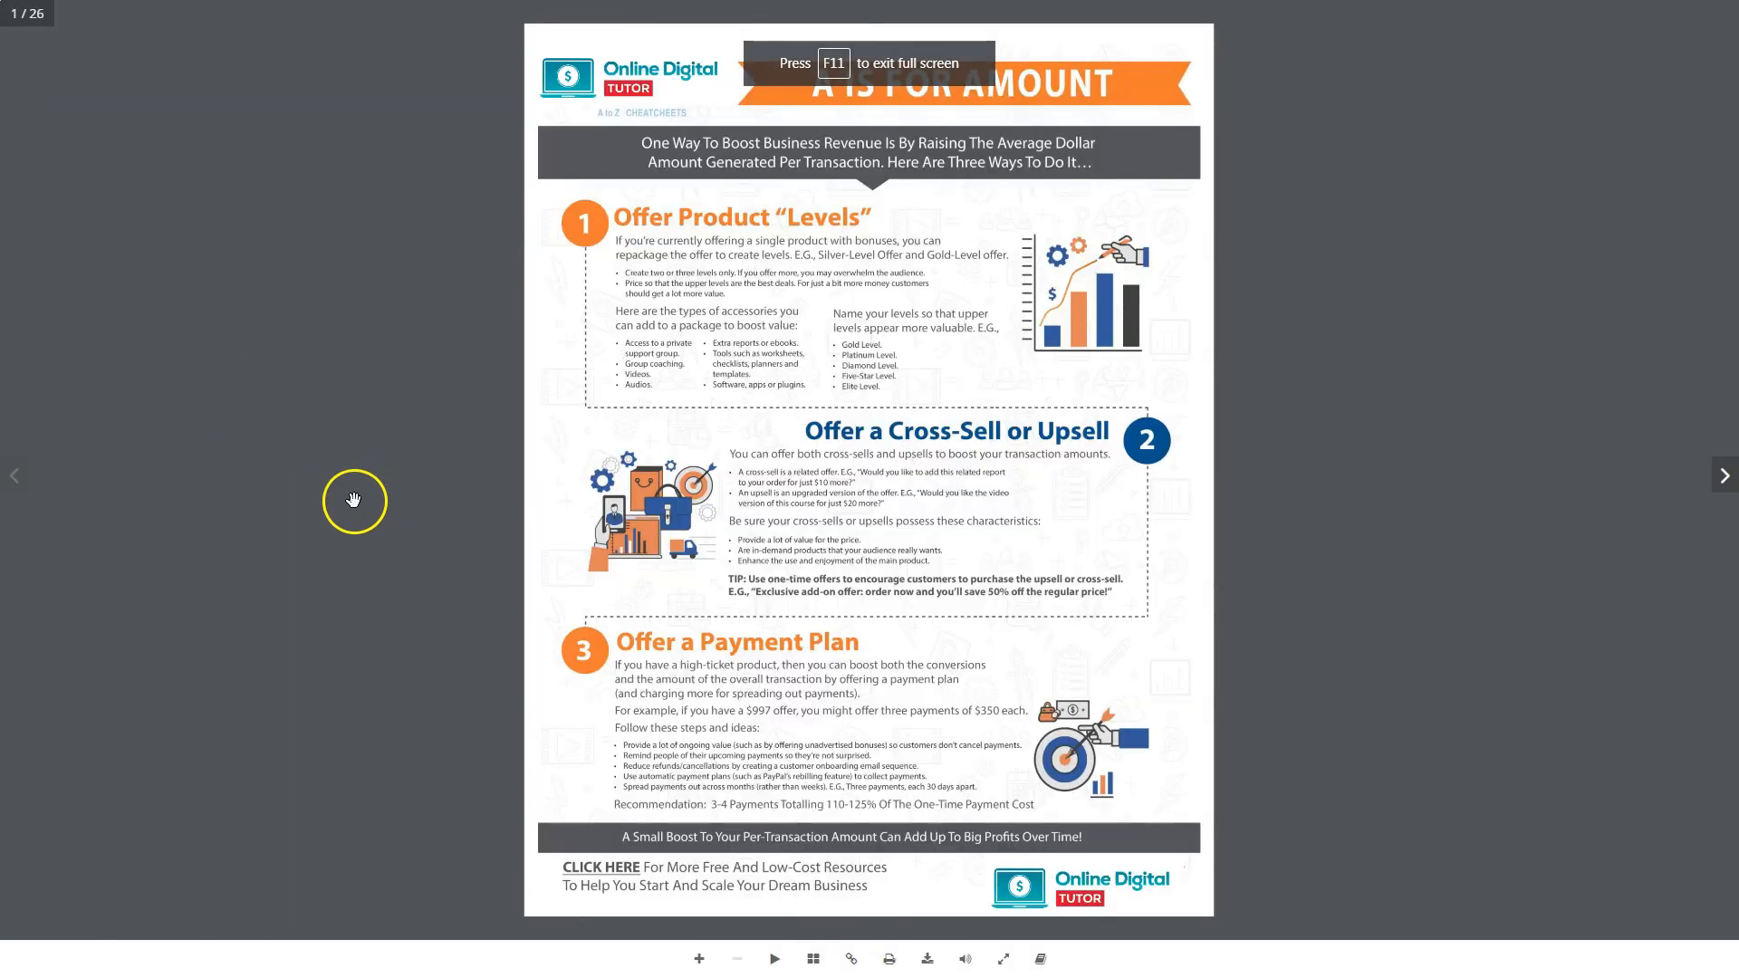
pyautogui.moveTo(1733, 531)
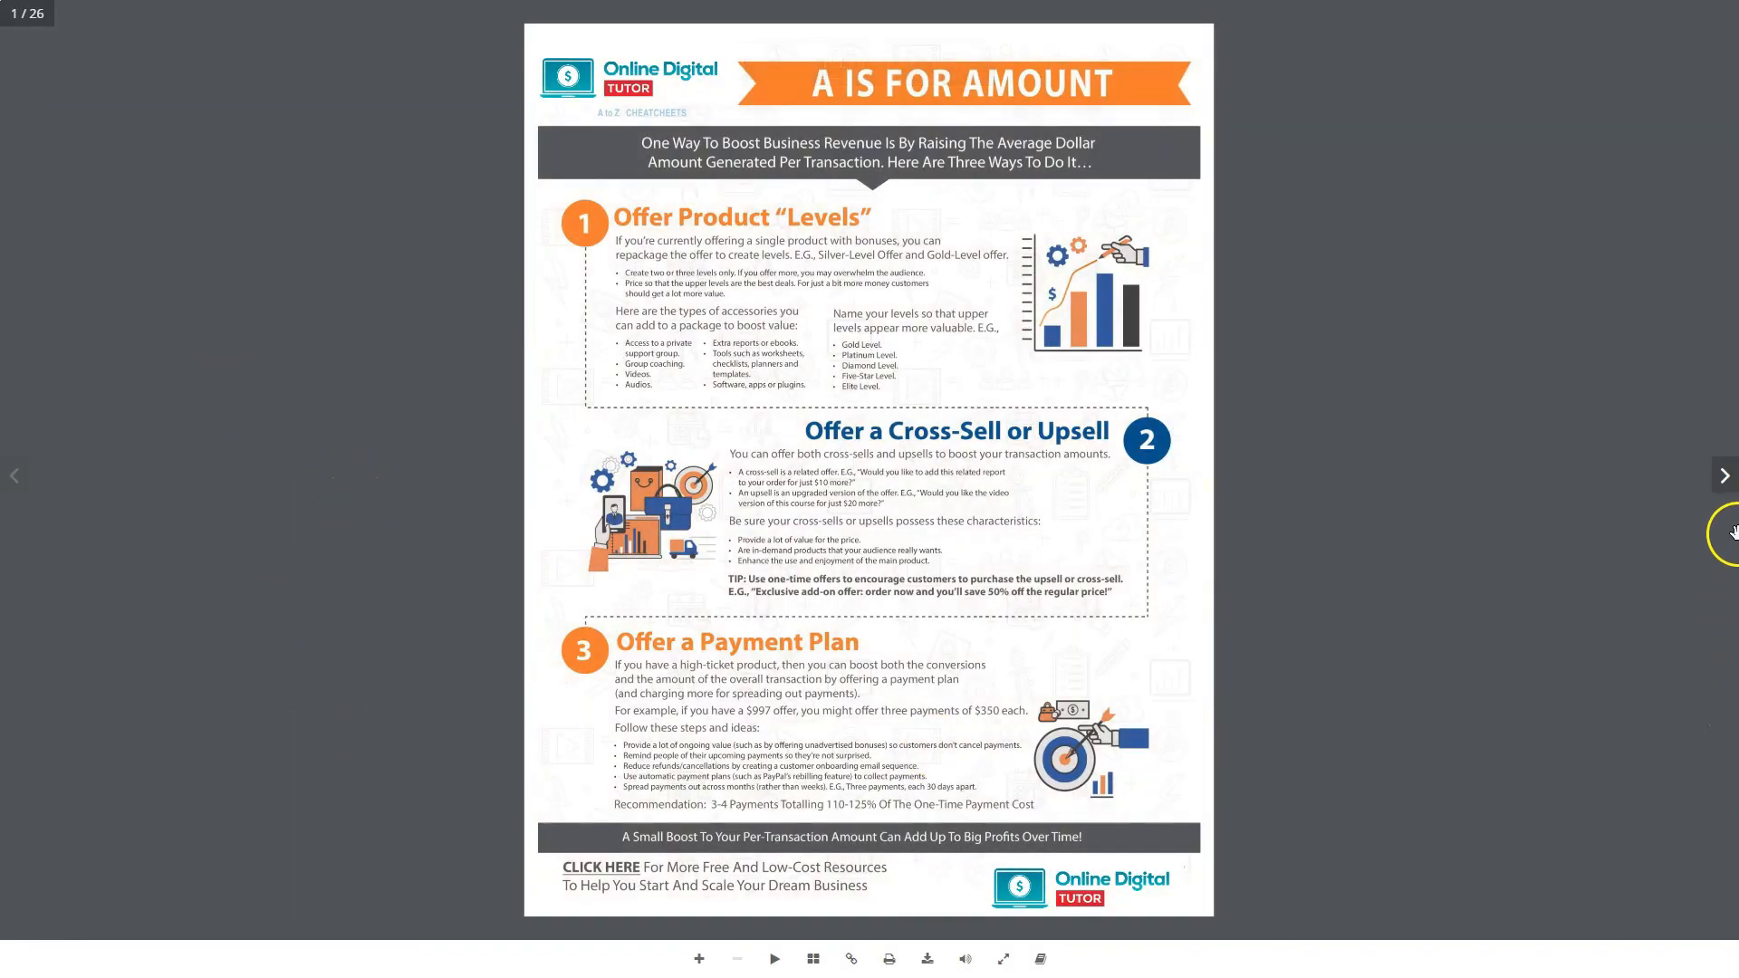
# Page through the flipbook to the 'R Is For Research' and 'S Is For Social' spread
pyautogui.click(1724, 476)
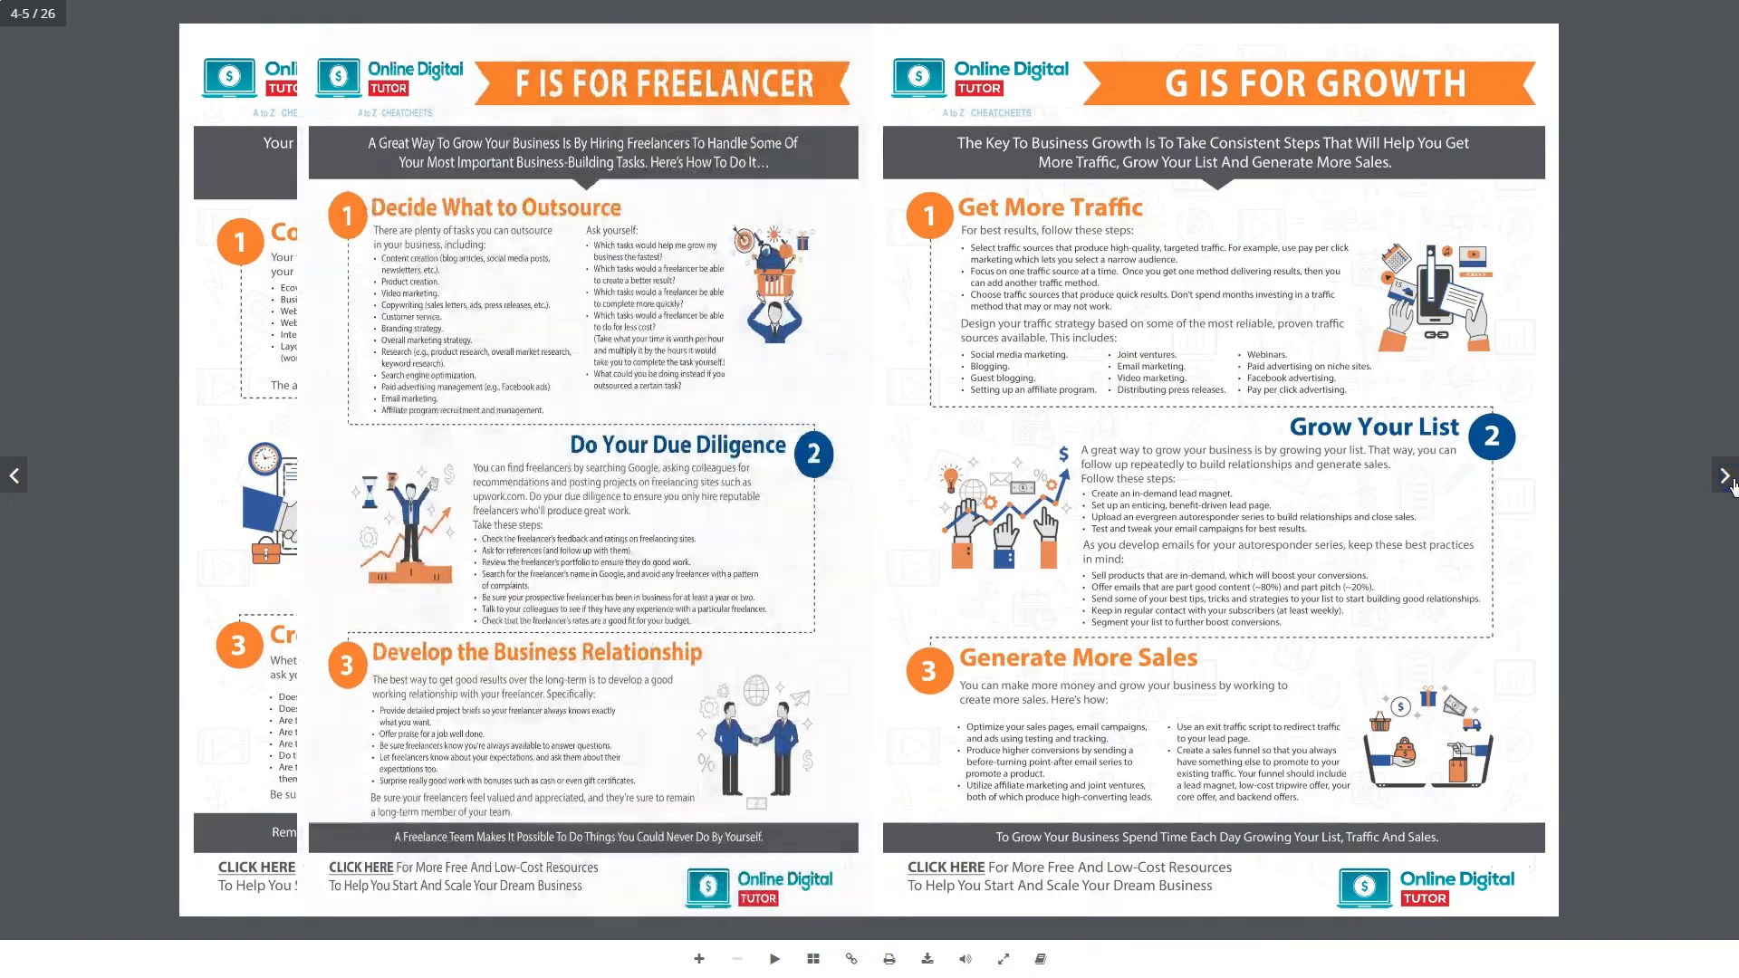
pyautogui.click(1723, 475)
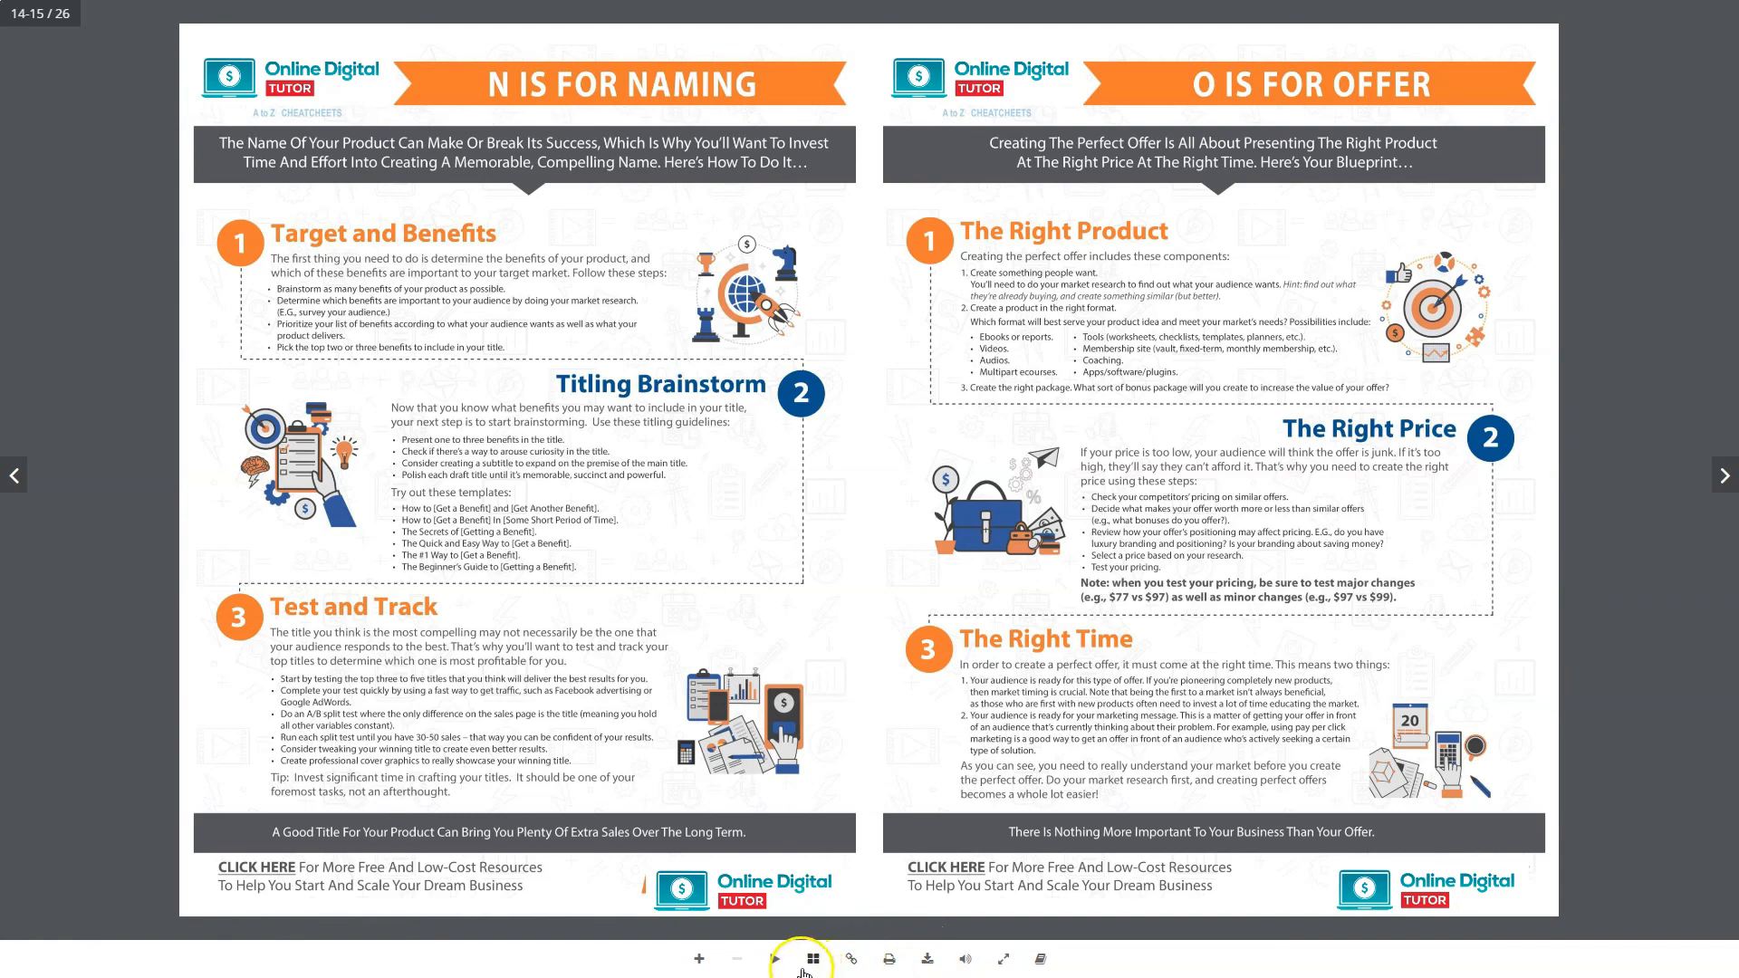
pyautogui.click(776, 960)
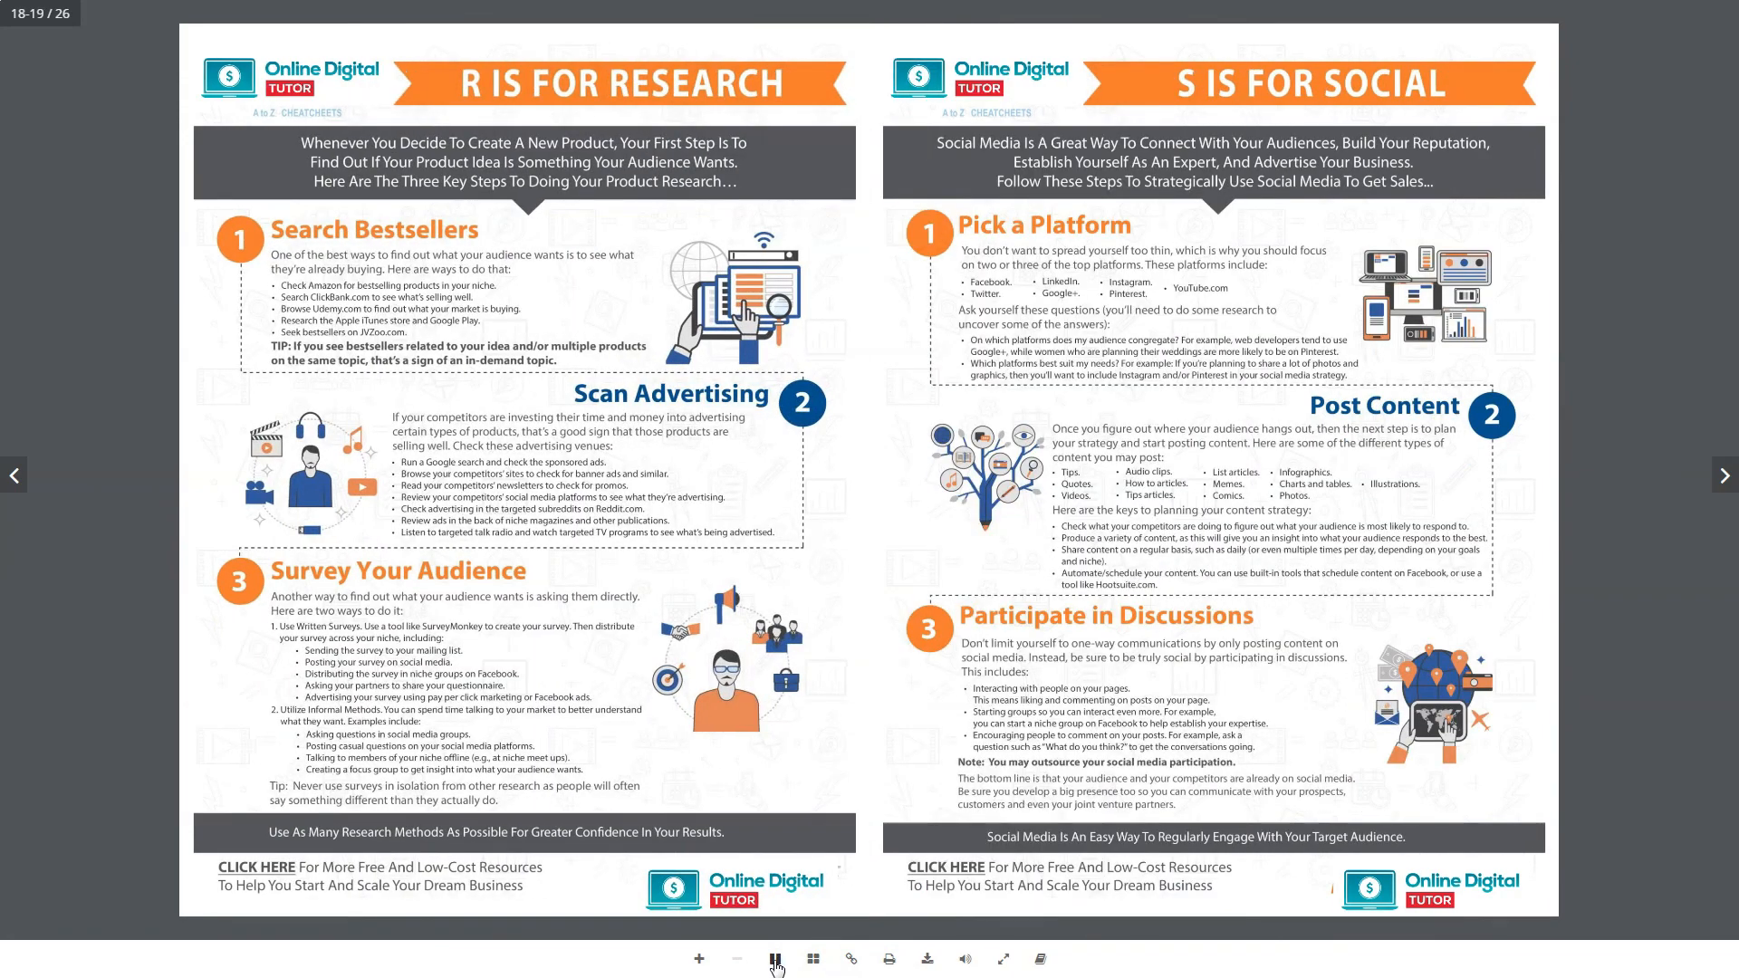